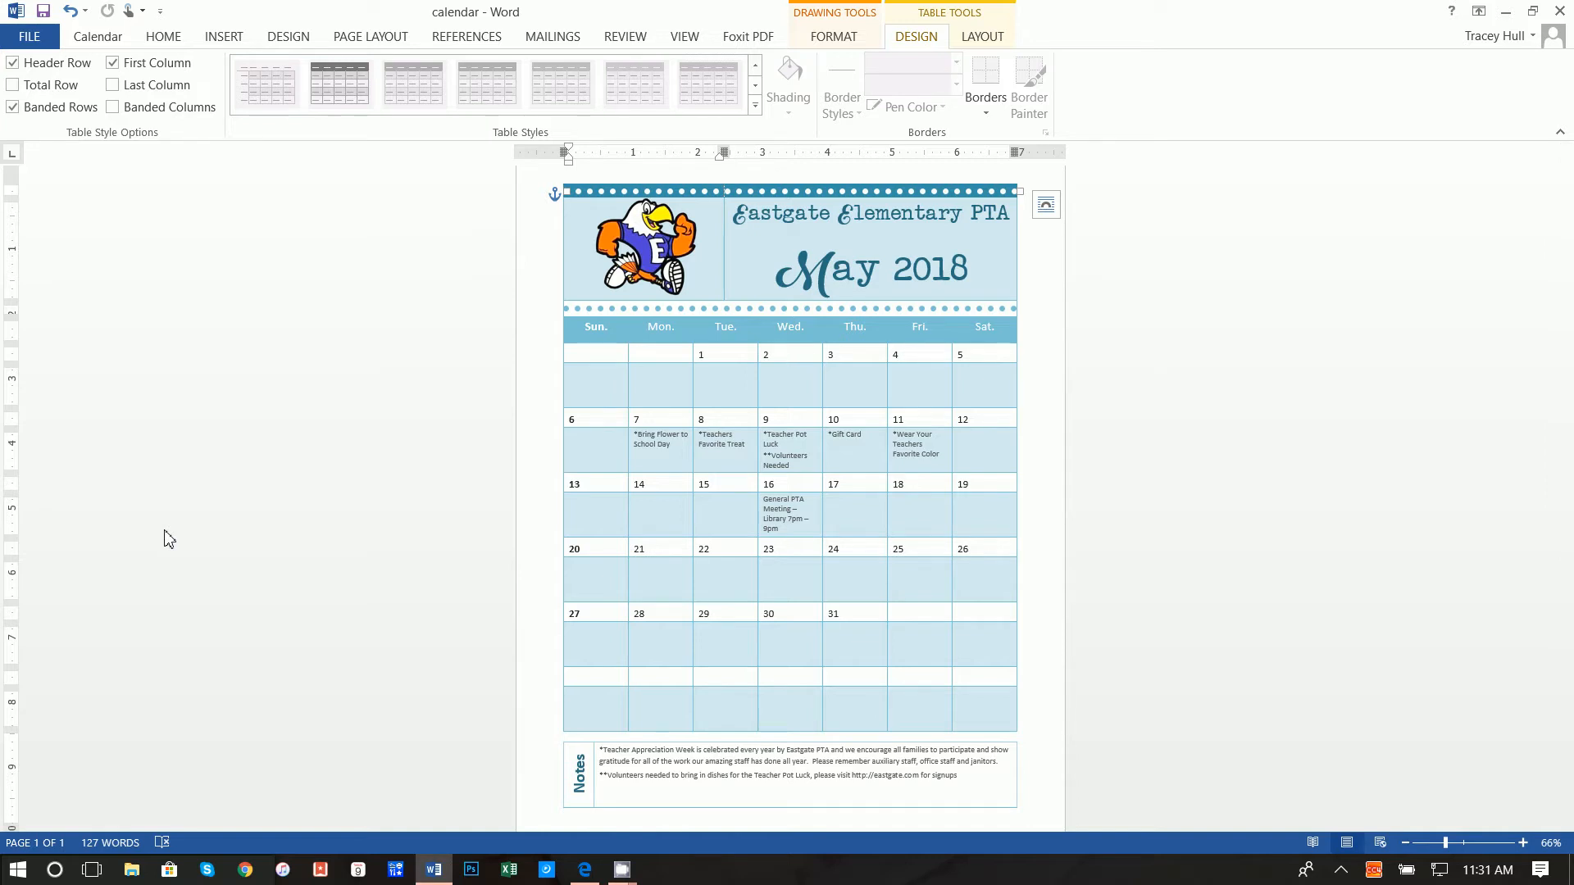
mouse_move(531, 818)
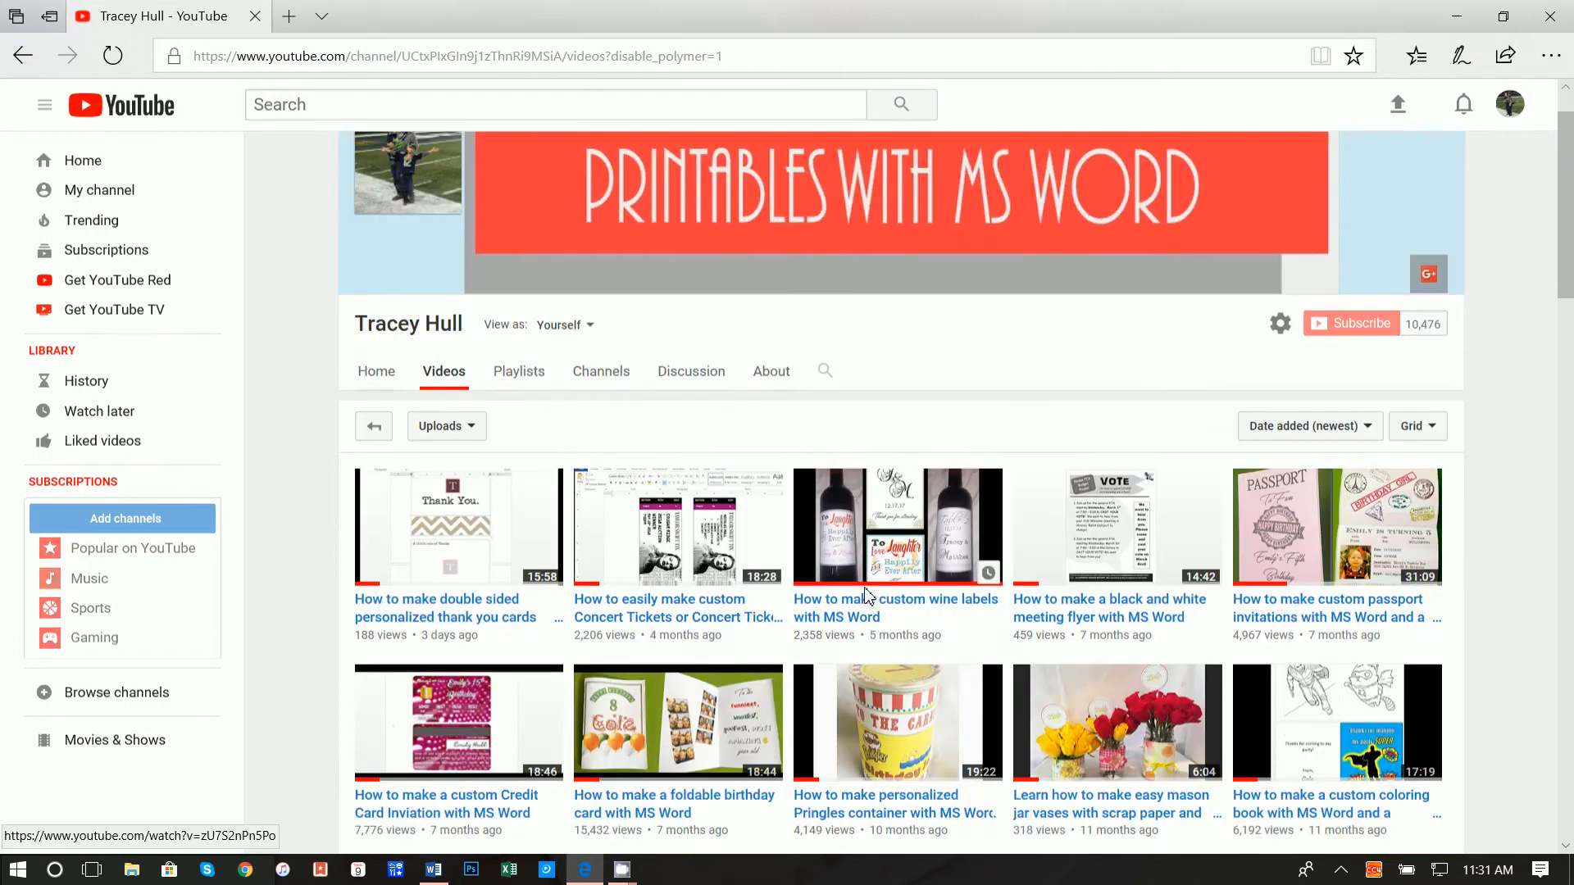
Scroll down the channel's Videos list of Word tutorials, then switch back to the calendar in Word.
scroll("down", 3)
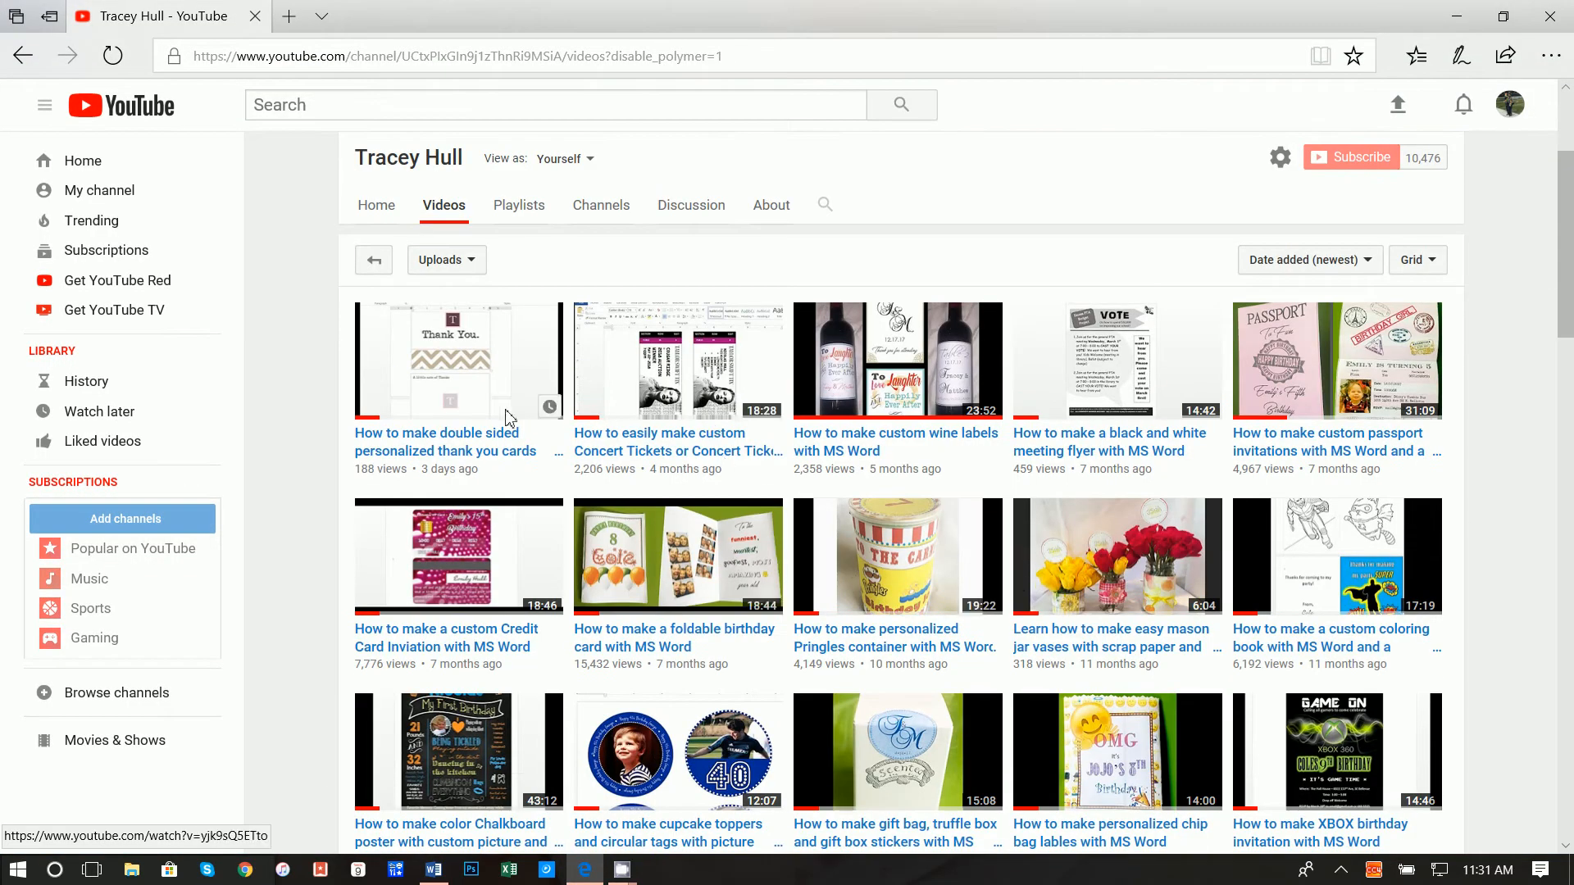
scroll("down", 3)
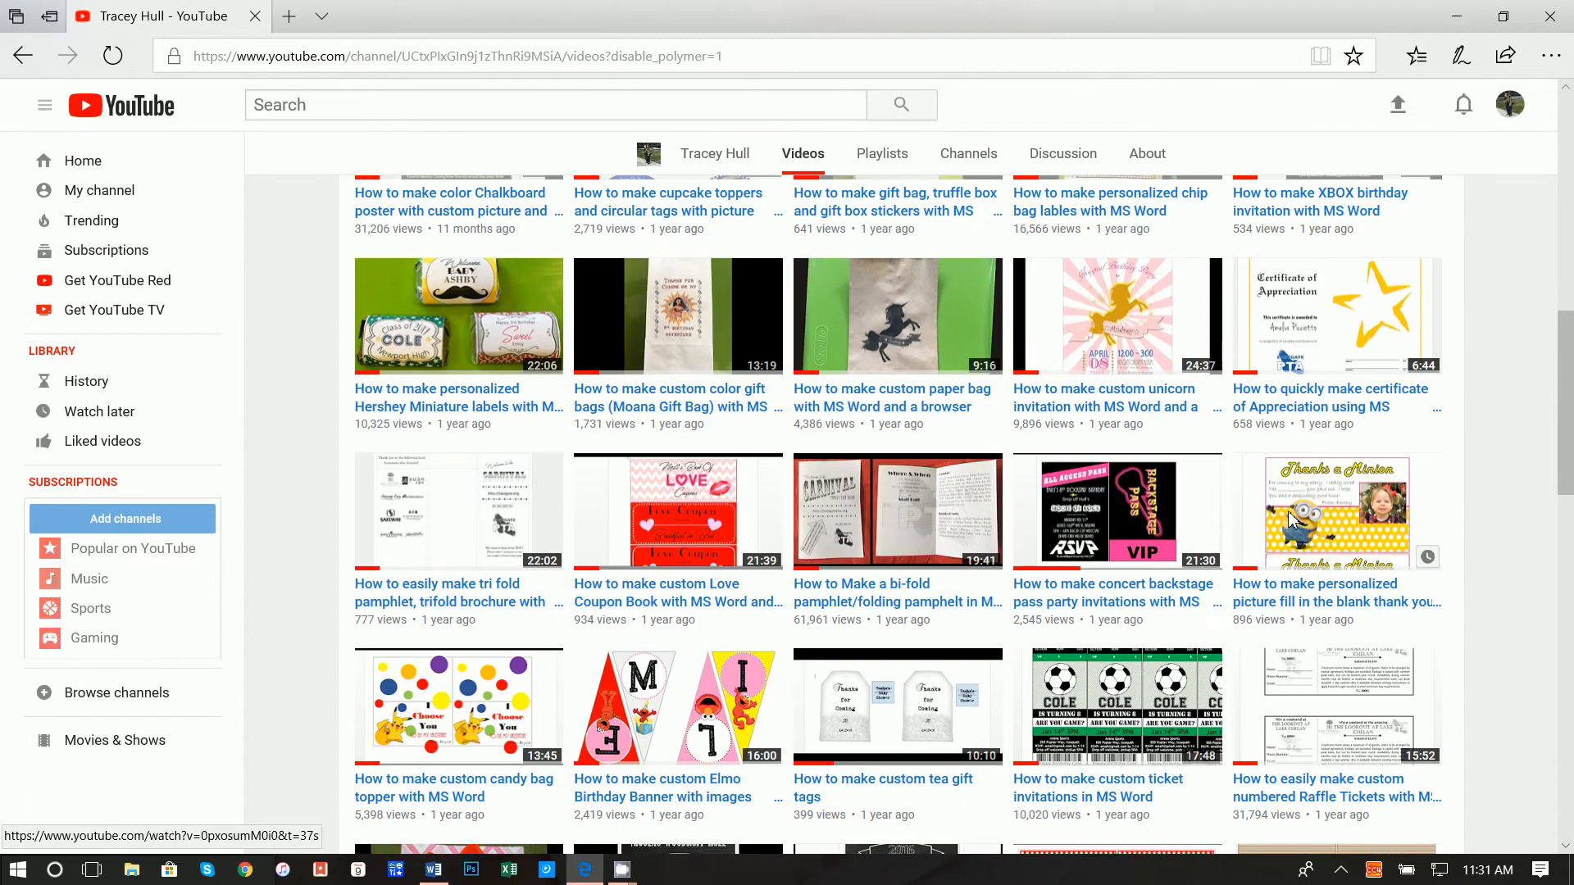
scroll("down", 3)
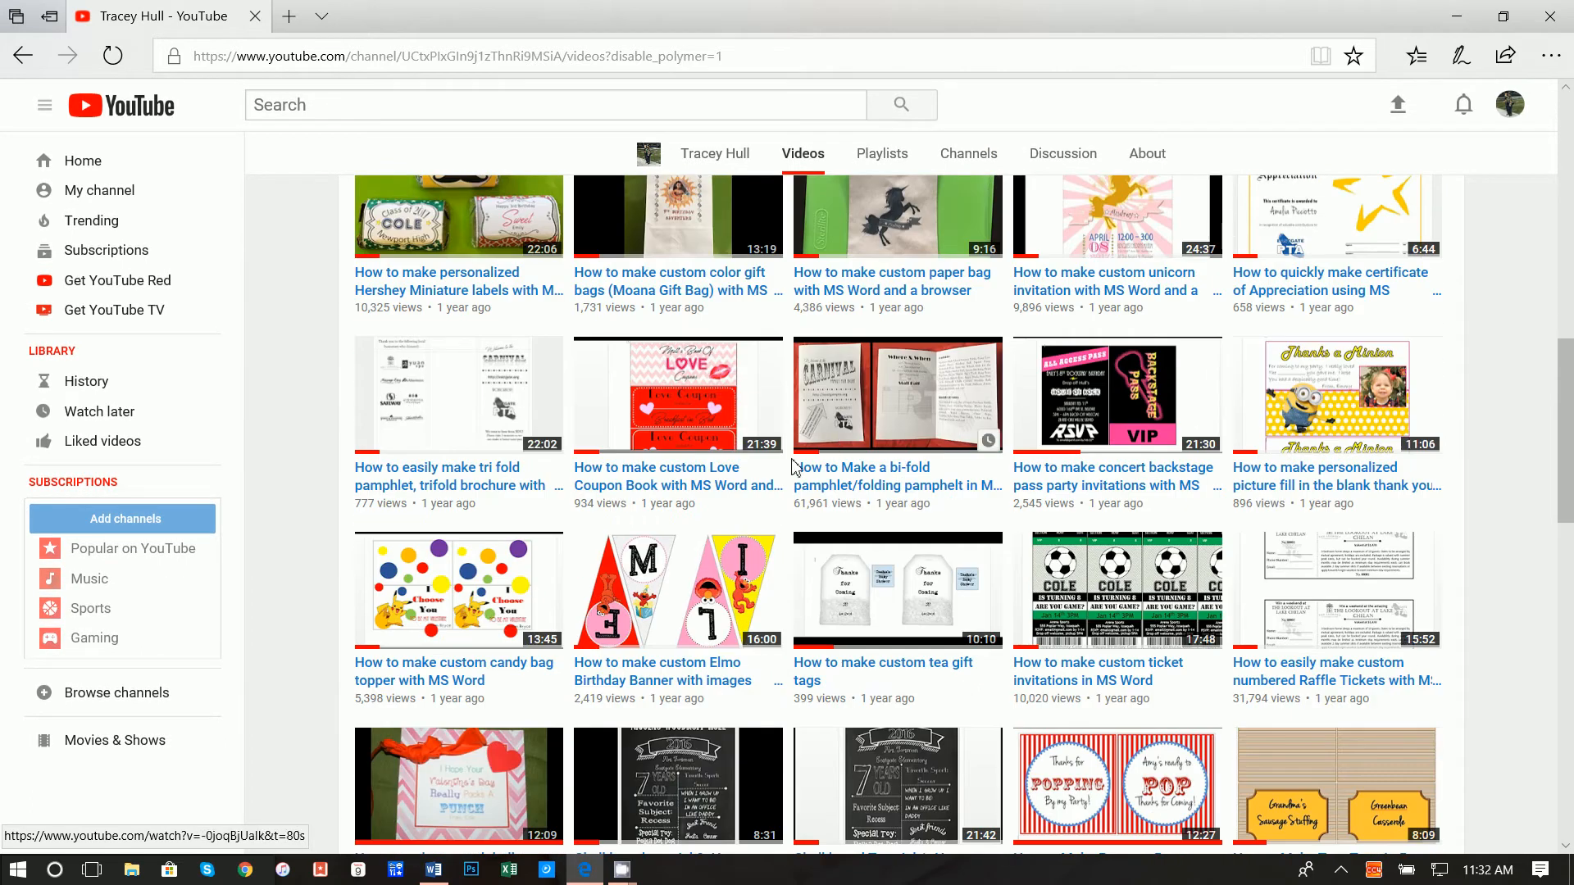
scroll("down", 3)
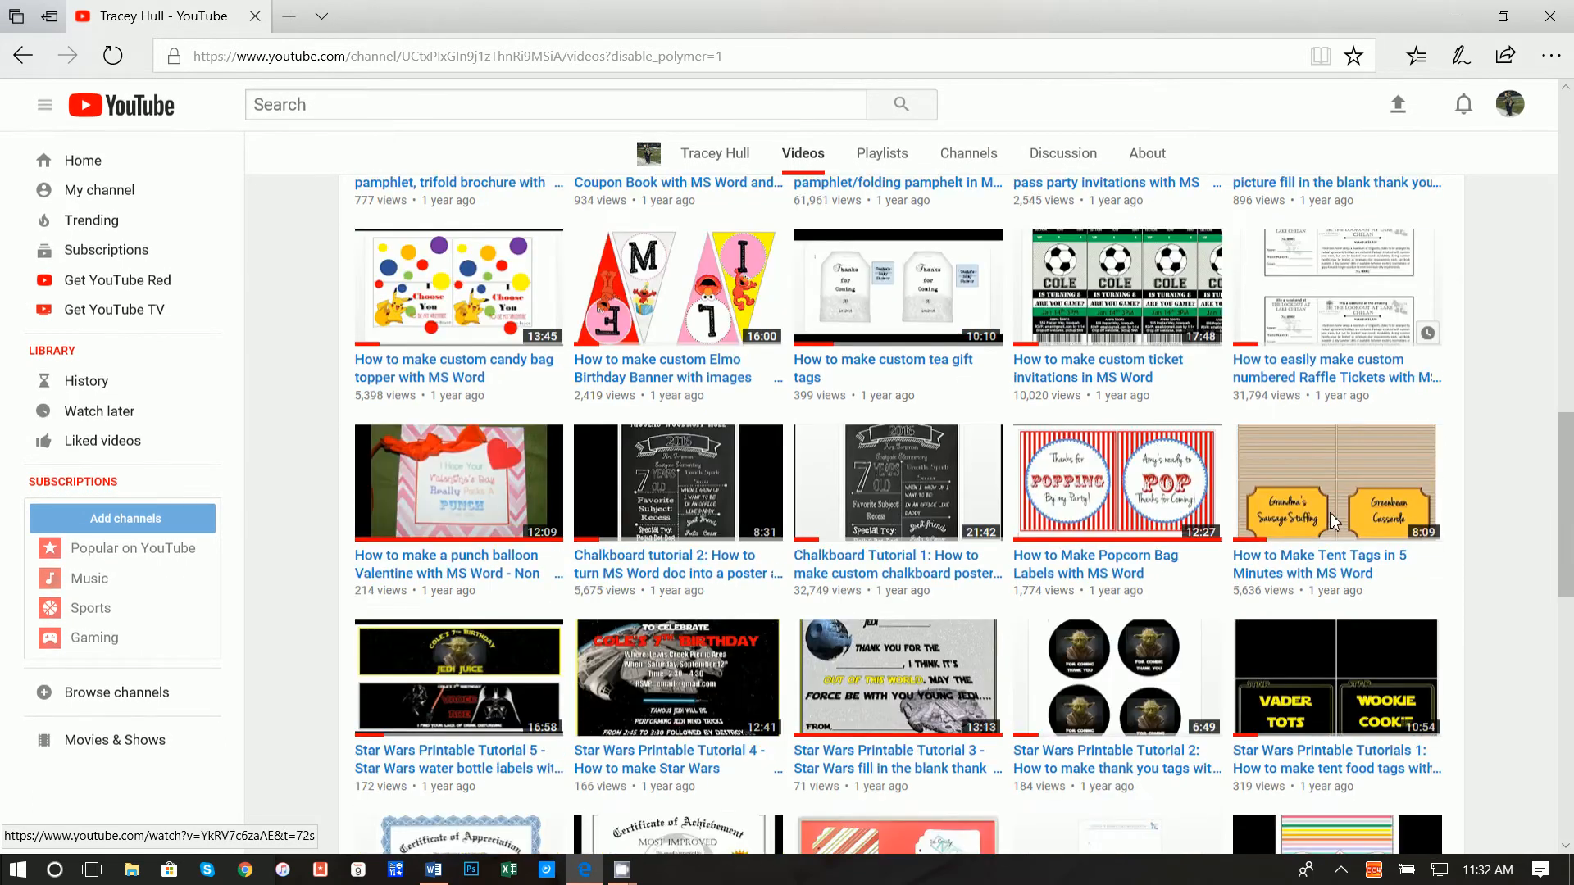
scroll("down", 3)
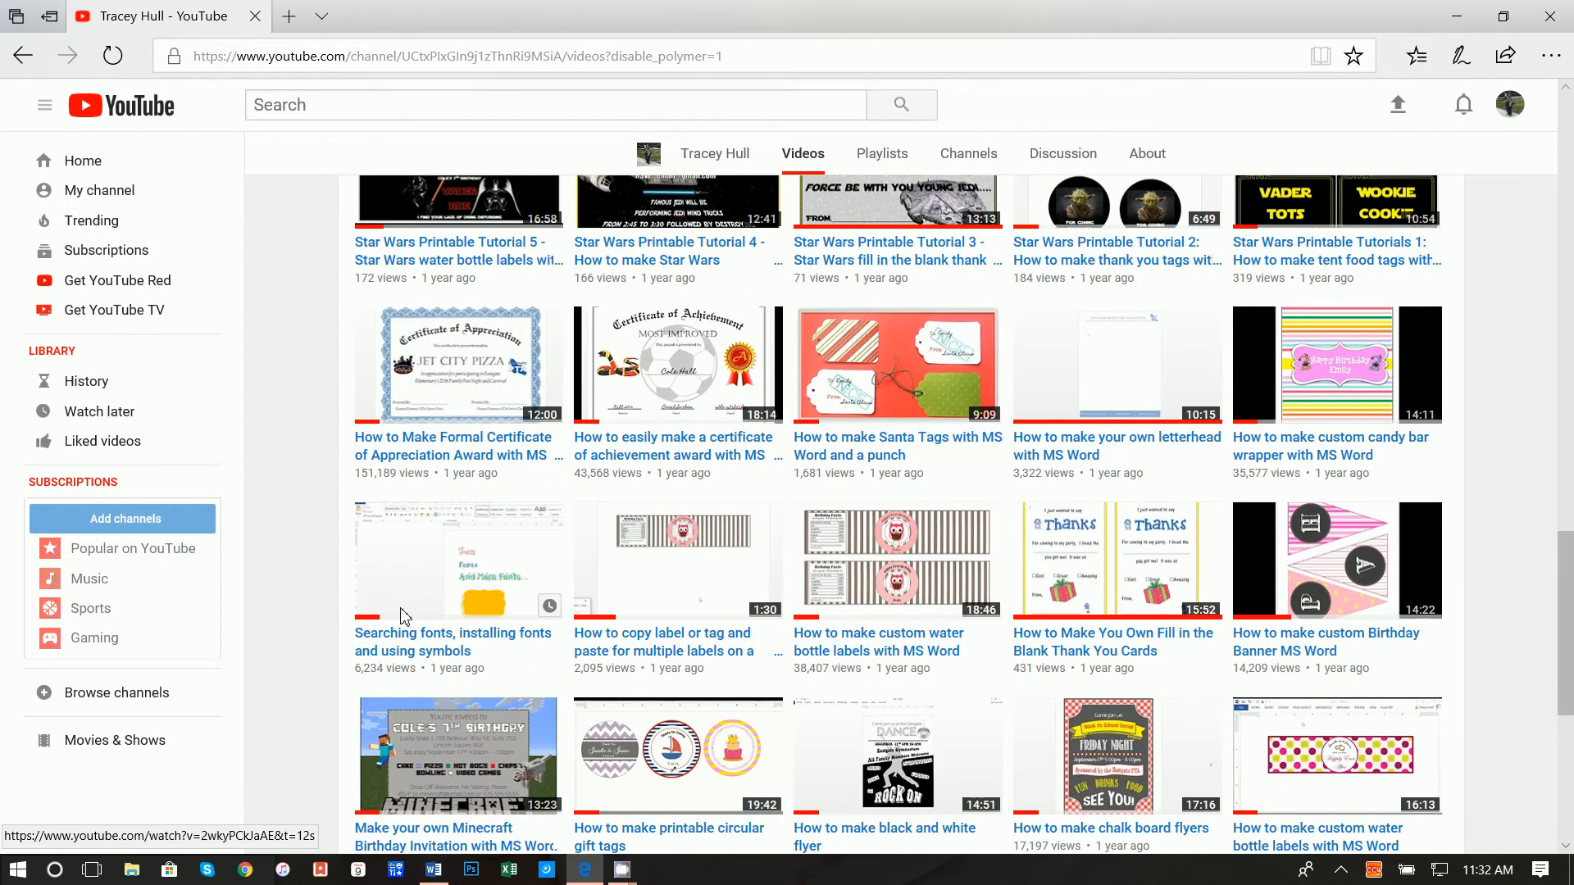
mouse_move(401, 638)
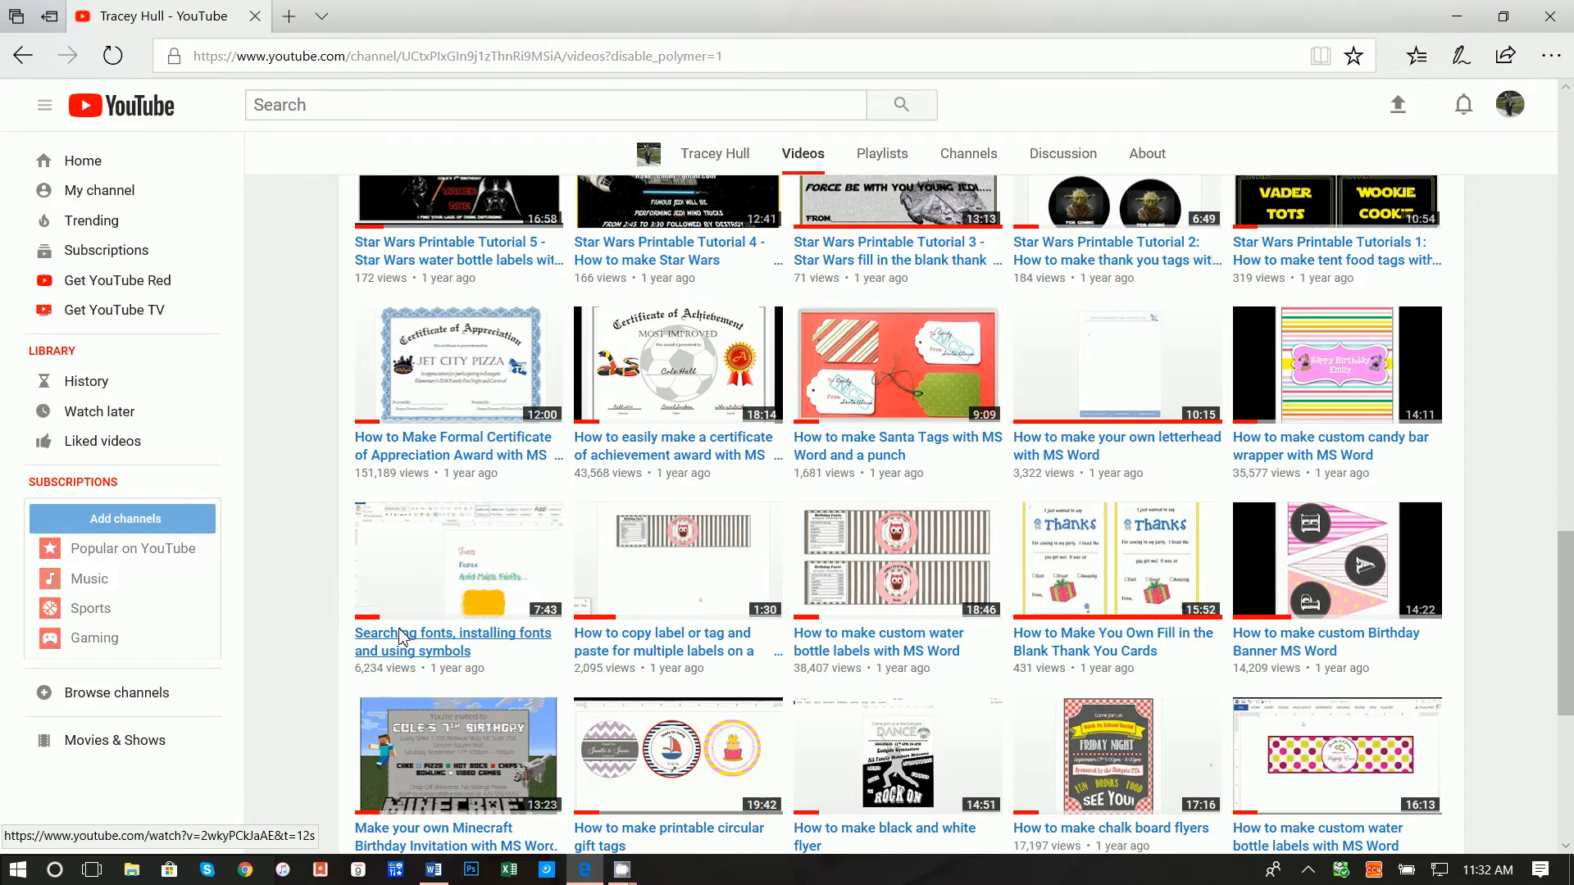
mouse_move(945, 423)
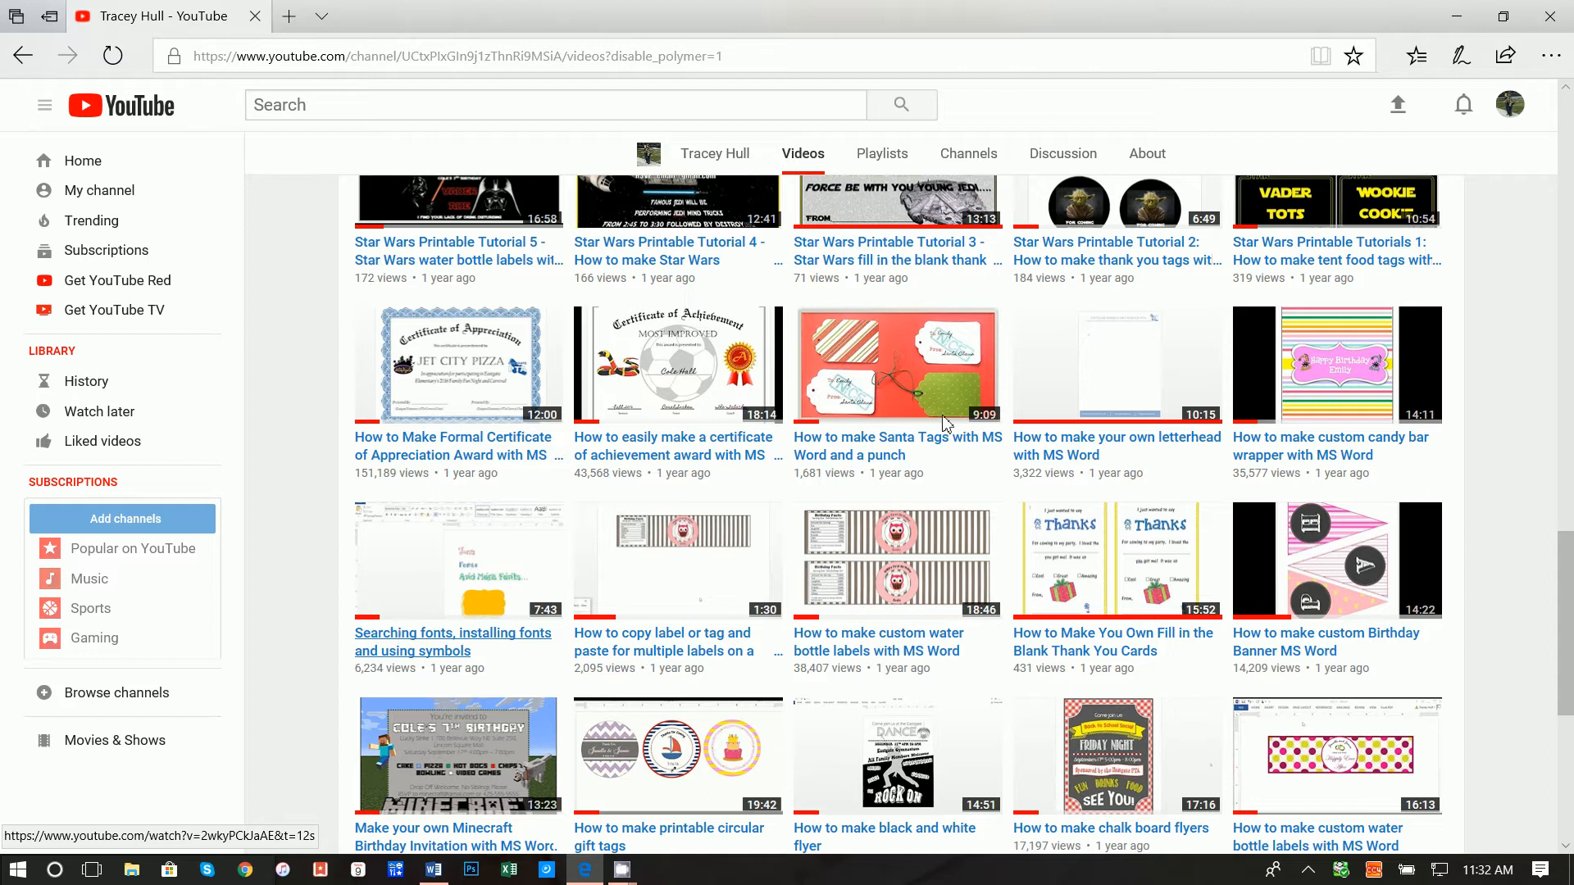
left_click(433, 869)
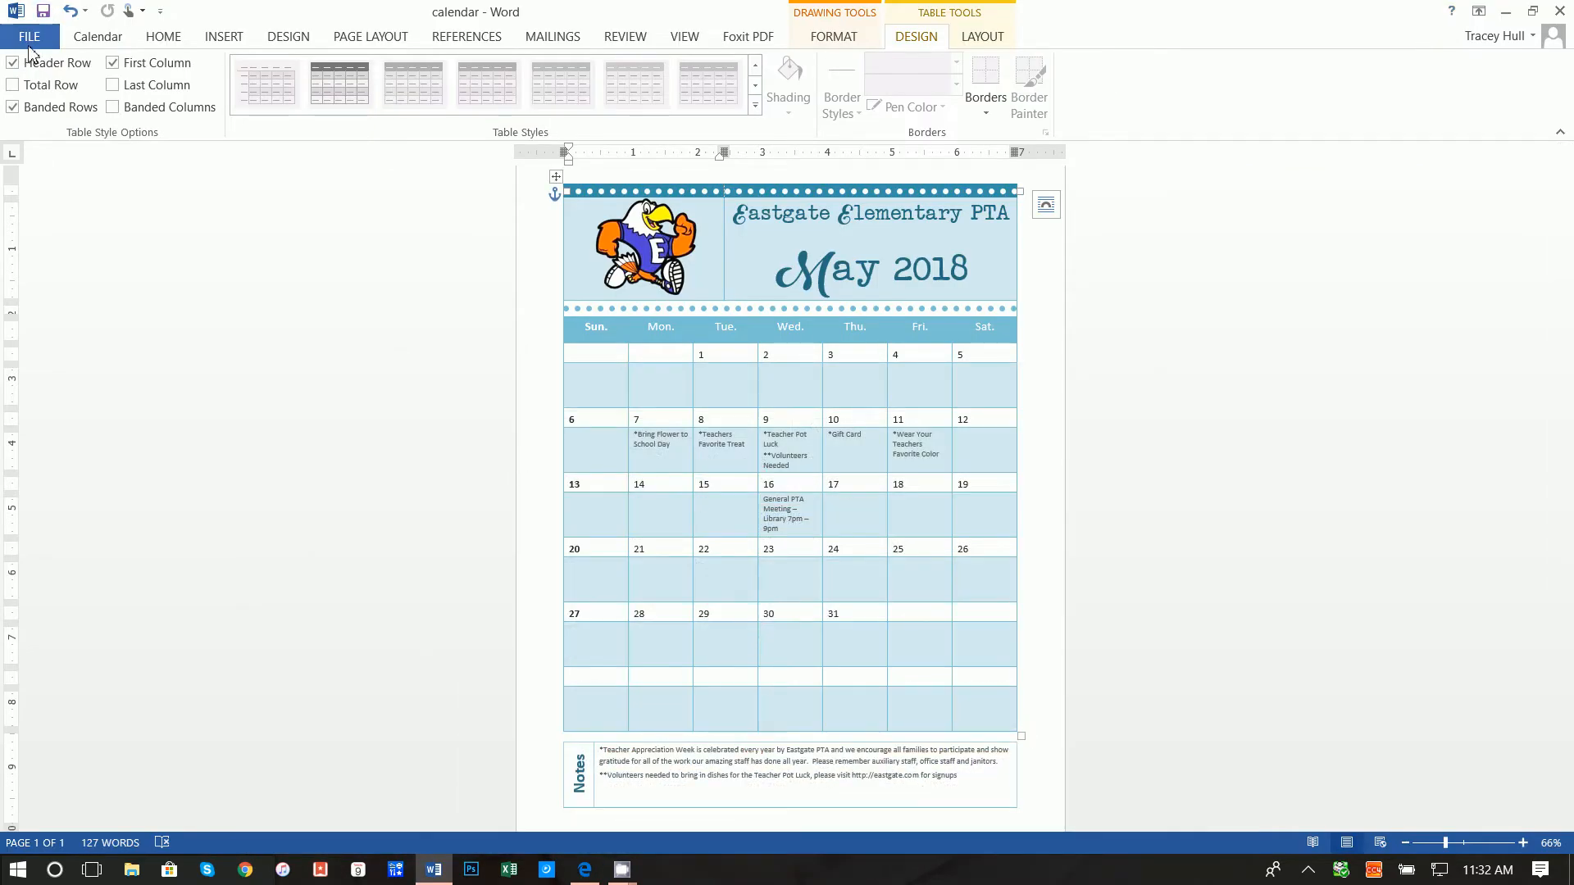
Start a new document and search the online templates for 'calendar'.
left_click(28, 36)
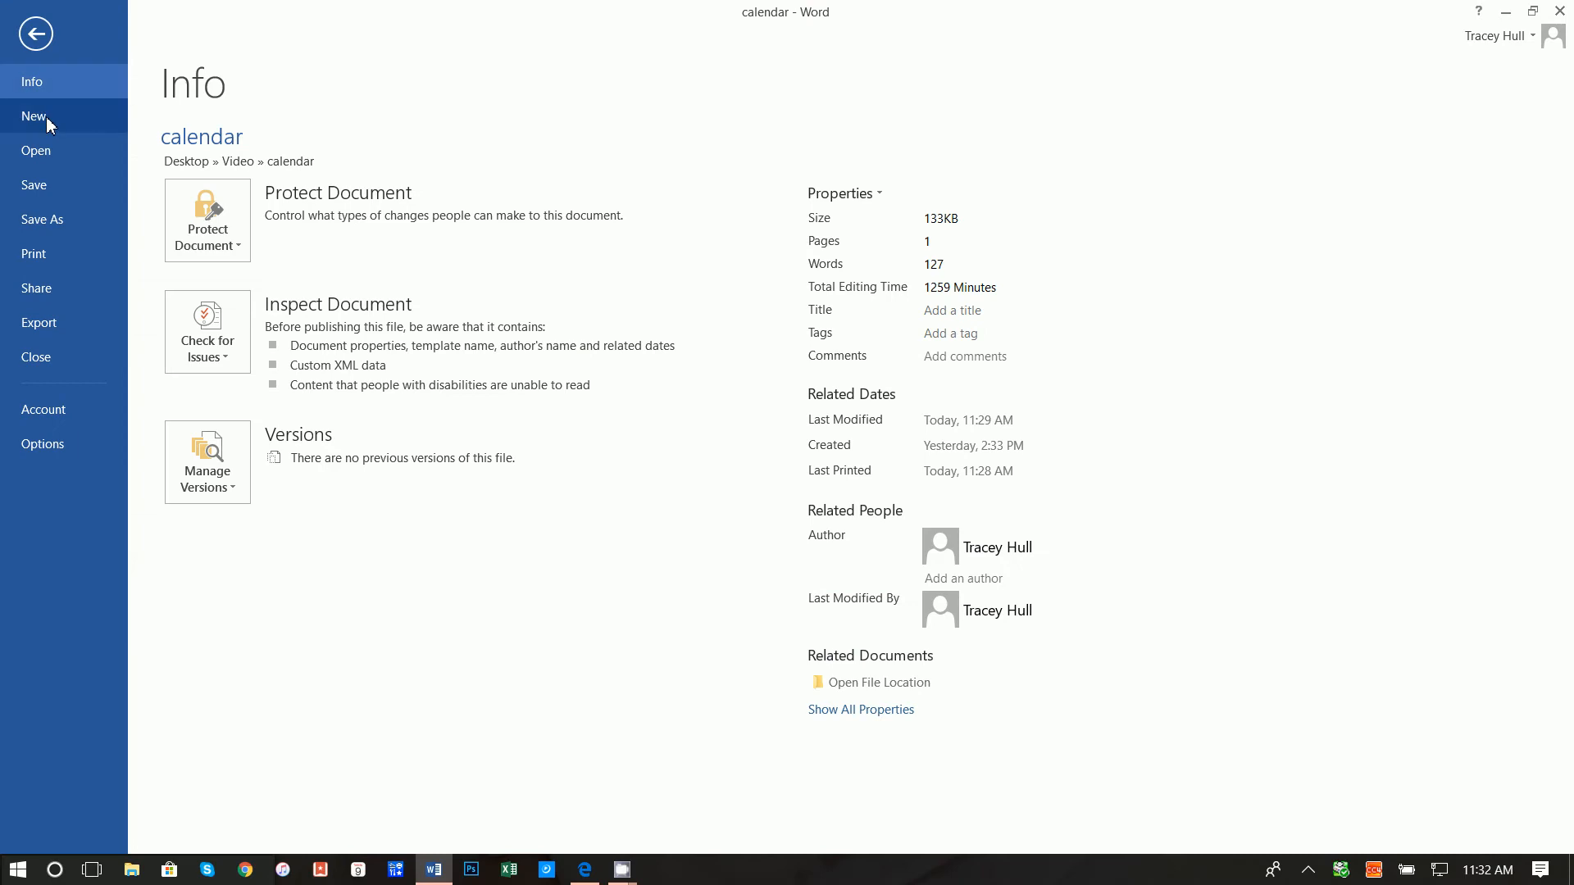
left_click(33, 115)
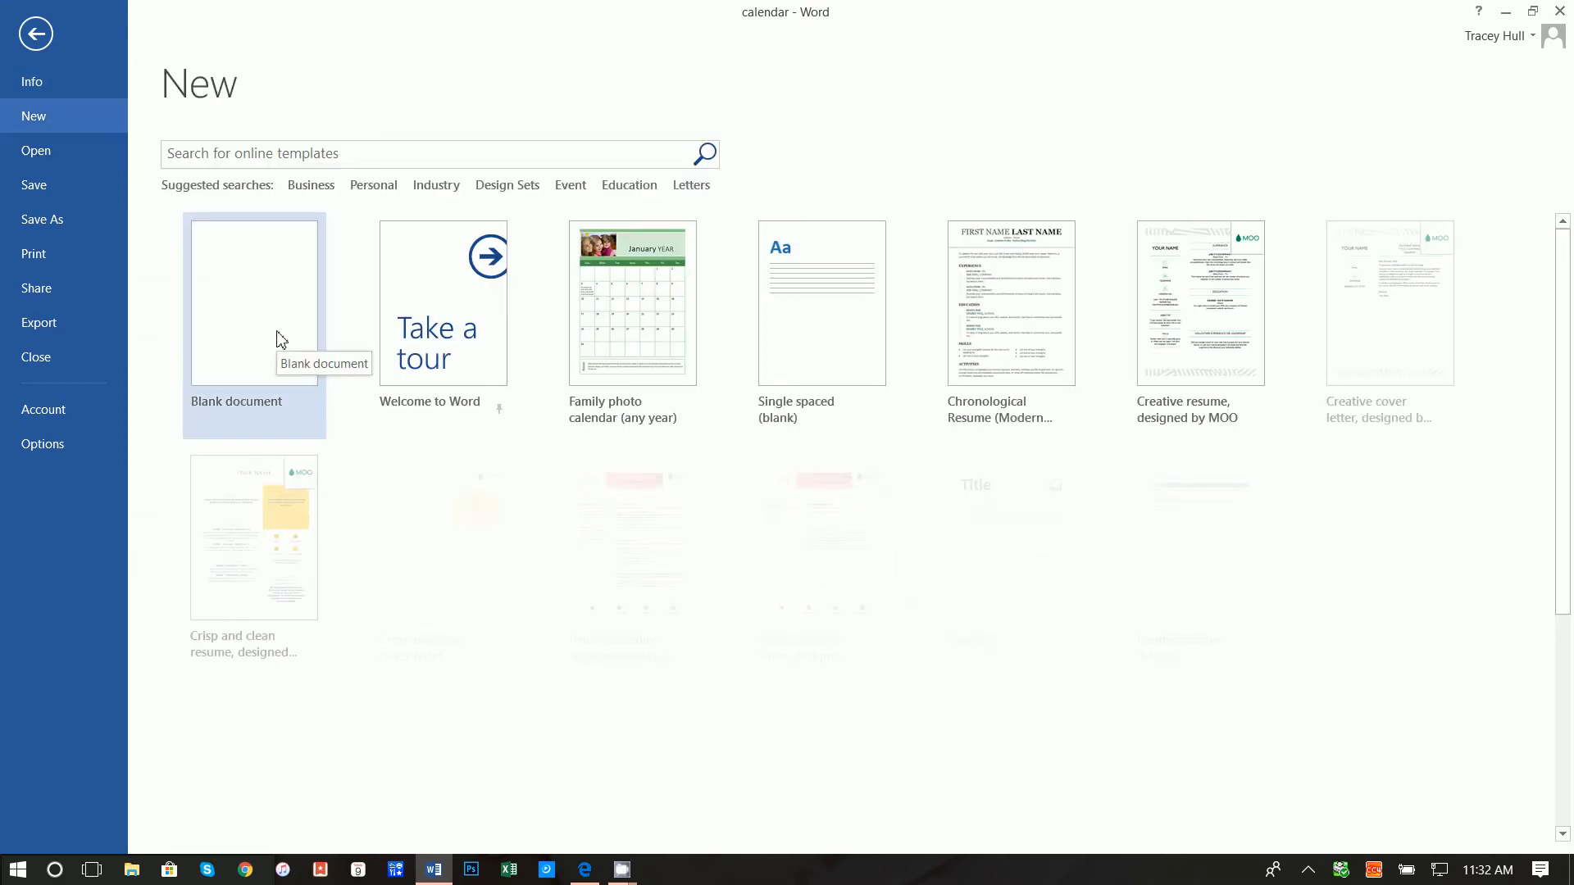
left_click(297, 154)
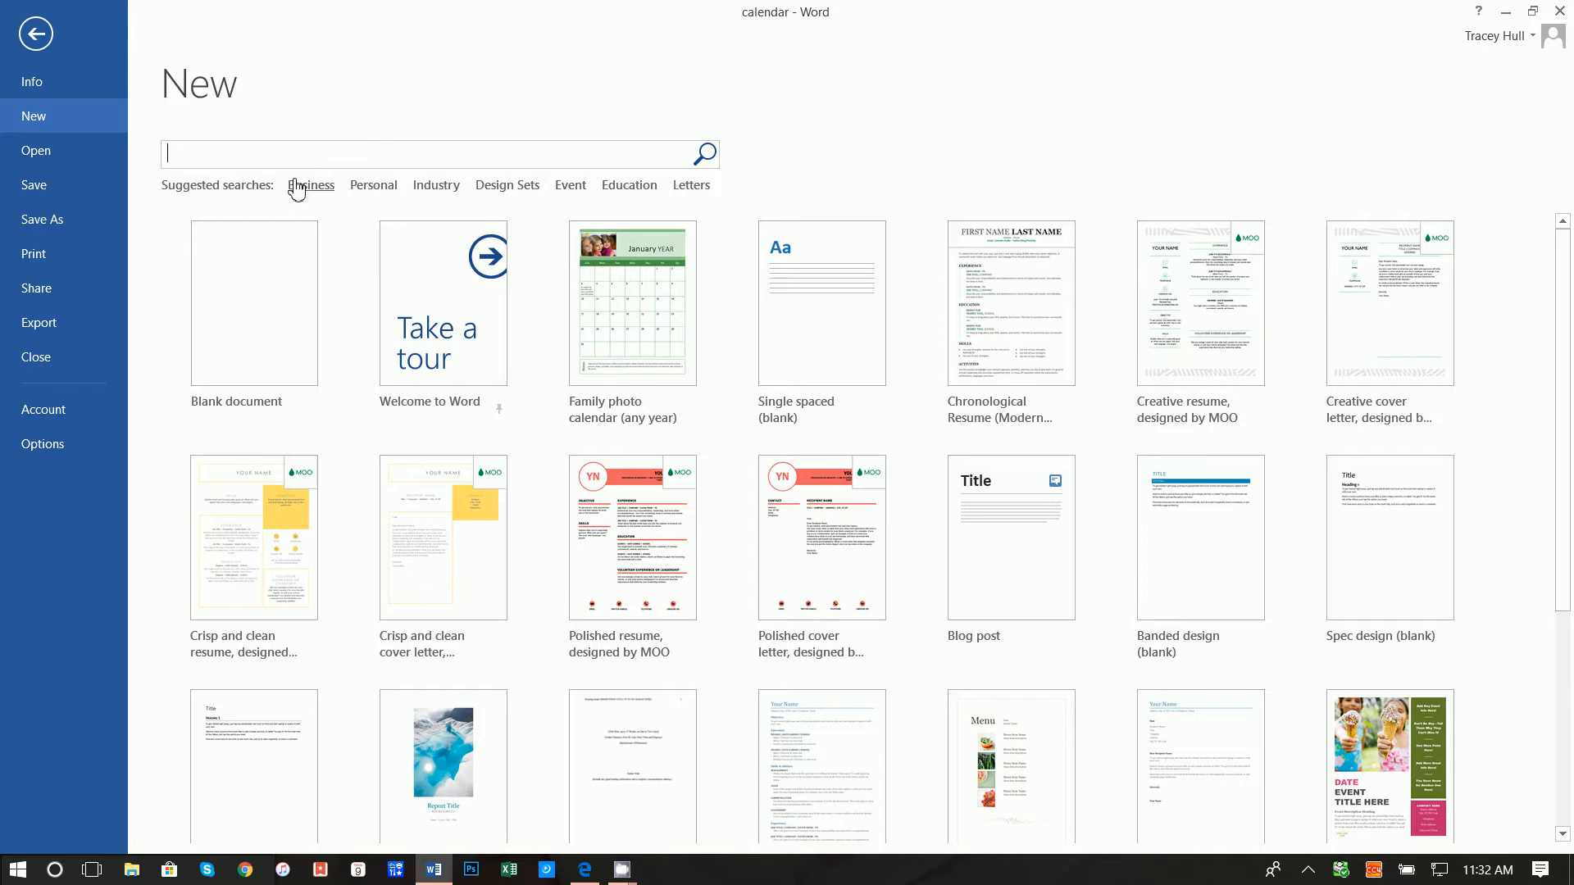
mouse_move(292, 163)
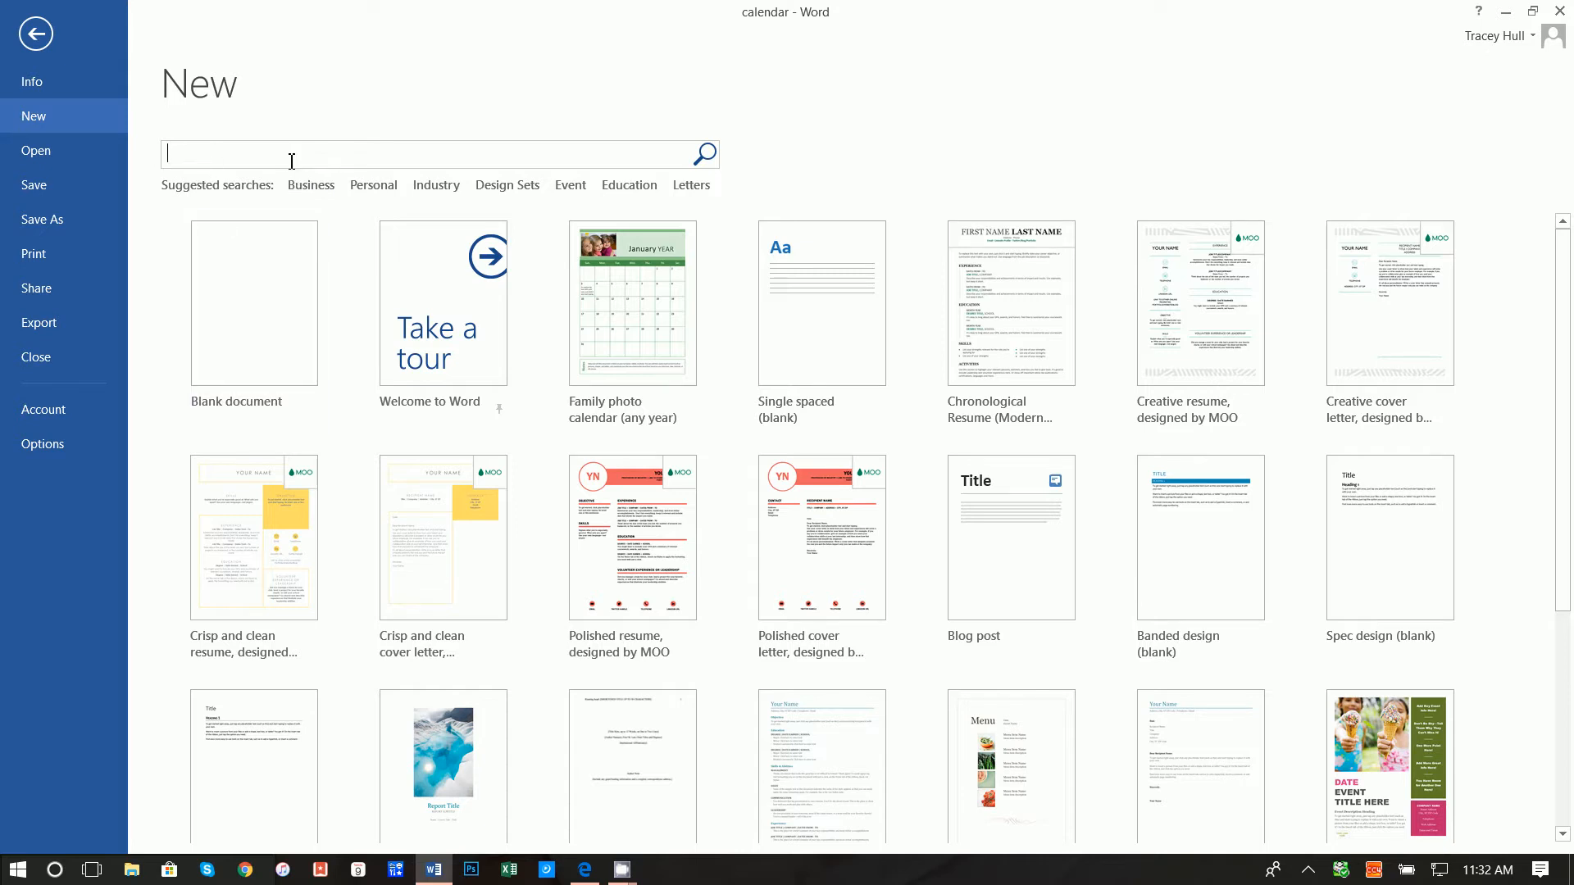
type("calendar")
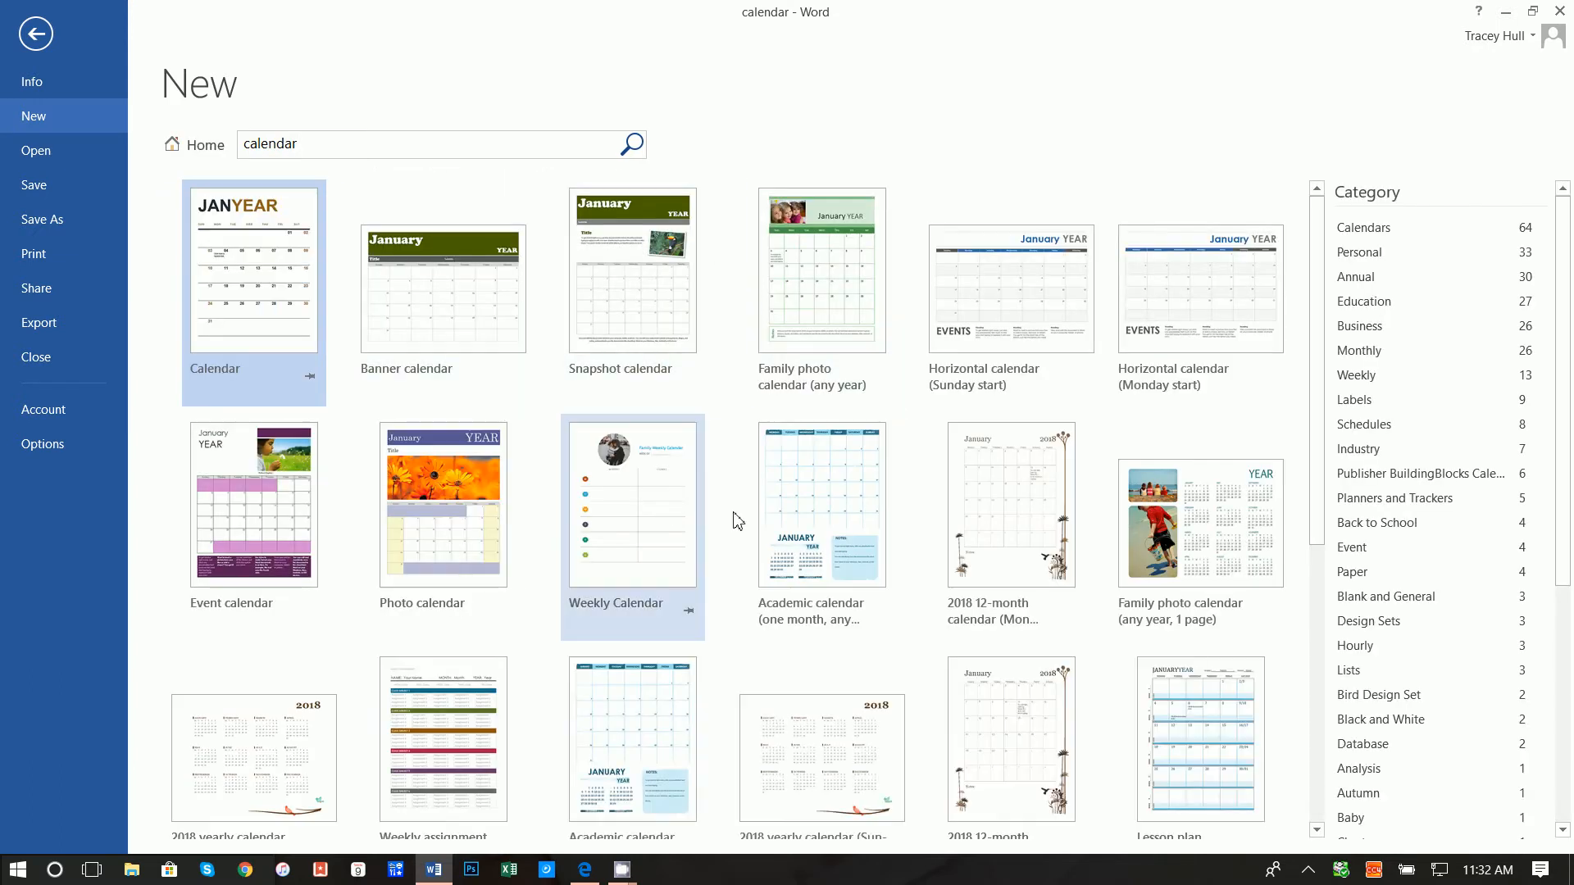
Locate the Family photo calendar (any year) template and bring up its preview.
scroll("down", 3)
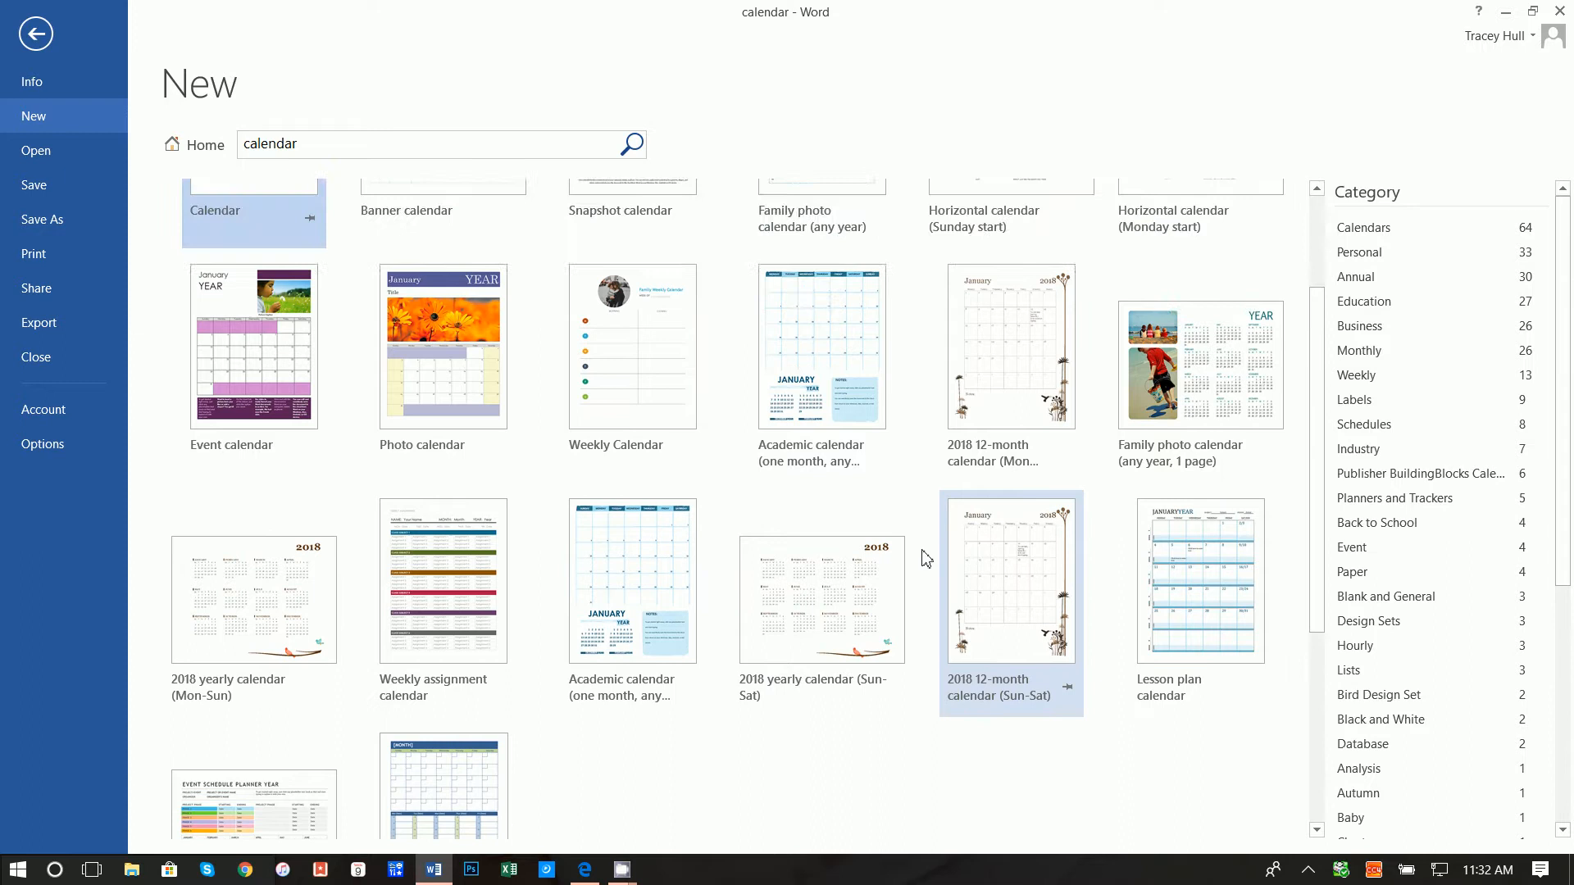
scroll("up", 3)
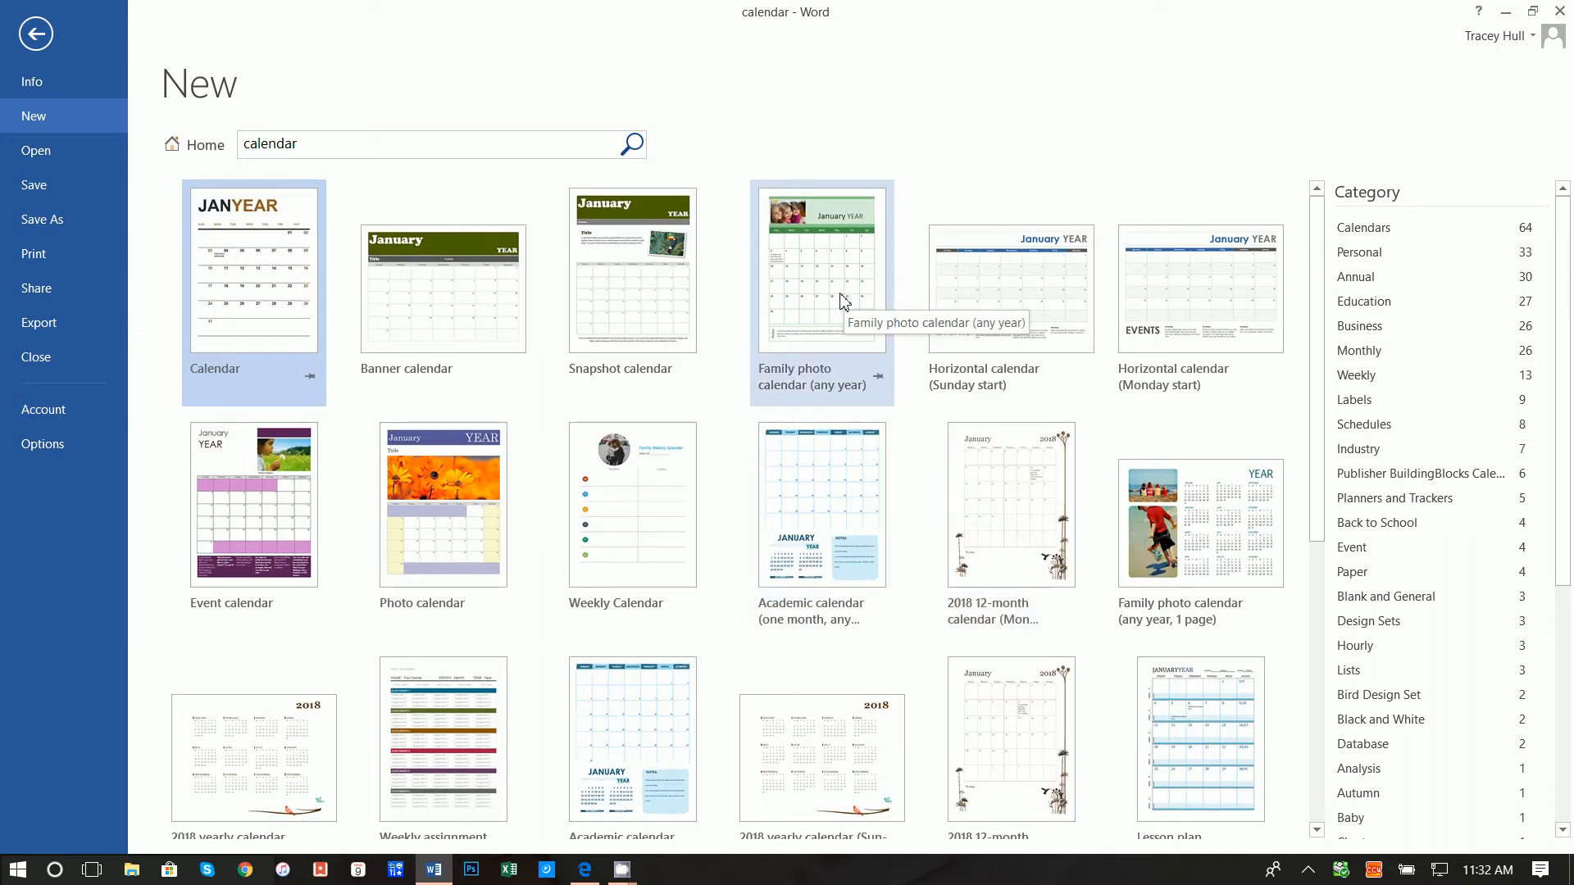
left_click(820, 264)
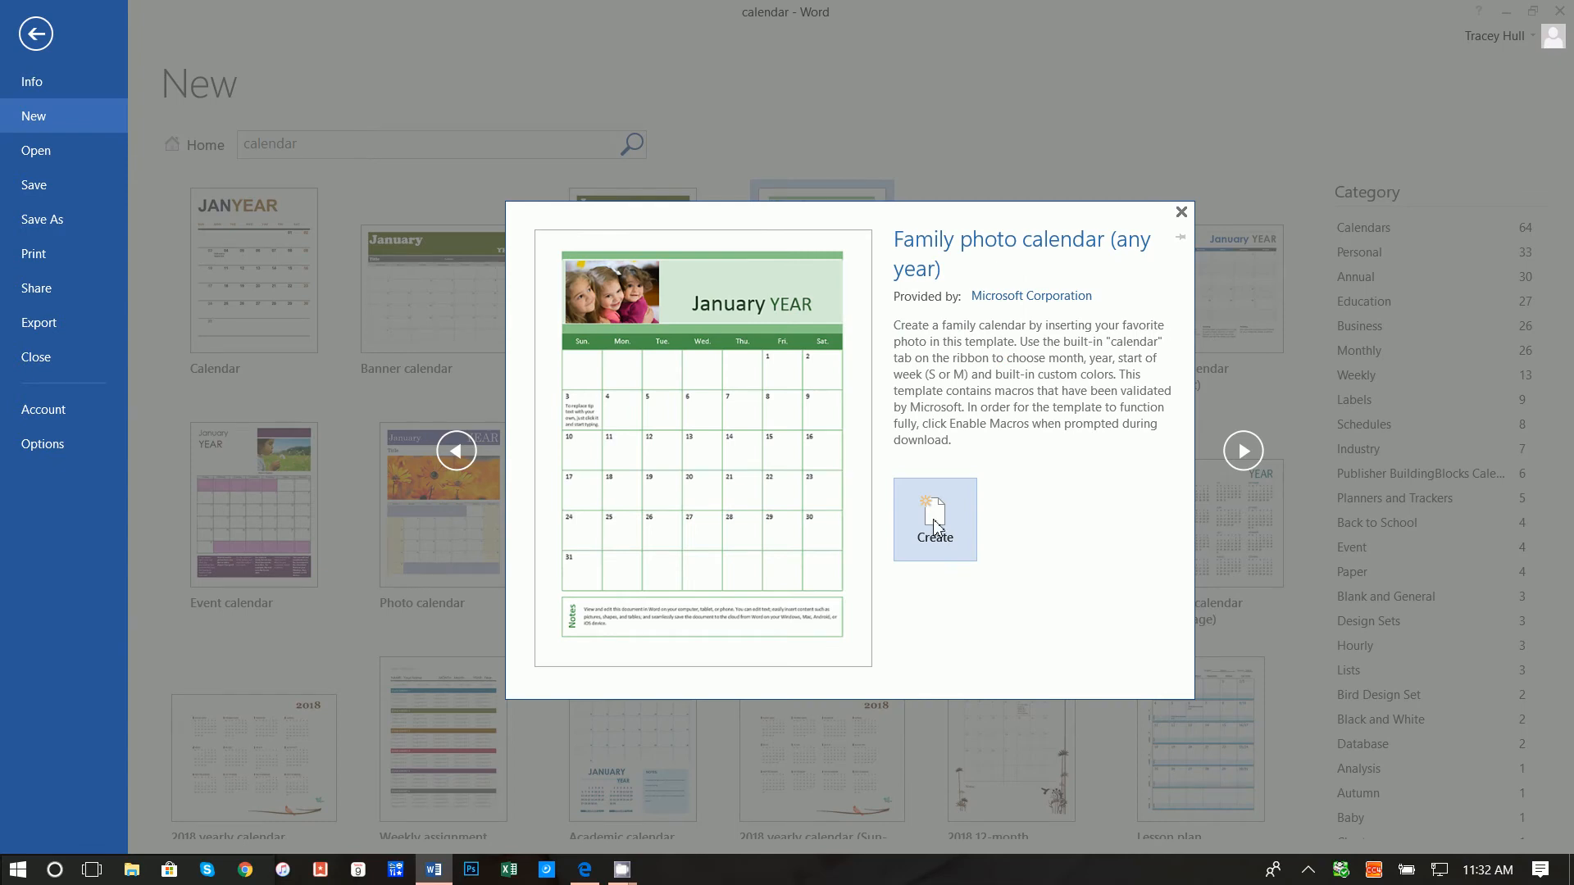
Create the calendar document for May 2018 with weeks starting Sunday and dismiss the dates message.
left_click(933, 520)
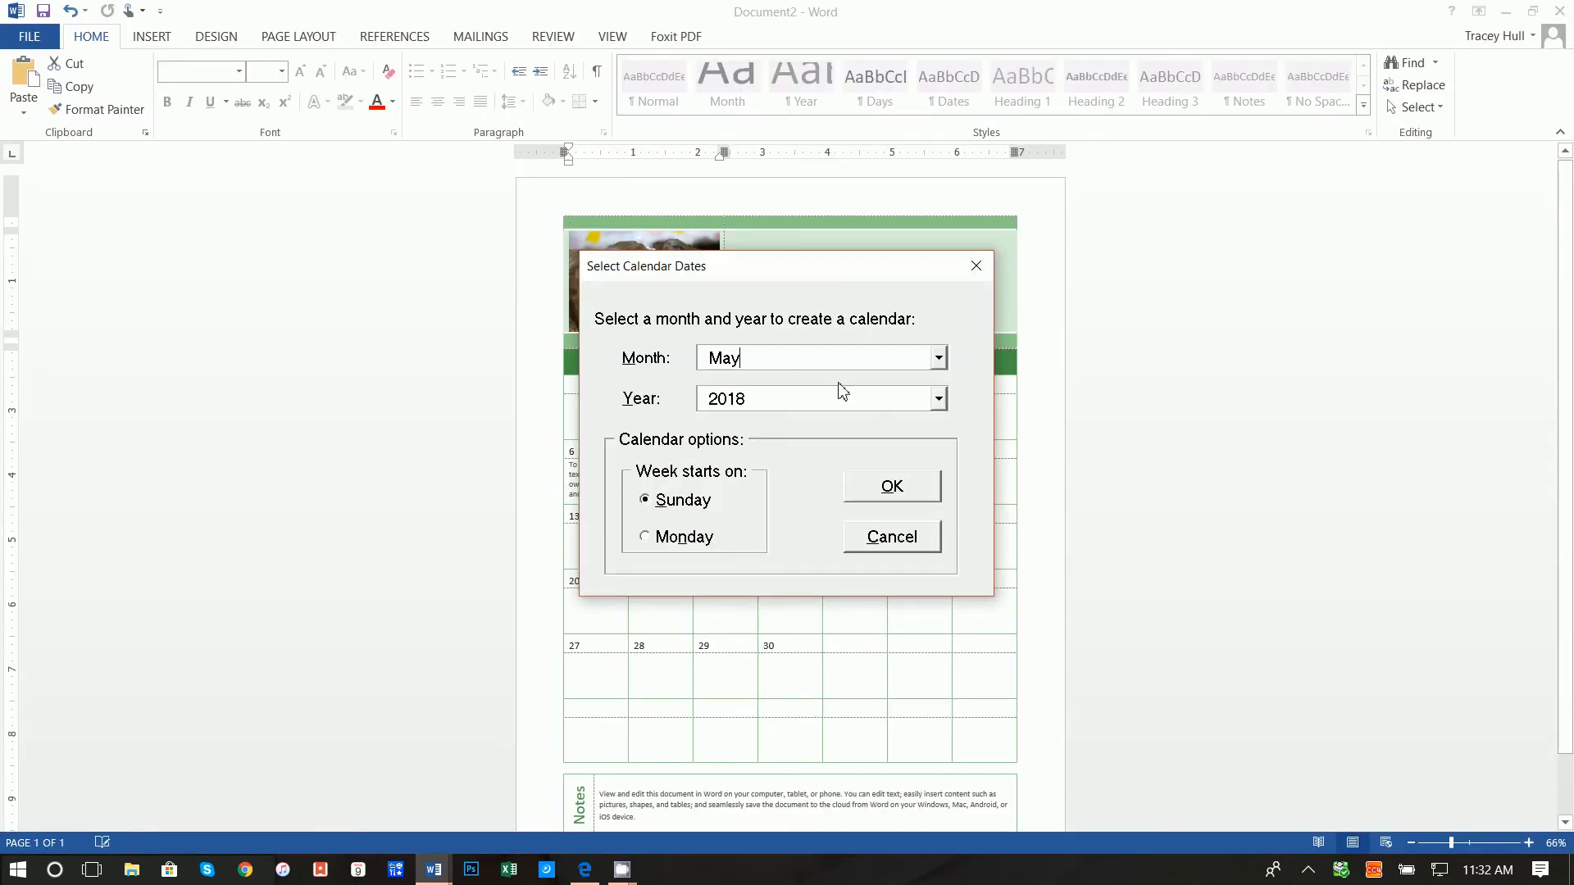
mouse_move(803, 520)
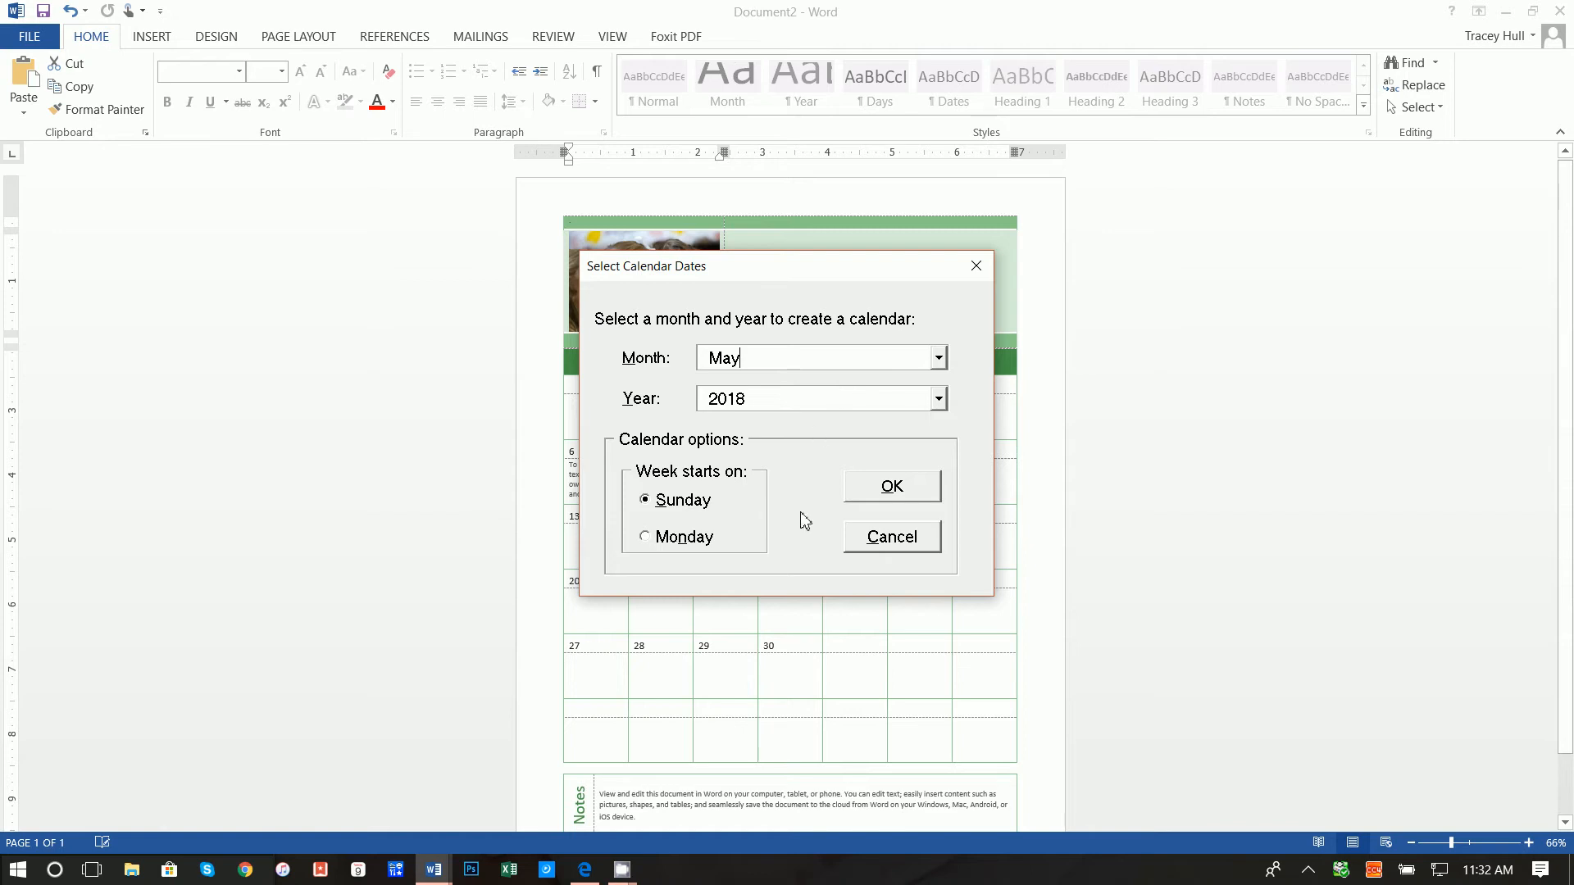
mouse_move(672, 513)
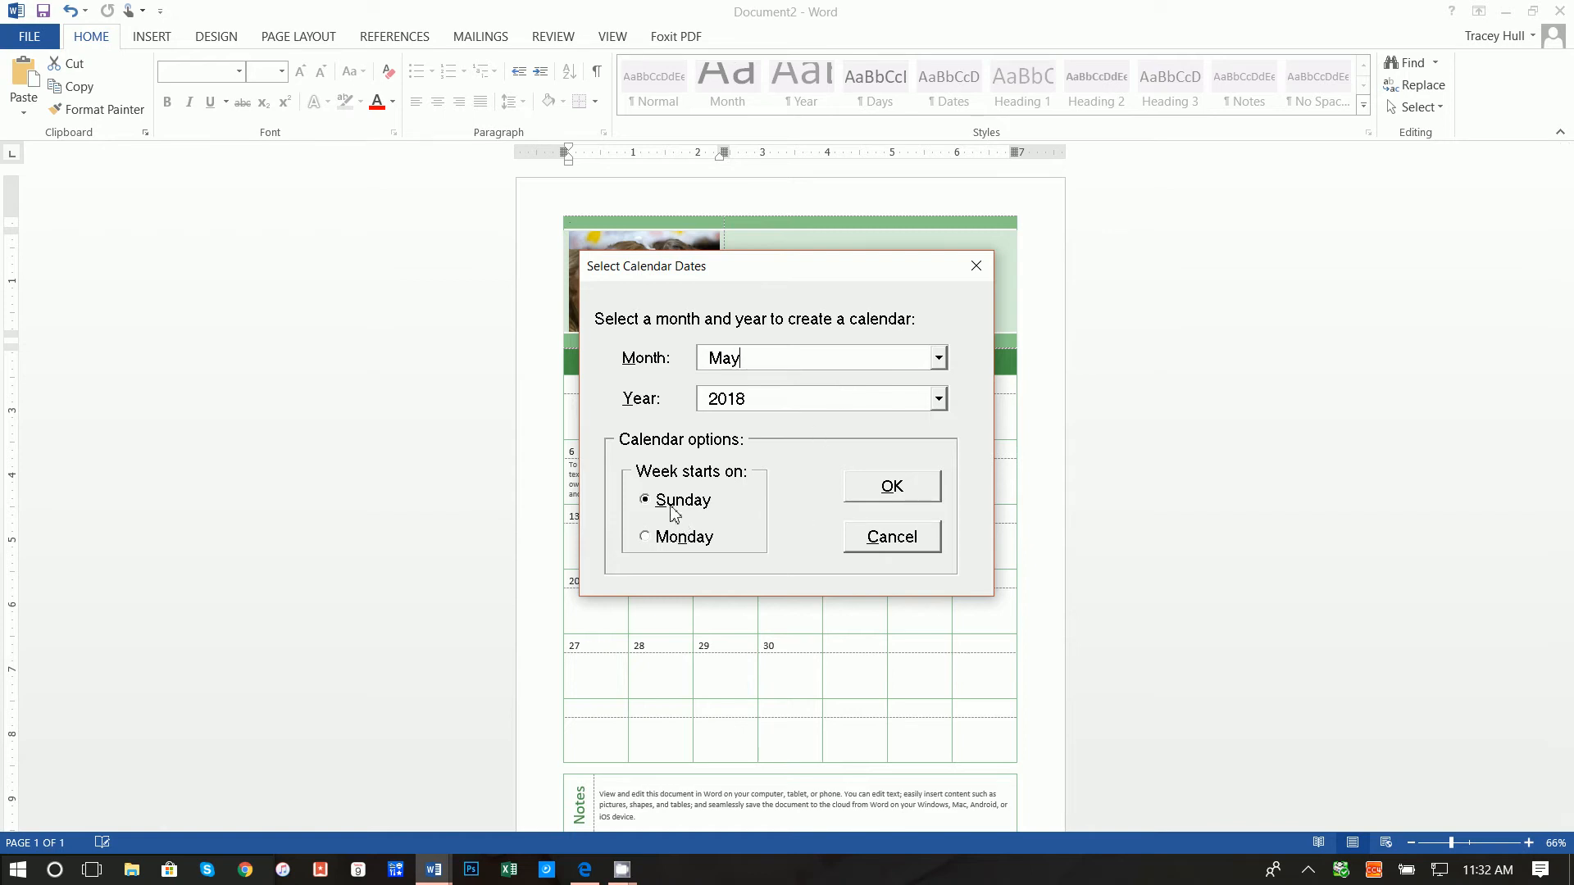
left_click(889, 485)
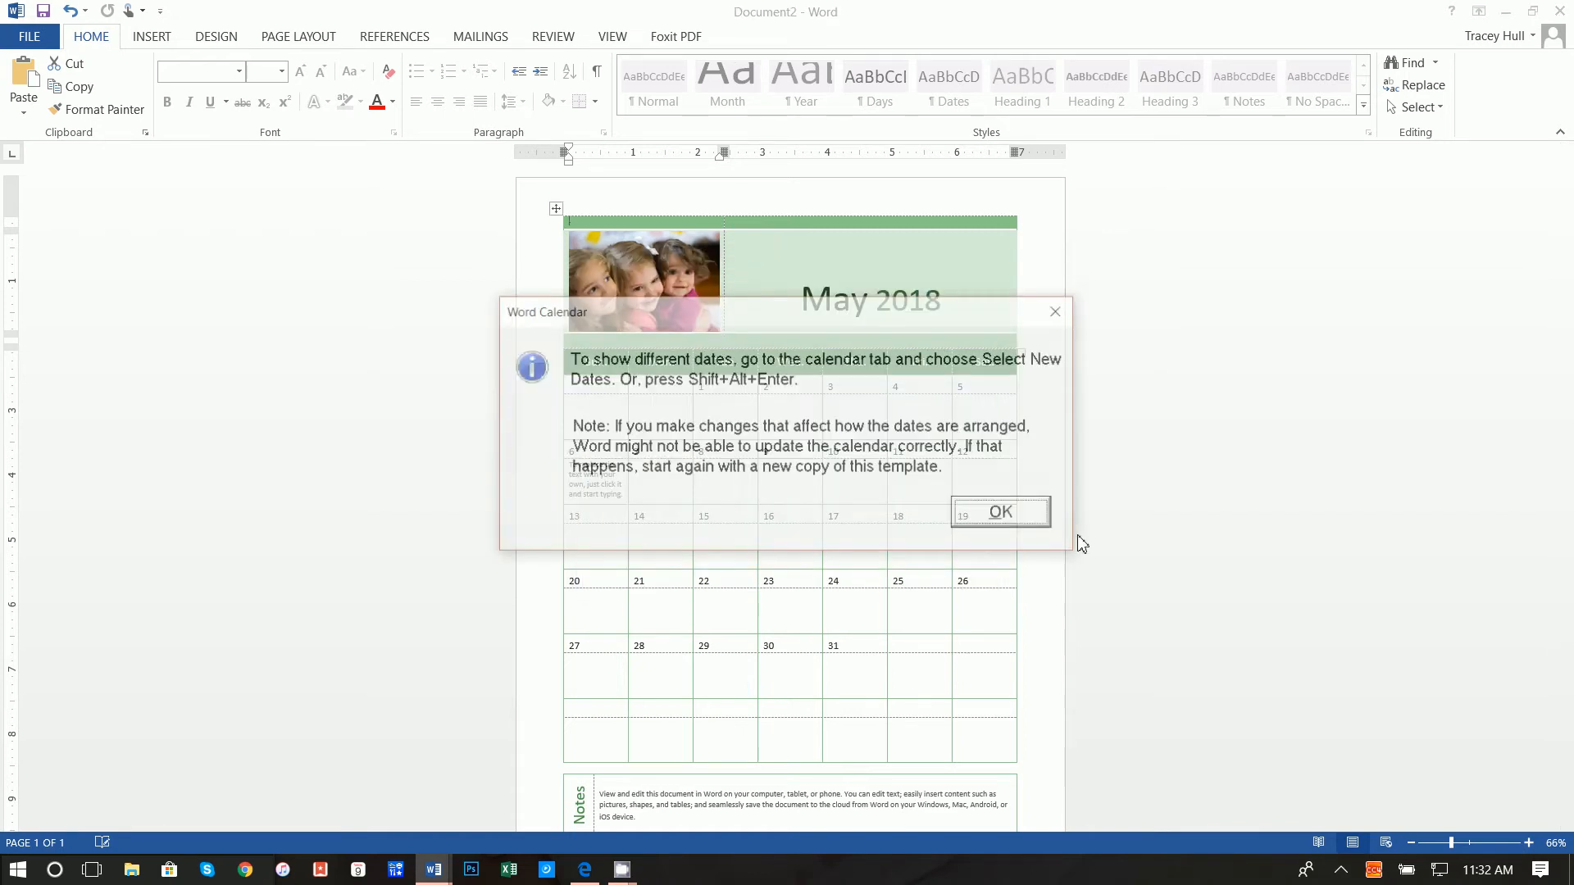
left_click(998, 512)
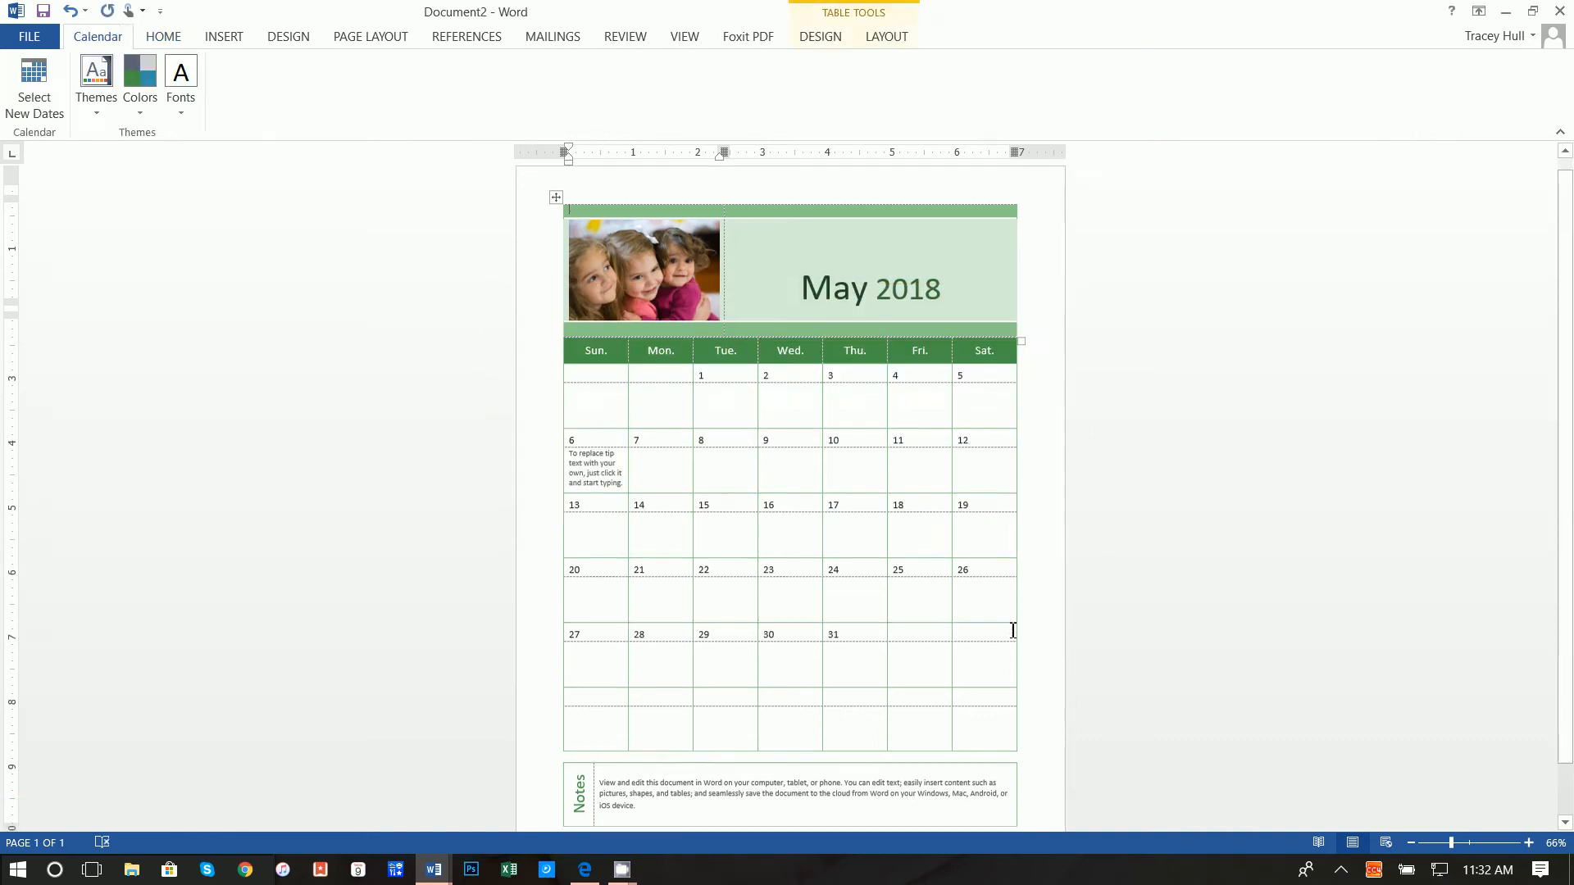
scroll("up", 3)
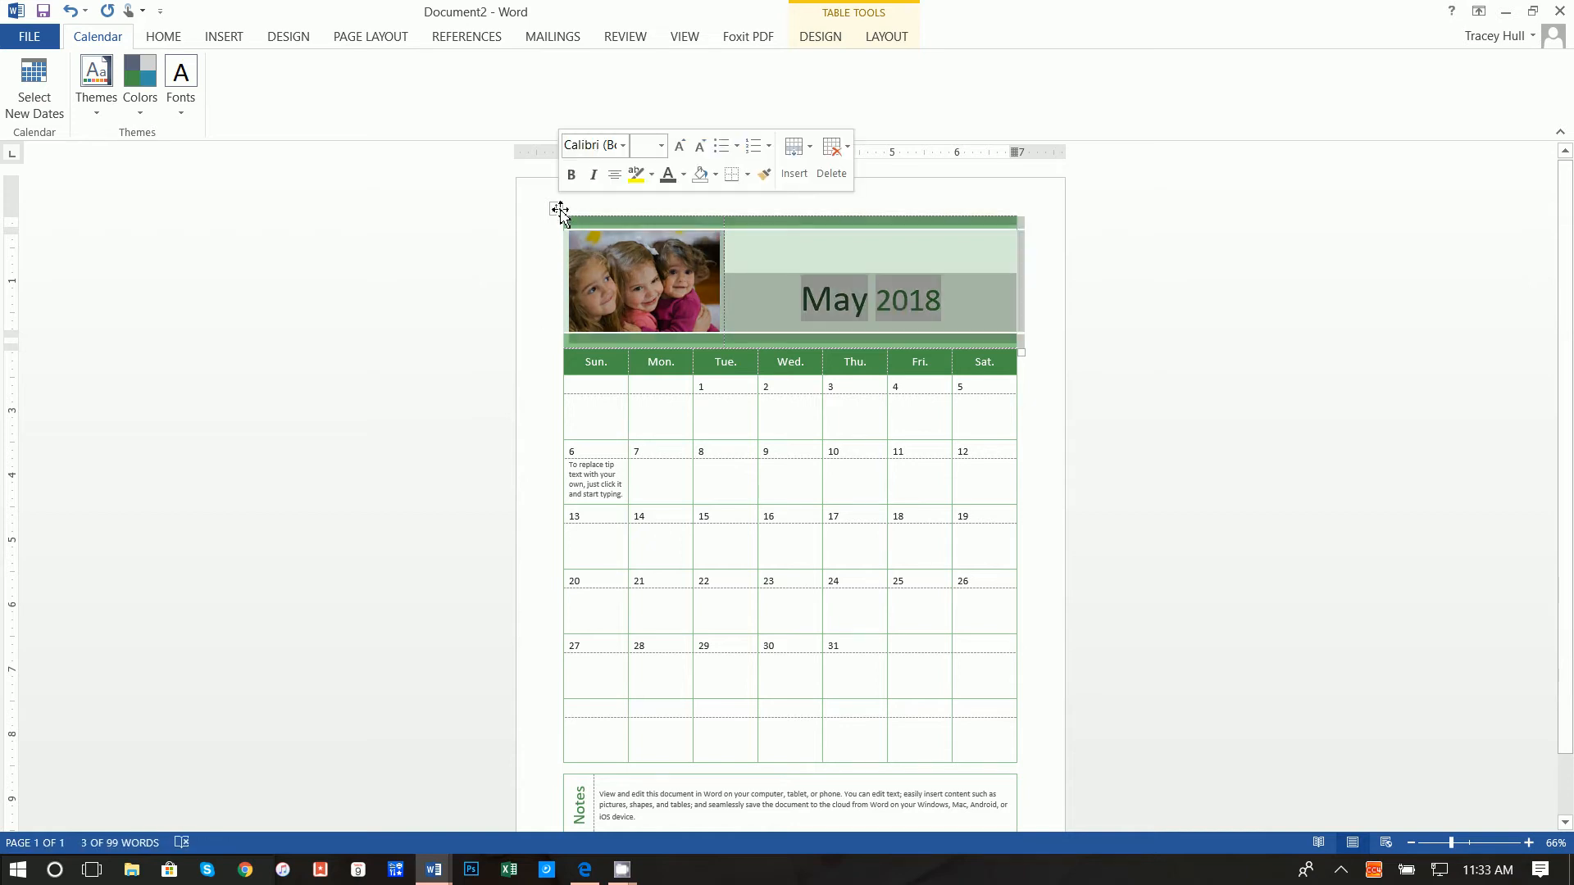
Apply a blue grid table style to the May 2018 header table, then select the day grid.
left_click(819, 36)
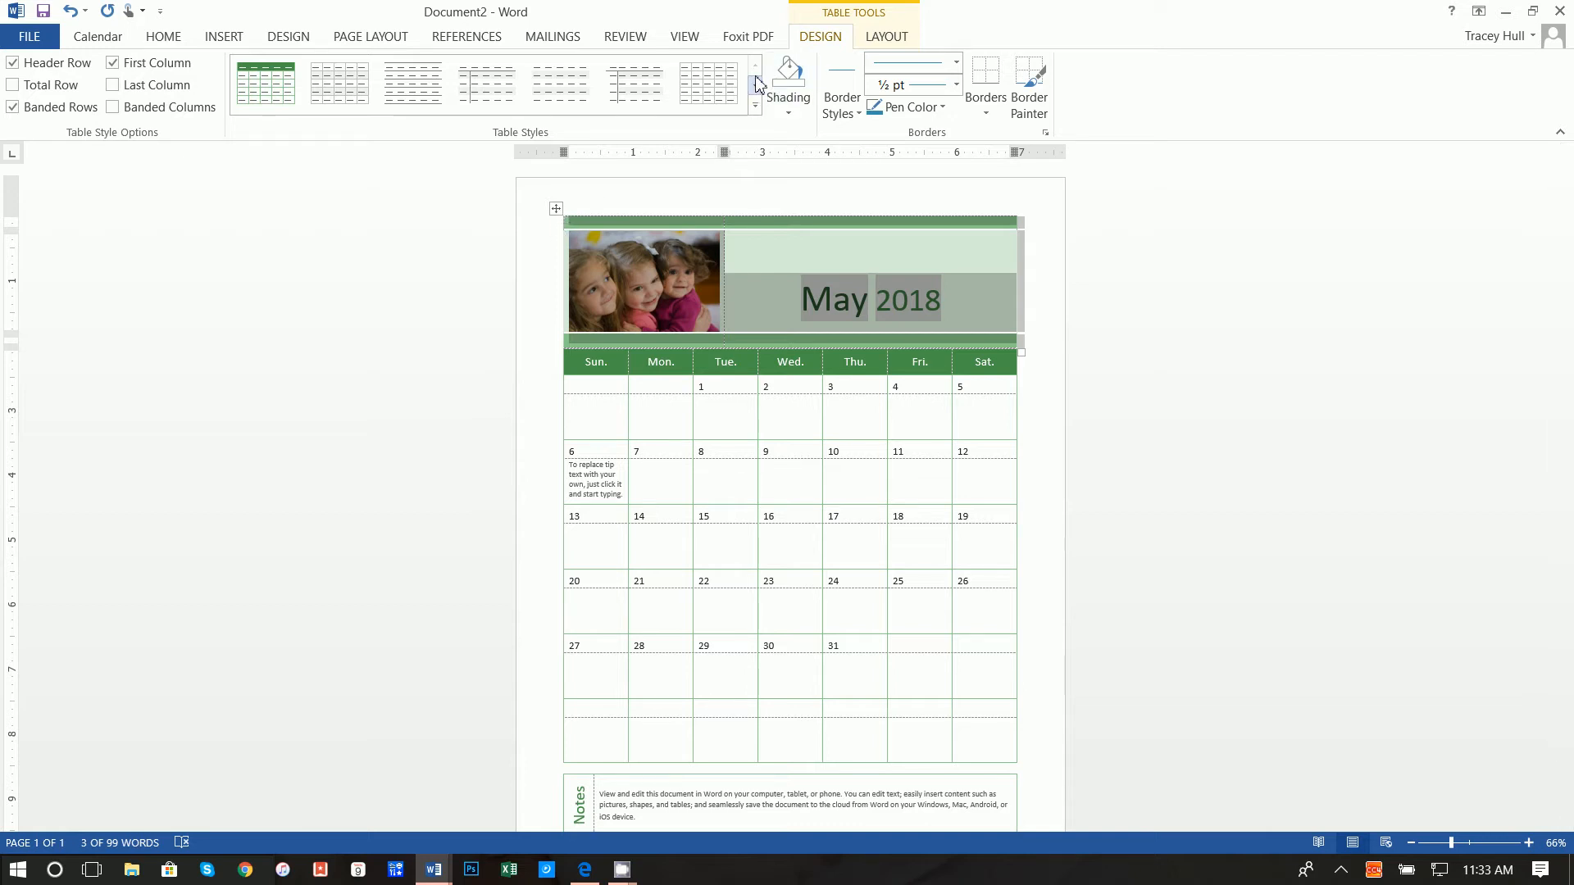
left_click(753, 108)
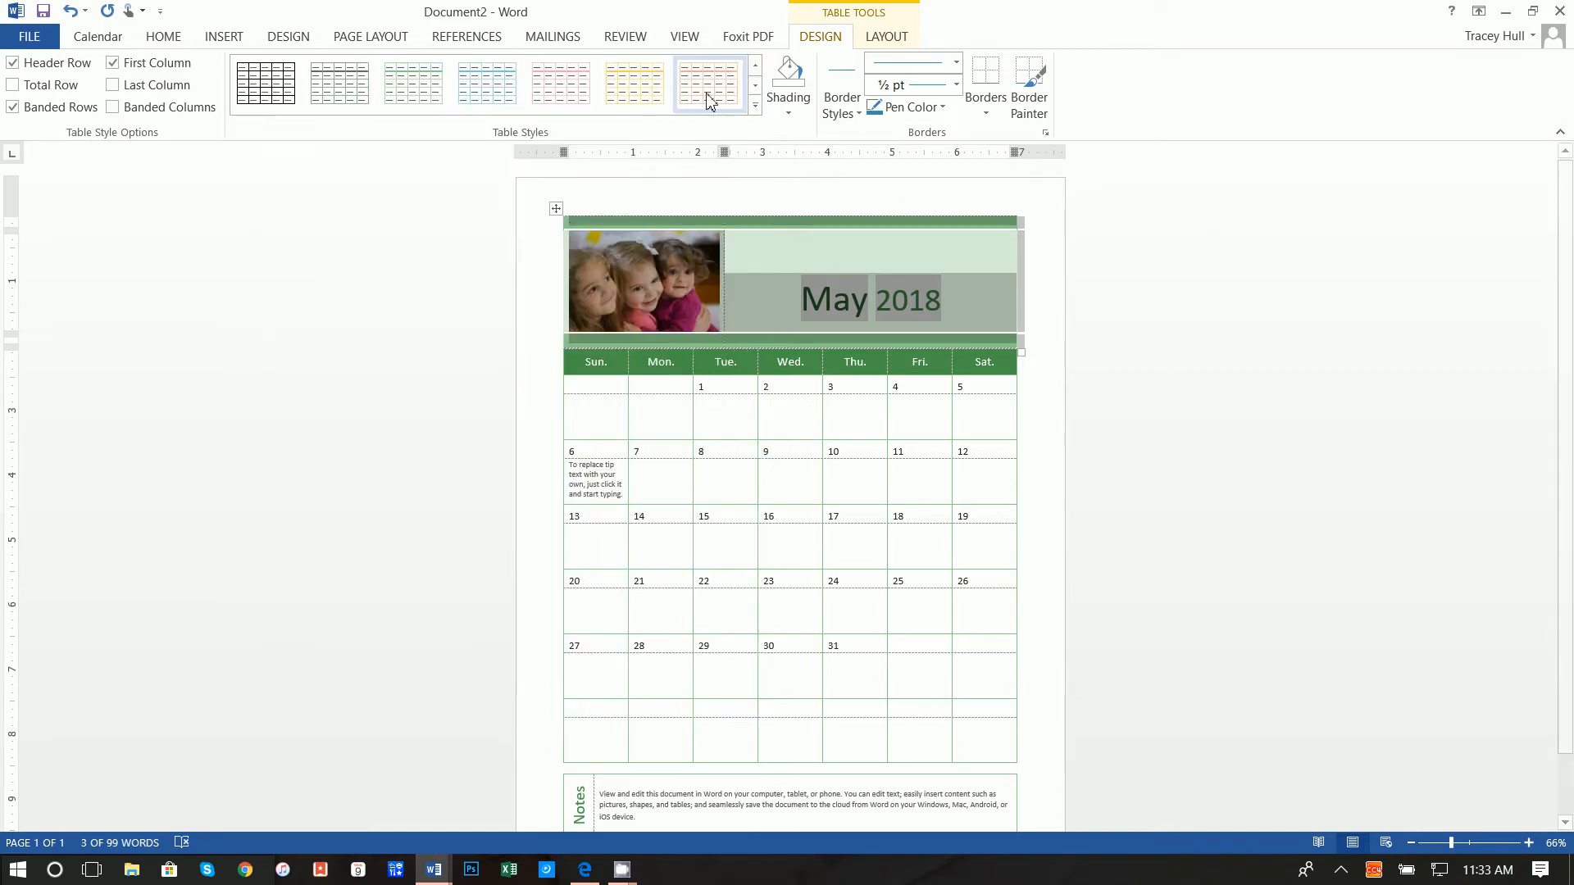
mouse_move(754, 105)
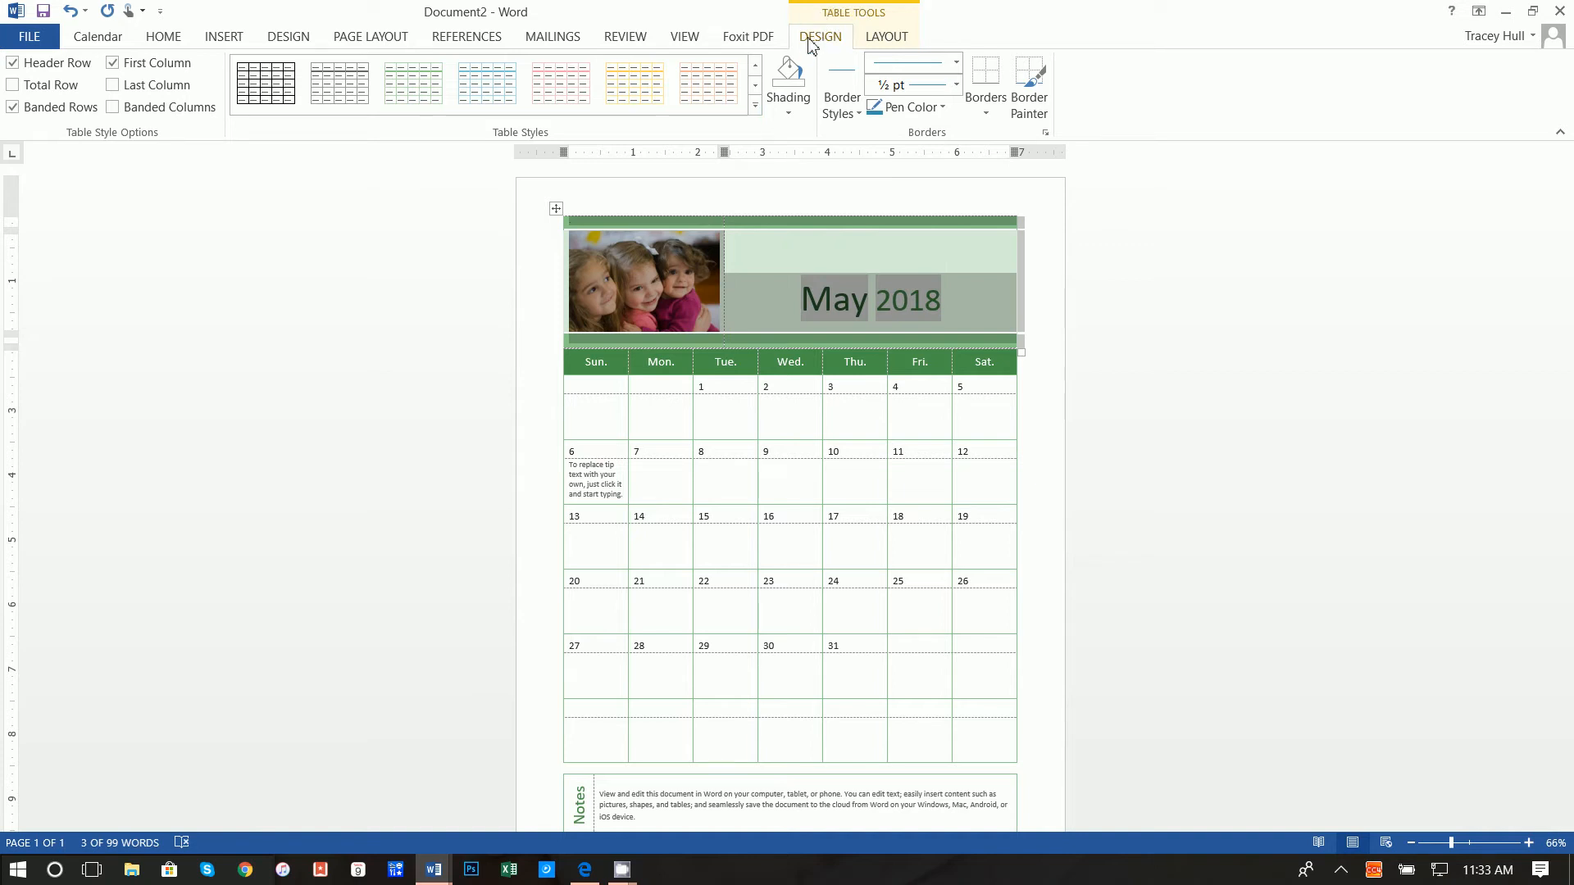
left_click(754, 105)
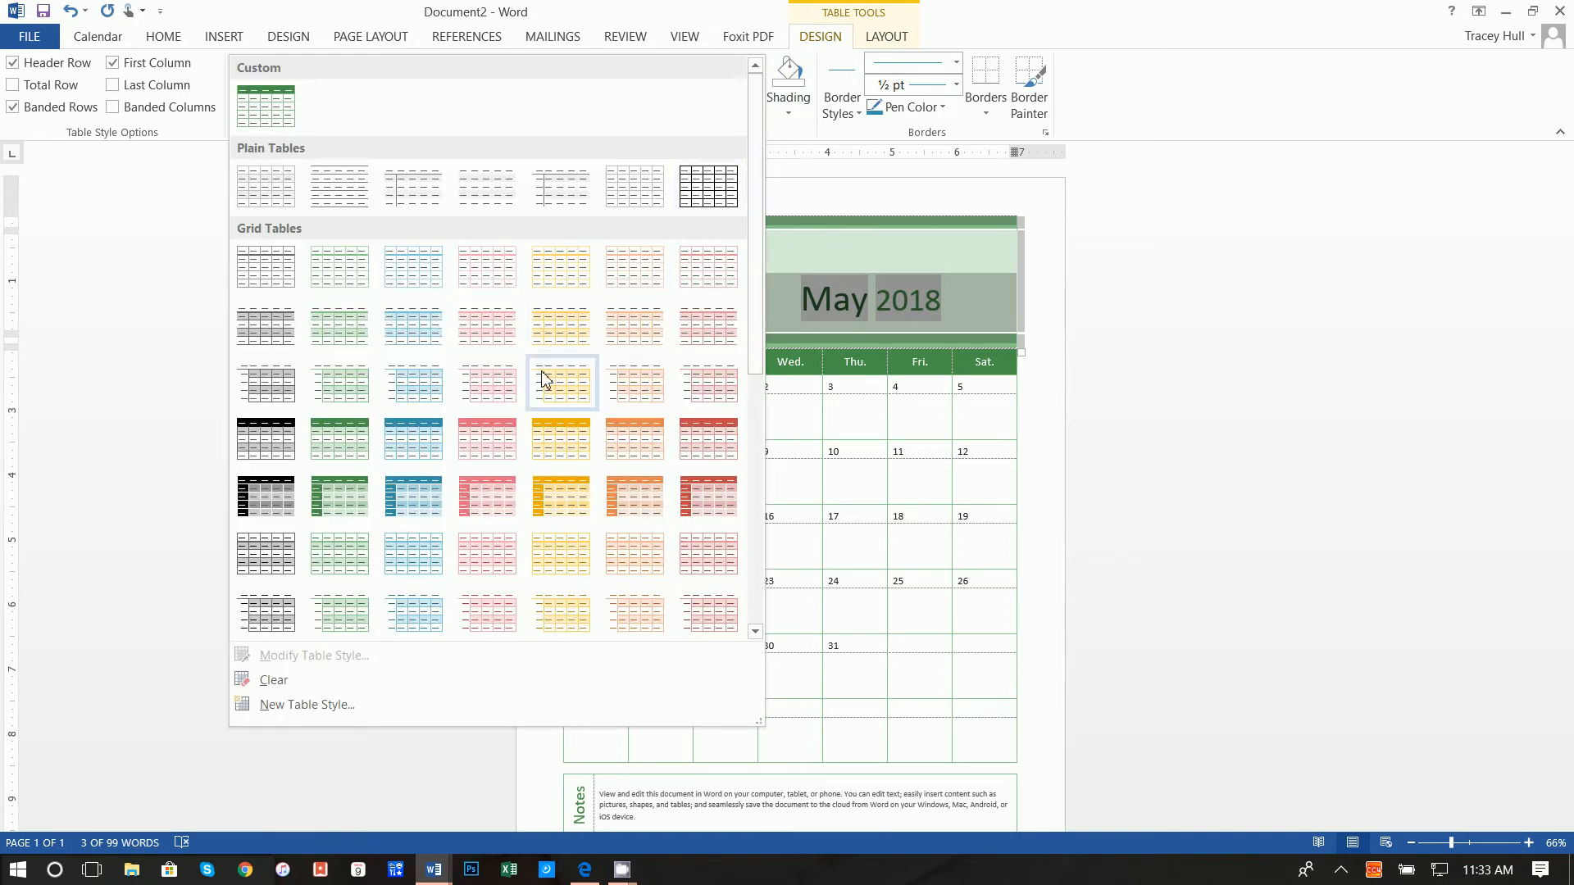
mouse_move(411, 439)
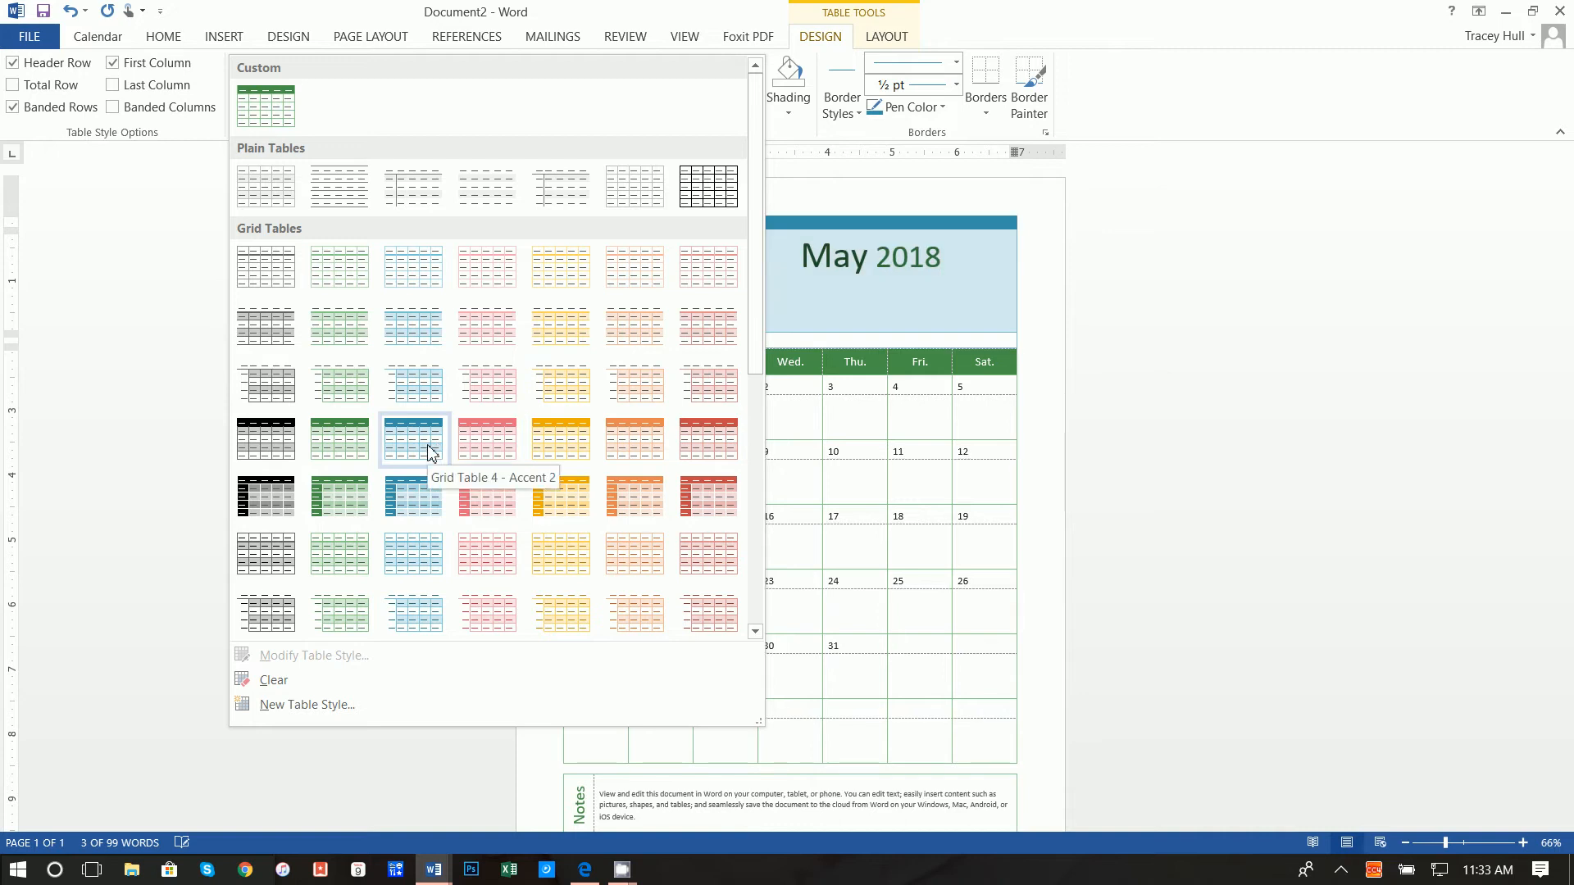
left_click(411, 440)
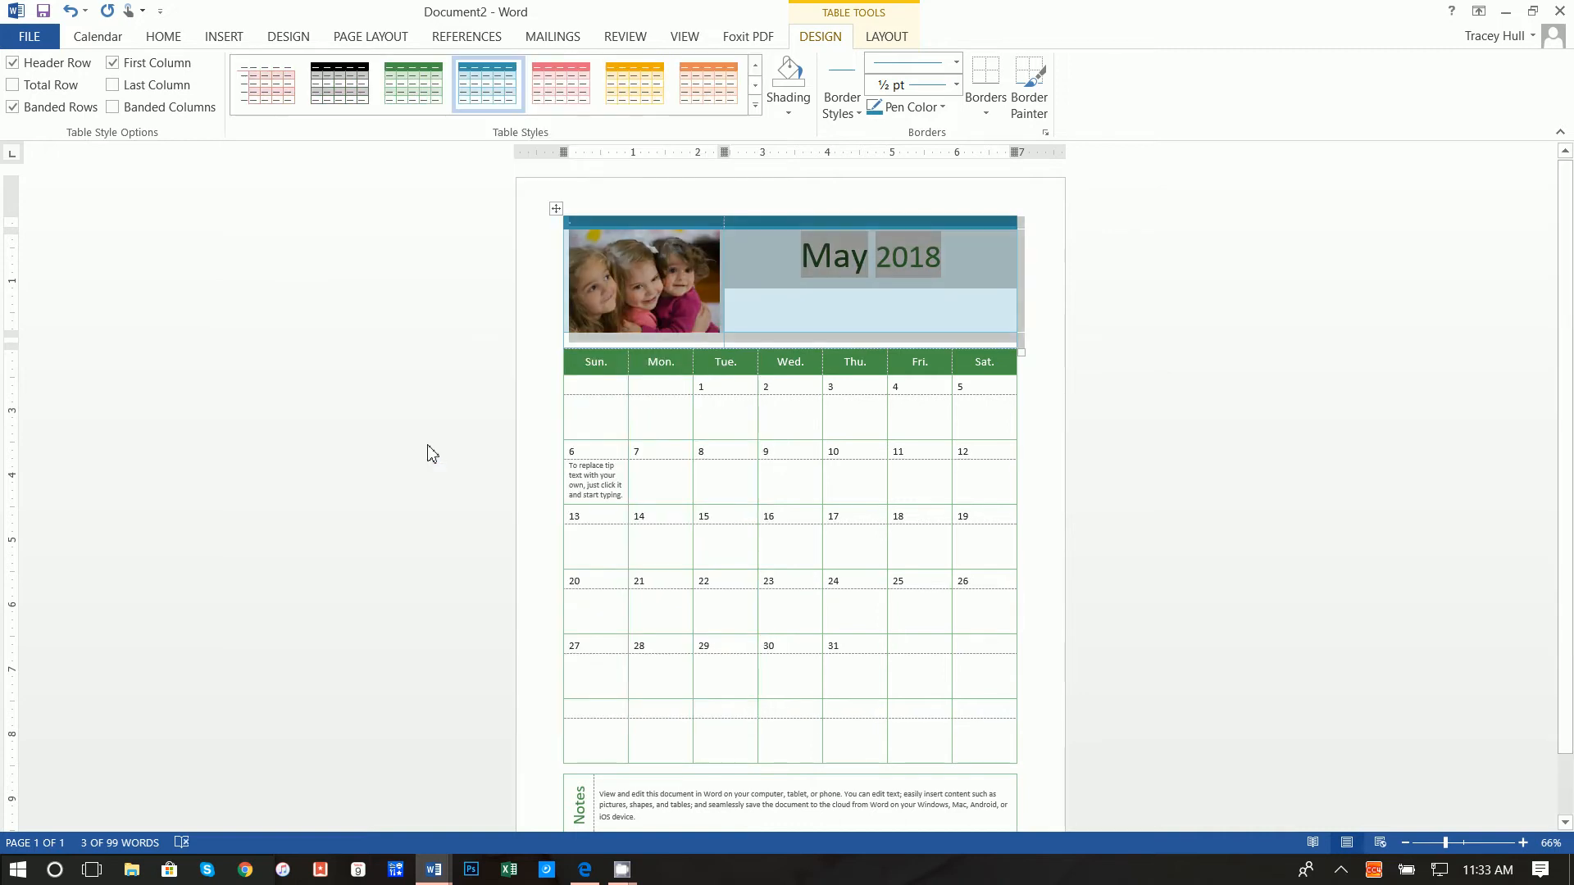
left_click(266, 82)
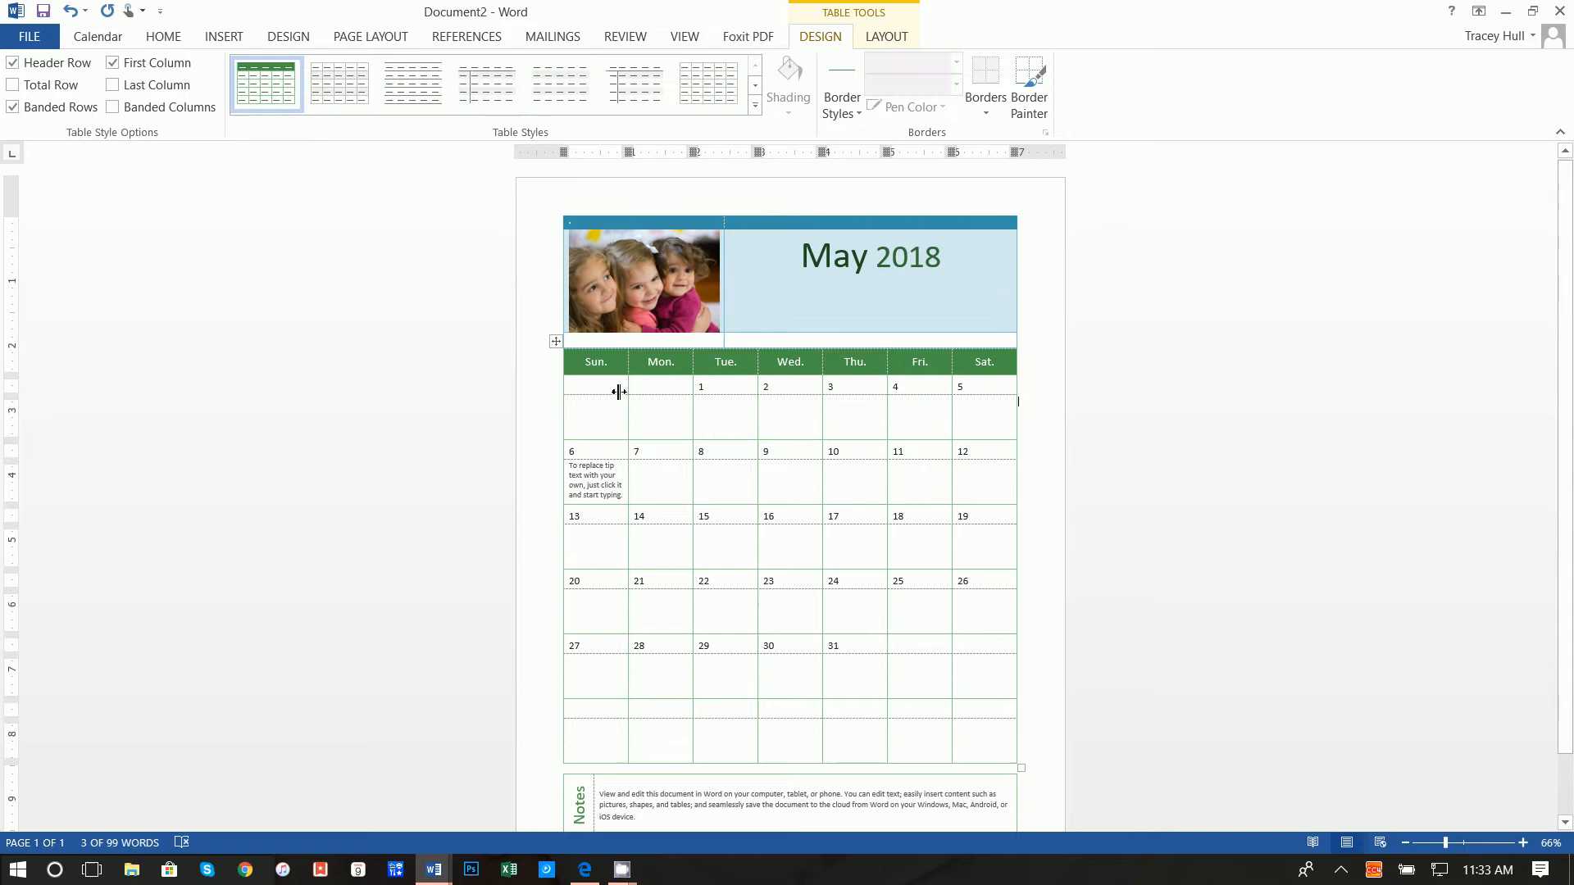
Apply a light blue Grid Table style to the day grid and undo the accidental extra change.
scroll("down", 3)
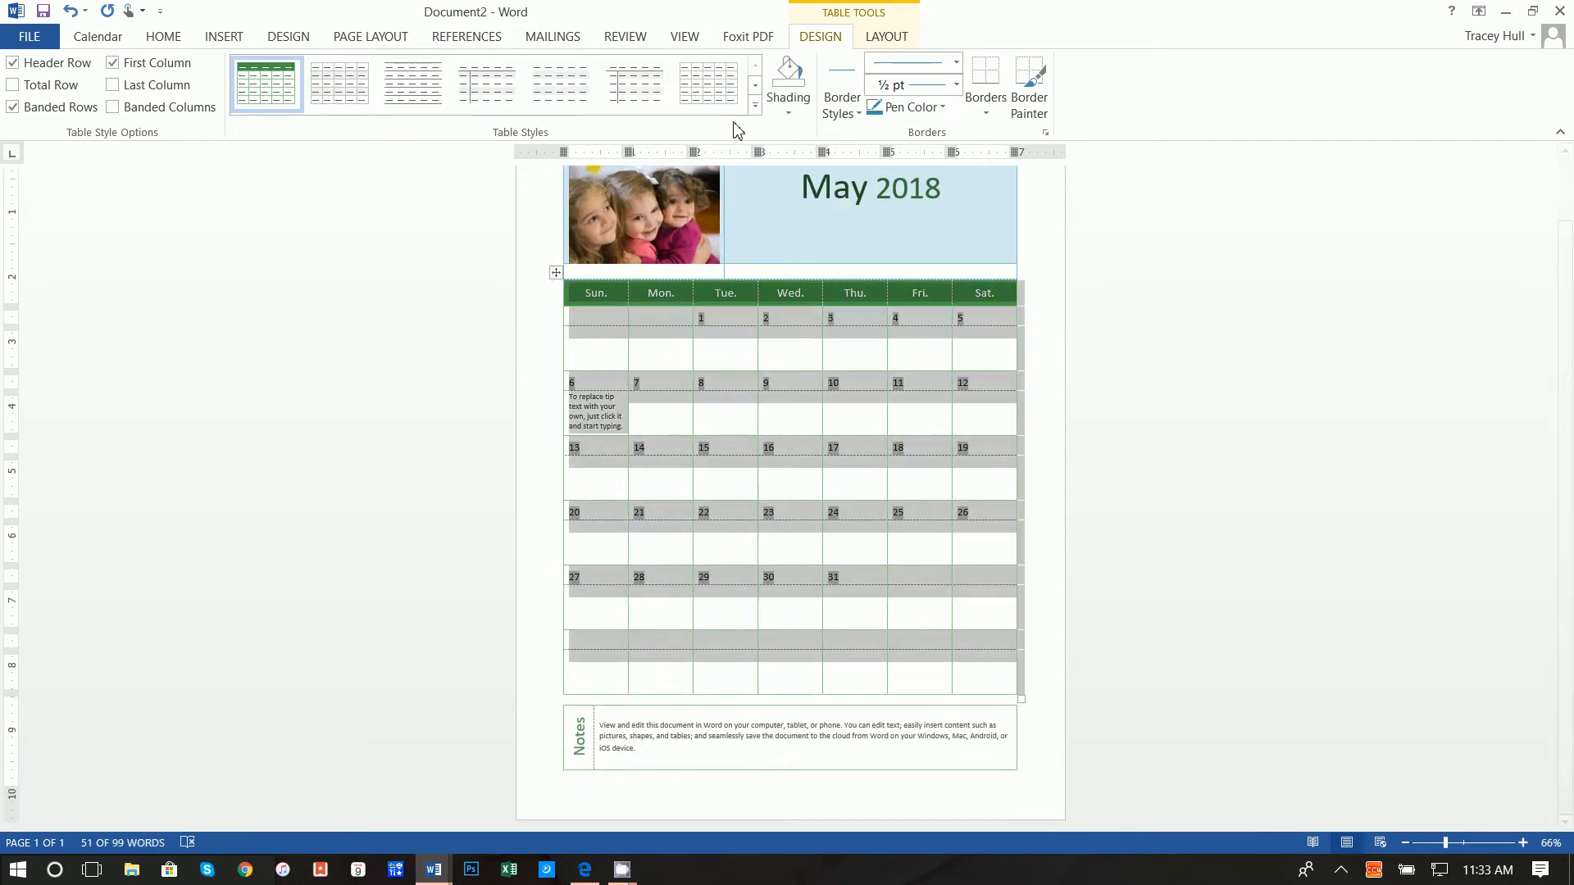
left_click(754, 103)
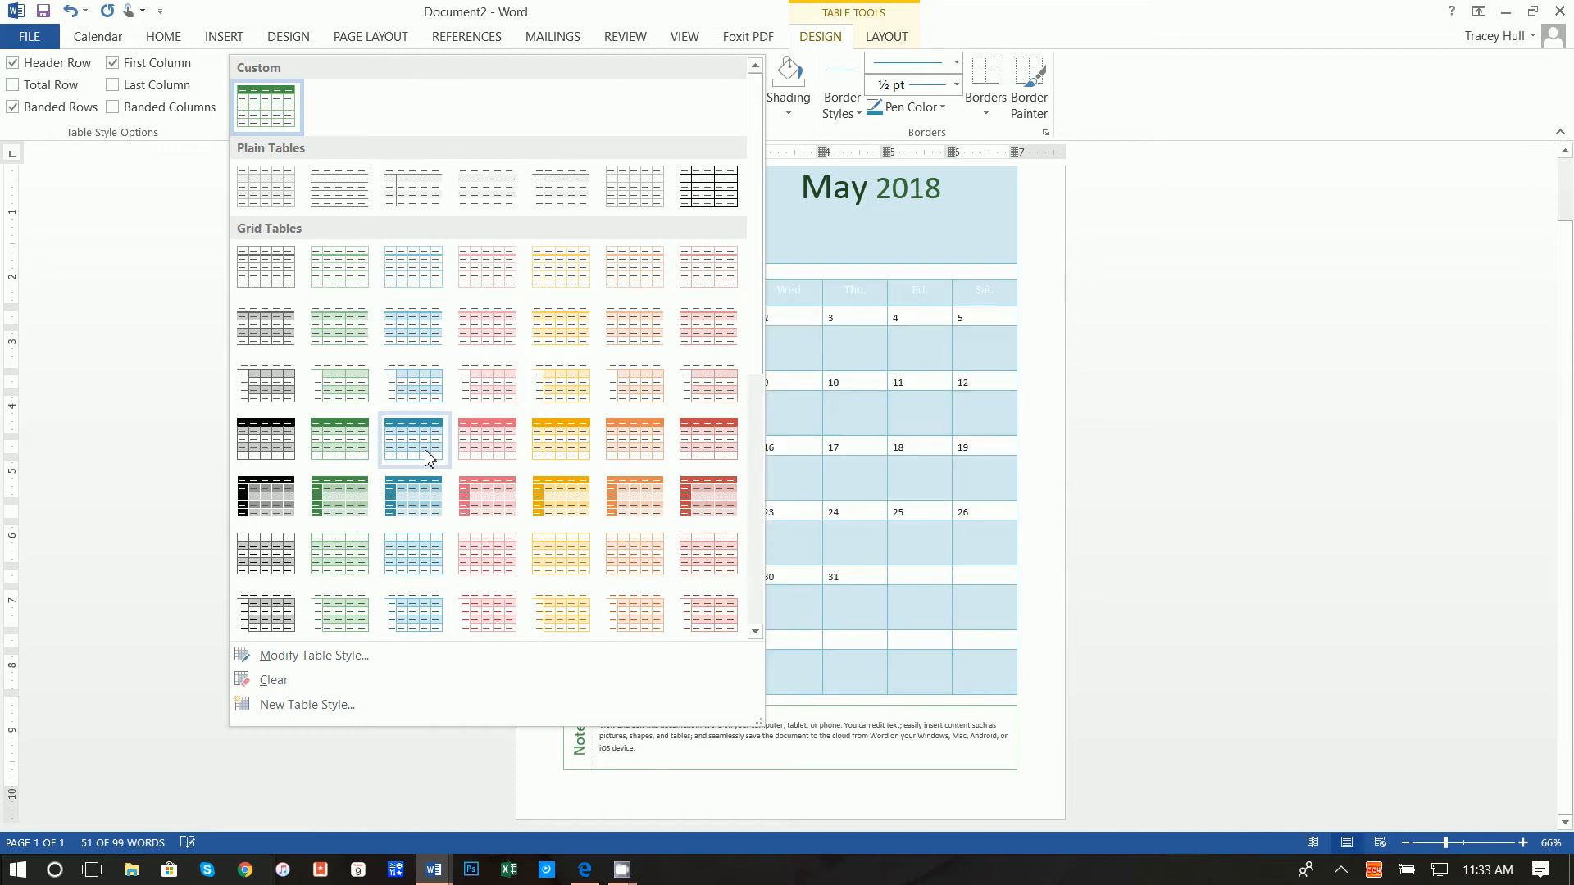
mouse_move(413, 495)
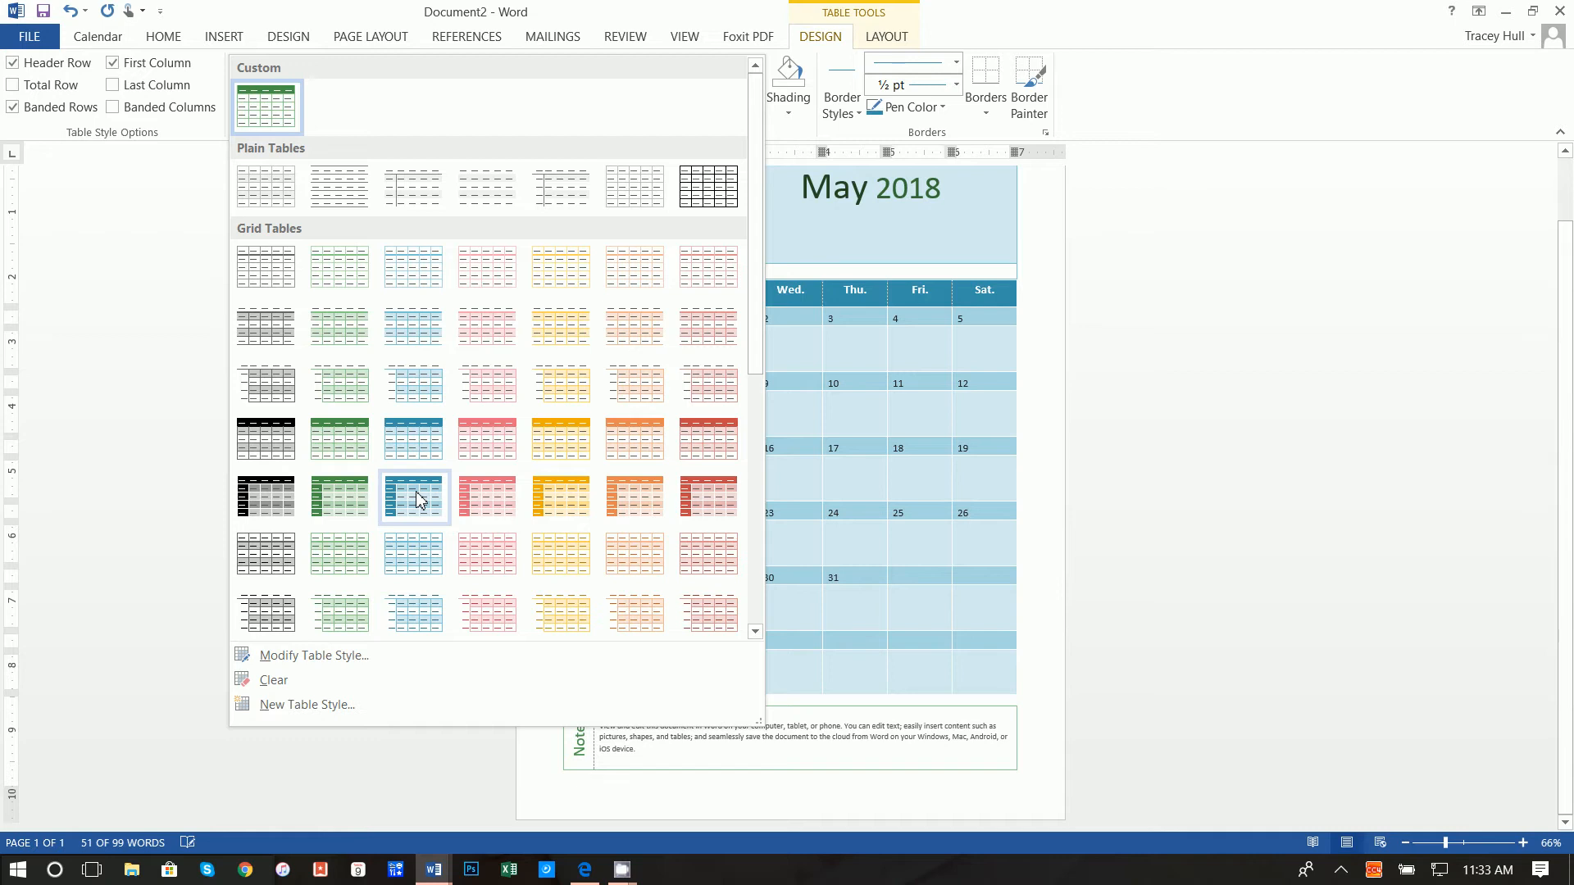
mouse_move(412, 439)
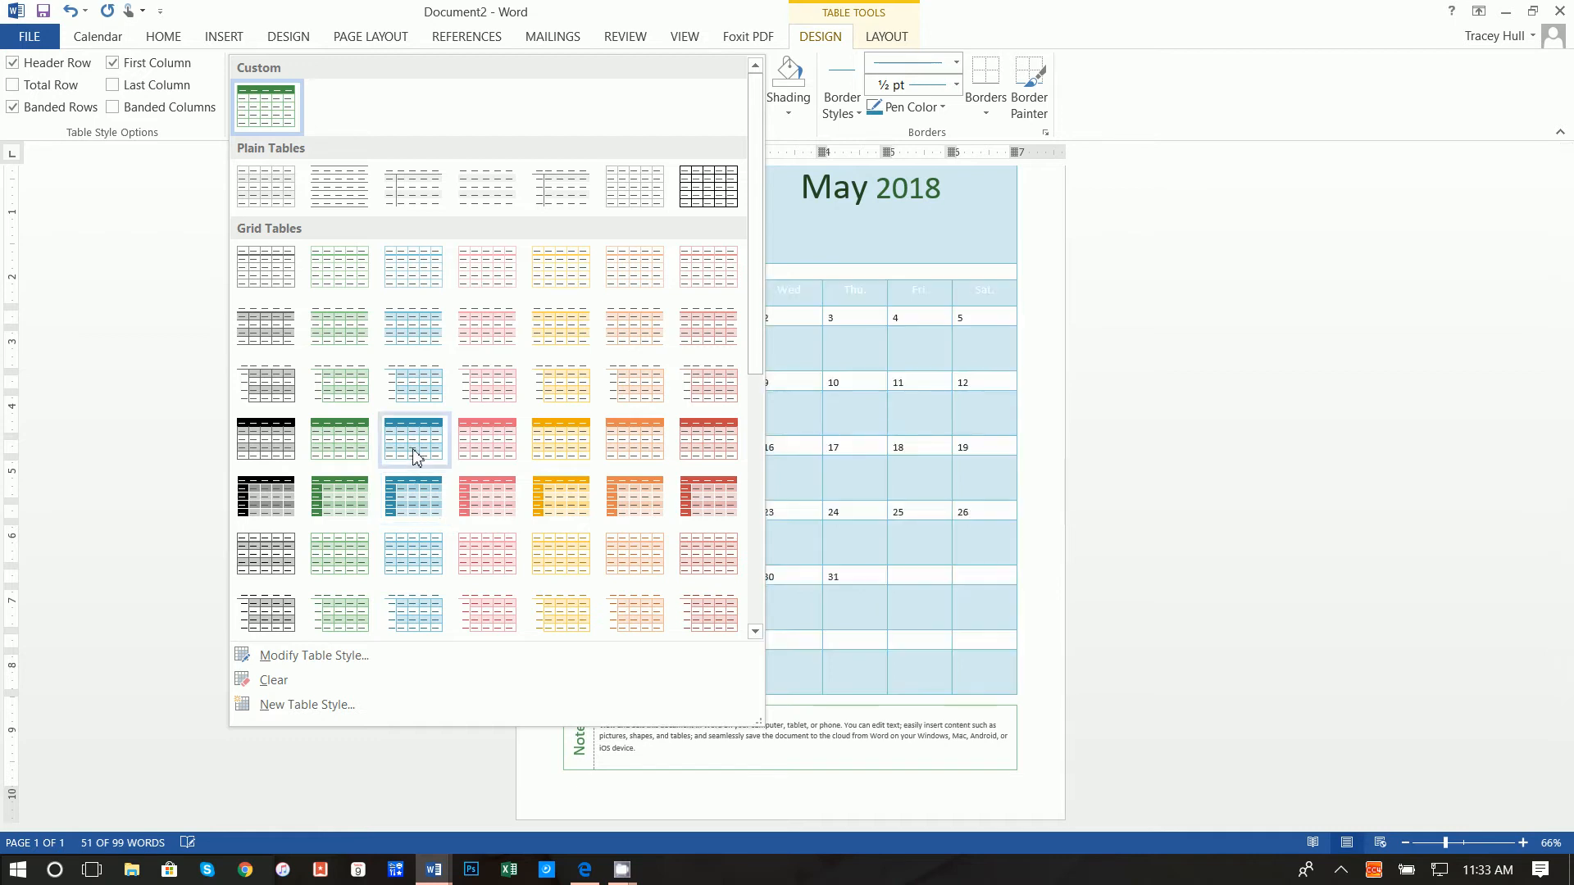
mouse_move(415, 439)
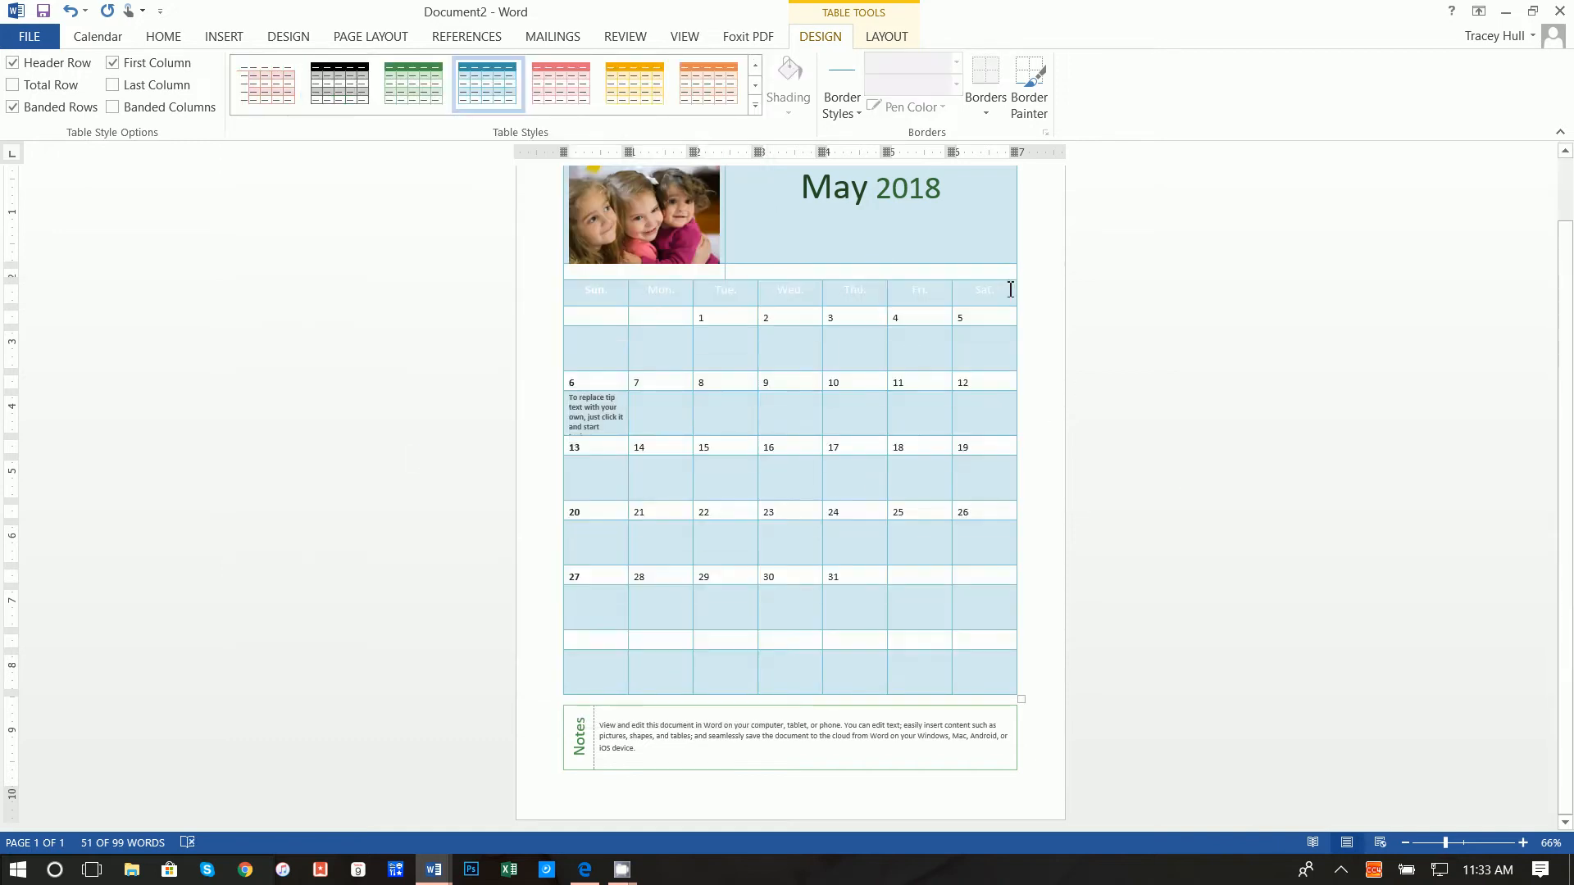
left_click(595, 290)
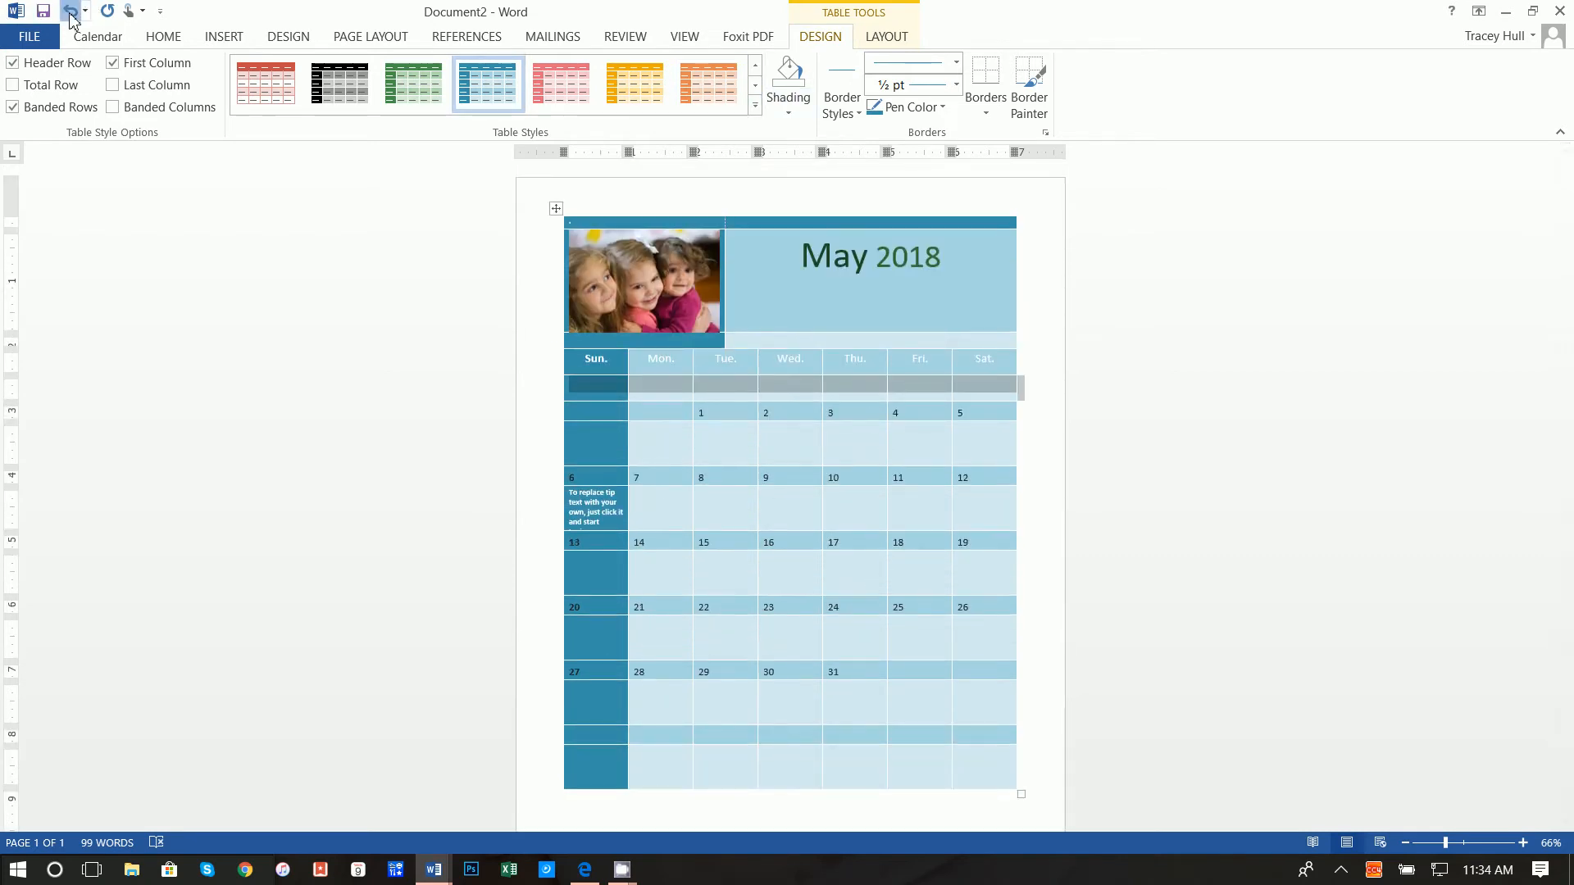
left_click(69, 11)
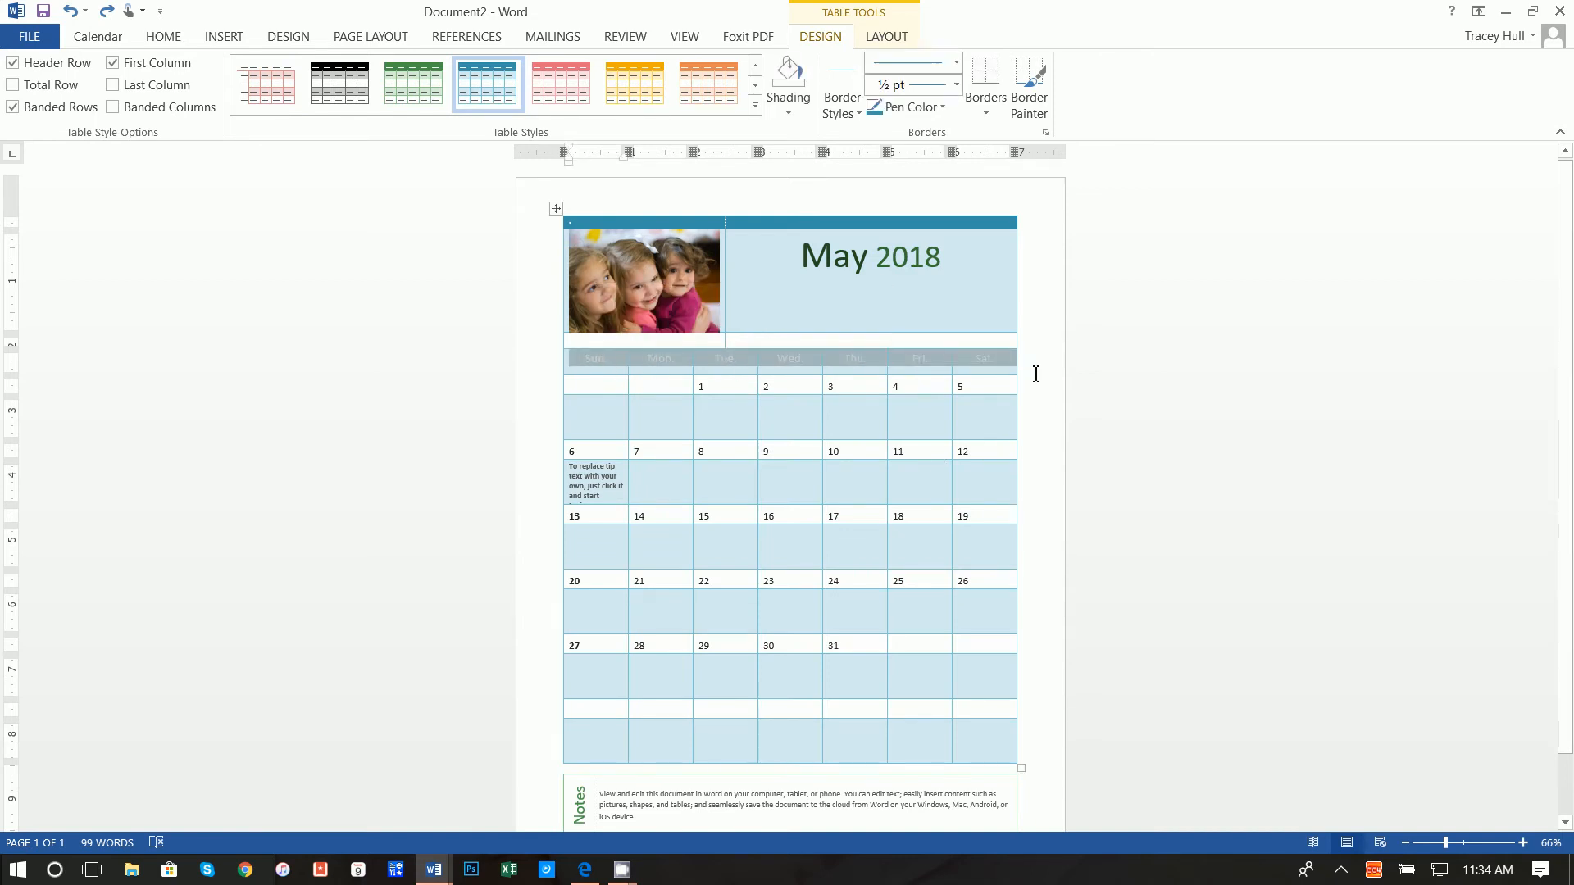
mouse_move(961, 363)
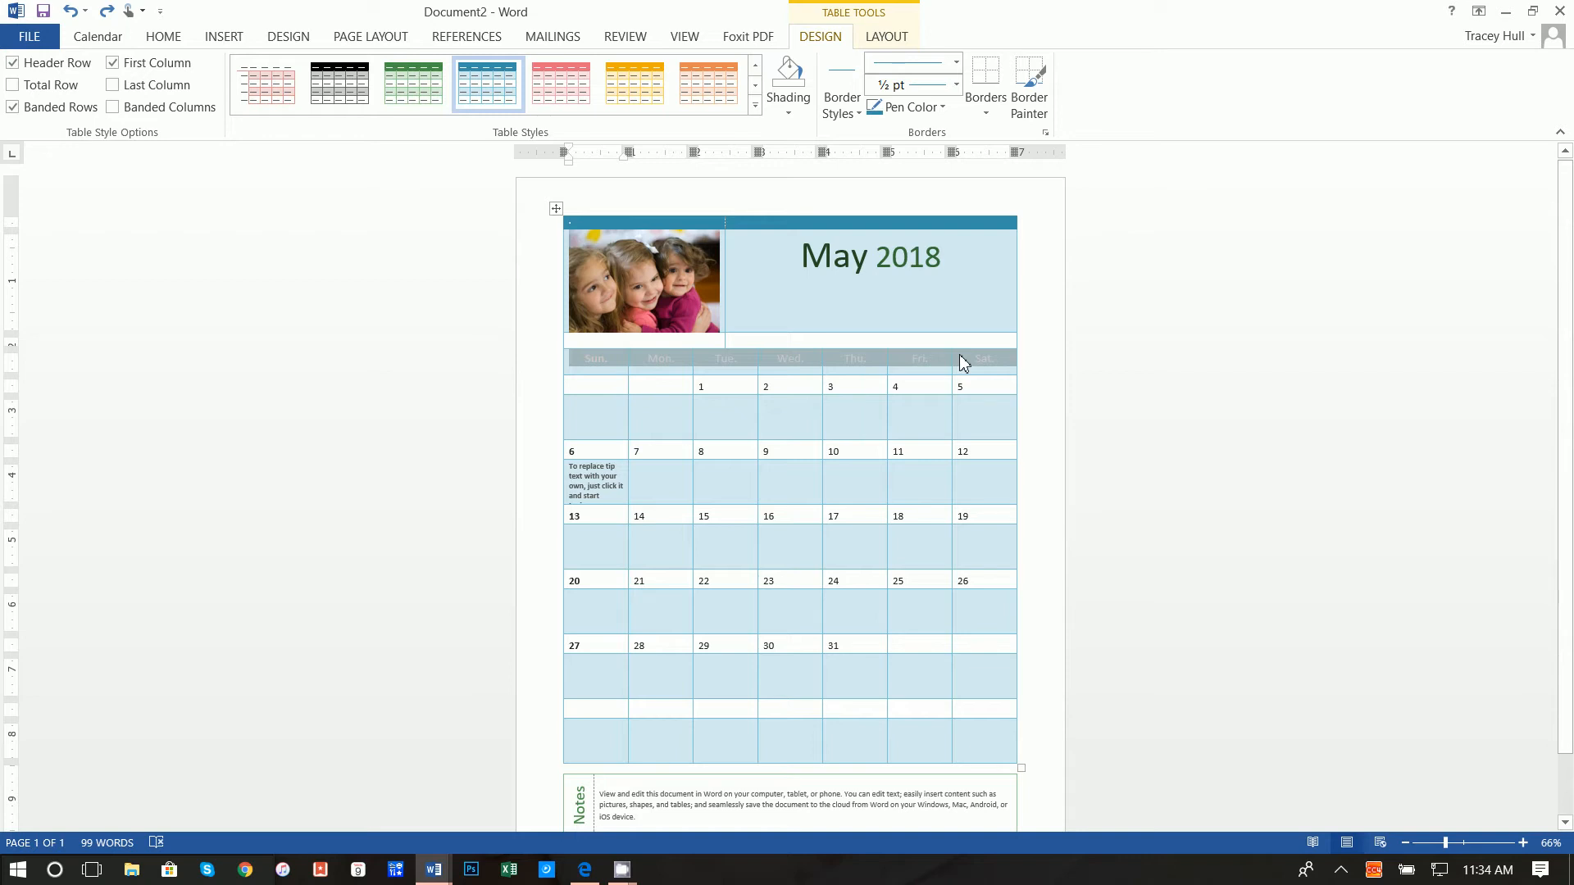
mouse_move(516, 364)
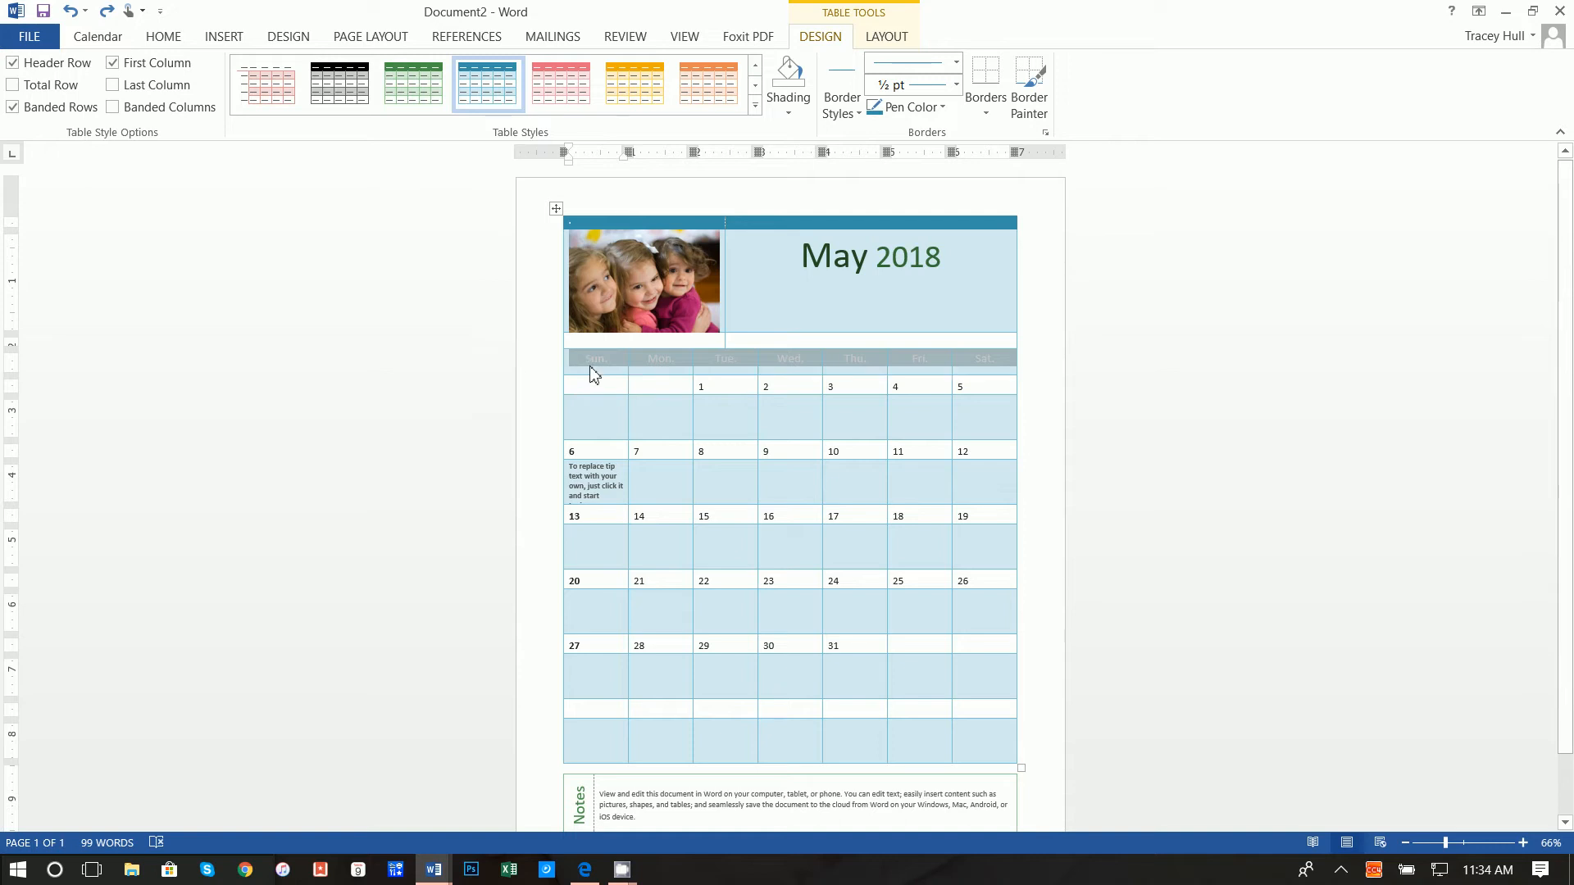
Bring up Table Properties for the weekday name row via its right-click menu.
right_click(594, 368)
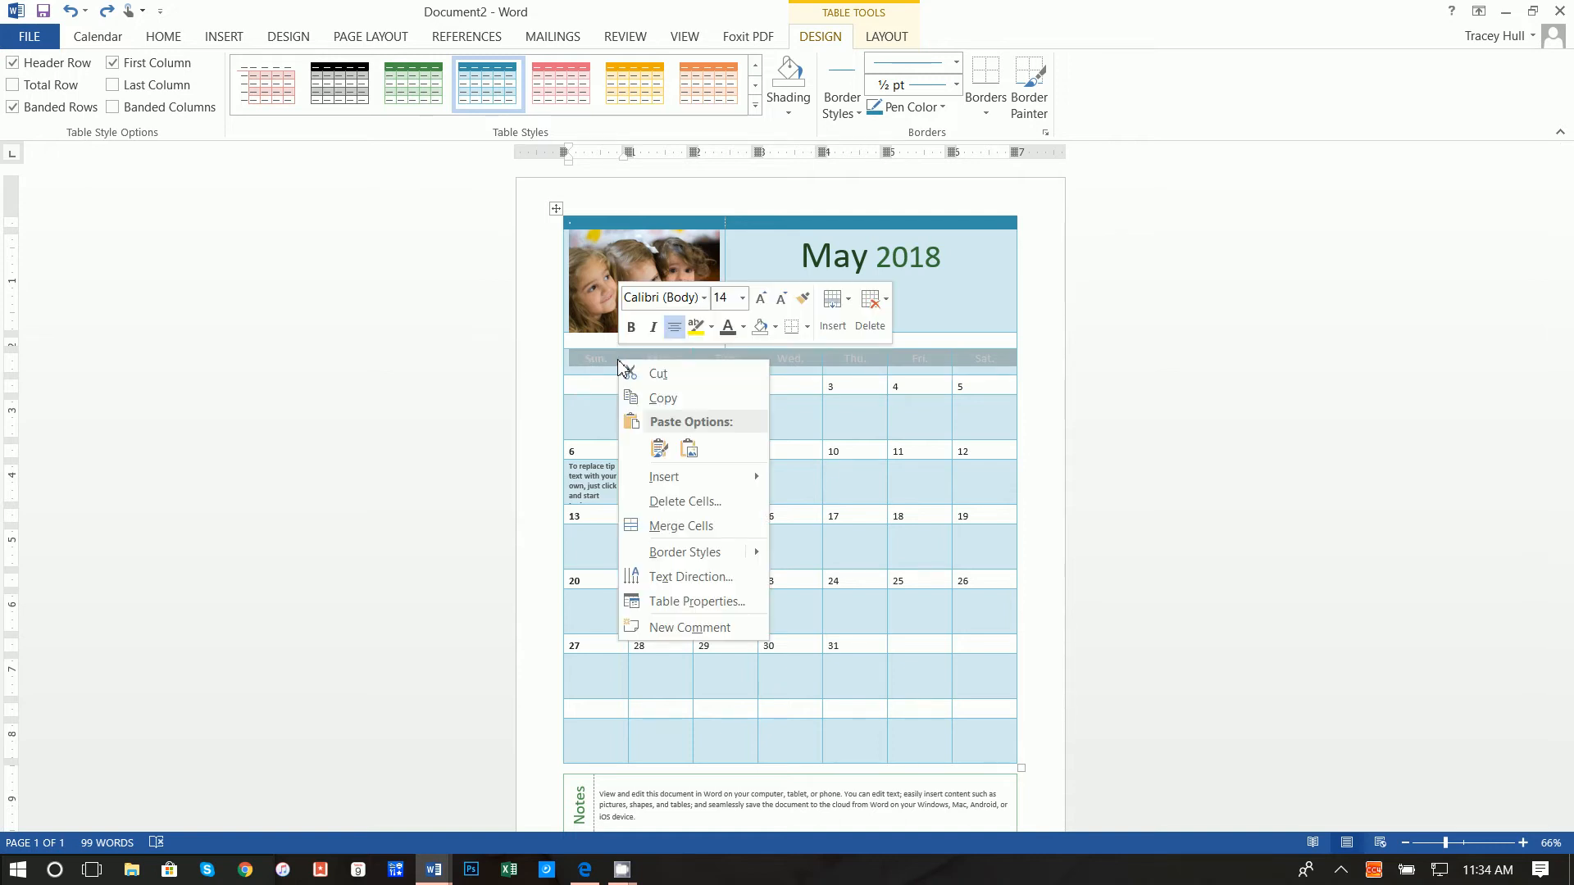
left_click(695, 602)
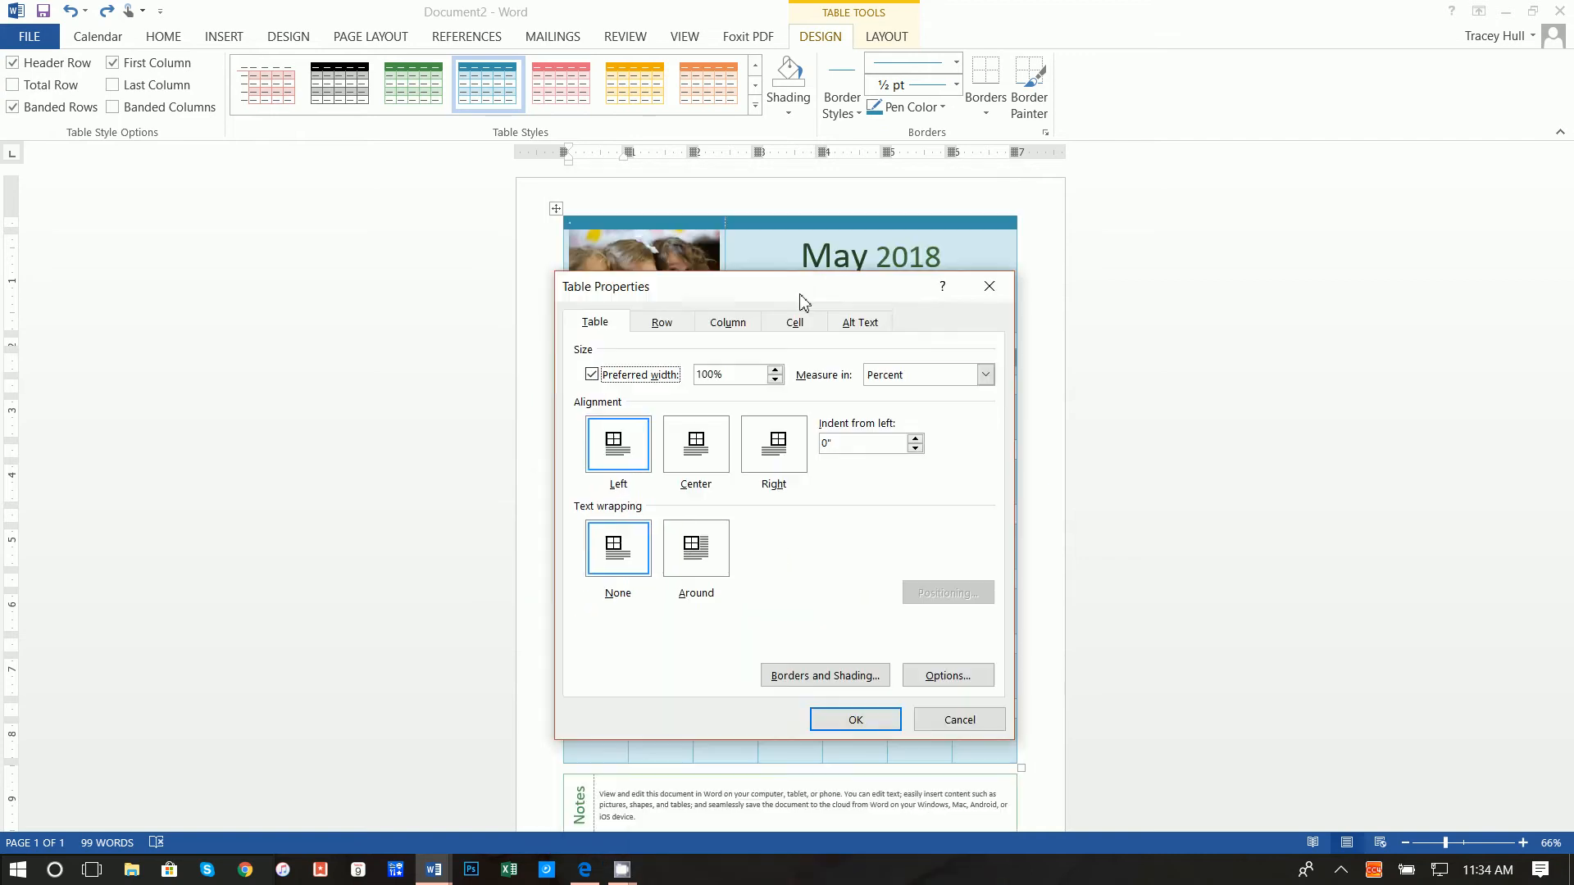
Give the weekday name row a medium blue shading fill applied to the cell.
left_click(823, 674)
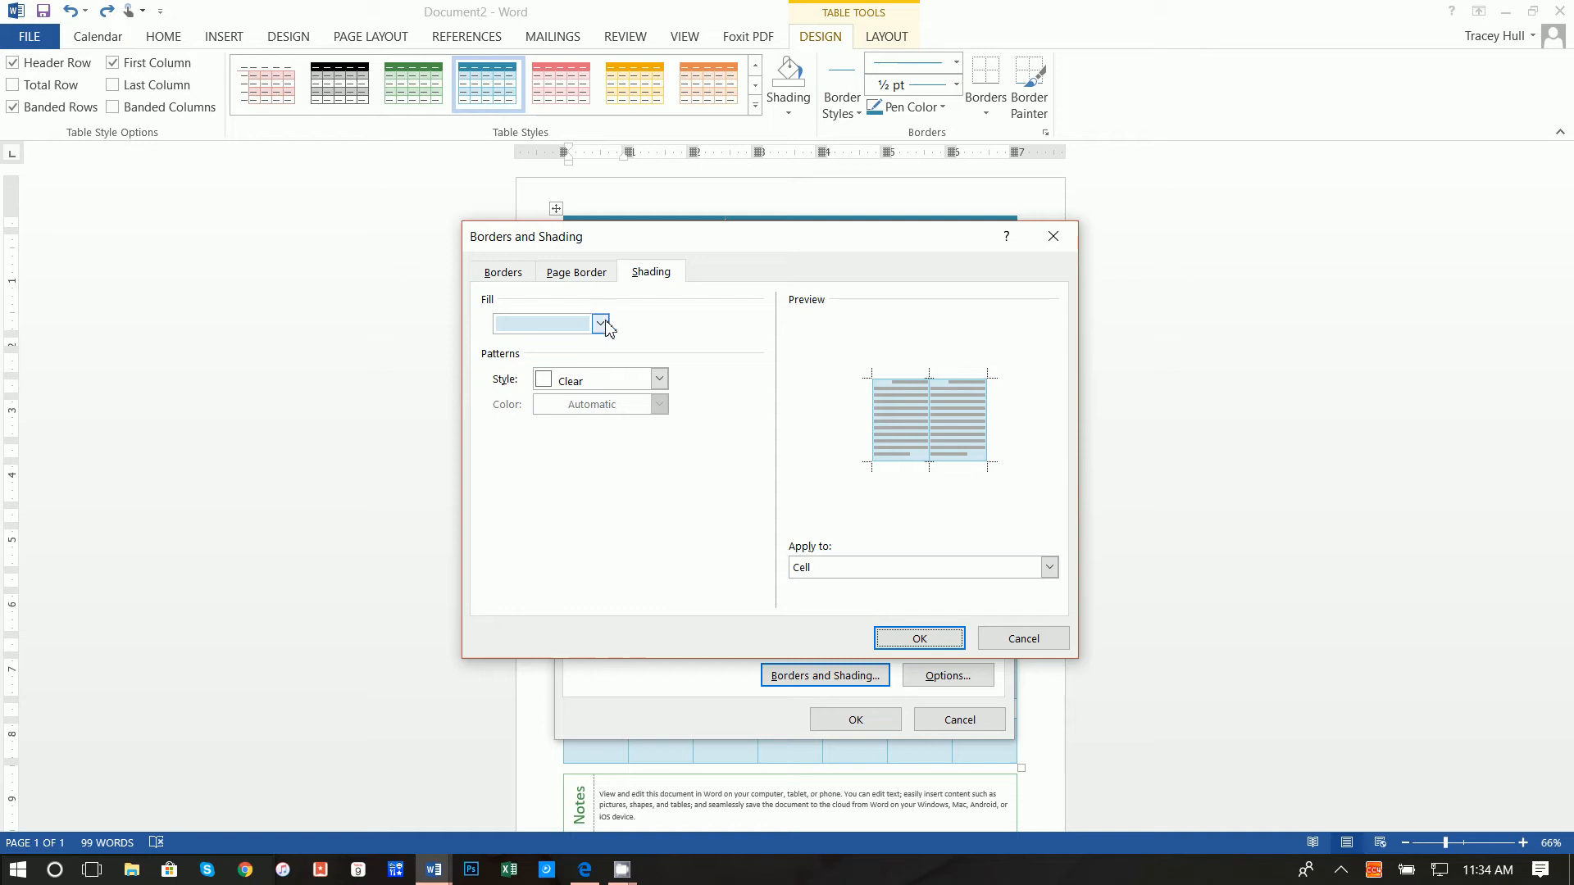
left_click(602, 323)
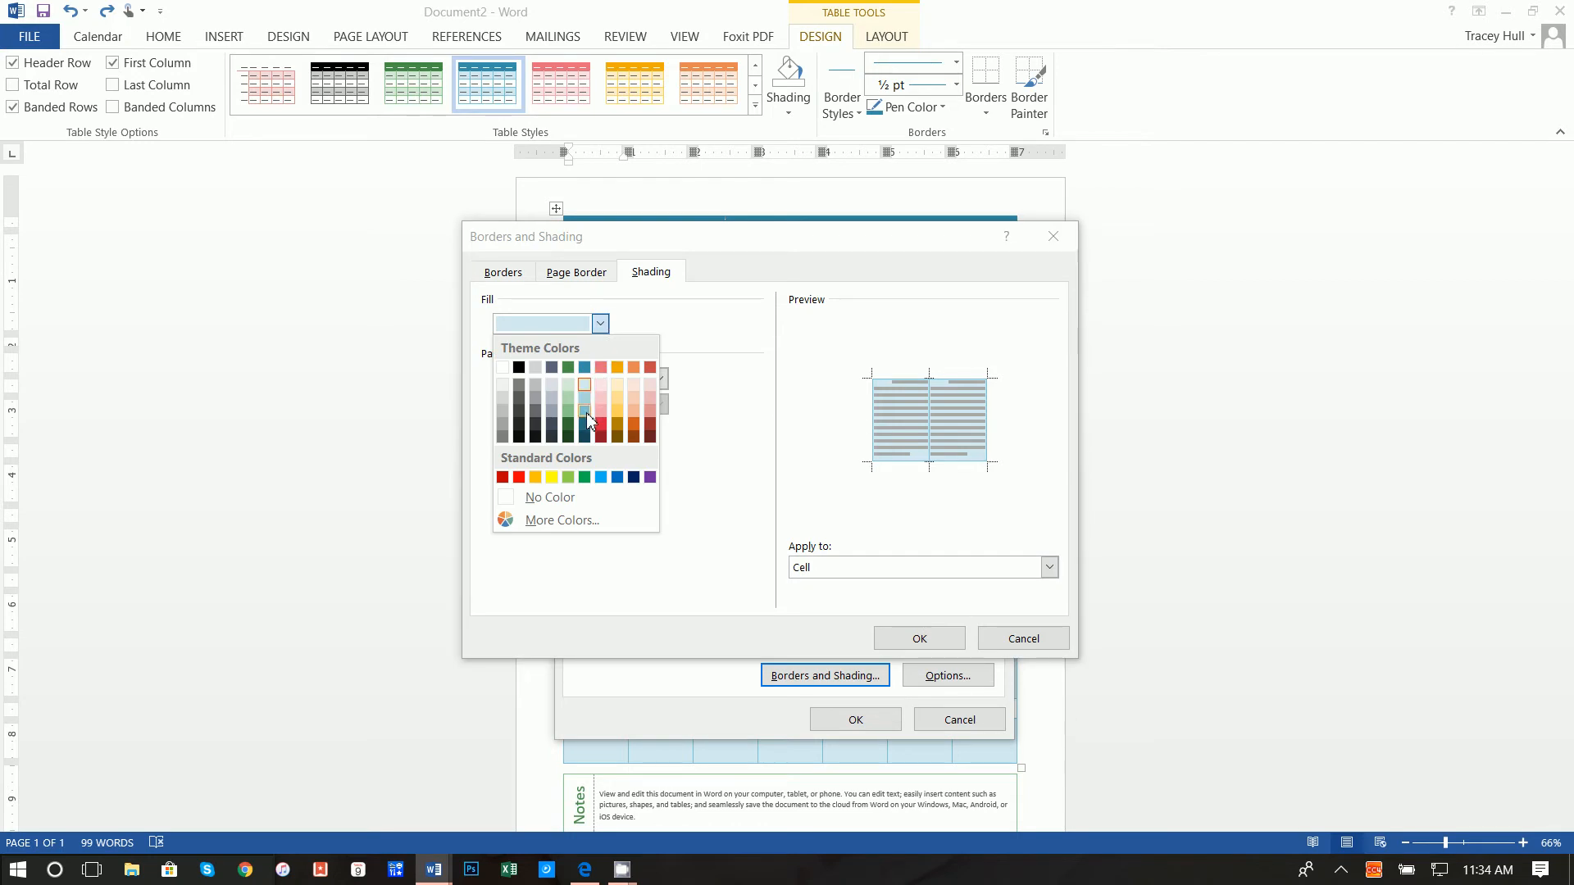
left_click(602, 413)
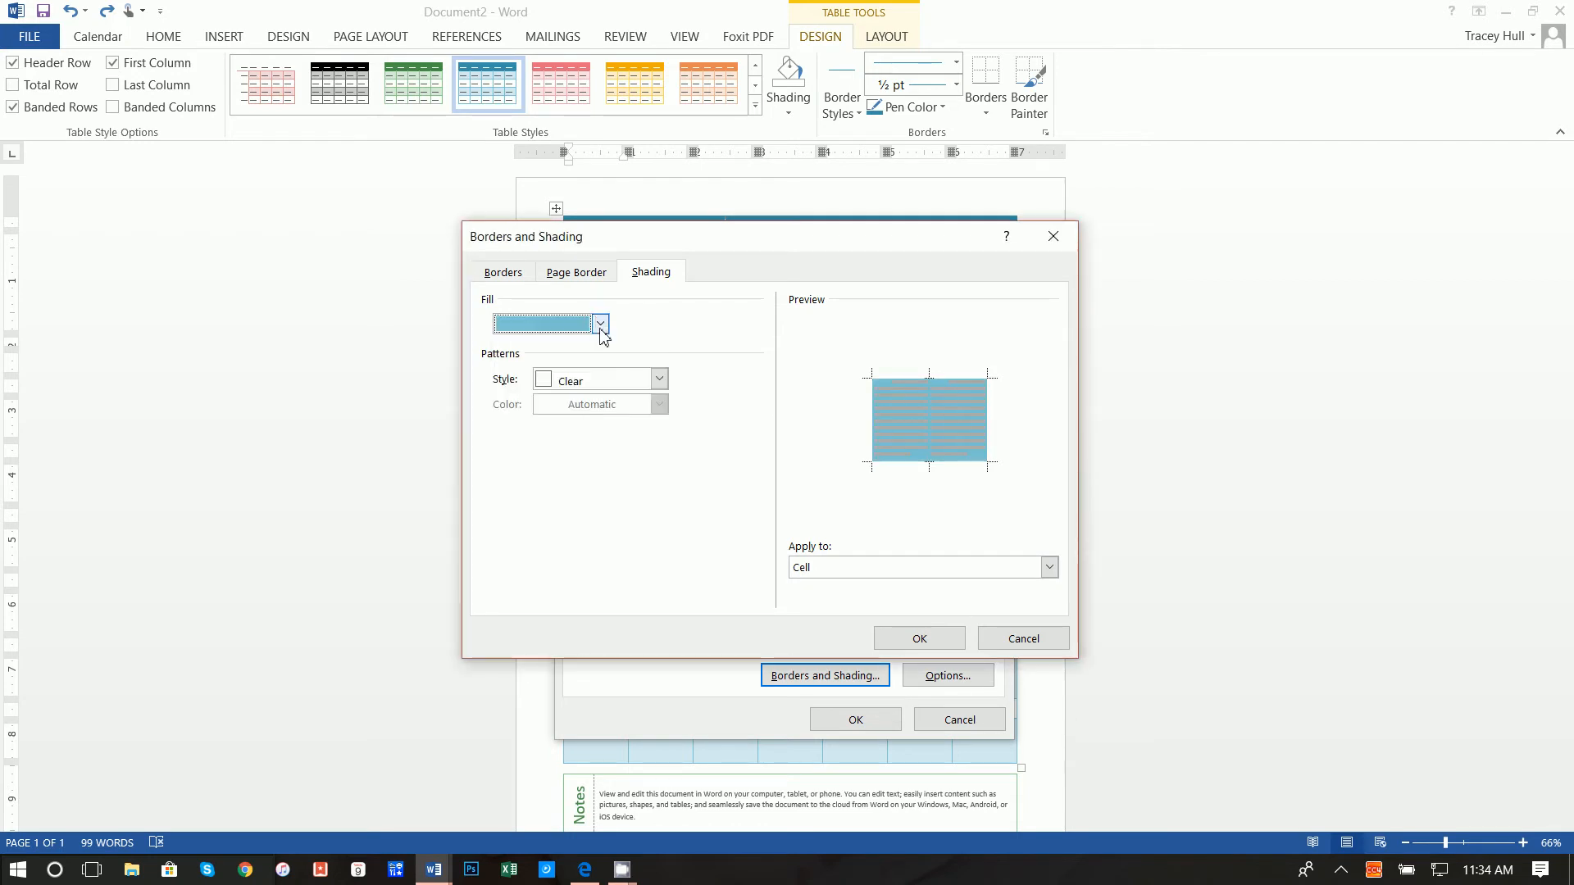
left_click(600, 323)
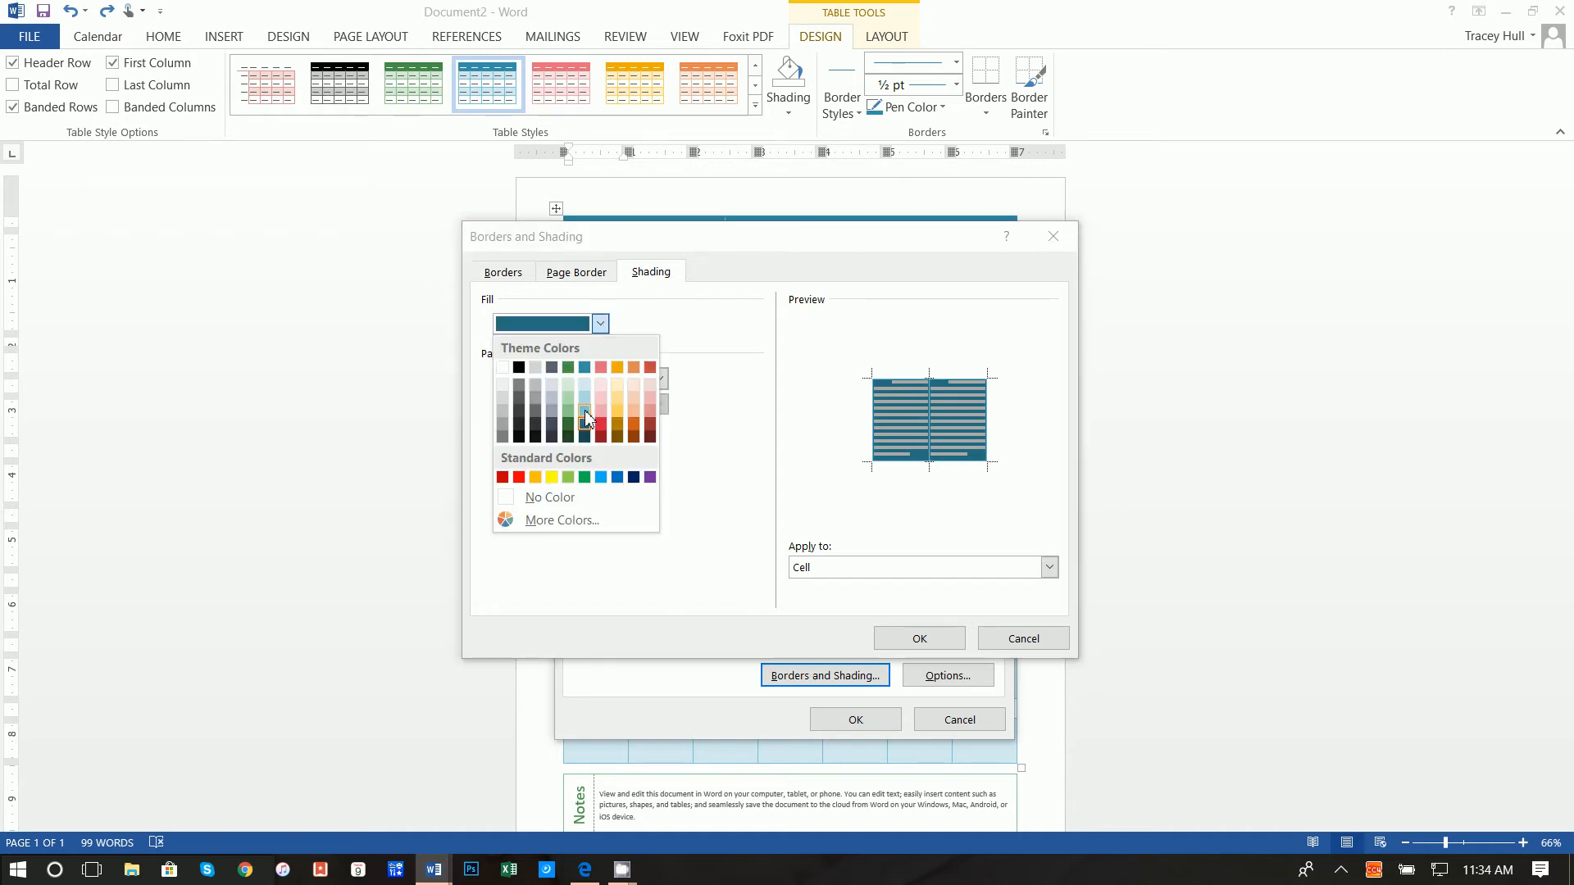
left_click(1047, 568)
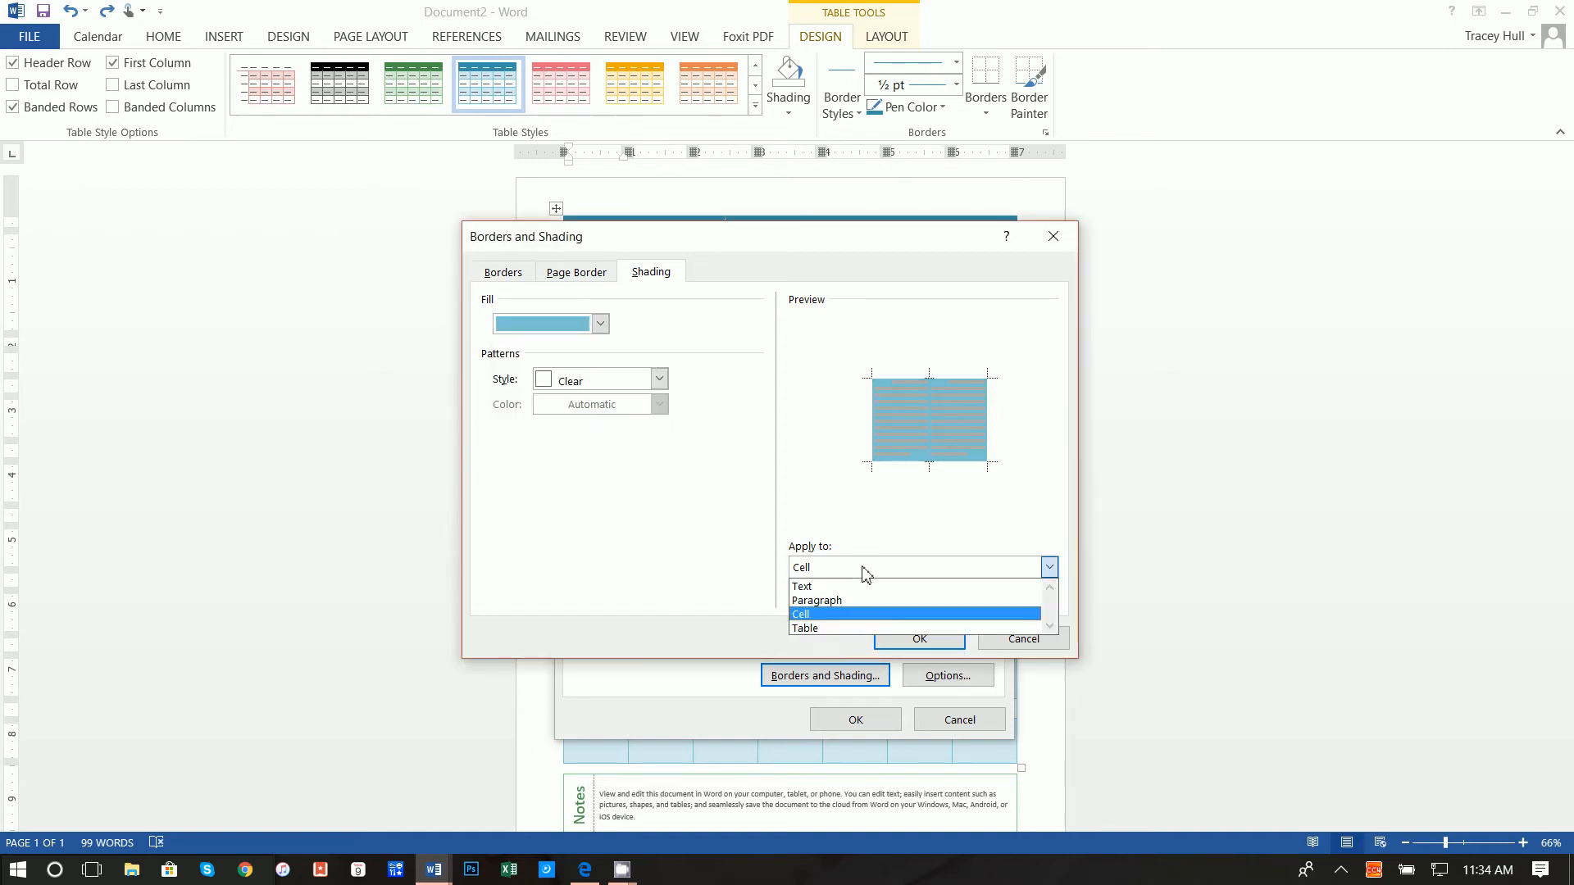
mouse_move(830, 573)
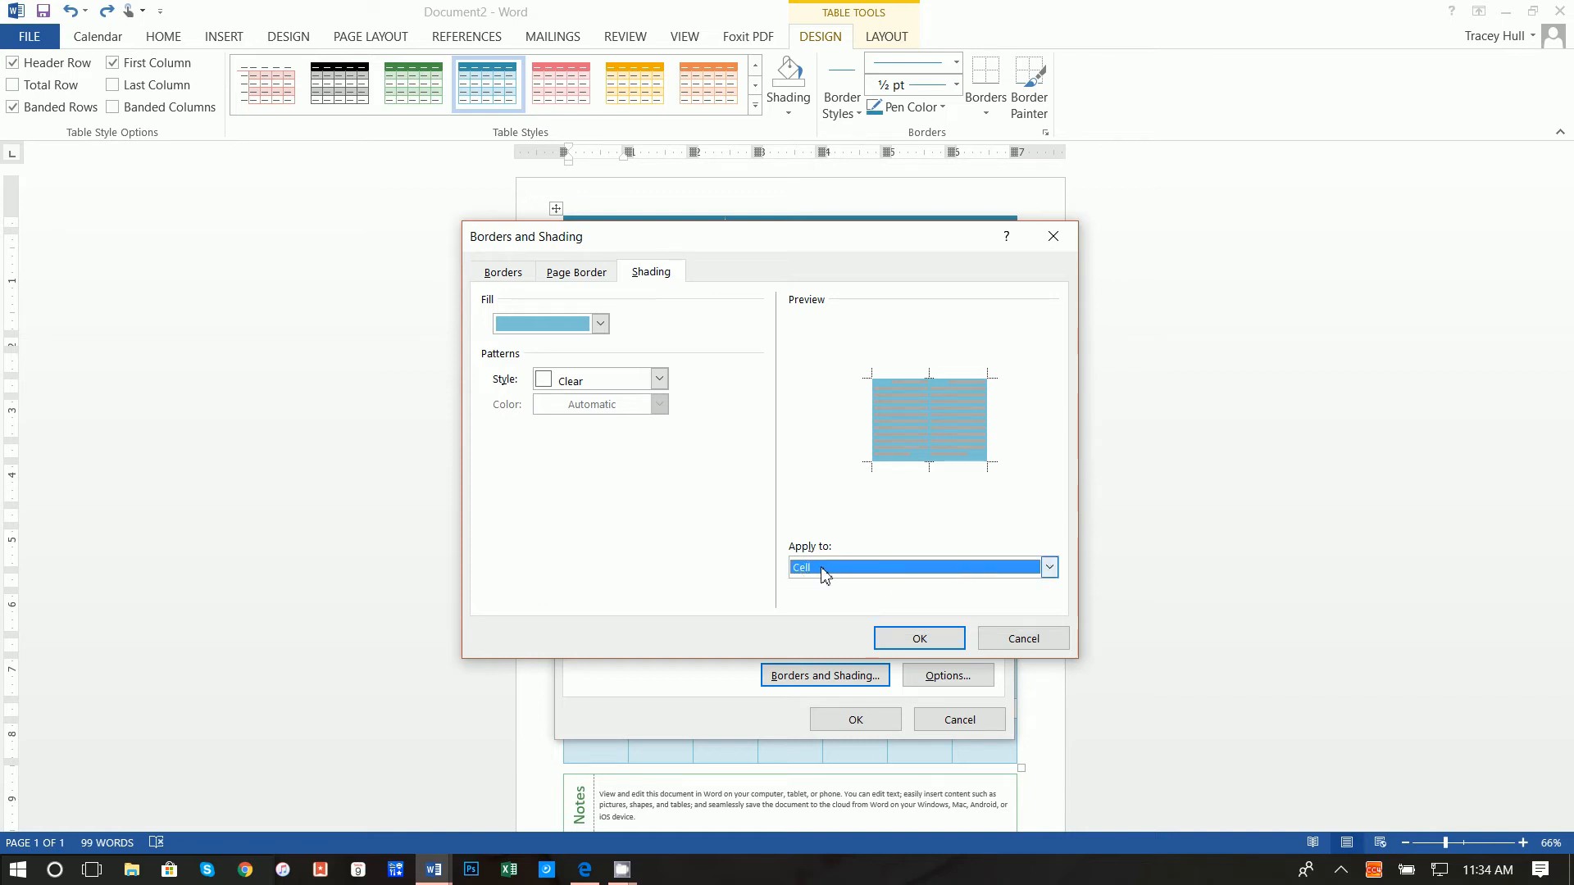
mouse_move(977, 615)
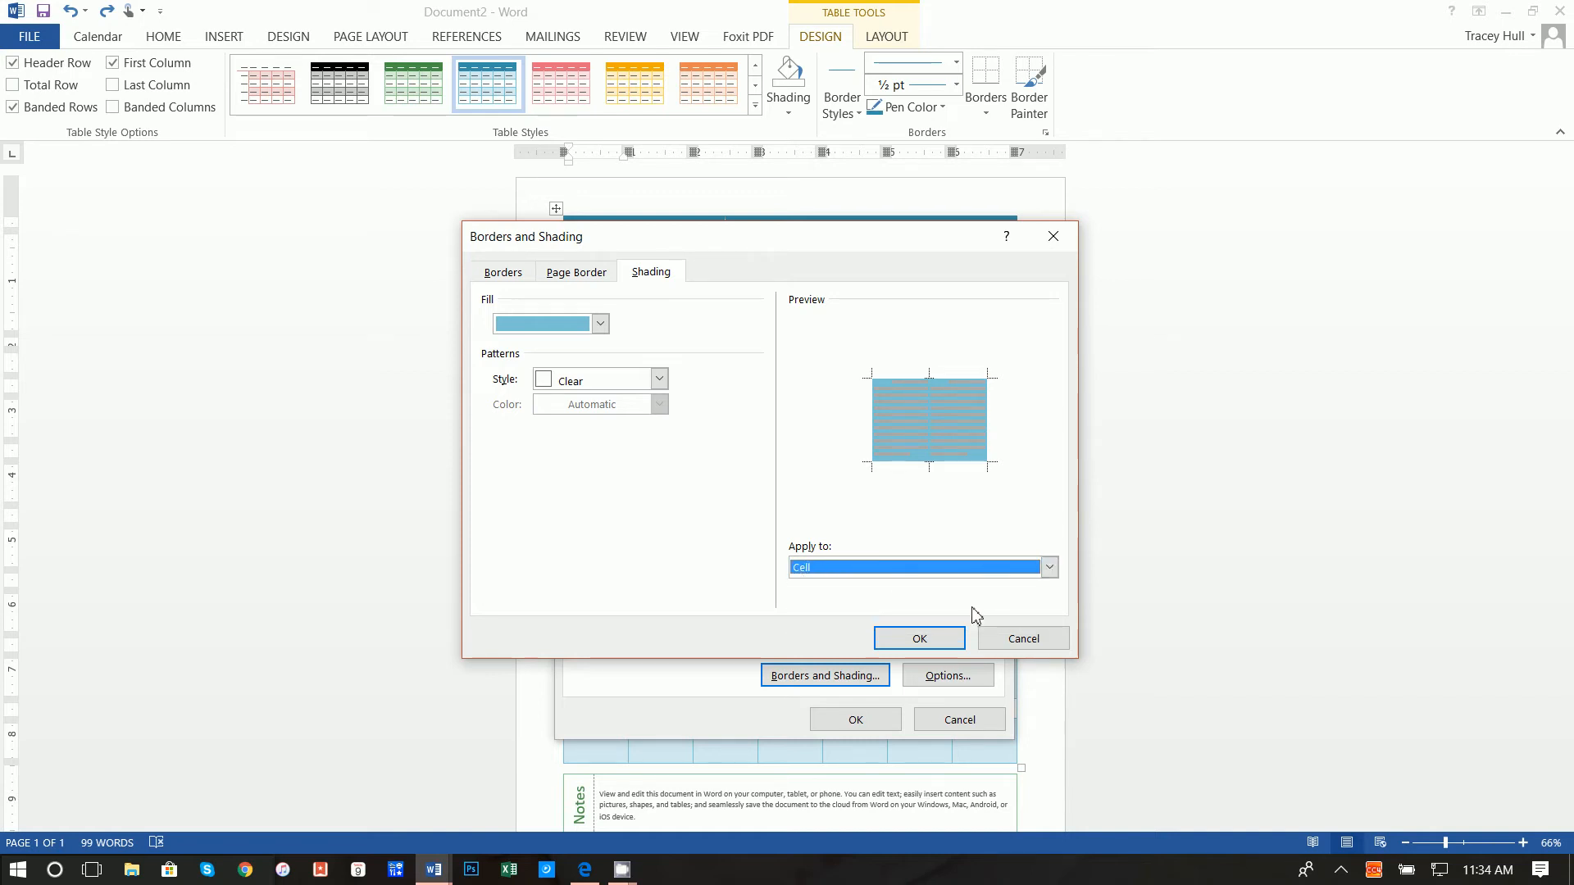
left_click(917, 638)
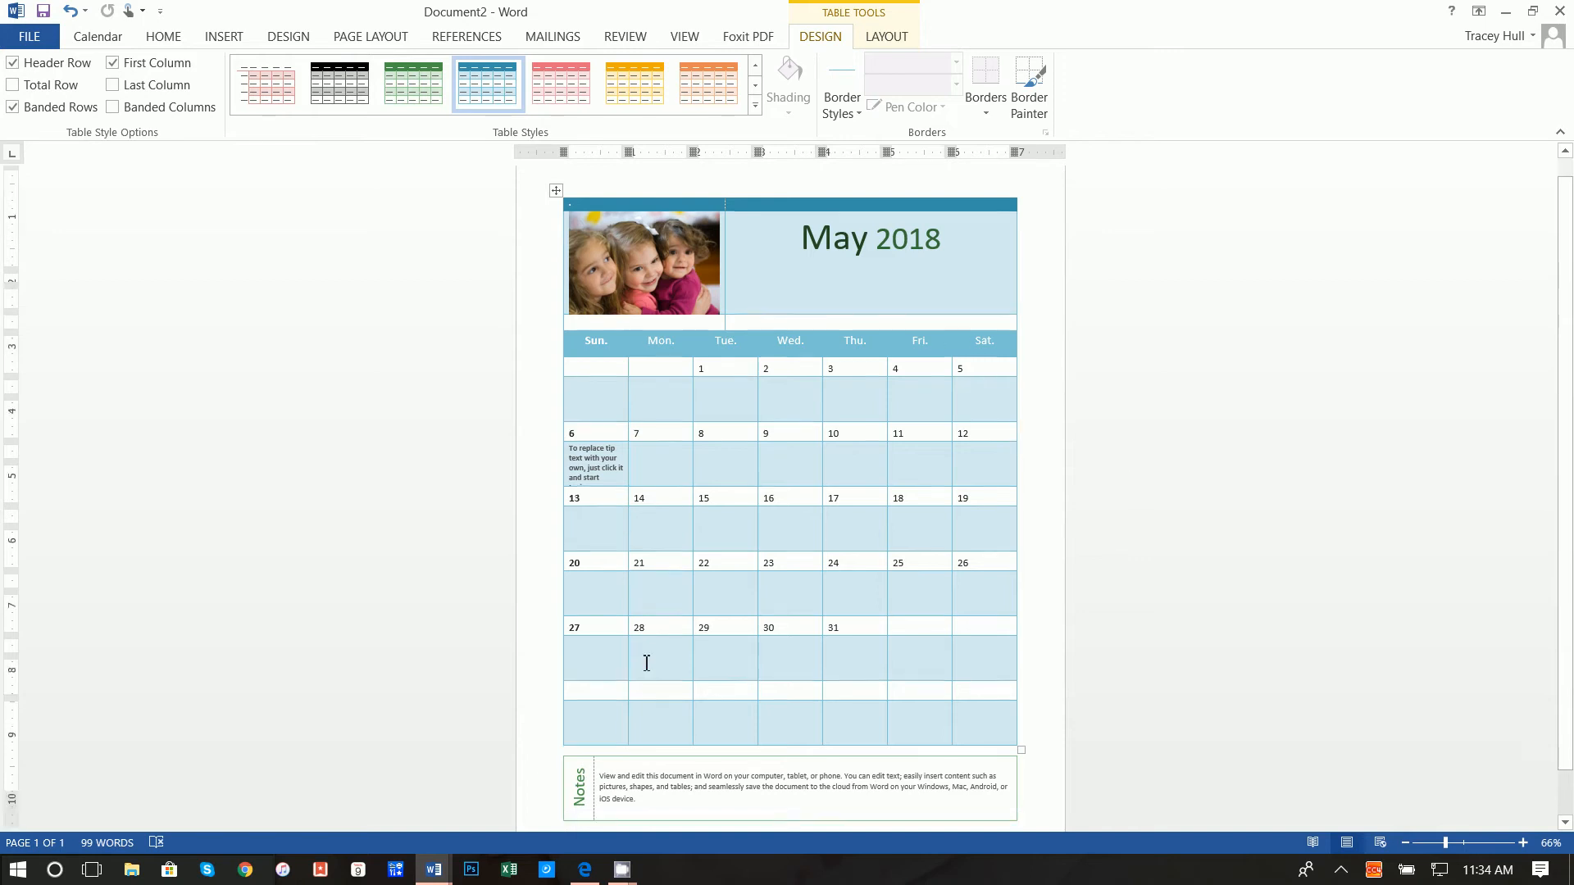
Reach Borders and Shading for the calendar grid through its Table Properties.
scroll("down", 3)
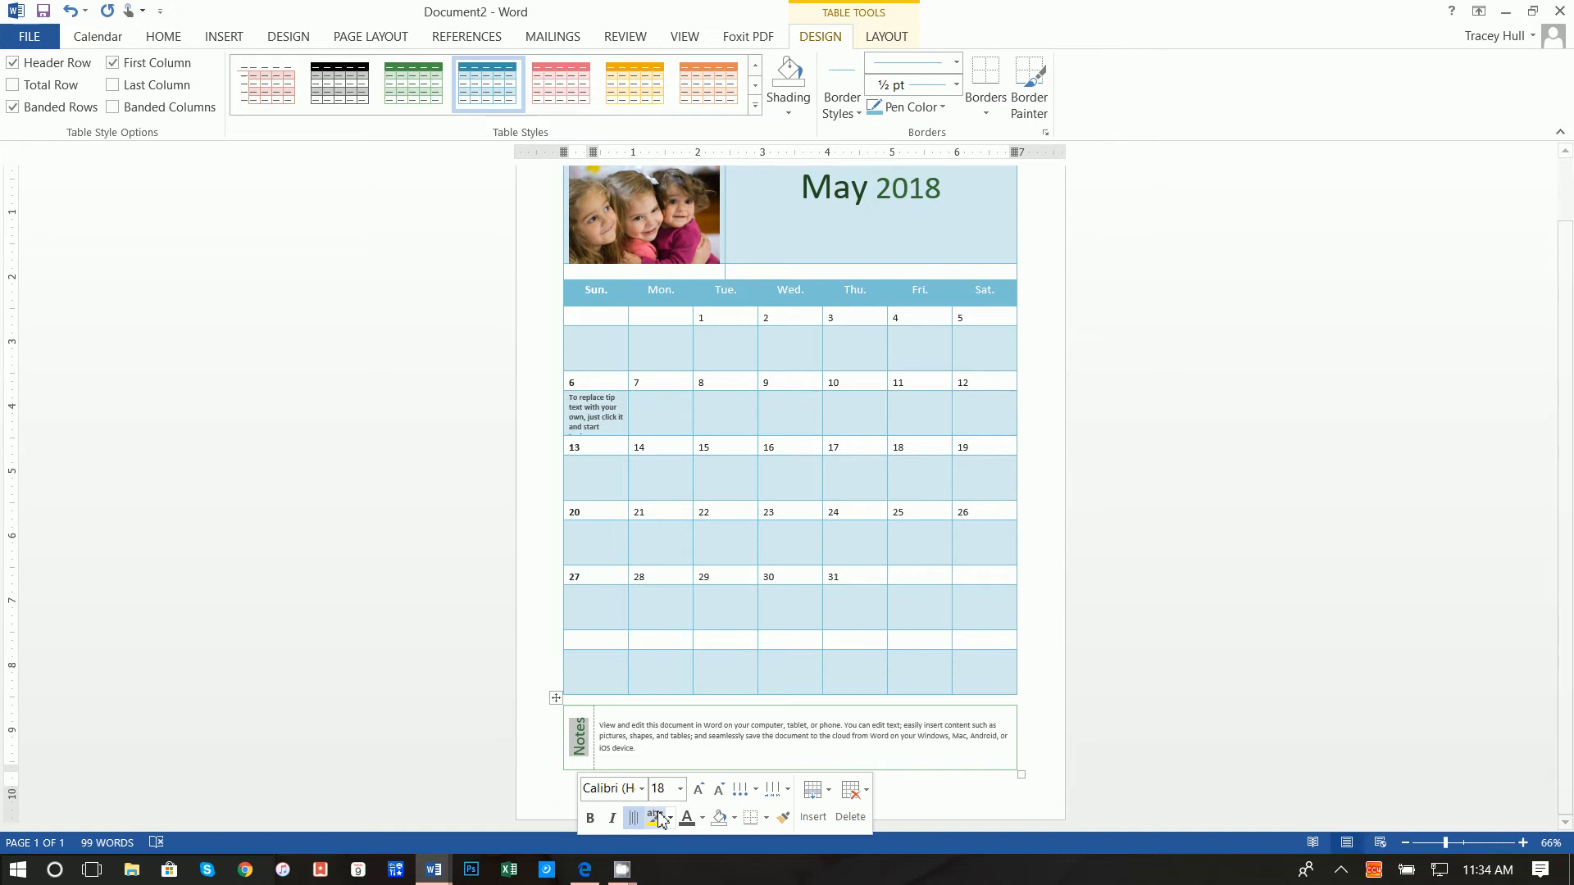
left_click(162, 36)
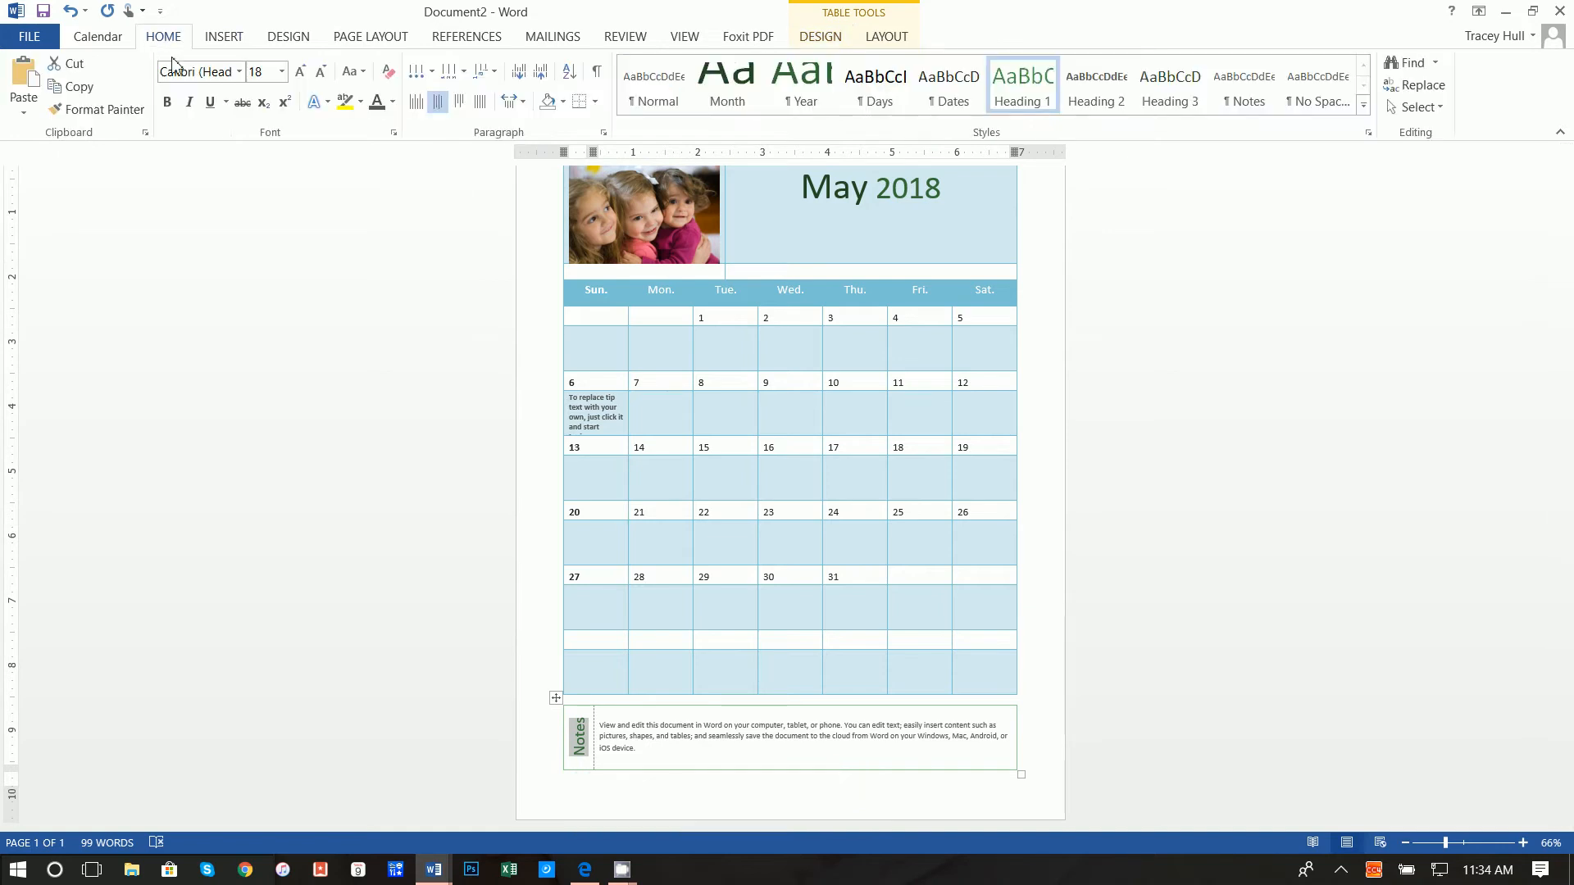
left_click(392, 102)
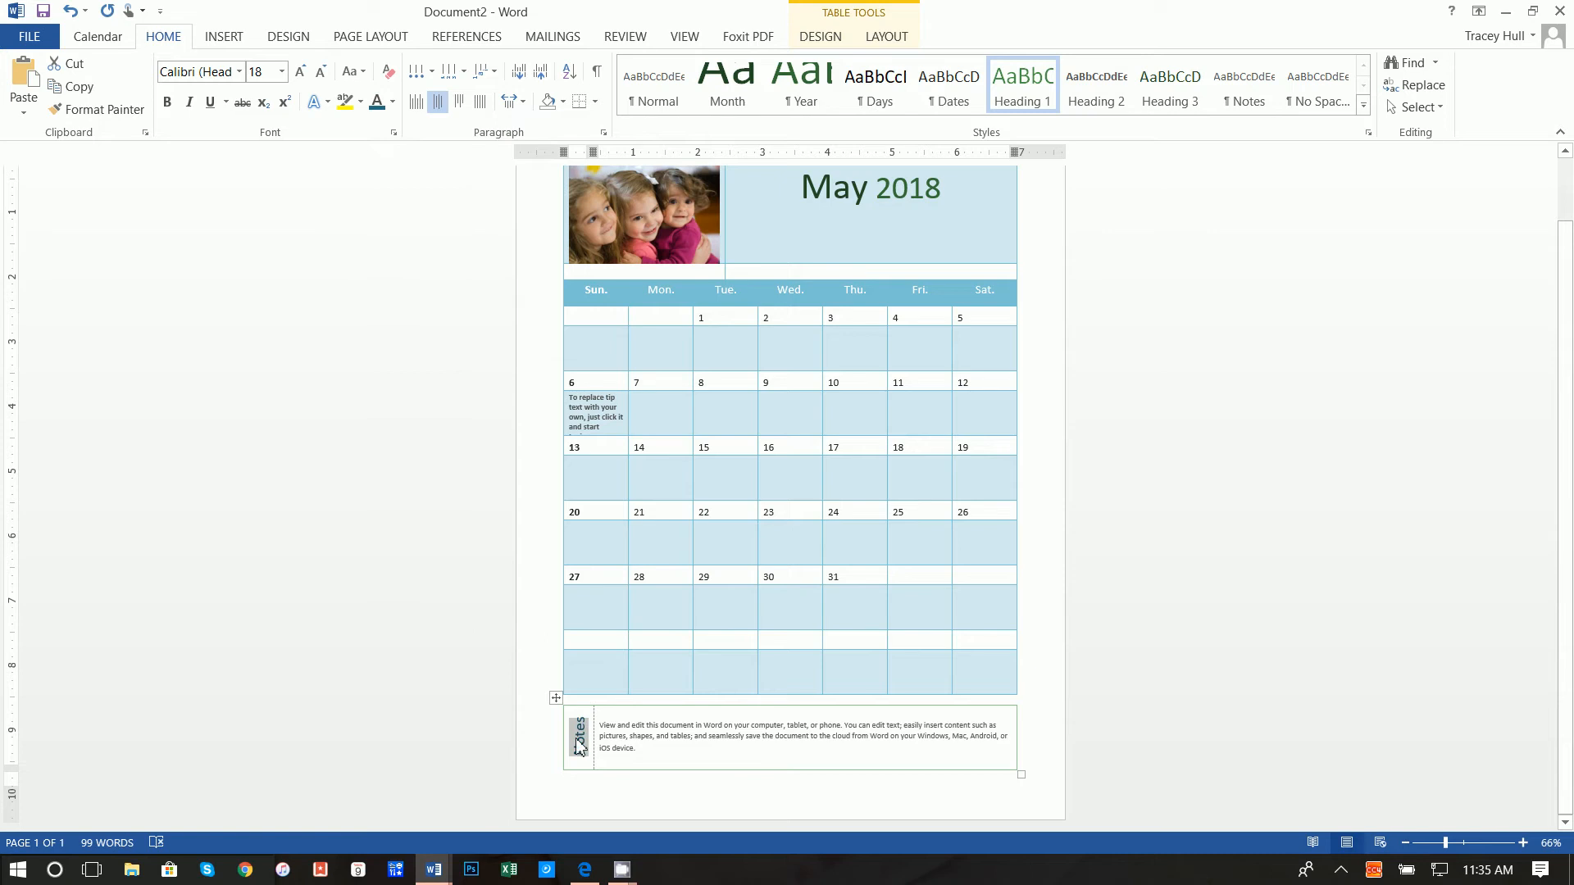
left_click(577, 735)
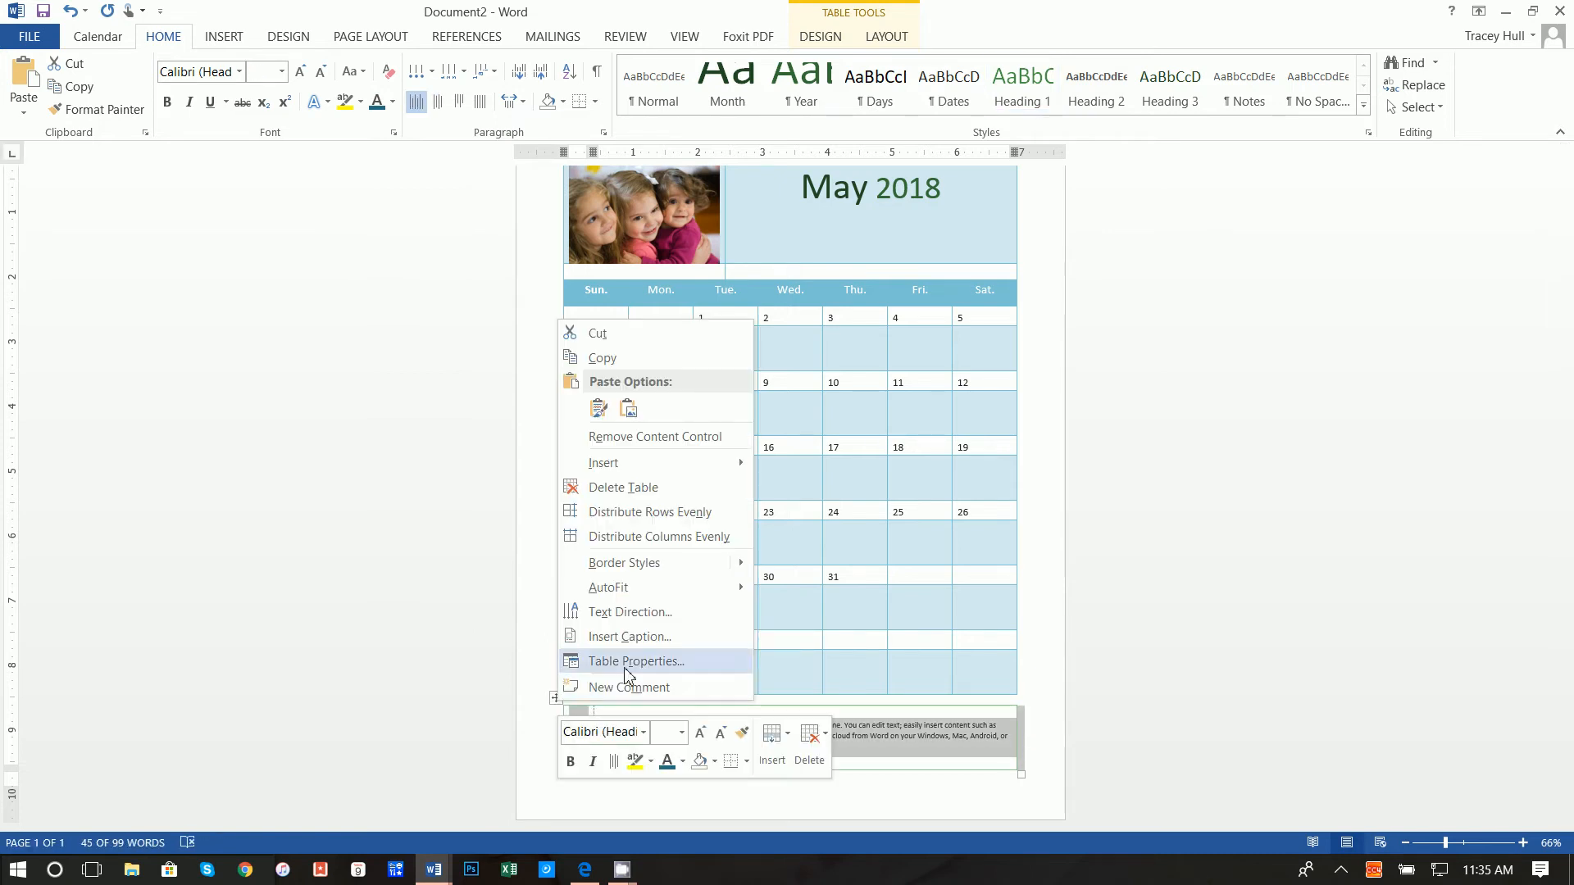
left_click(633, 661)
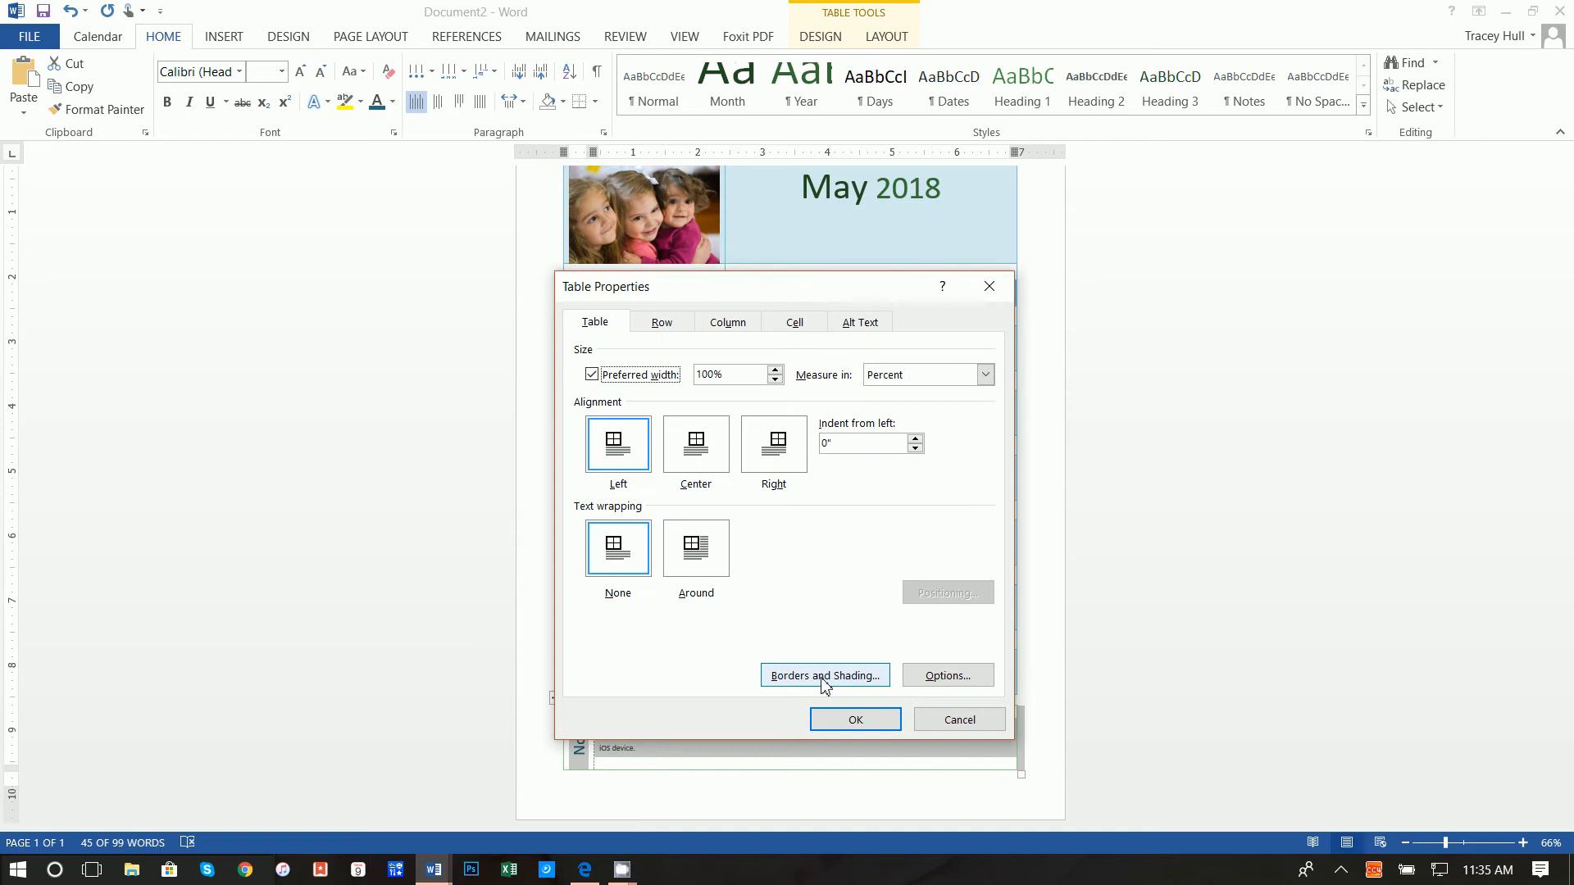
left_click(825, 674)
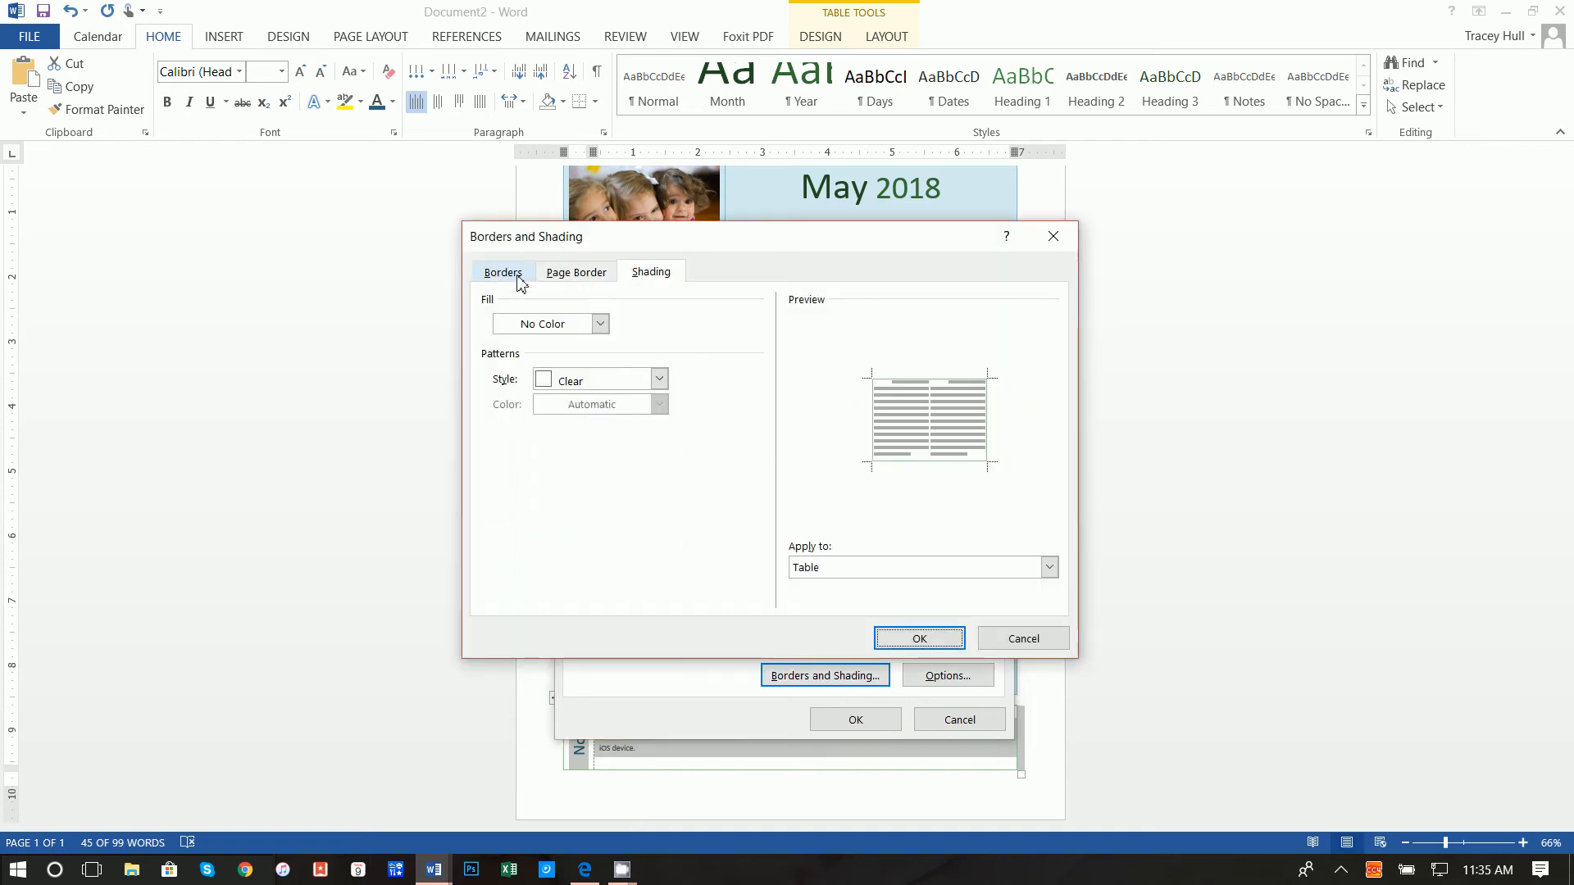
Set custom ½ pt light-blue borders on the grid and confirm them.
left_click(501, 272)
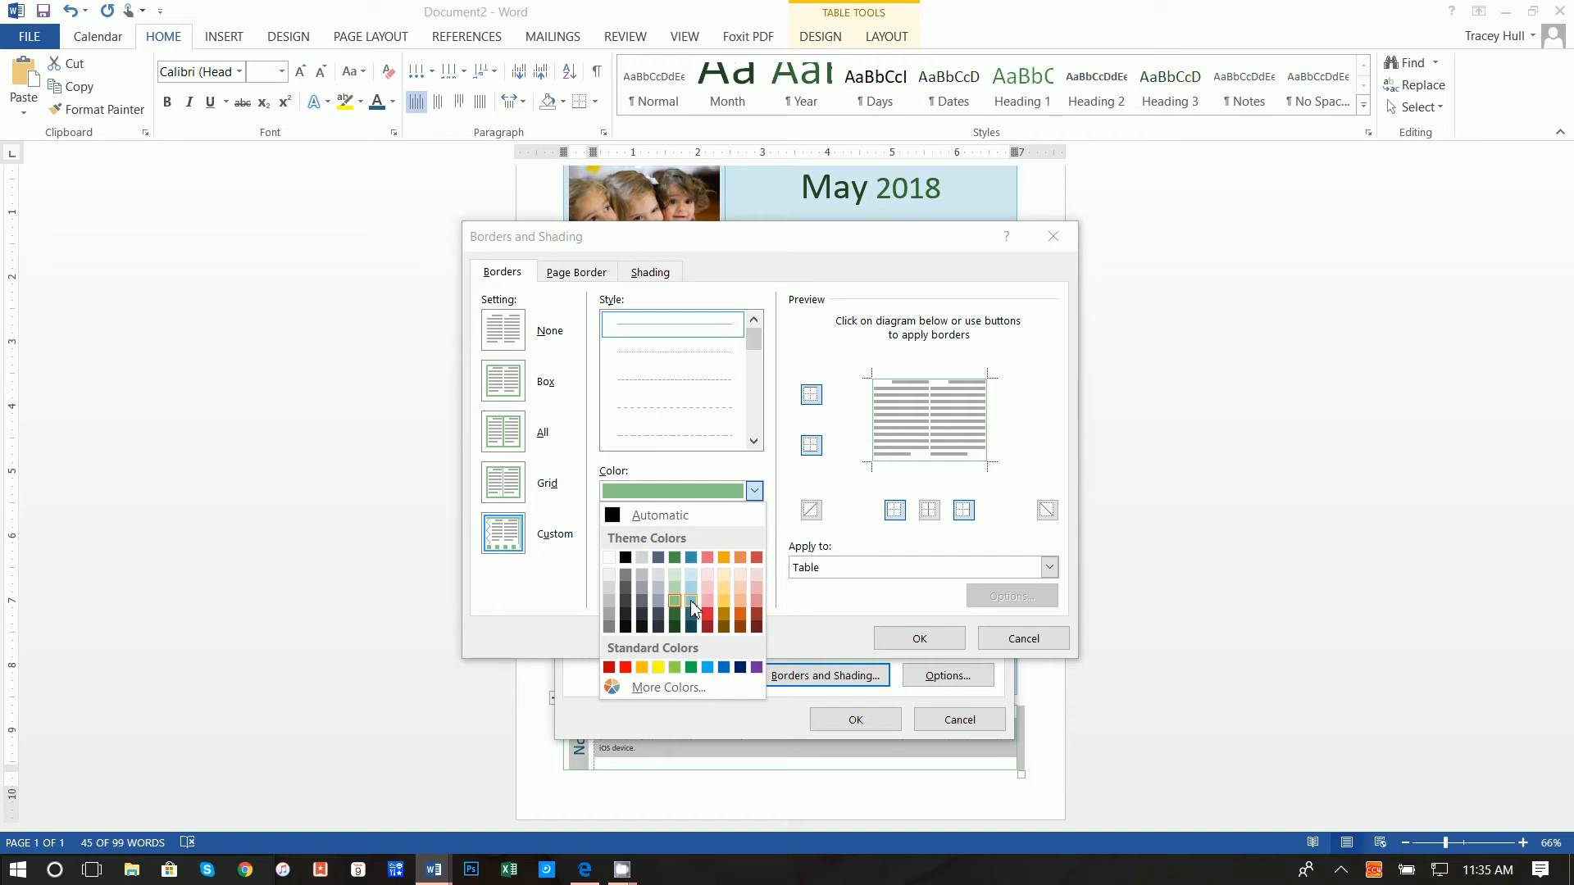
left_click(674, 600)
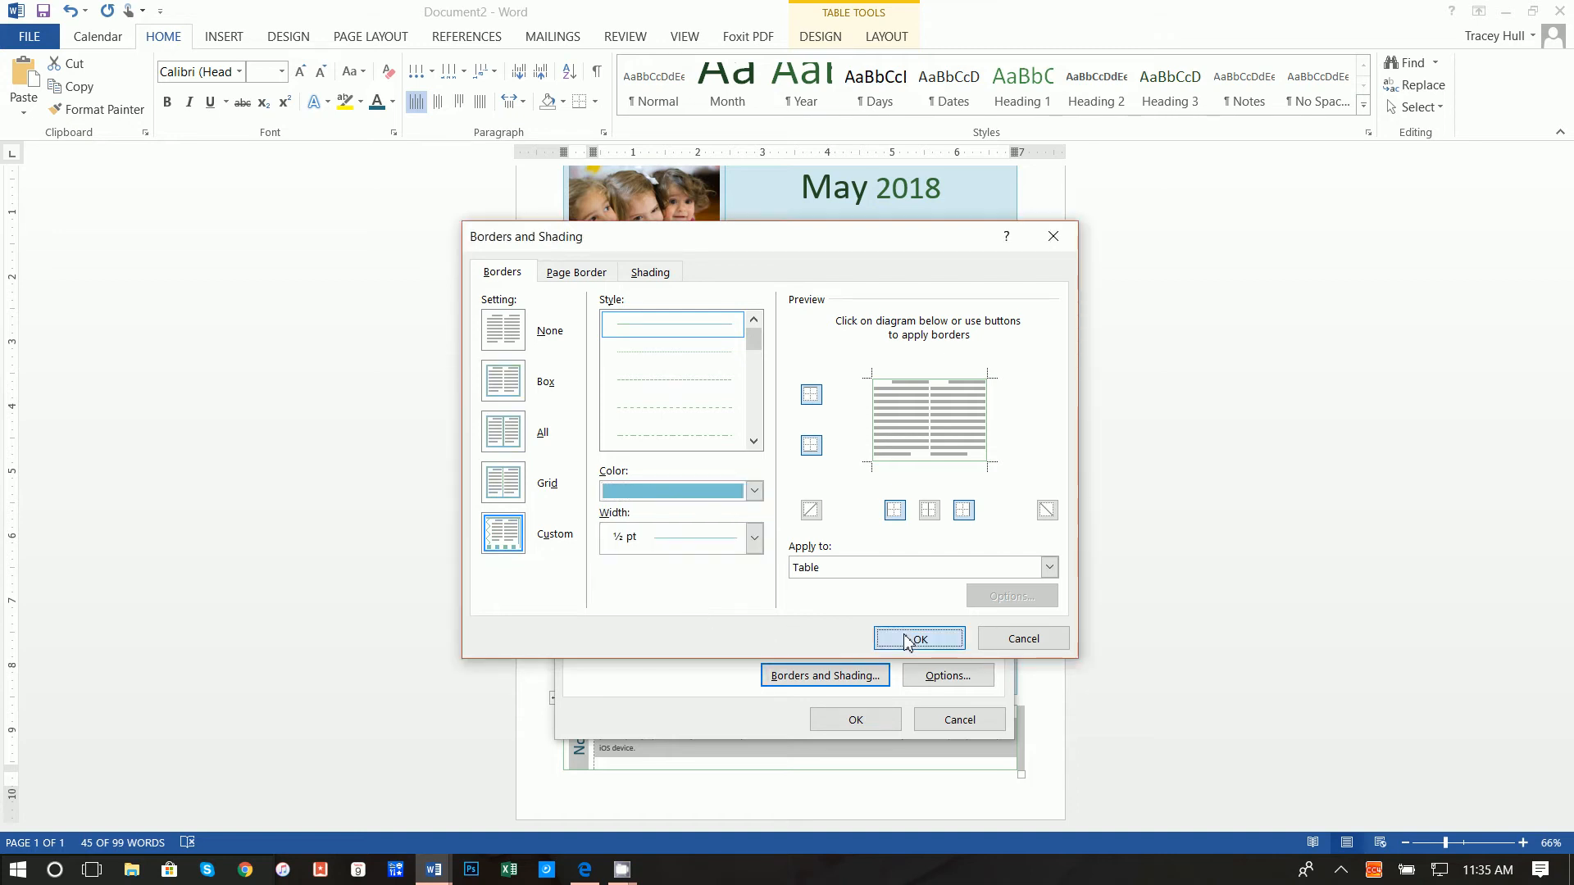
mouse_move(936, 475)
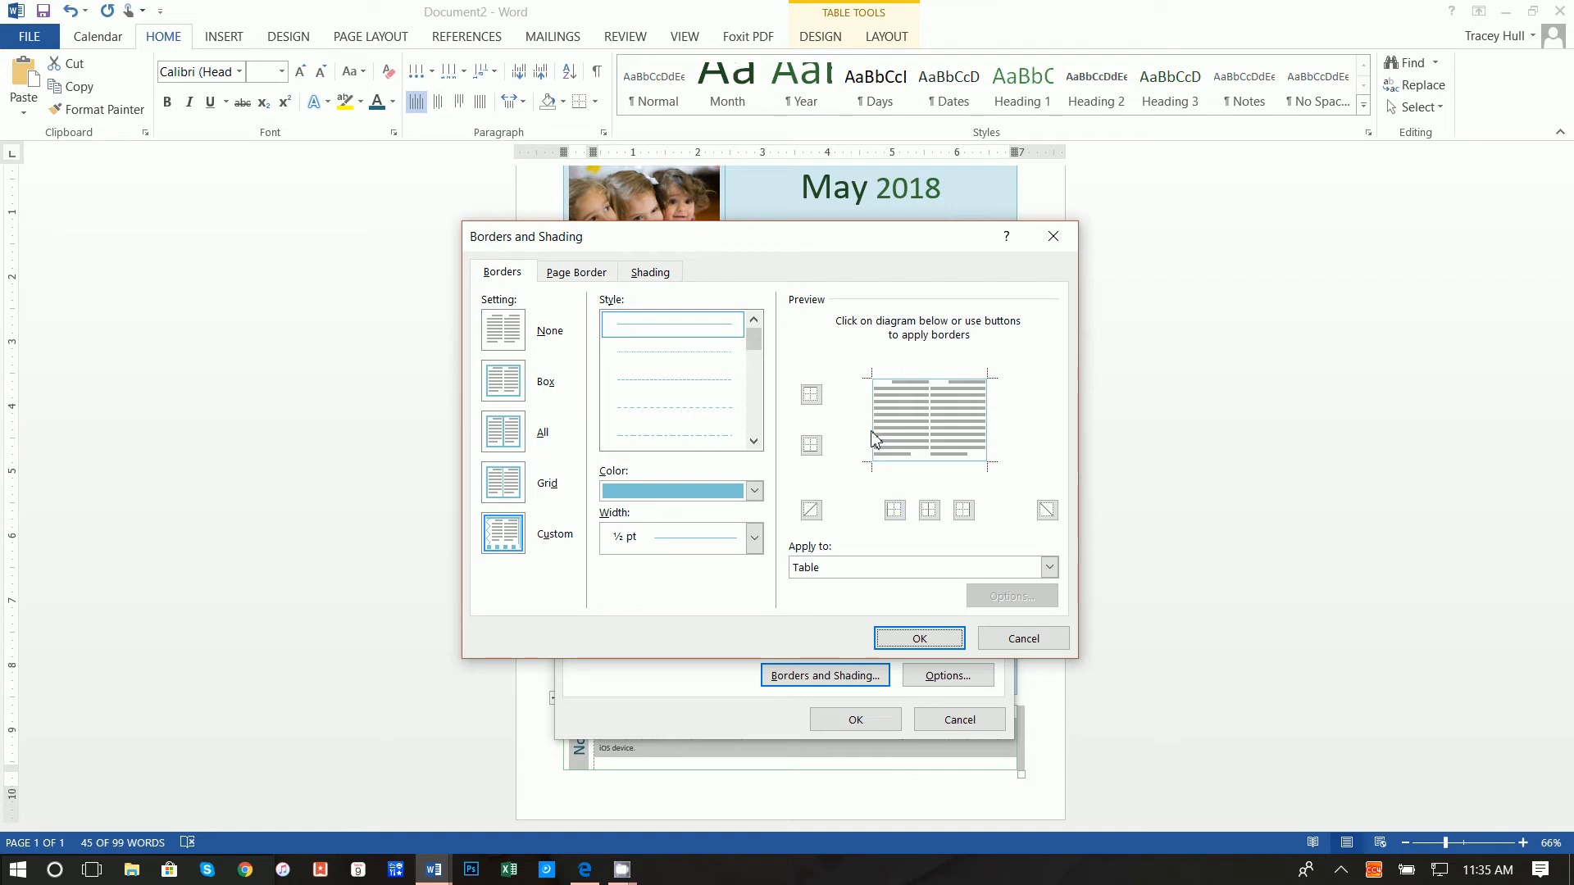
mouse_move(923, 469)
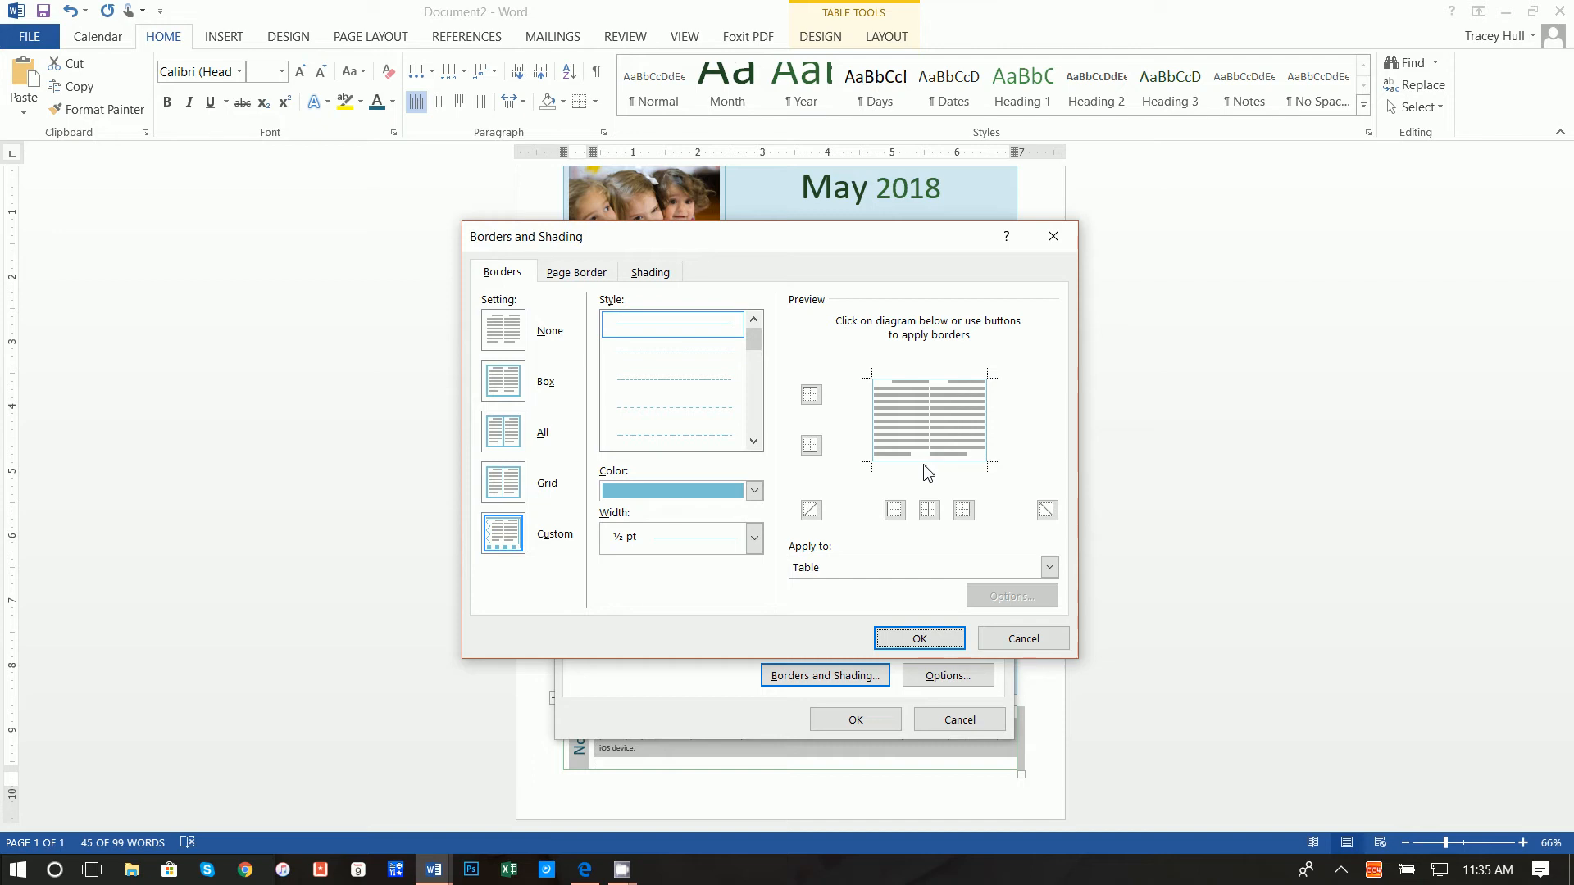
mouse_move(944, 469)
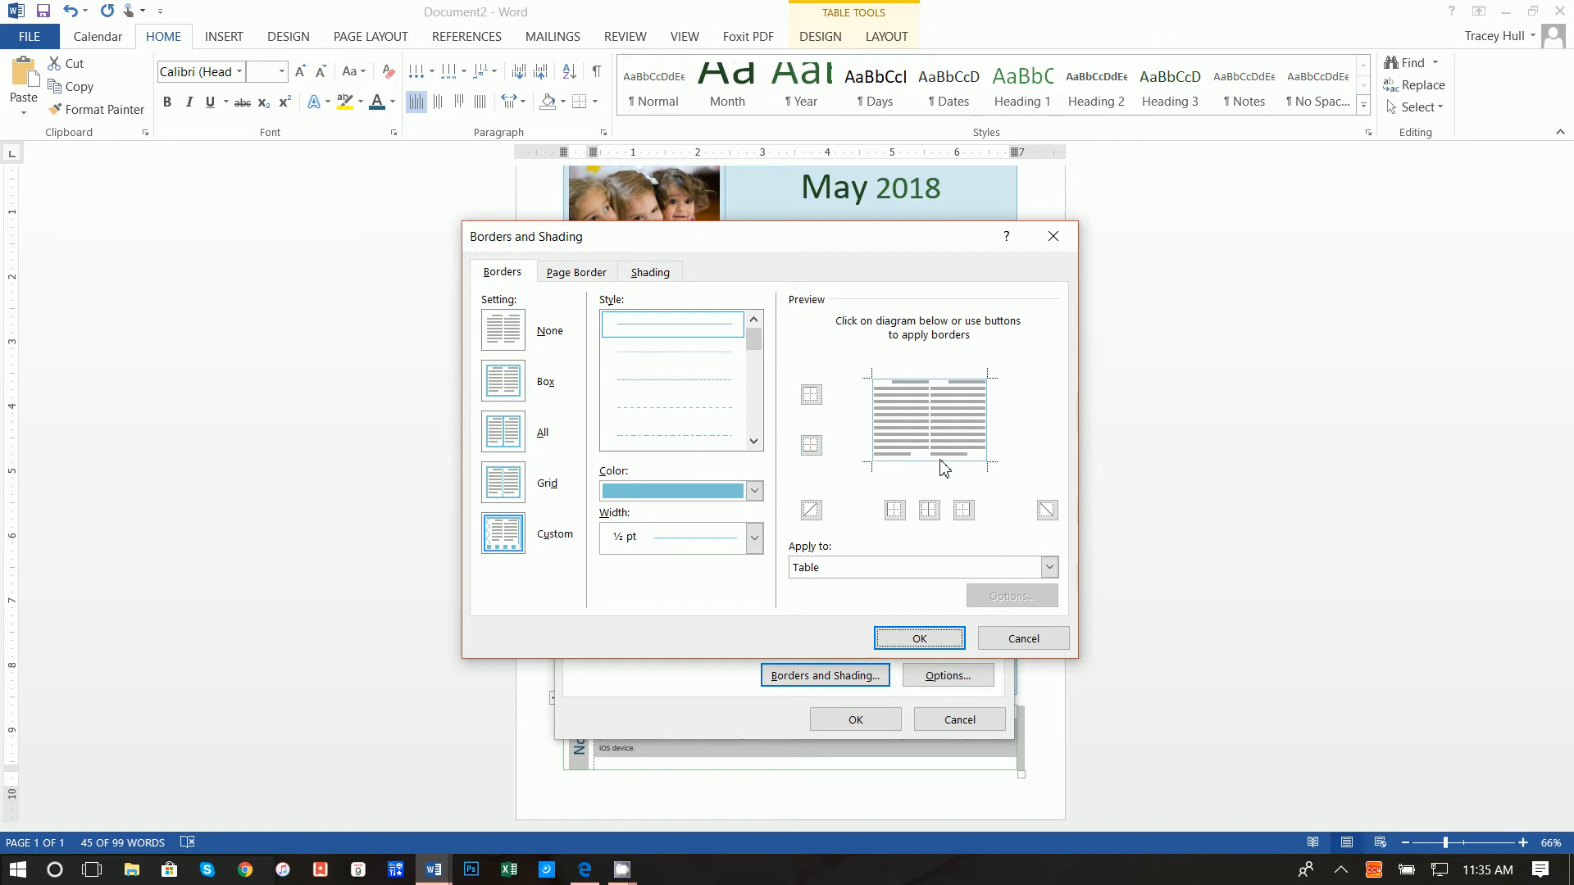
mouse_move(979, 383)
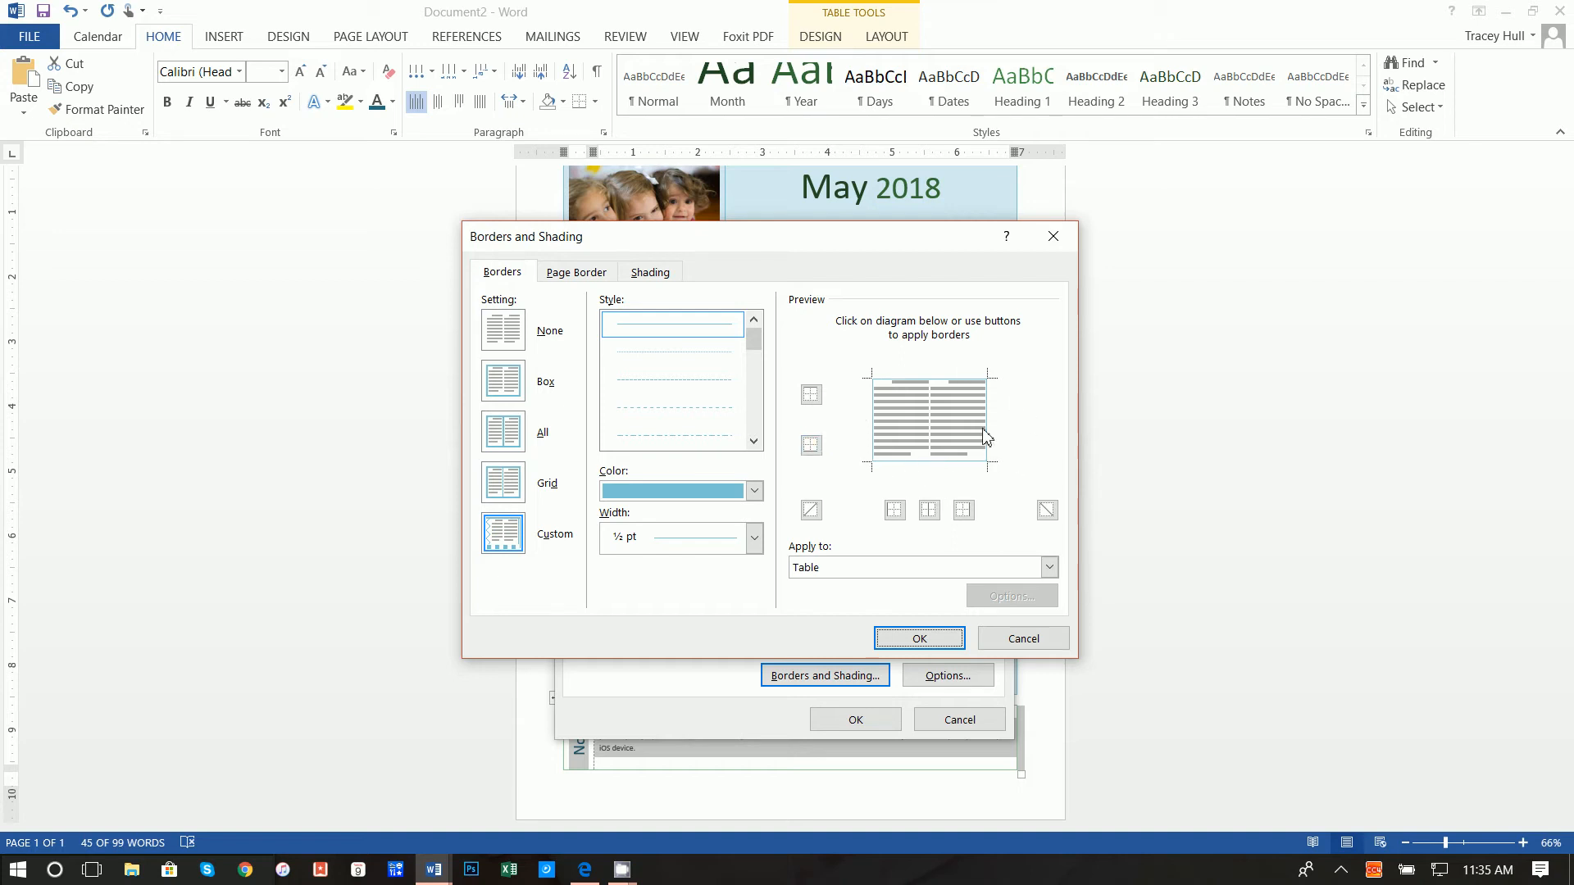
left_click(918, 638)
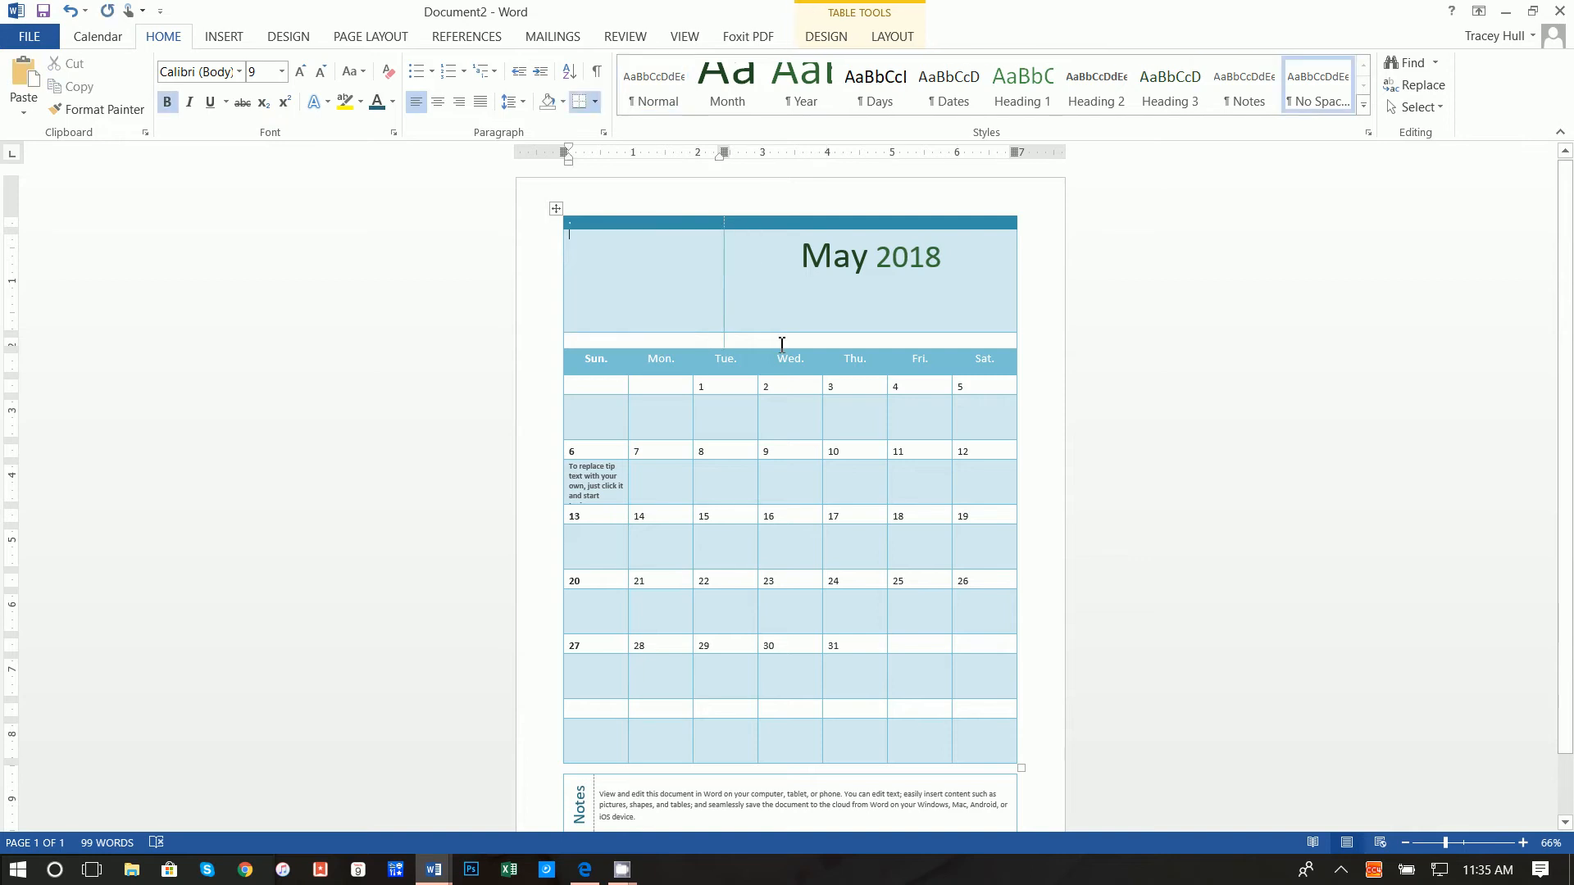
Insert eaglerunning.png from Desktop > Video > calendar into the top-left header cell.
left_click(222, 36)
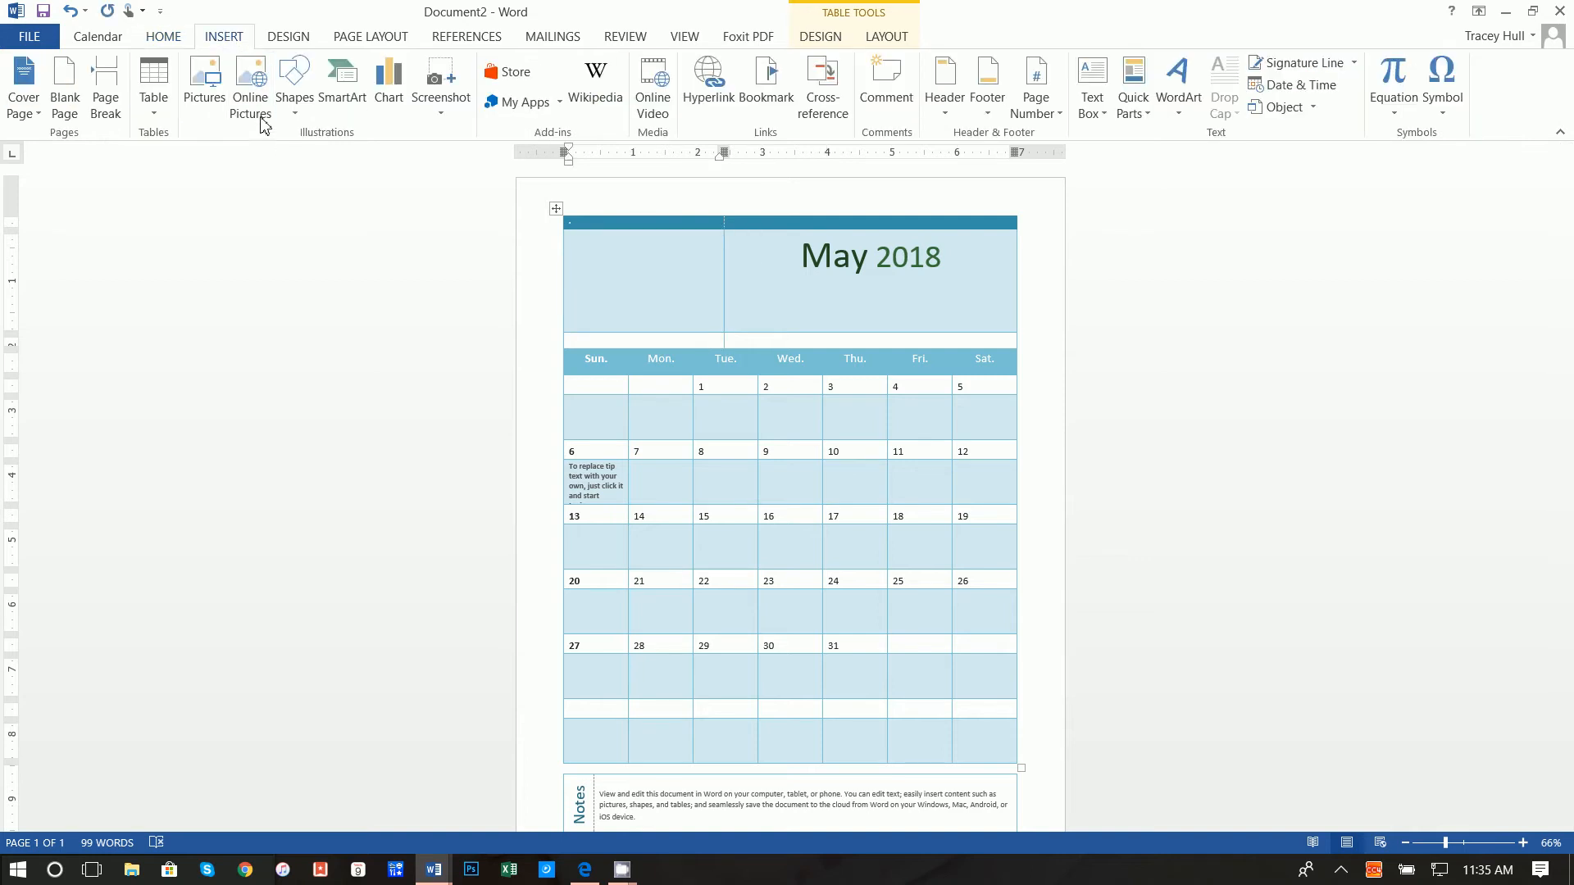
left_click(203, 81)
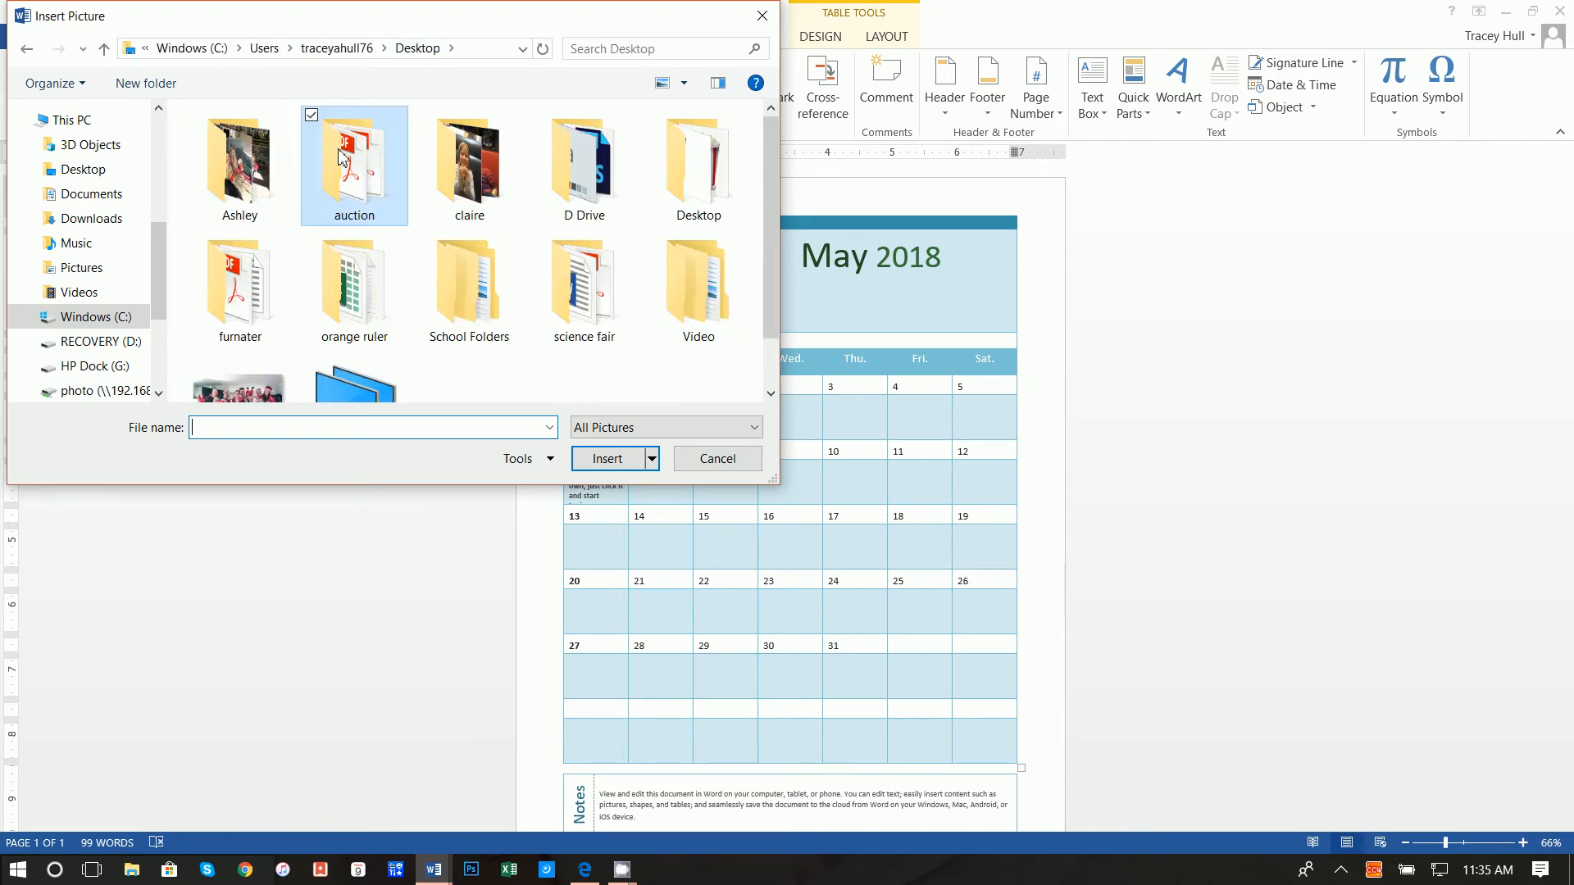
mouse_move(468, 292)
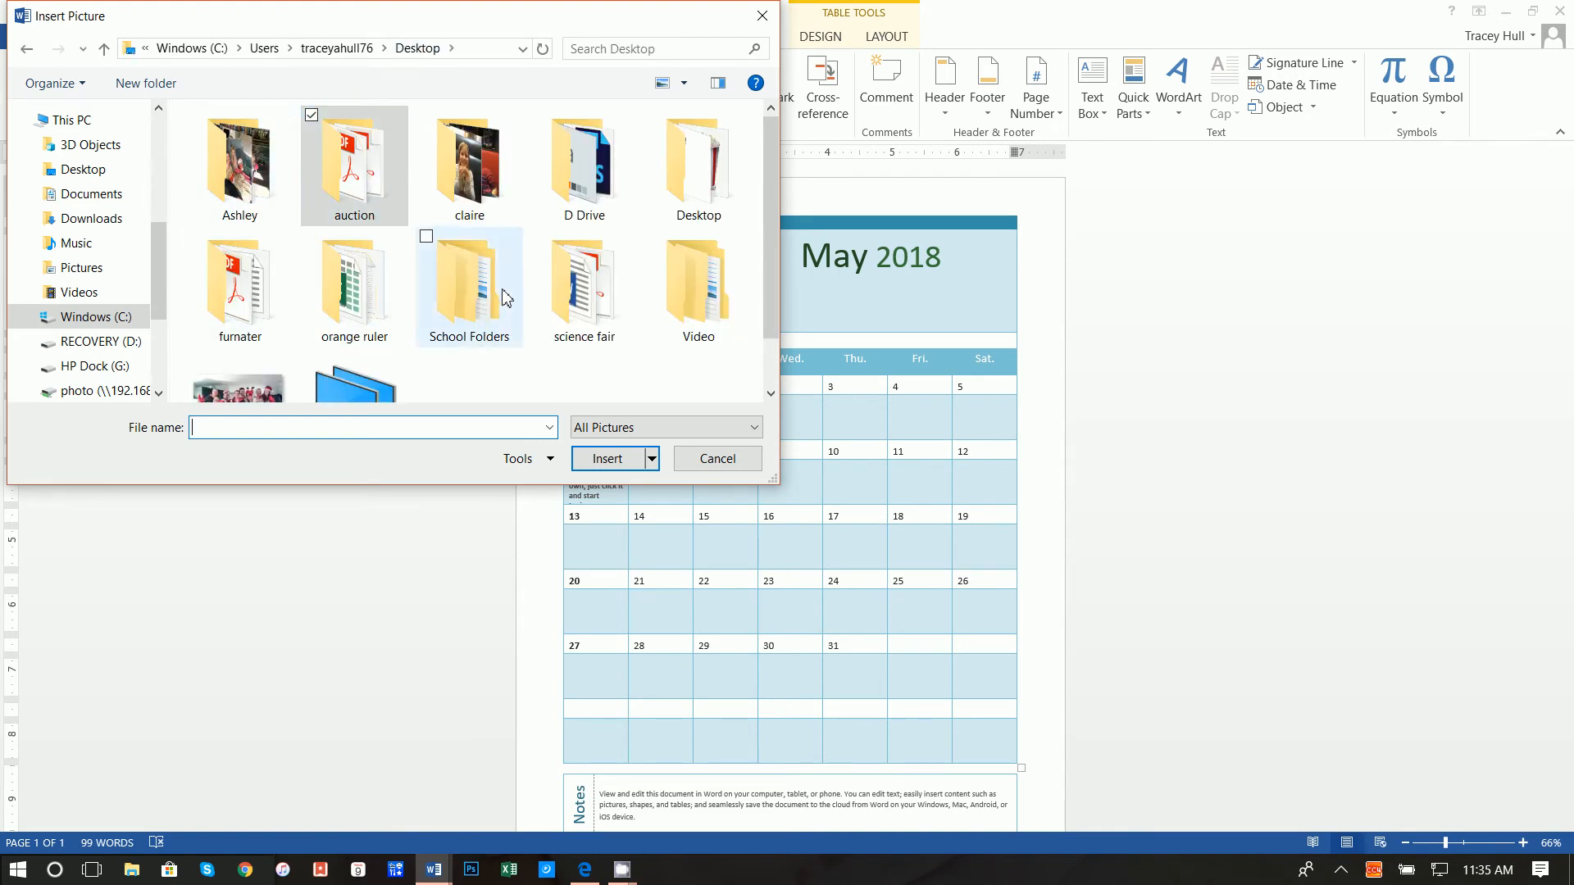
double_click(697, 280)
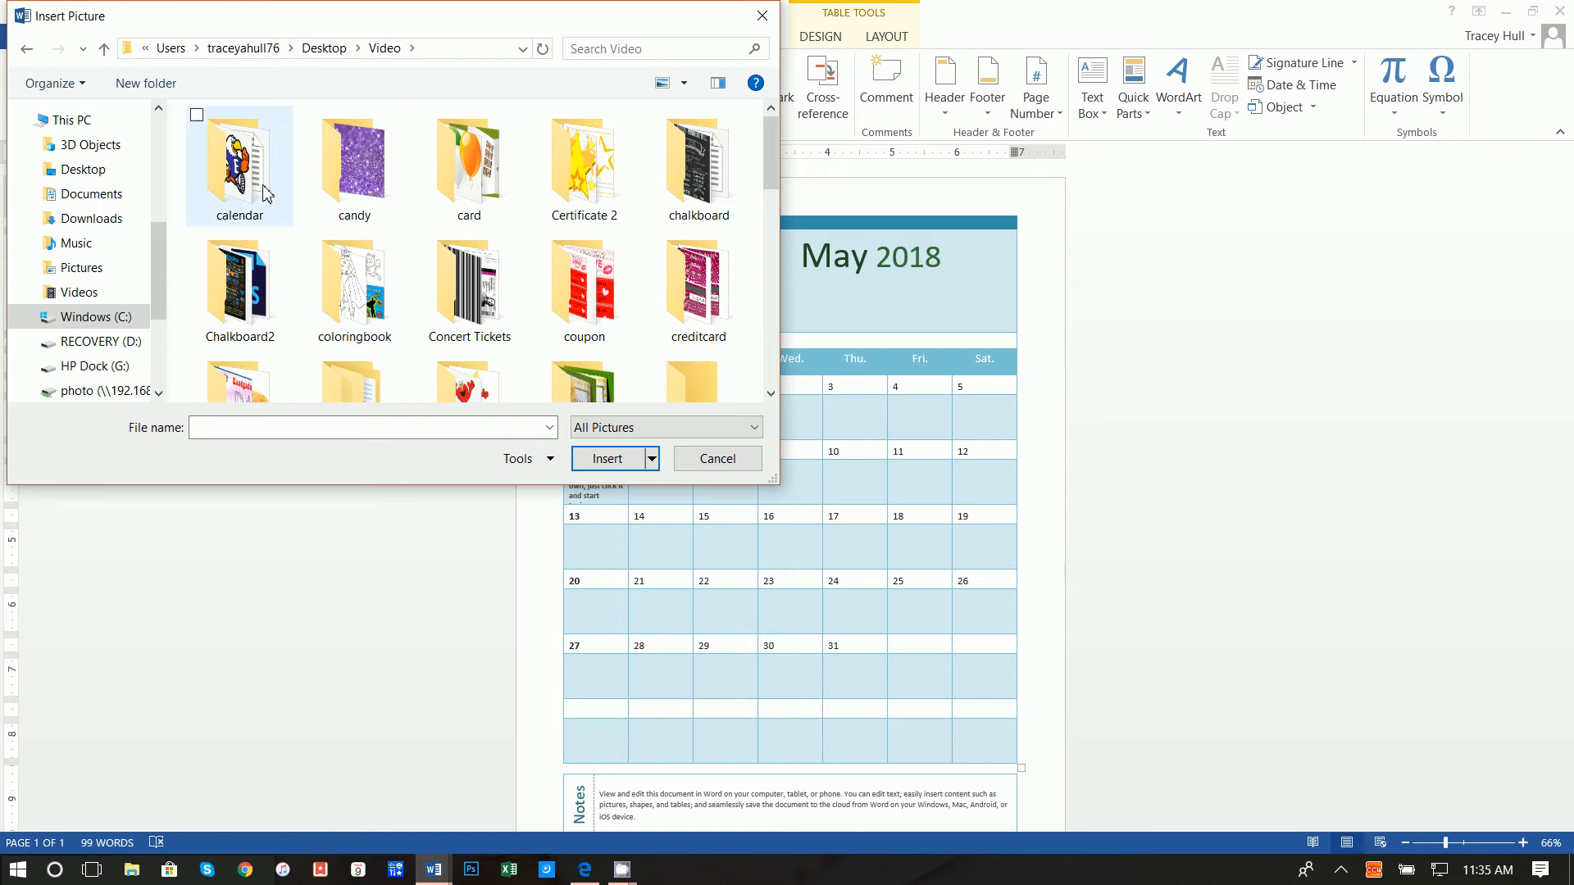
double_click(240, 161)
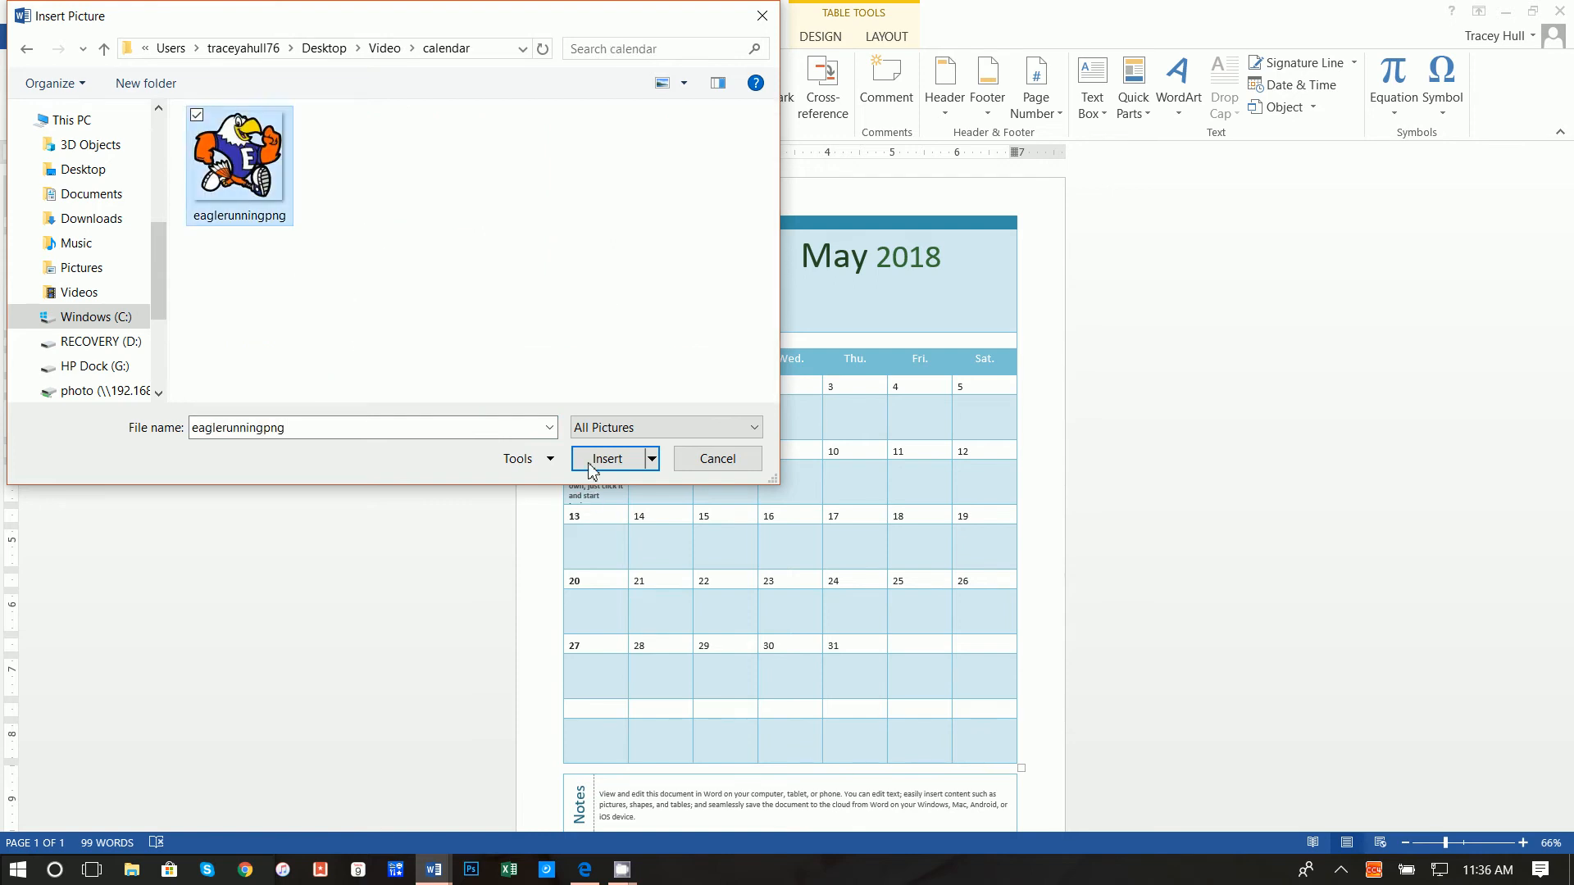
left_click(606, 459)
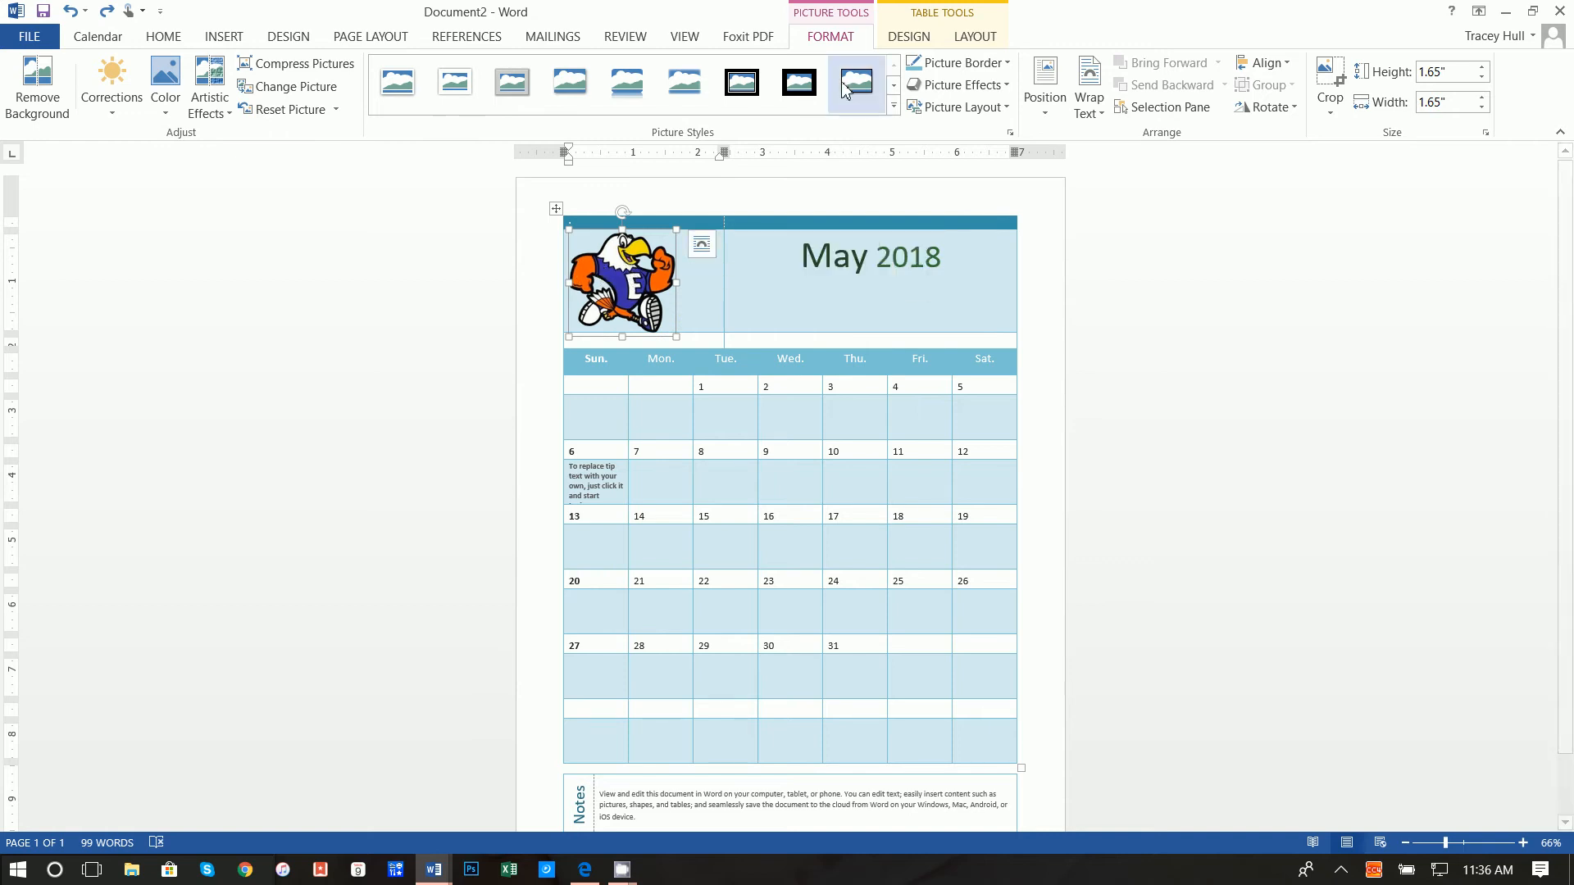
Reselect the eagle picture, glance at the Corrections options and close them unchanged.
left_click(1089, 85)
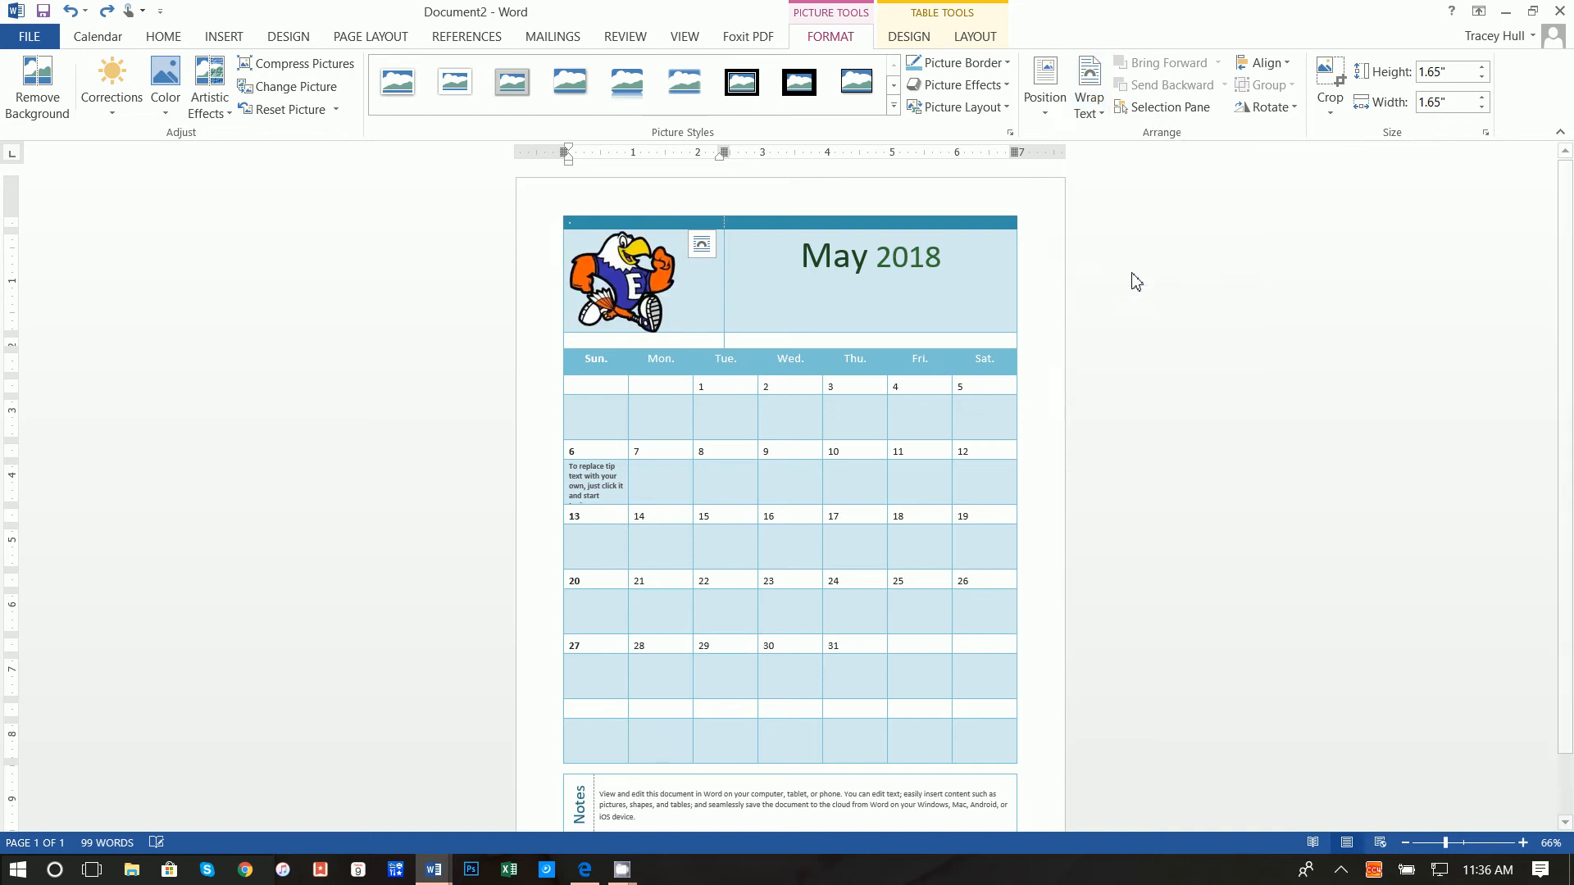
left_click(623, 280)
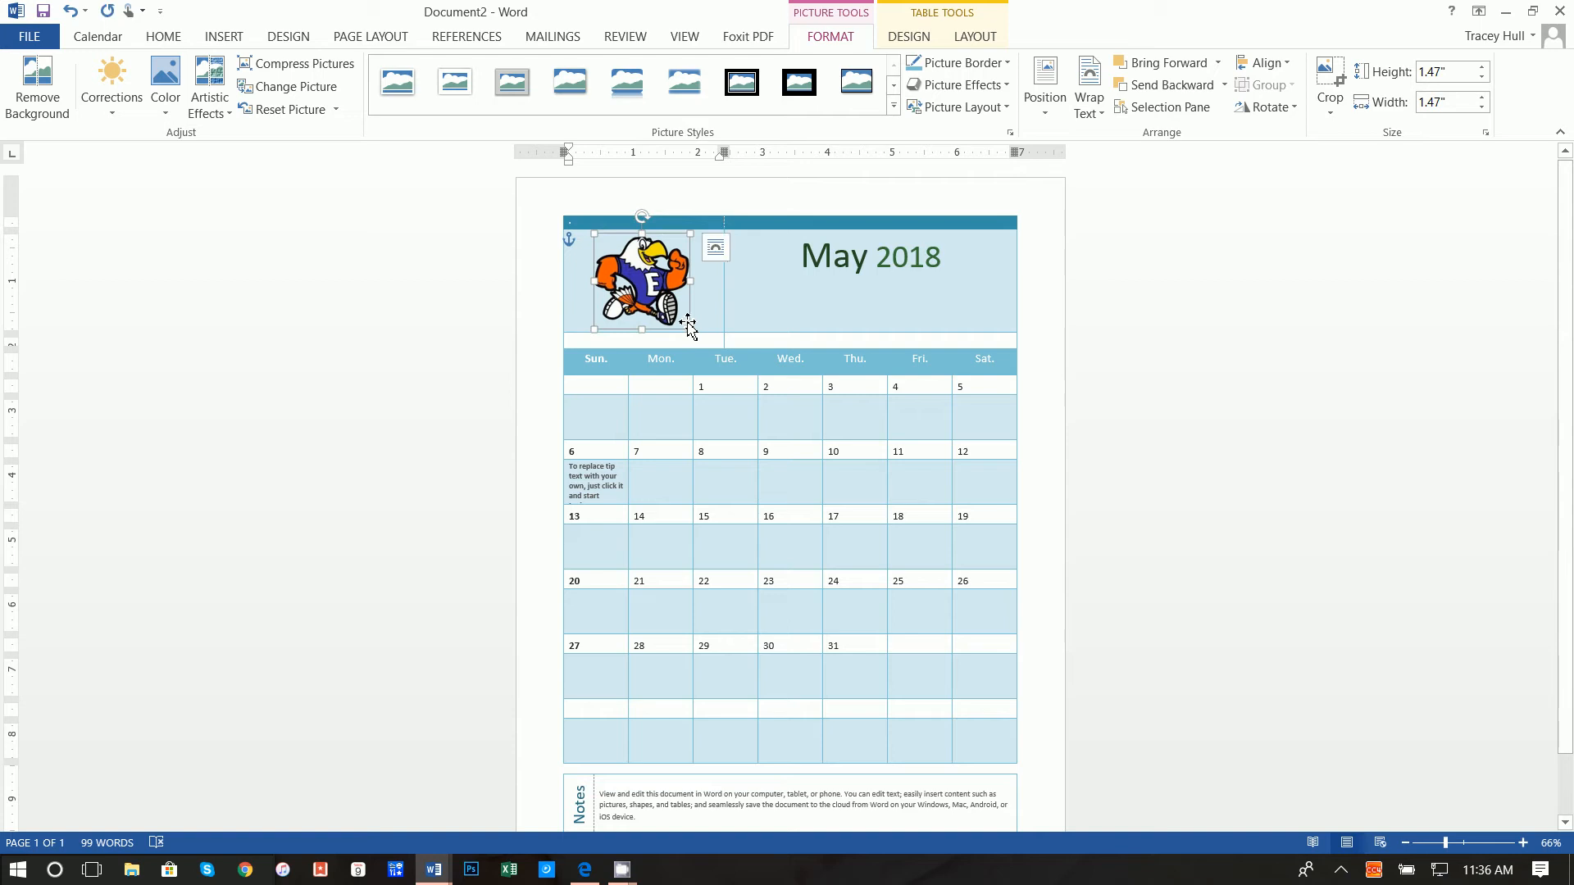
mouse_move(597, 240)
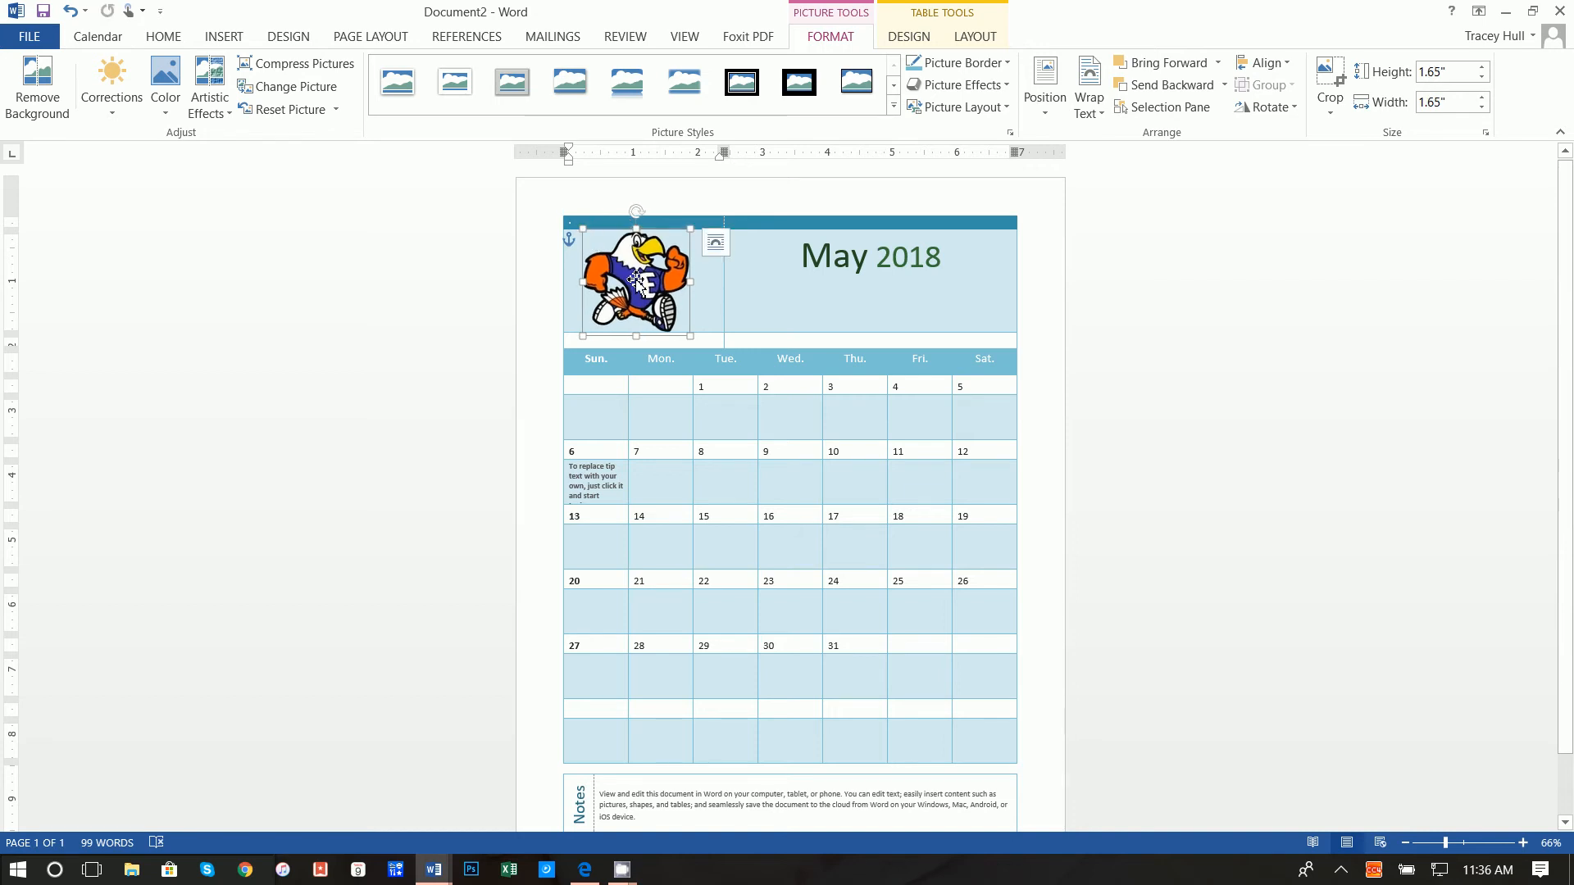
left_click(111, 85)
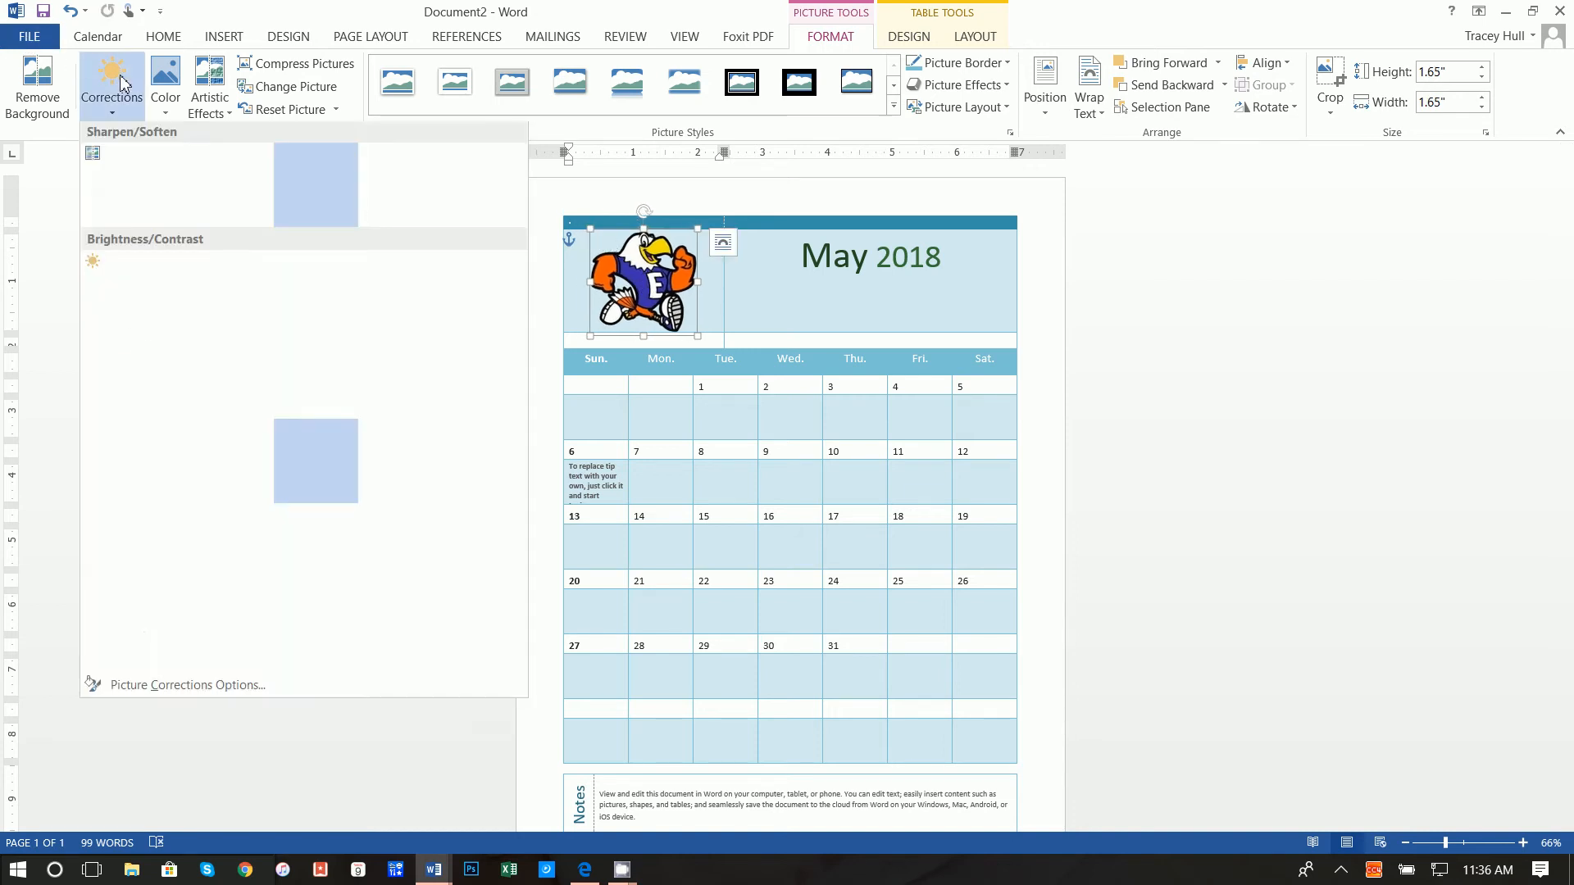
left_click(410, 482)
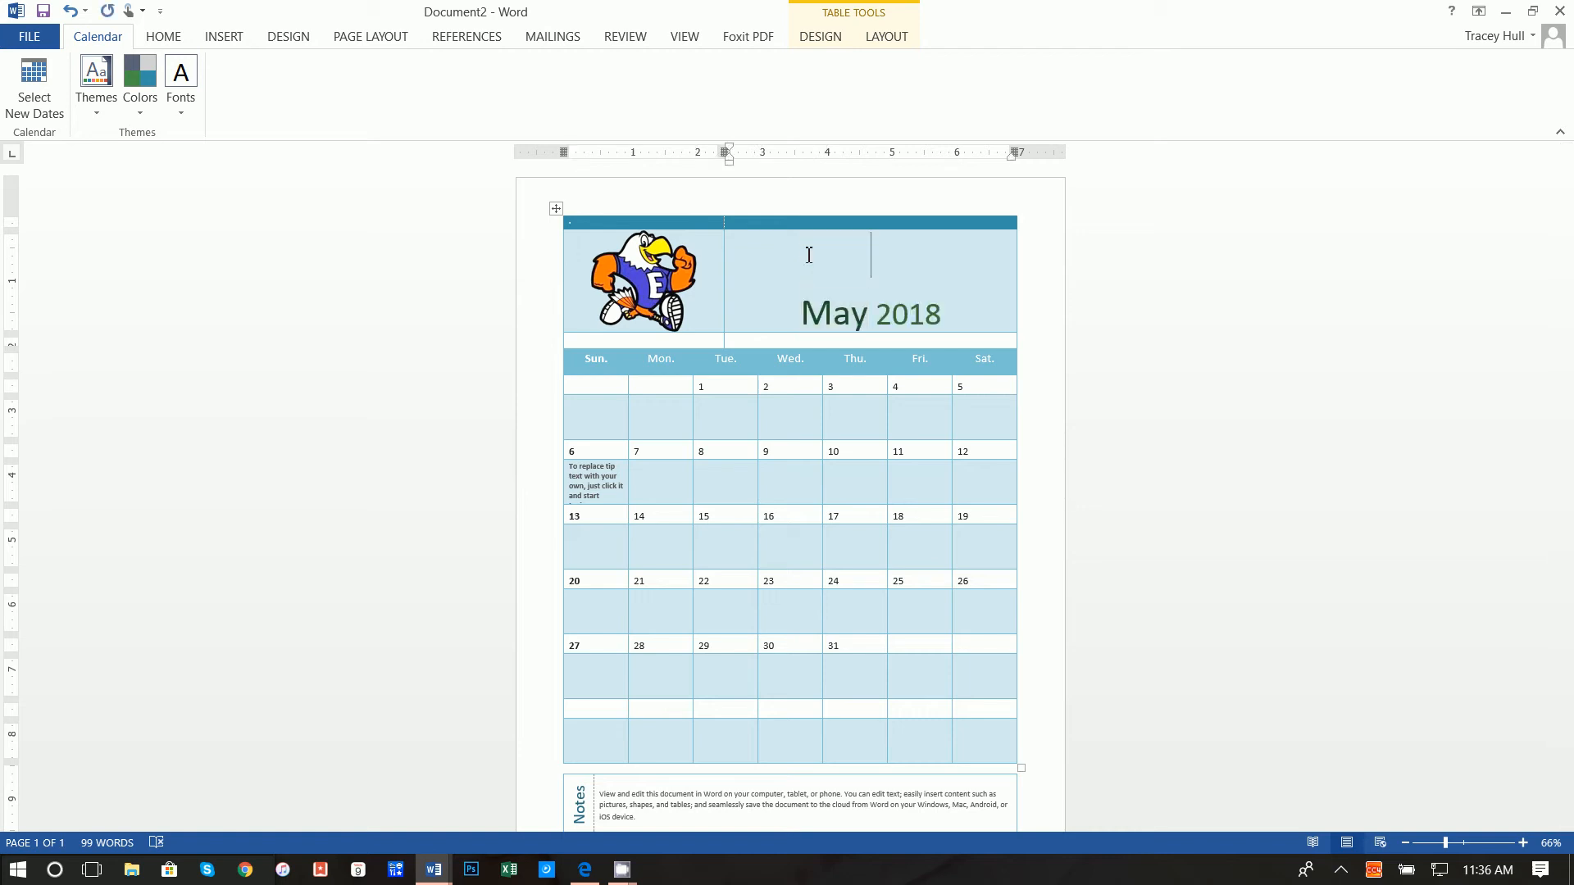
Add the line 'Eastgate Elementary PTA' above May 2018 at a smaller size 22.
type("Eastgate")
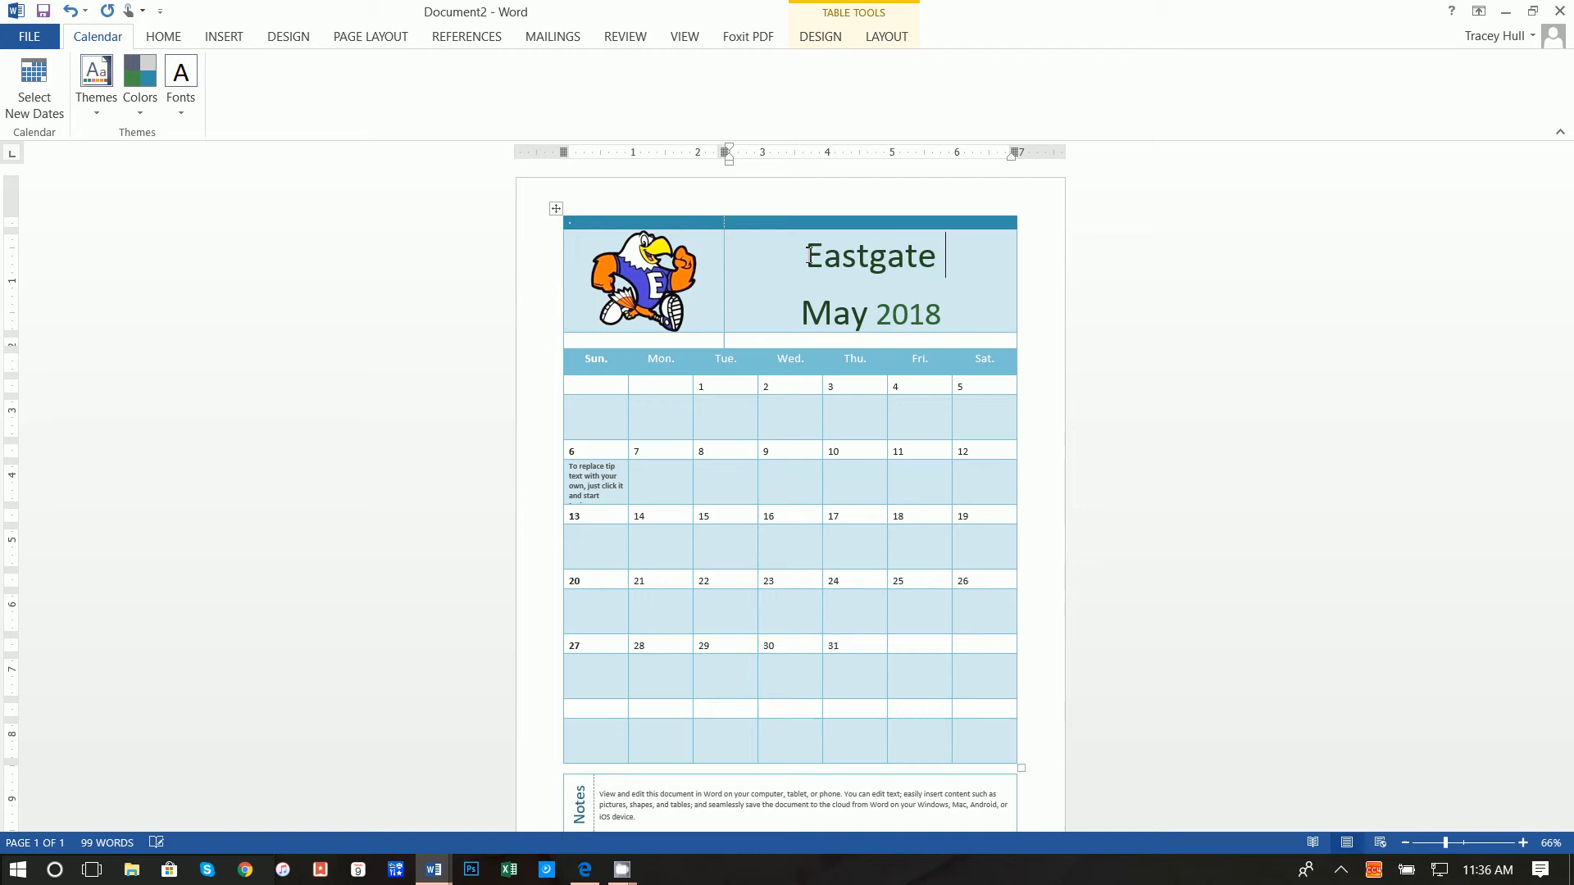
type("Elementary PTA")
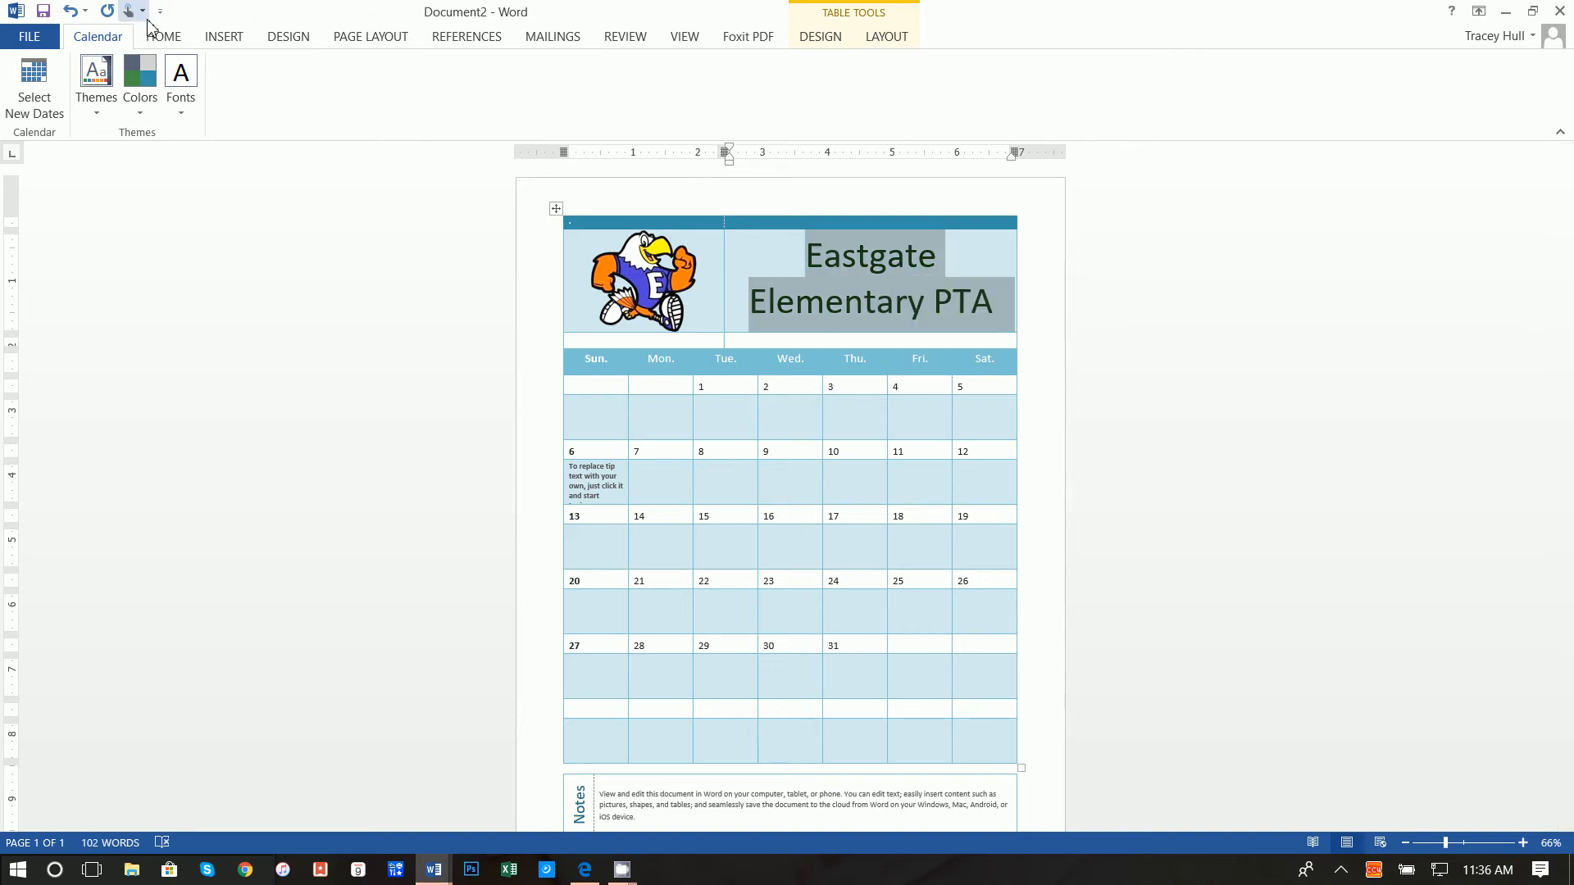
left_click(162, 36)
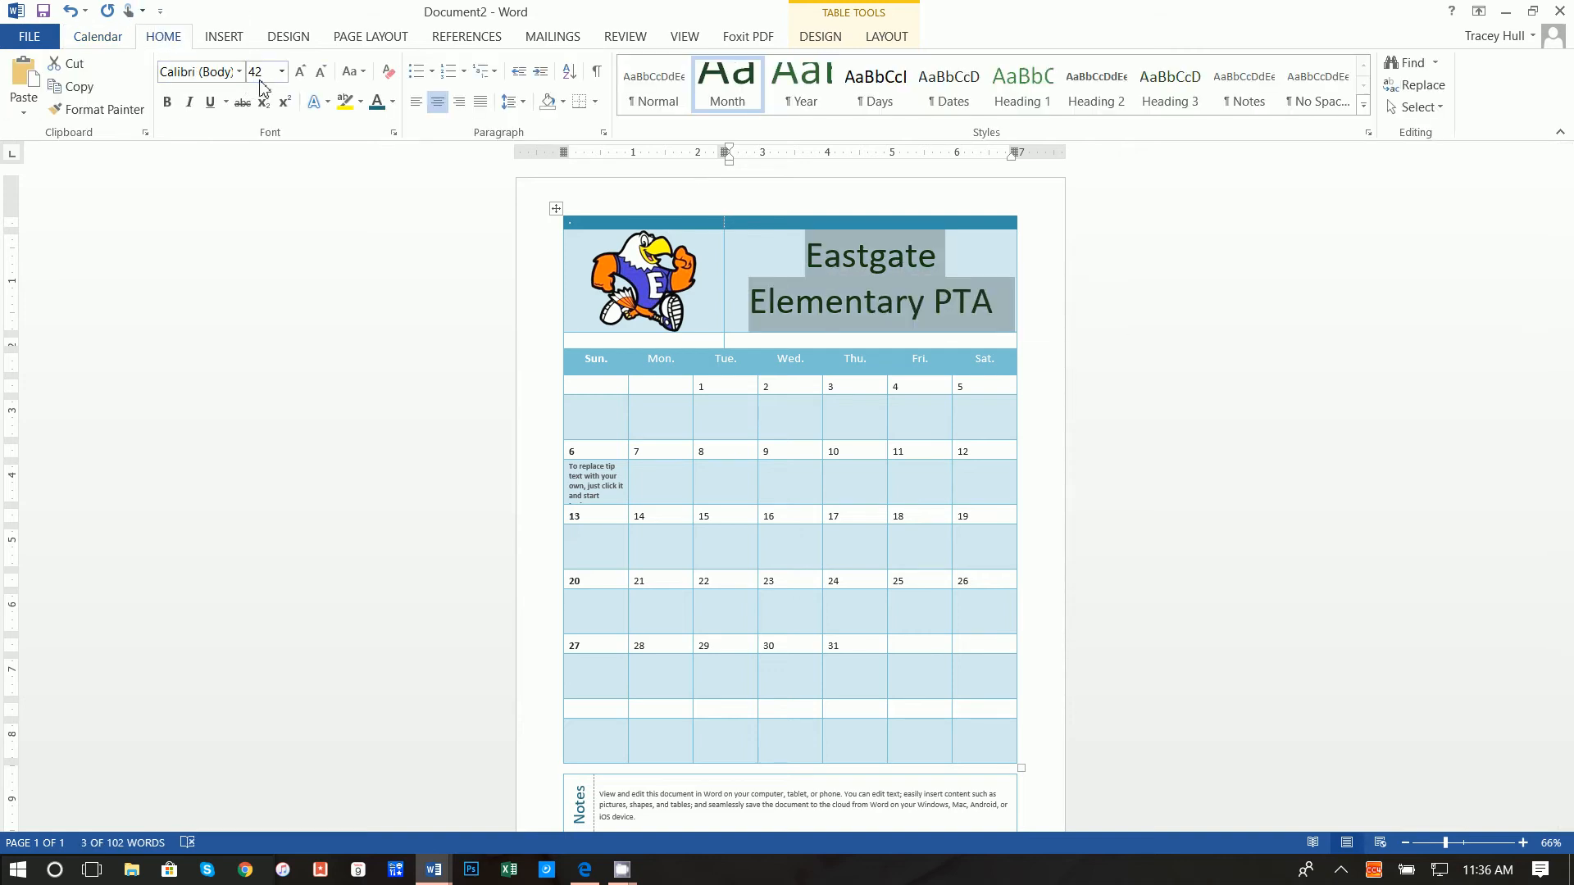
left_click(256, 71)
type("22")
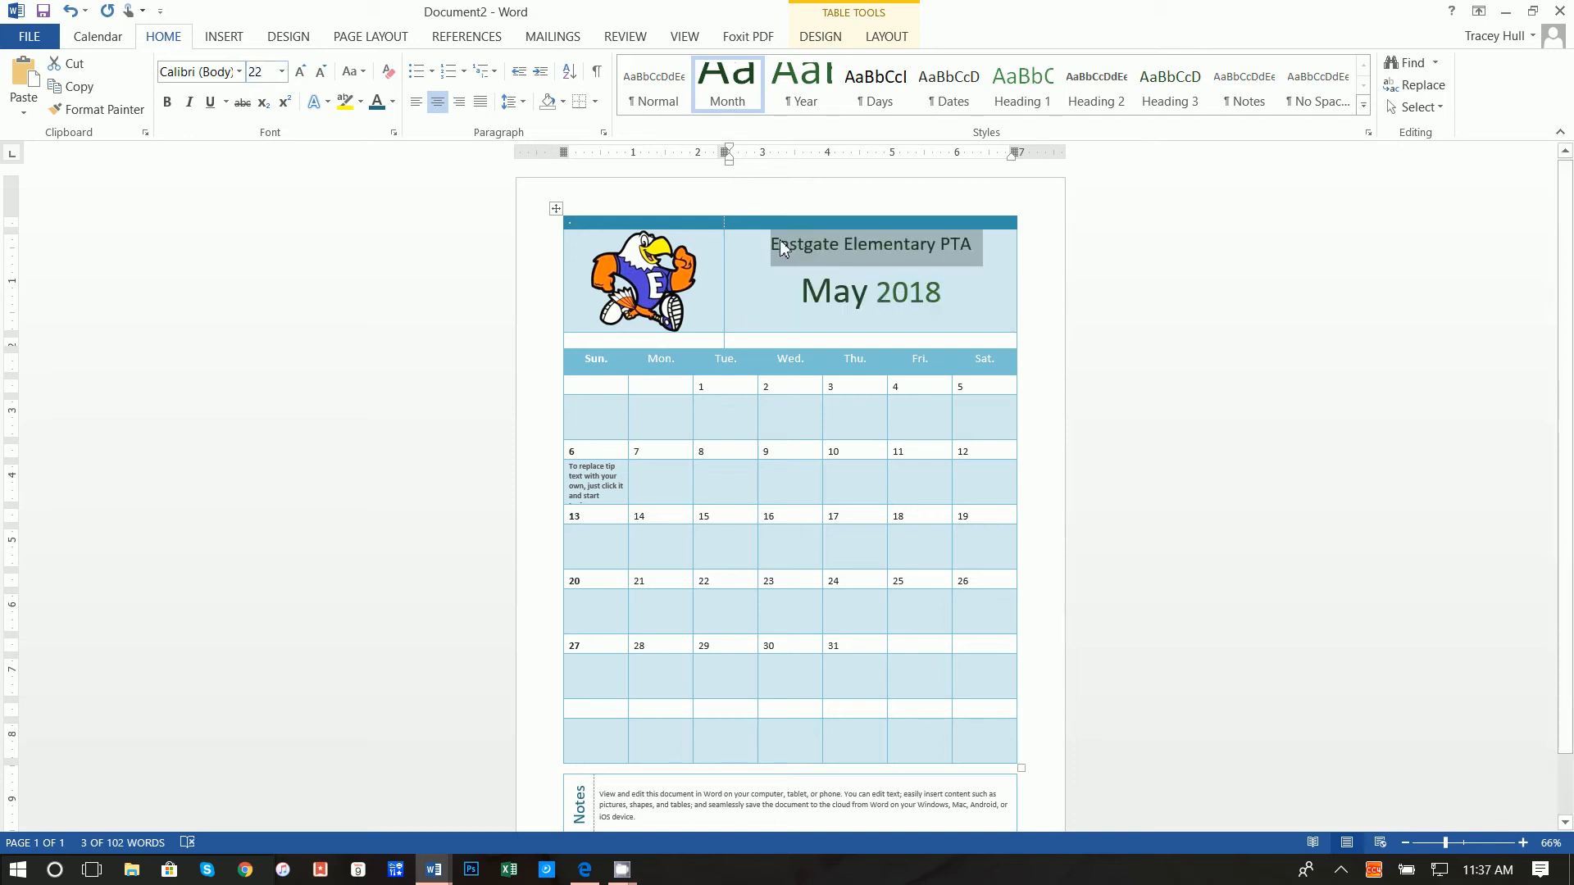
left_click(778, 249)
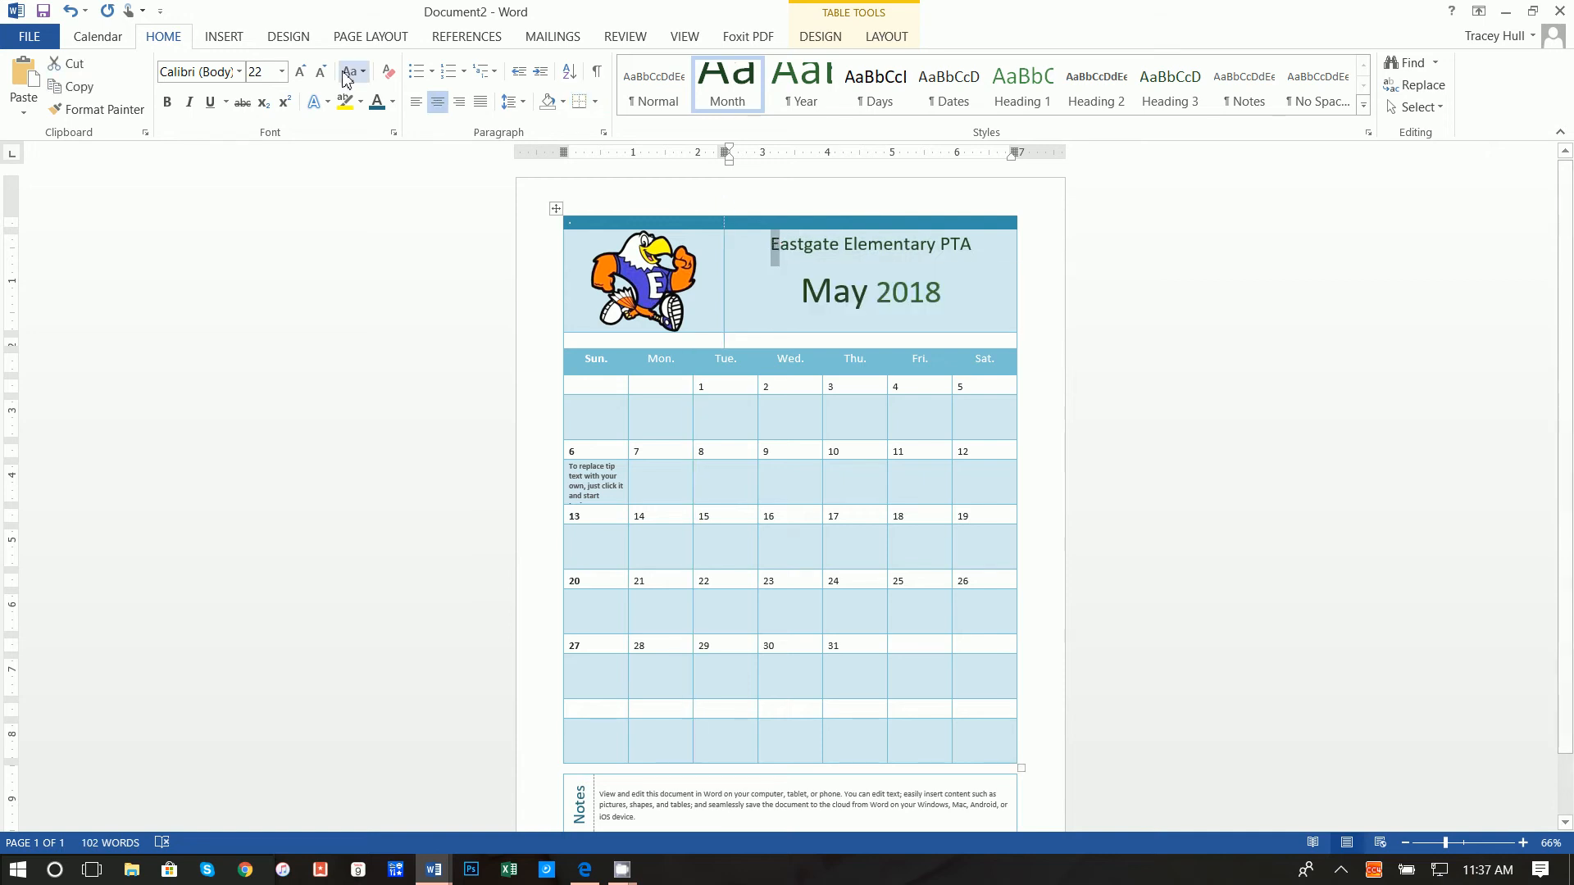
mouse_move(982, 249)
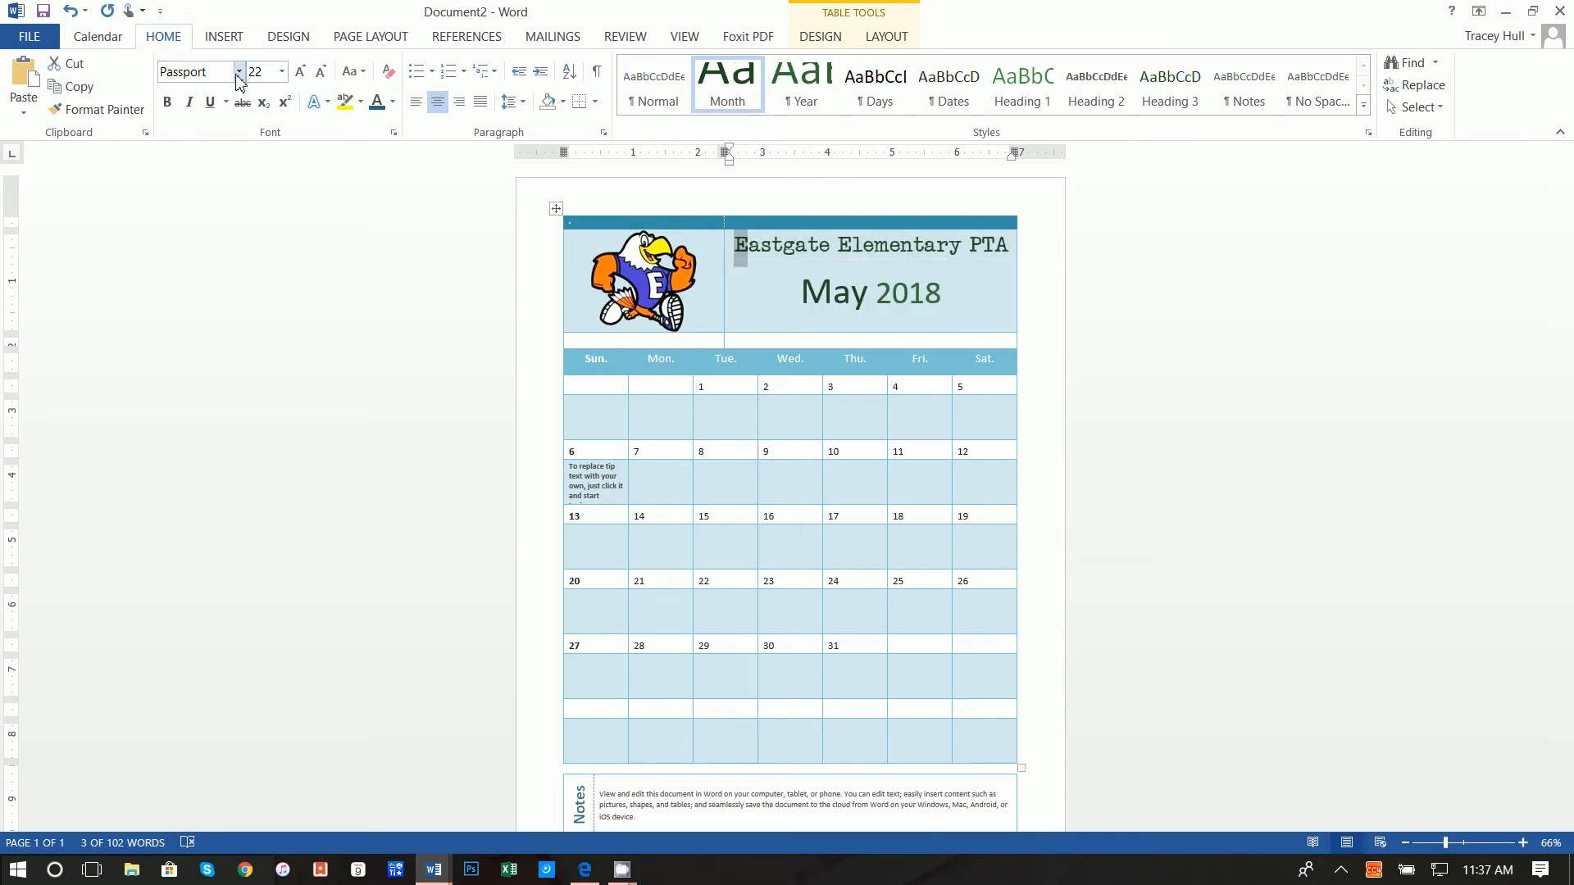
Give the initials E, E of the school name and M of May the Back to Black font.
left_click(238, 71)
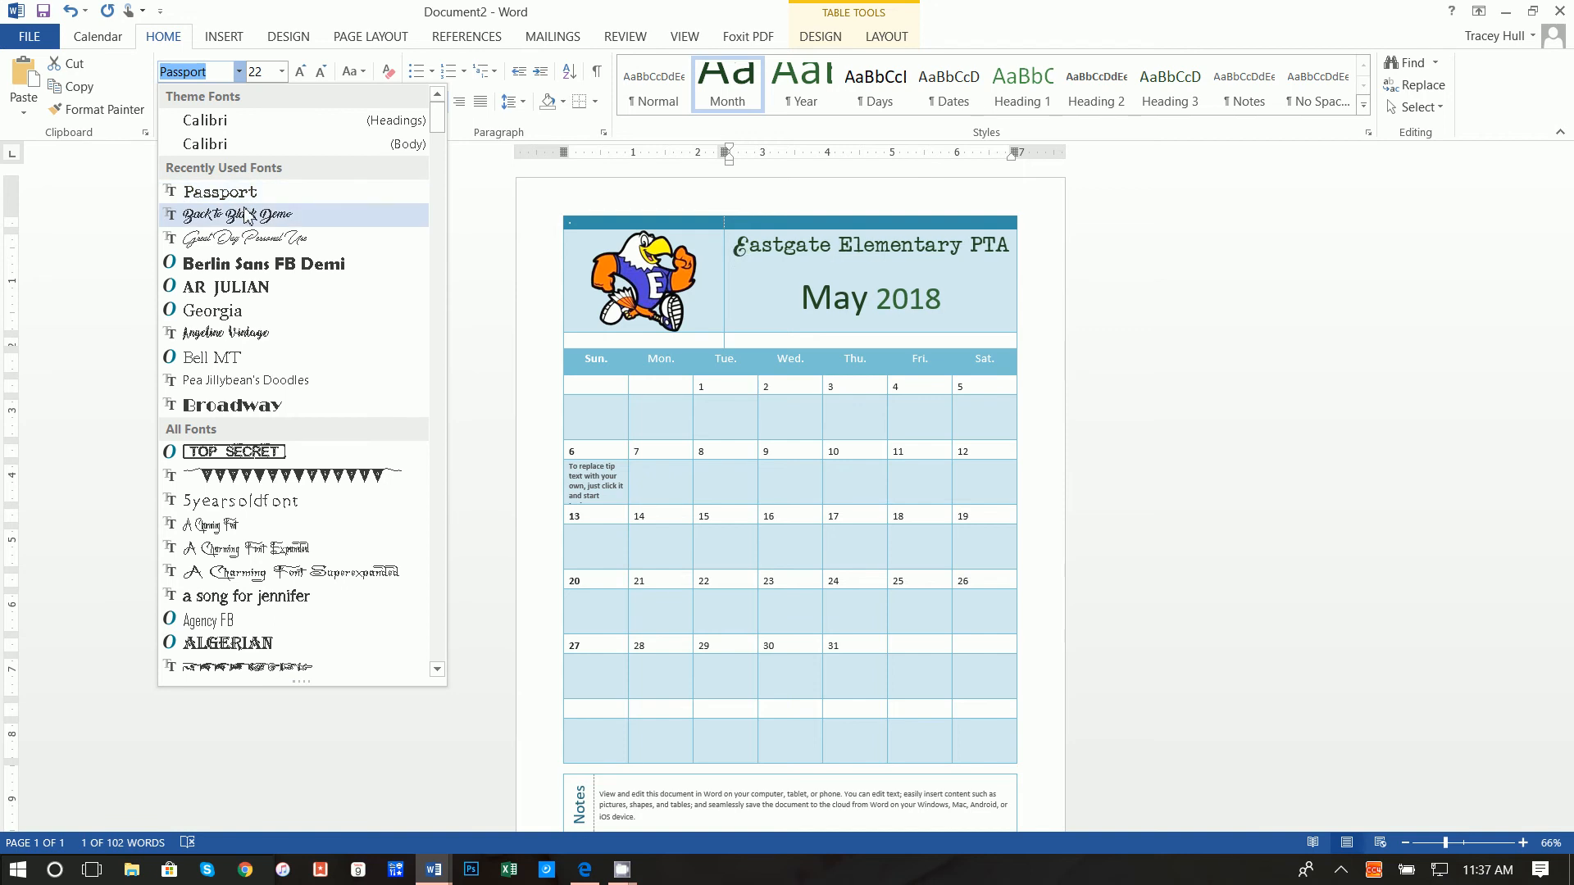
left_click(235, 213)
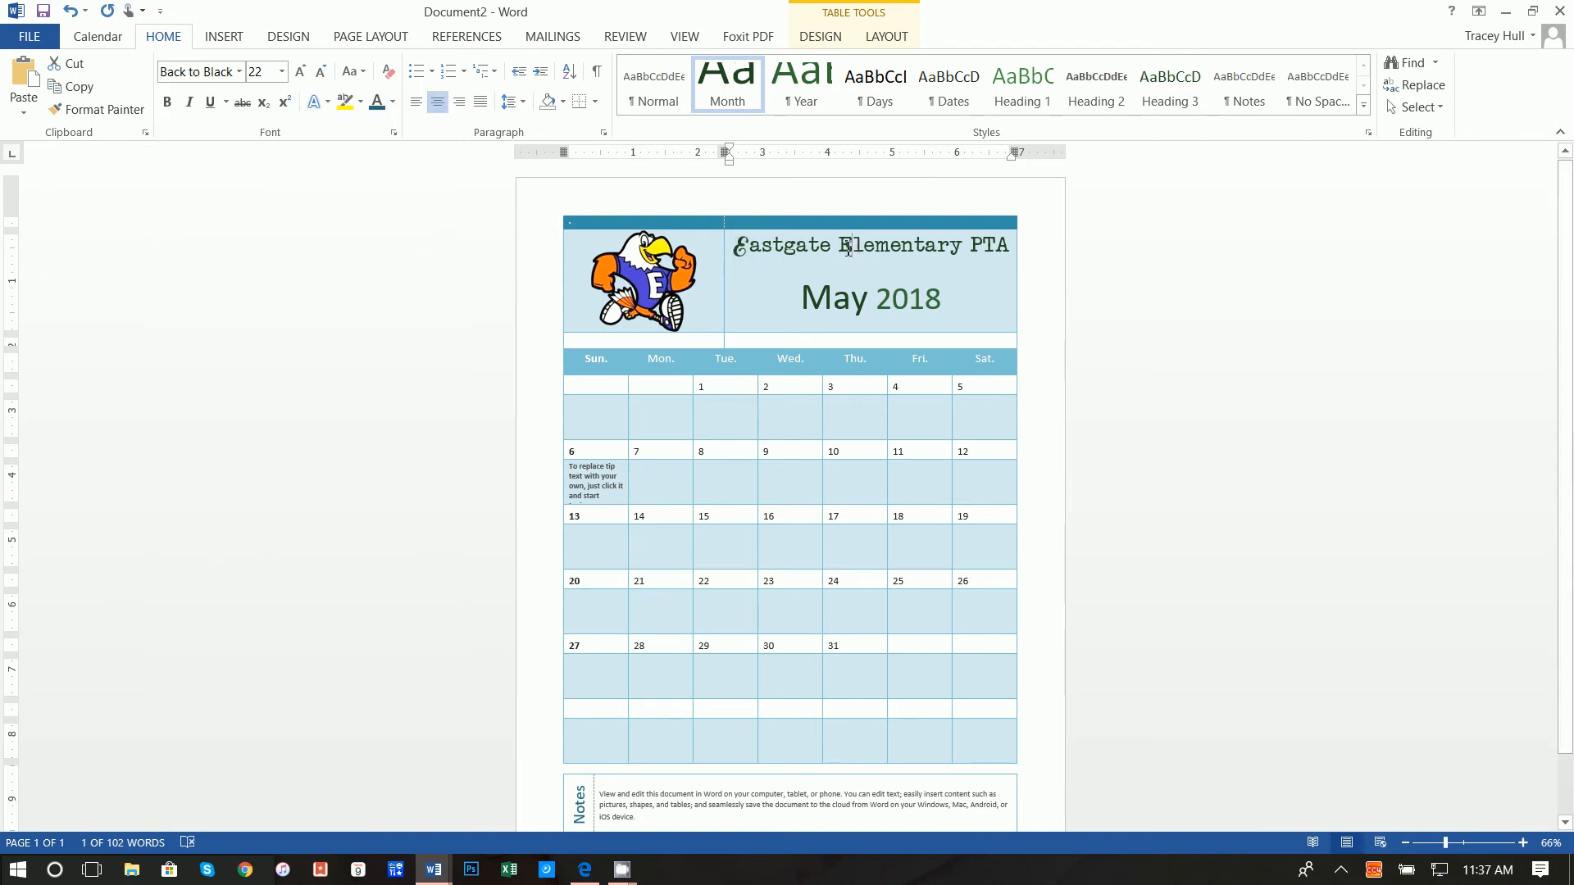
left_click(238, 70)
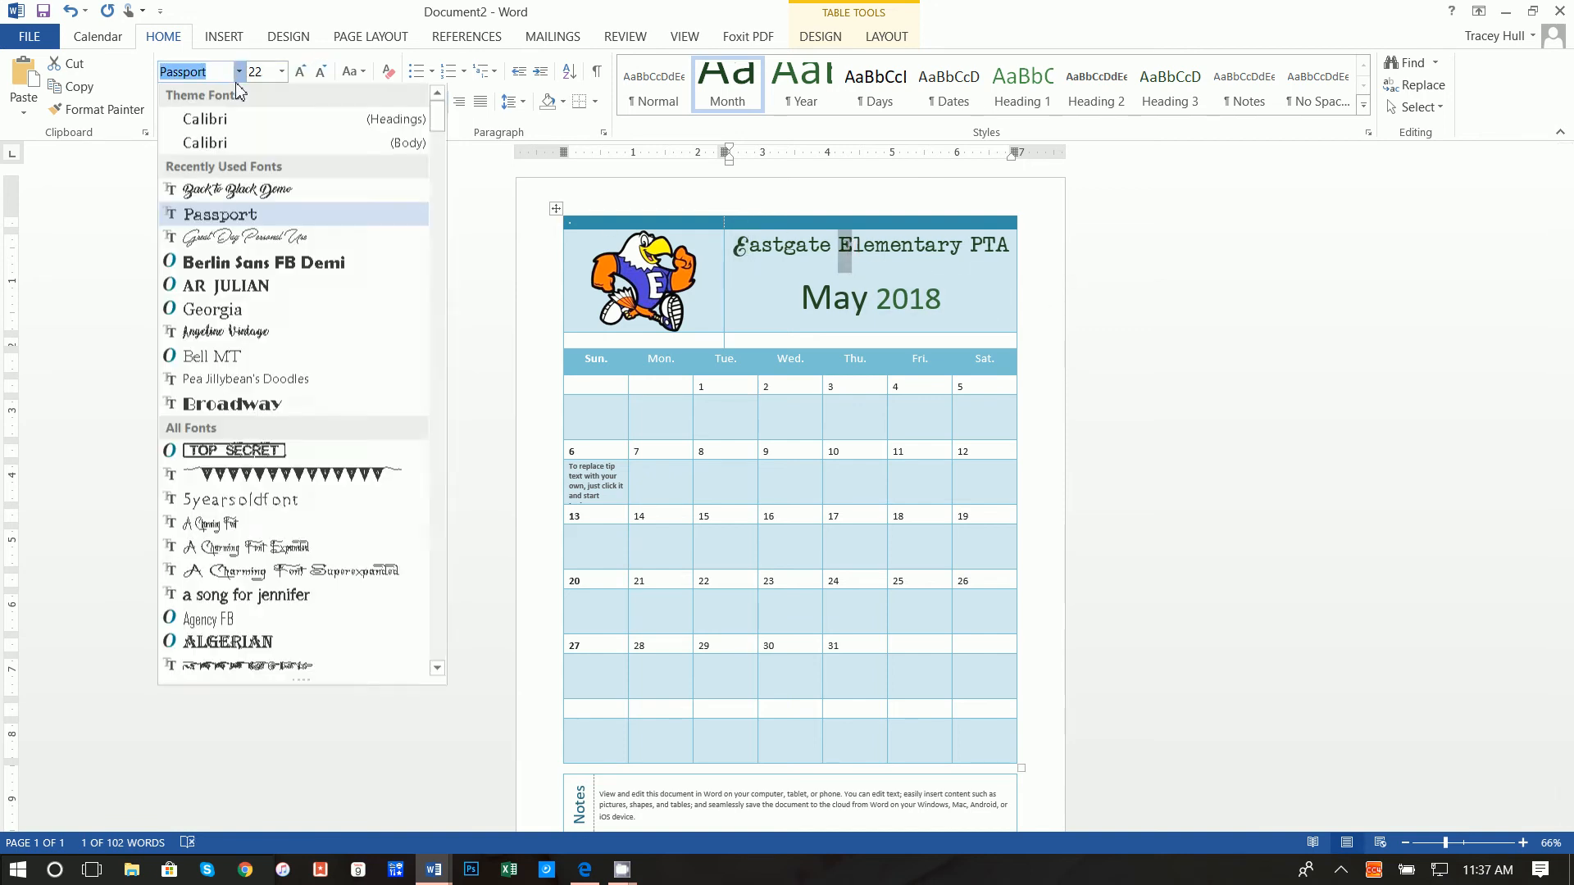
left_click(238, 188)
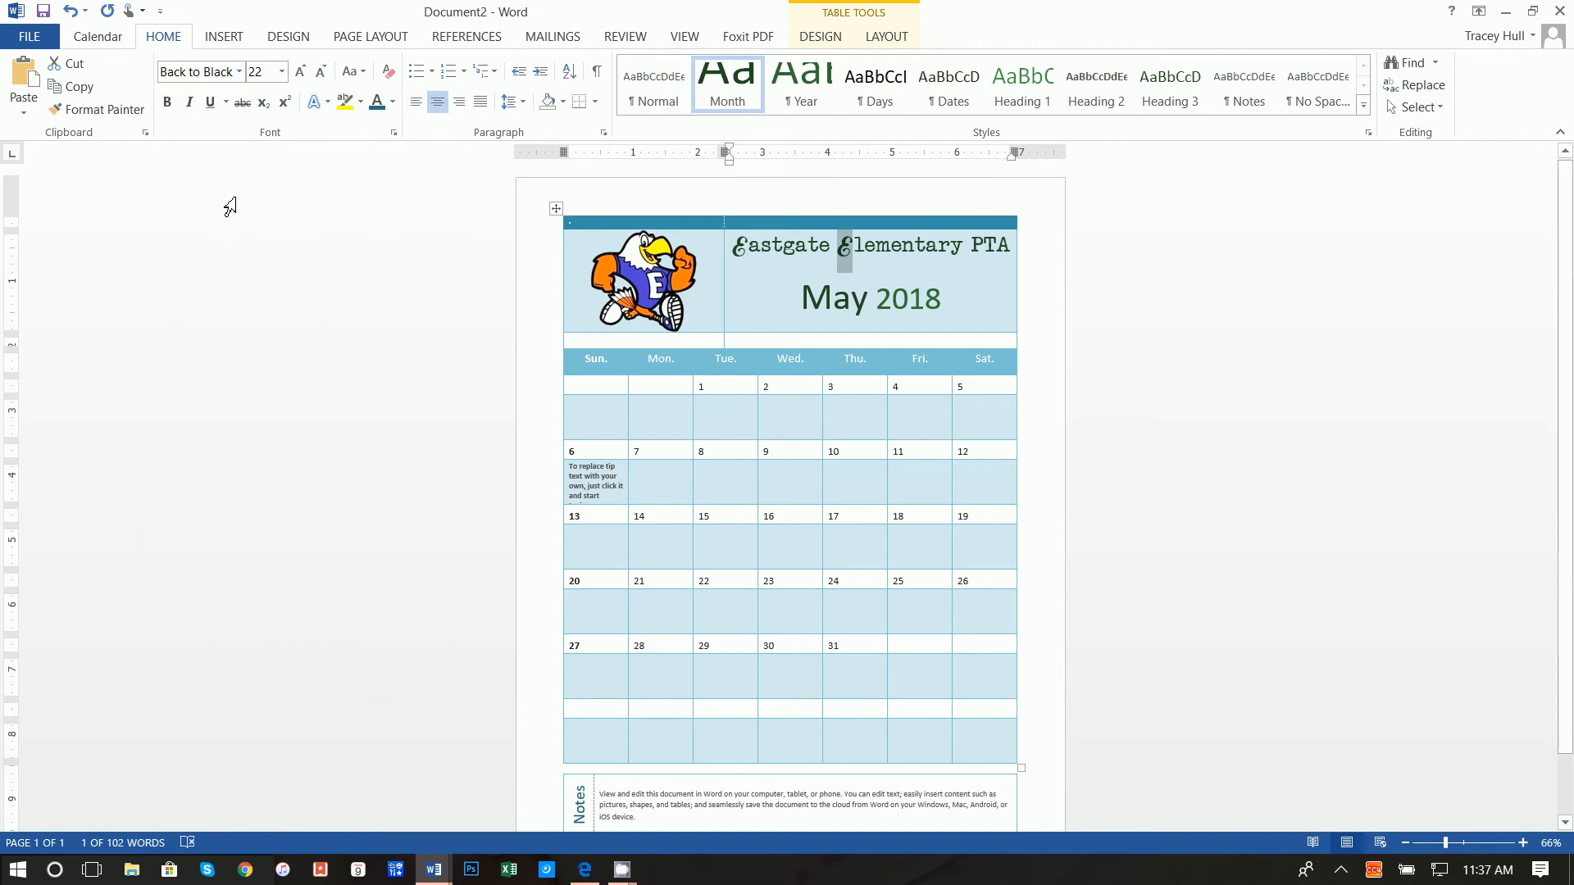
double_click(823, 298)
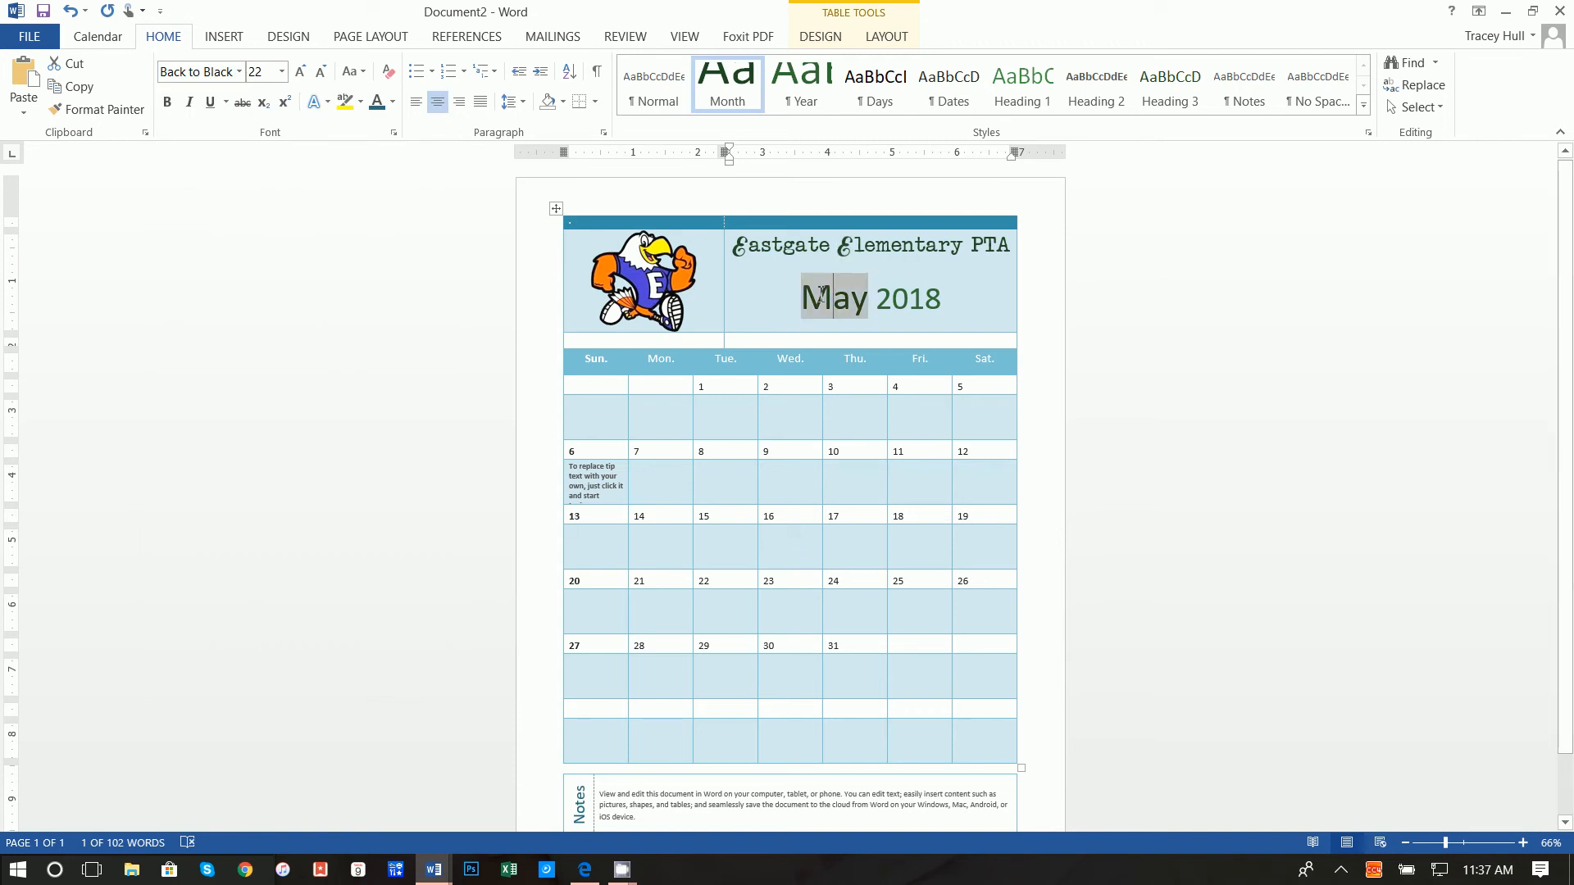
left_click(239, 71)
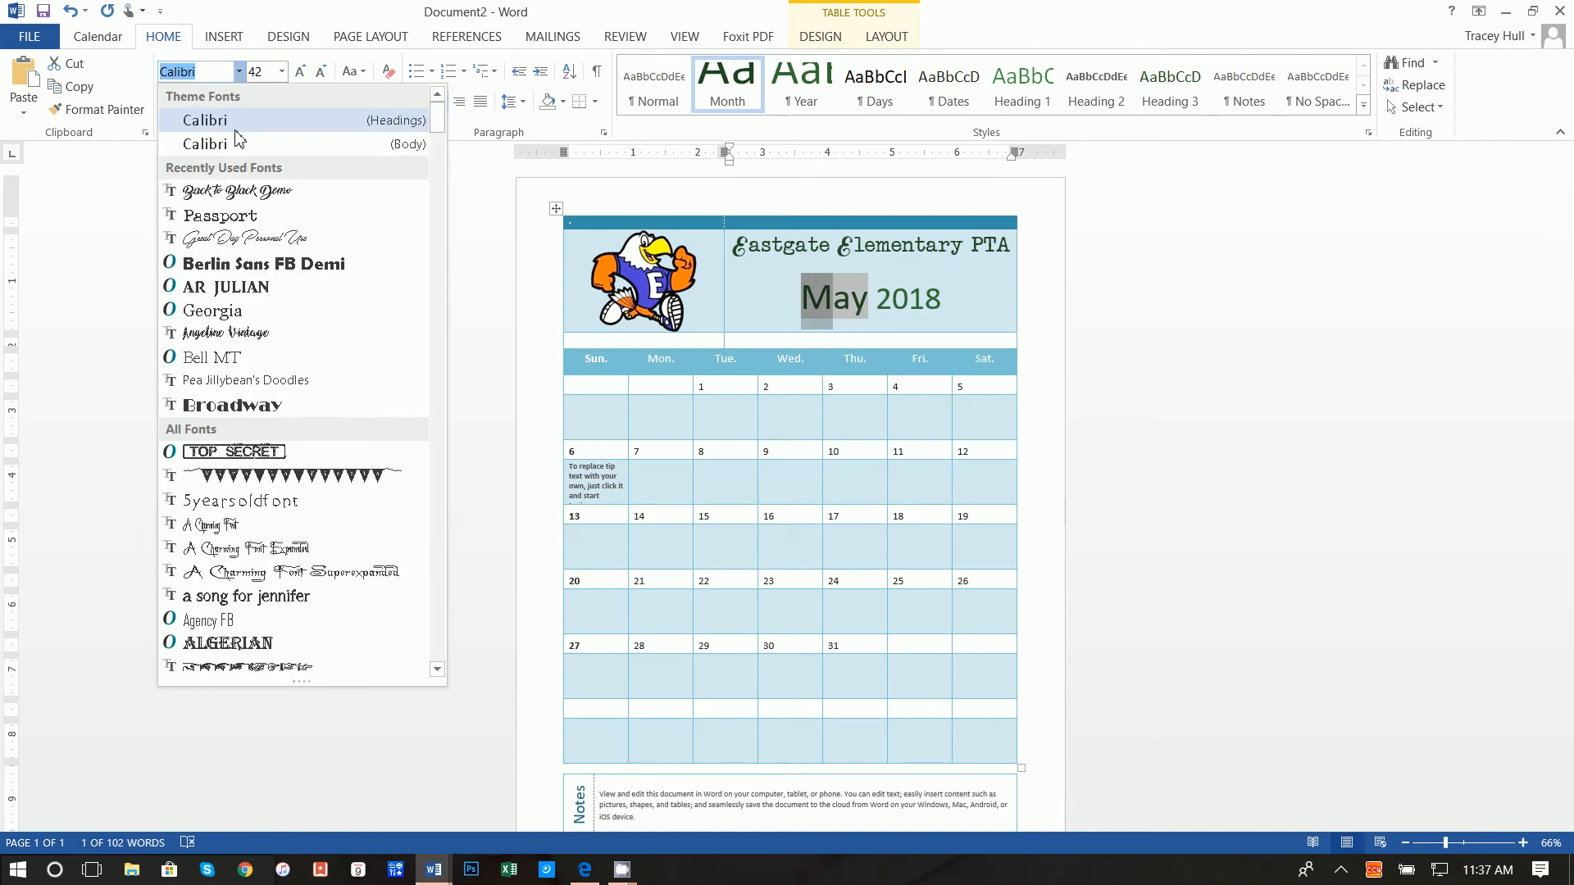
left_click(234, 190)
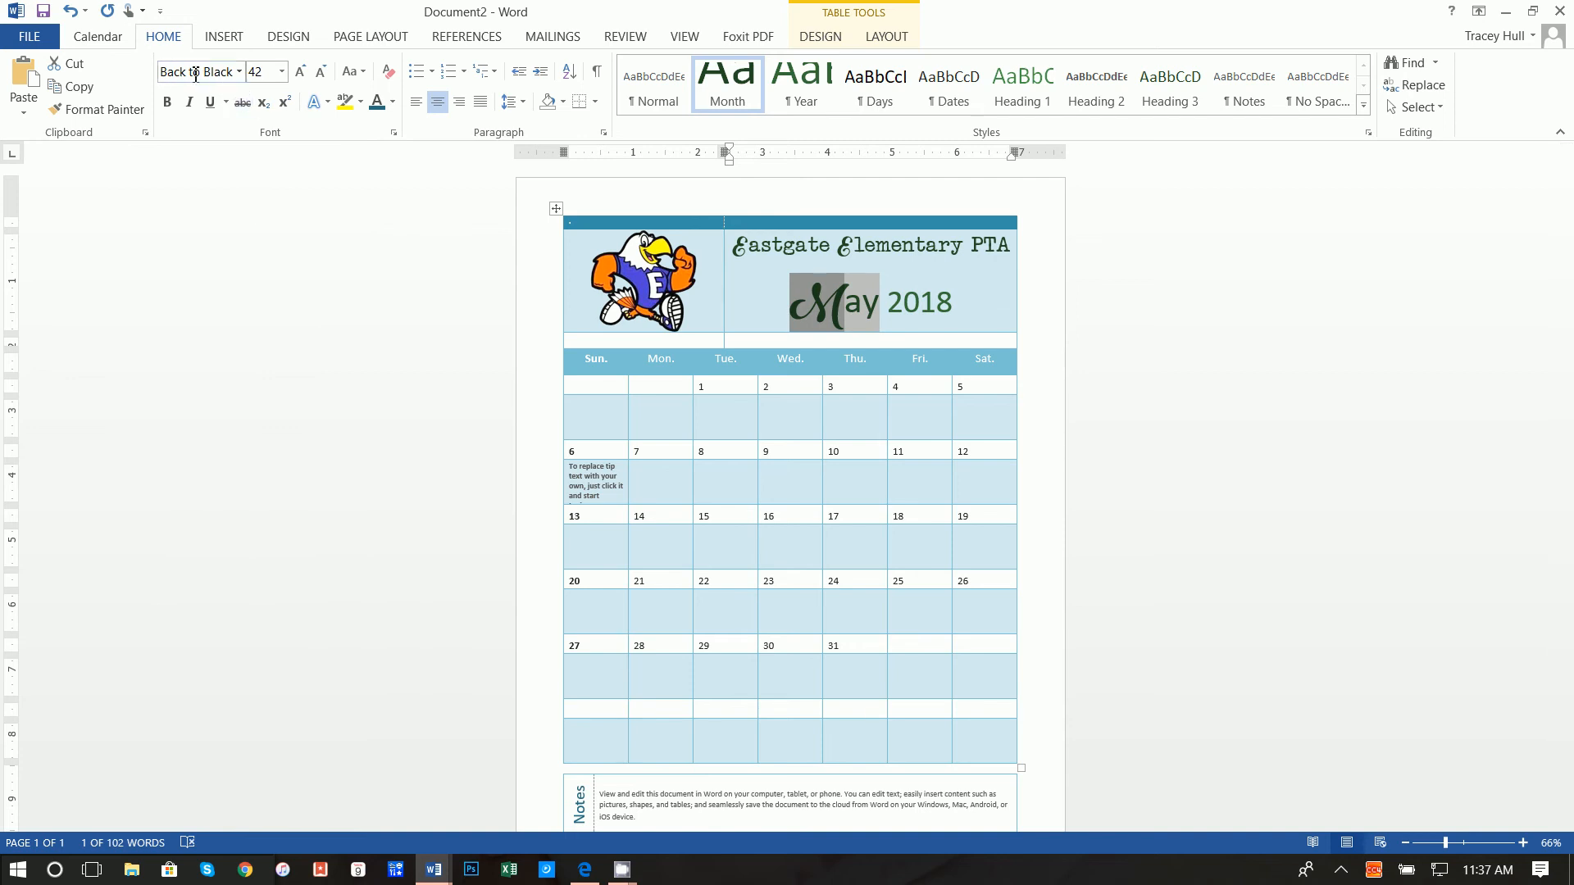
Enlarge the May 2018 title to size 45 and clear the grey shading behind the heading.
left_click(955, 303)
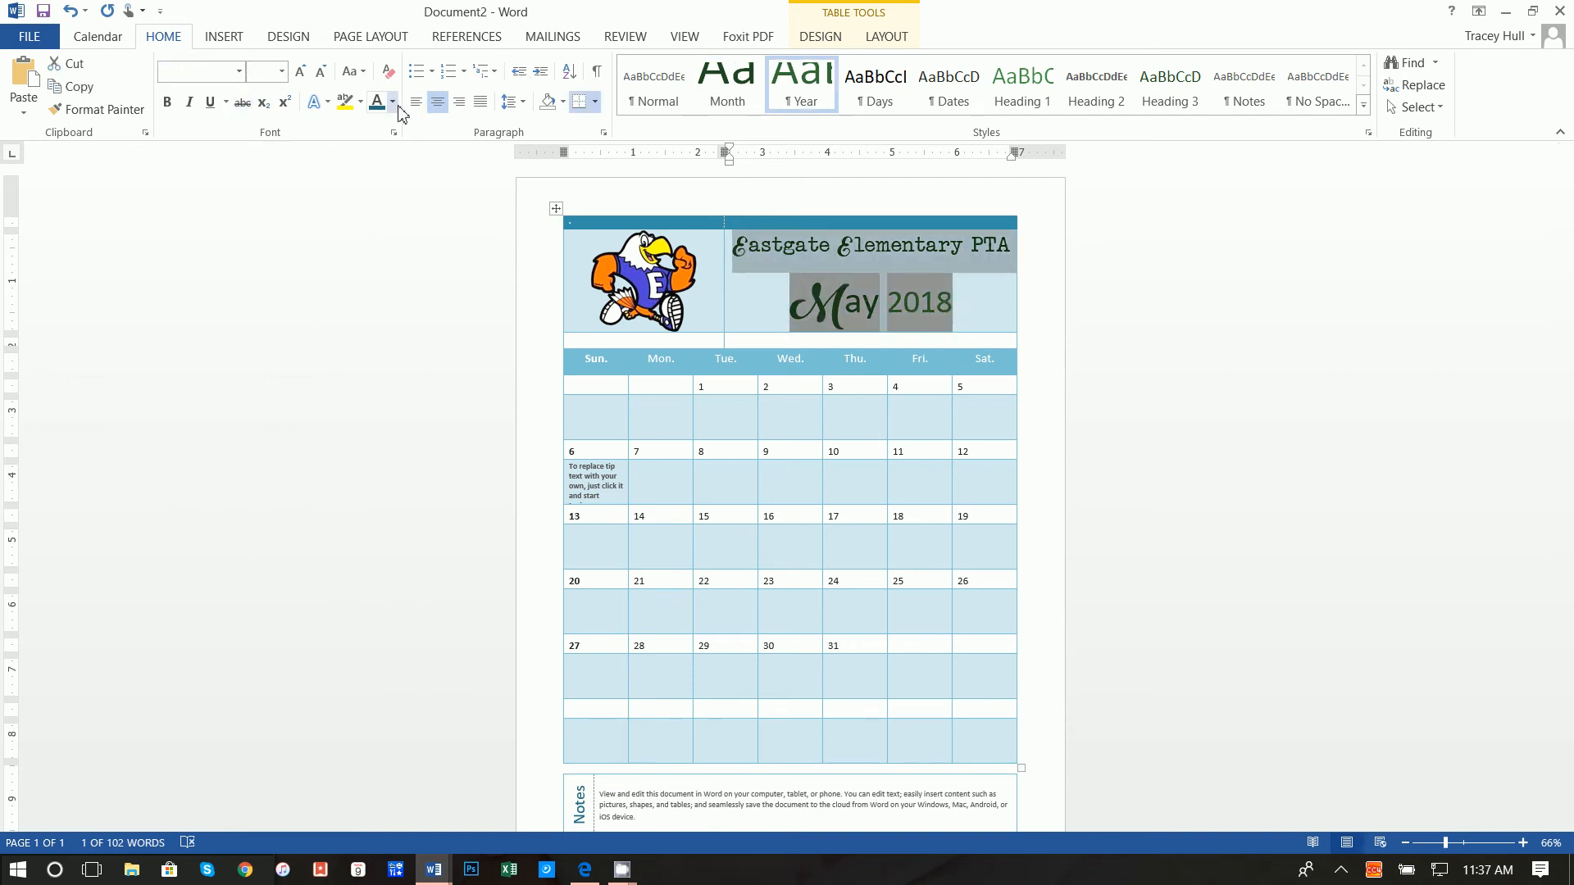
left_click(392, 101)
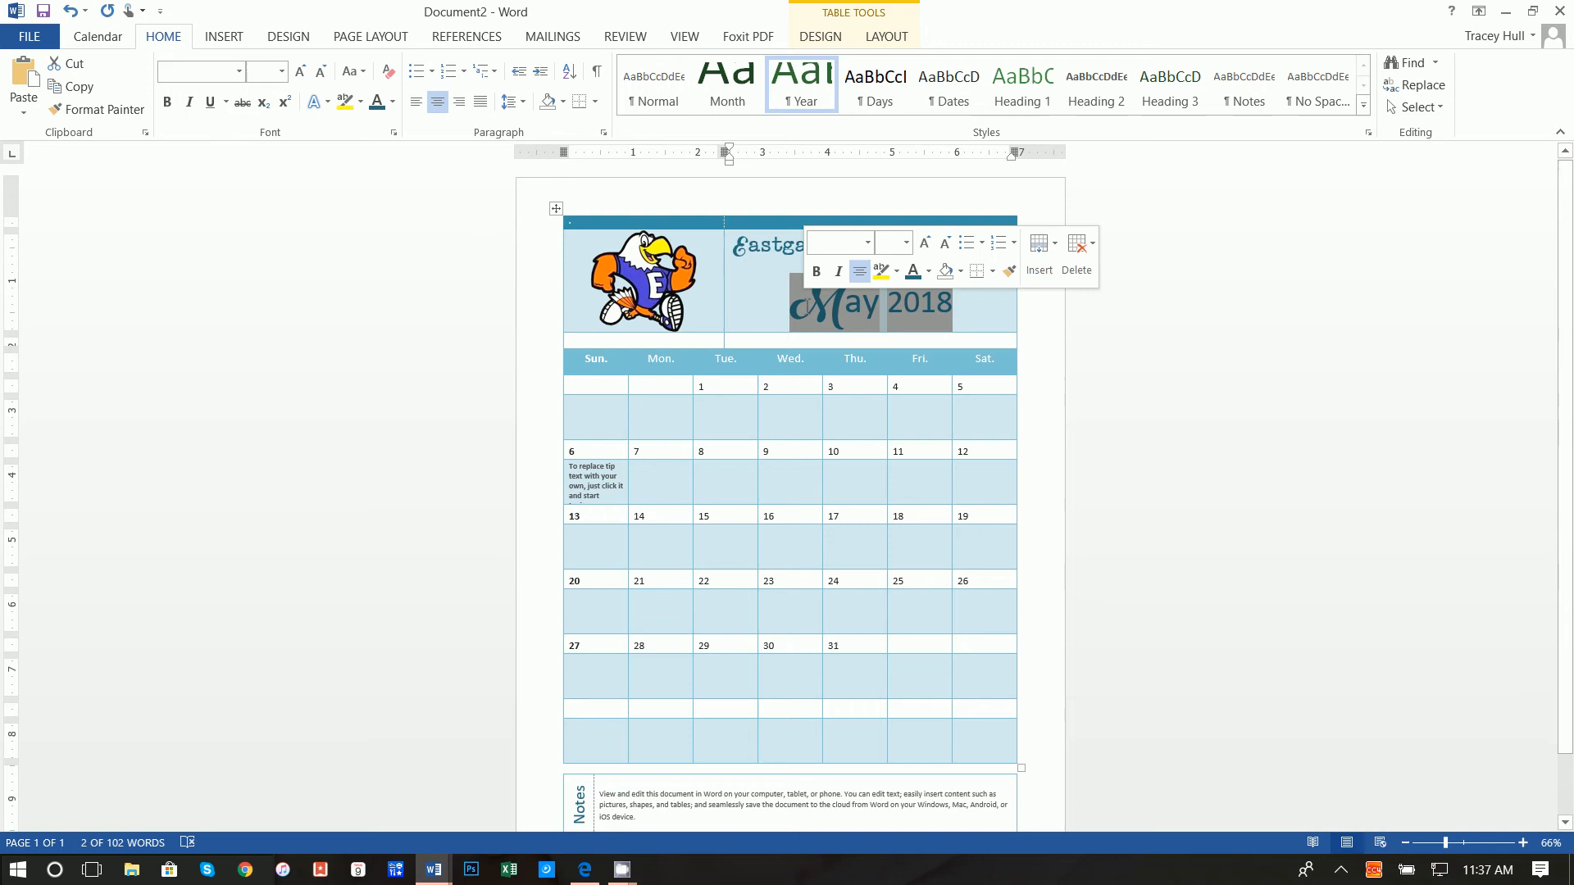
left_click(280, 71)
type("45")
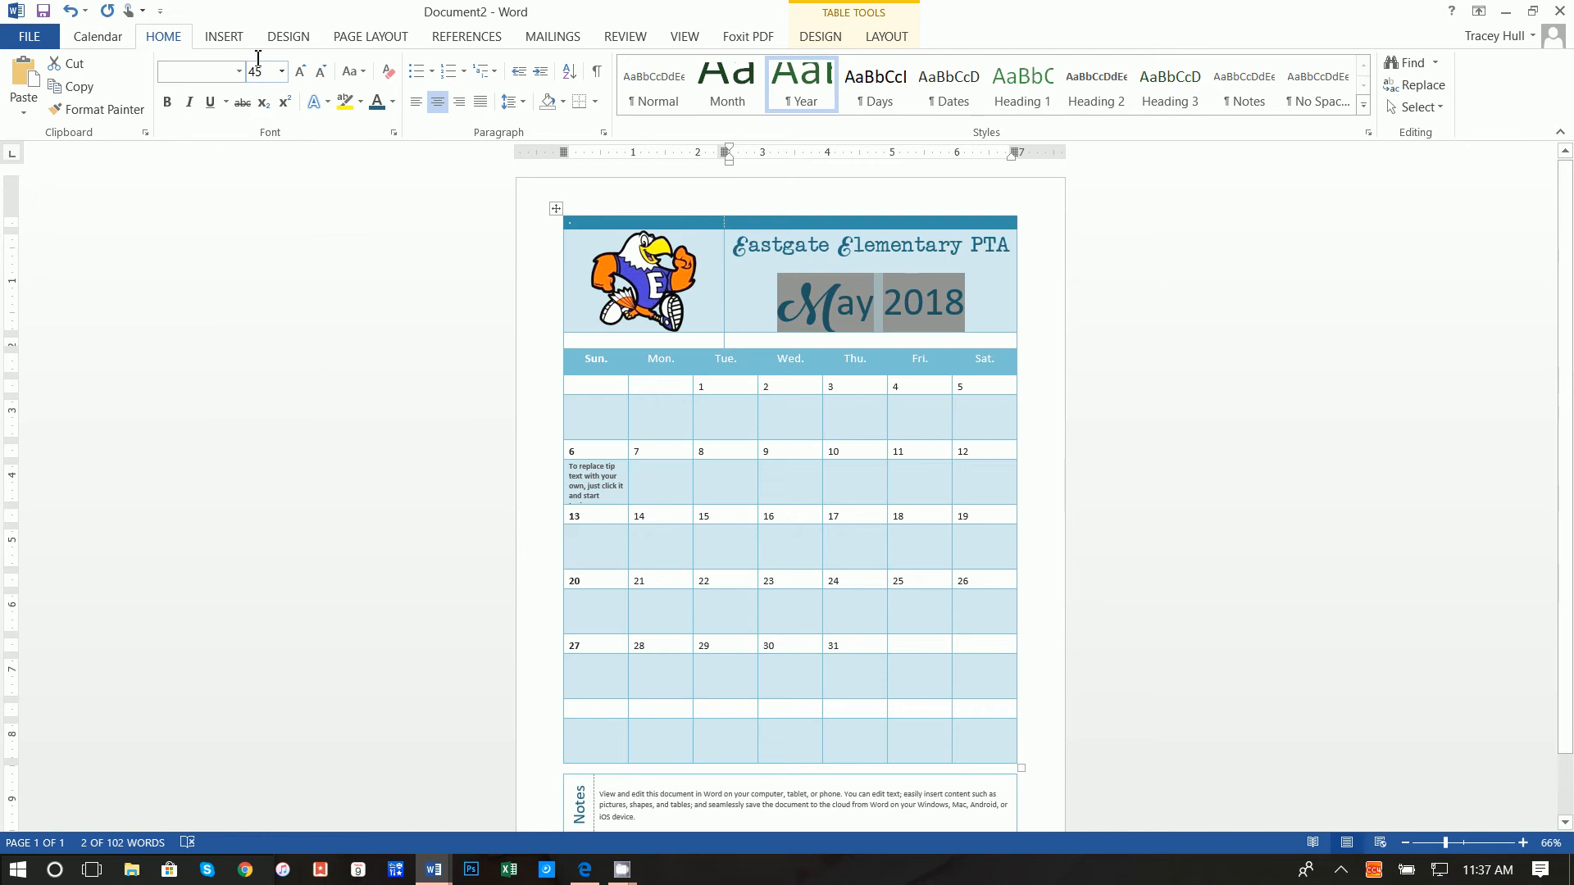
left_click(1148, 419)
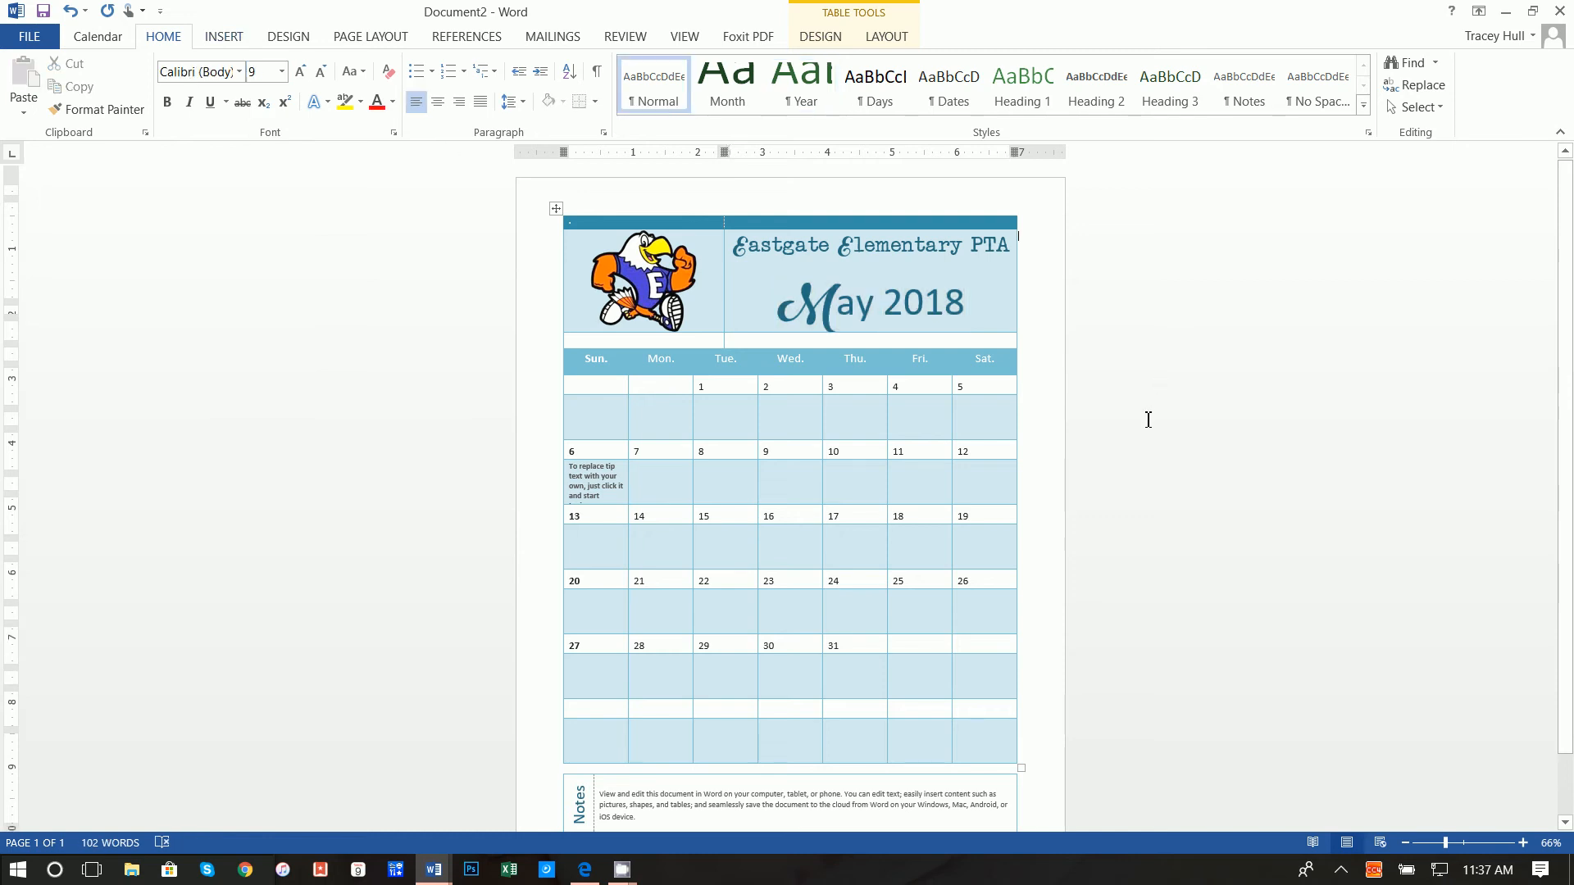
scroll("down", 3)
type("*Bring flower")
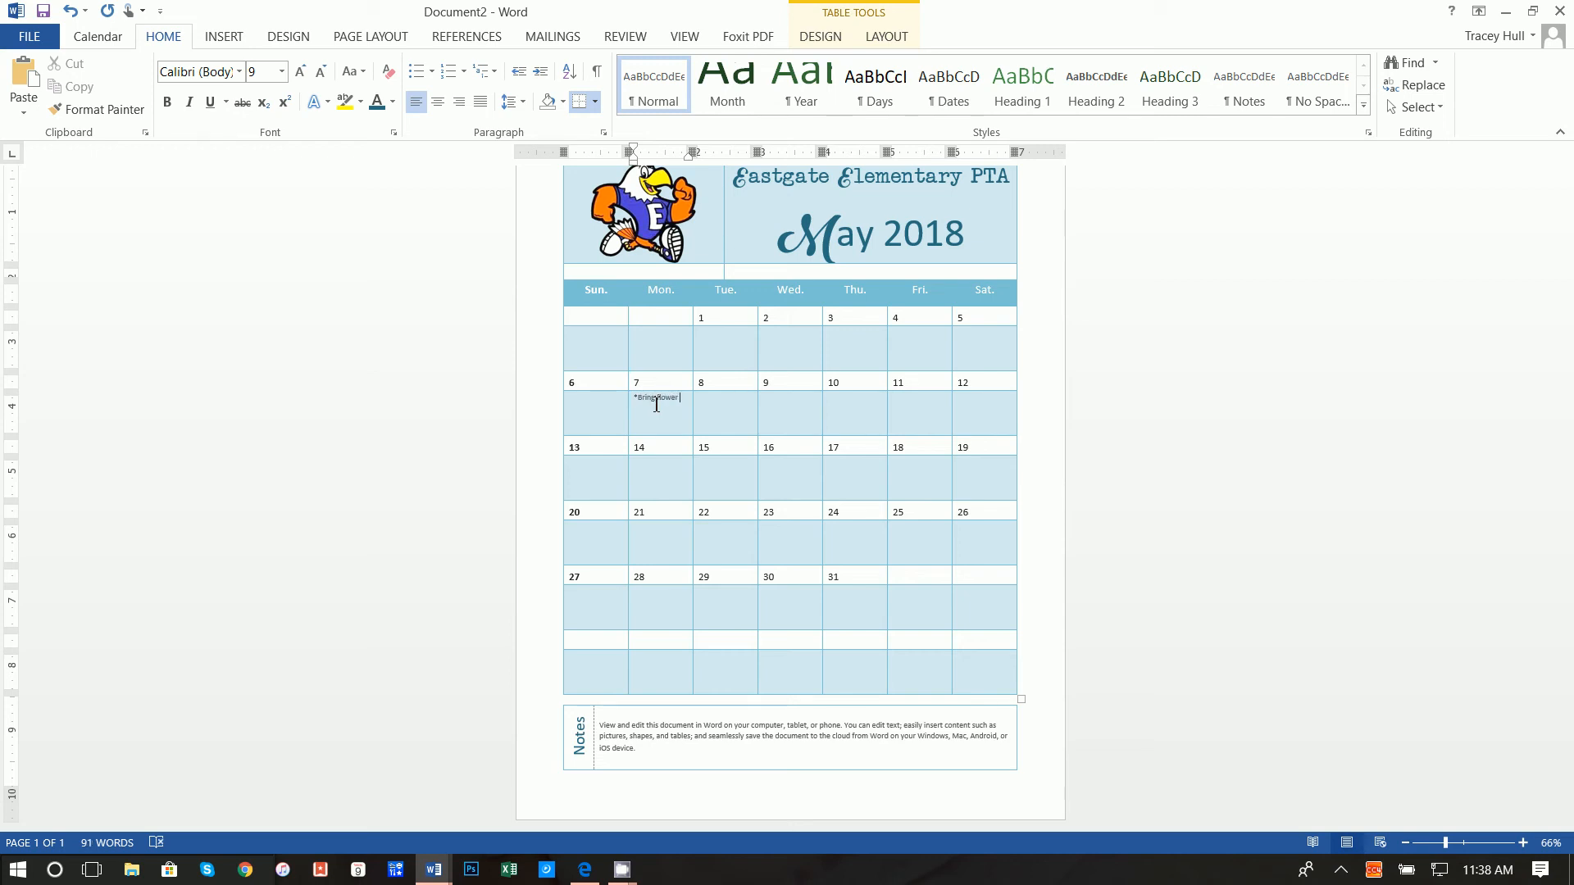
Enter the May 7 event and paste the copied Teacher Appreciation Week notes into May 7–11.
key("Backspace")
type(" to School")
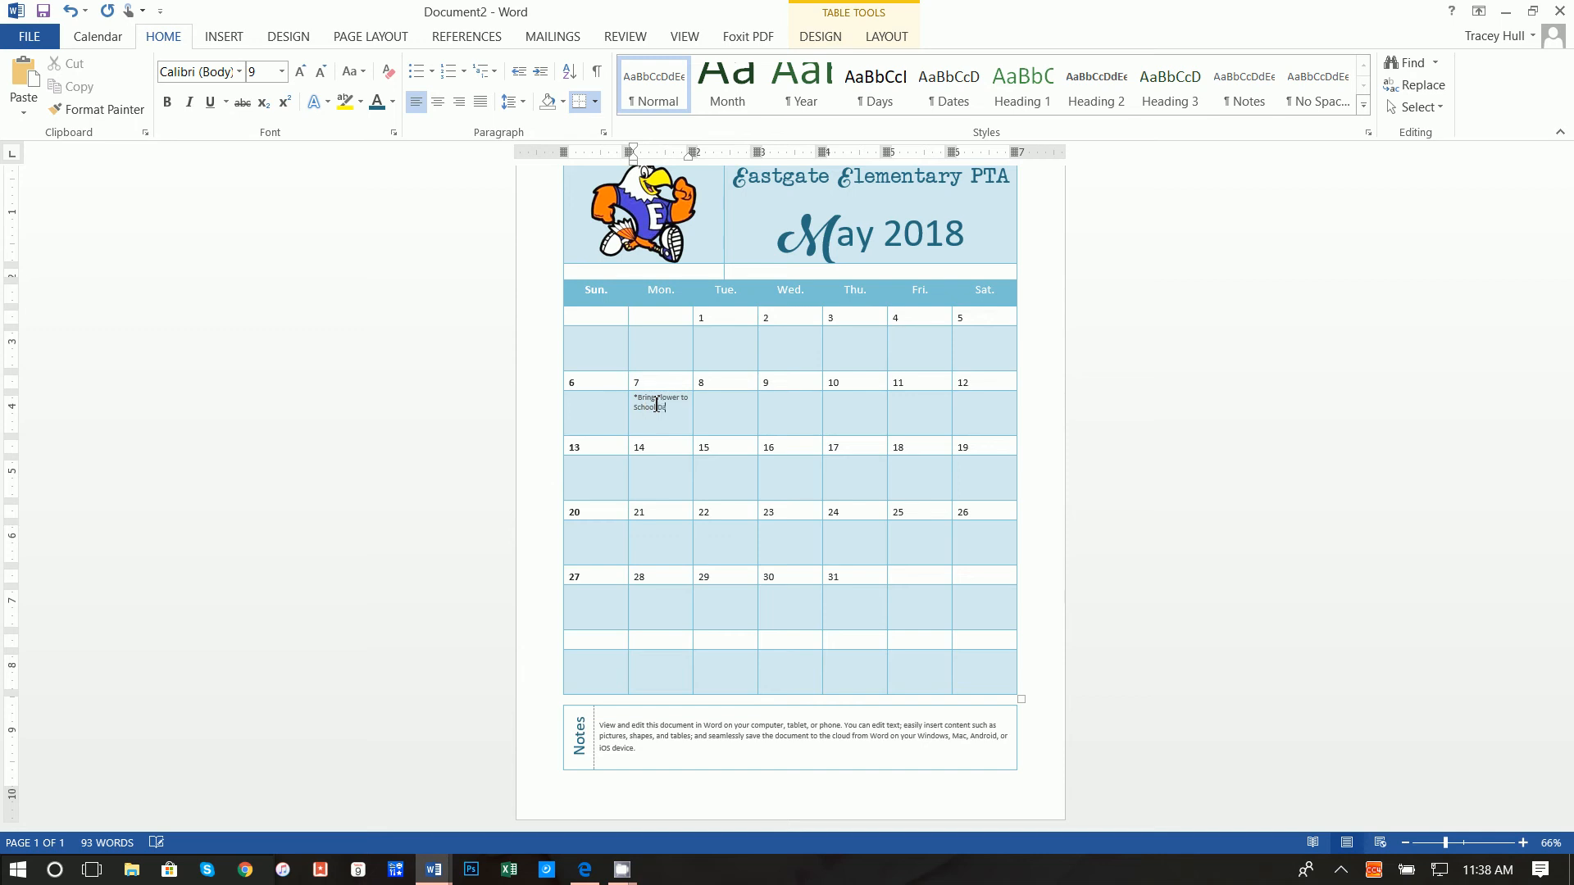
type("Day")
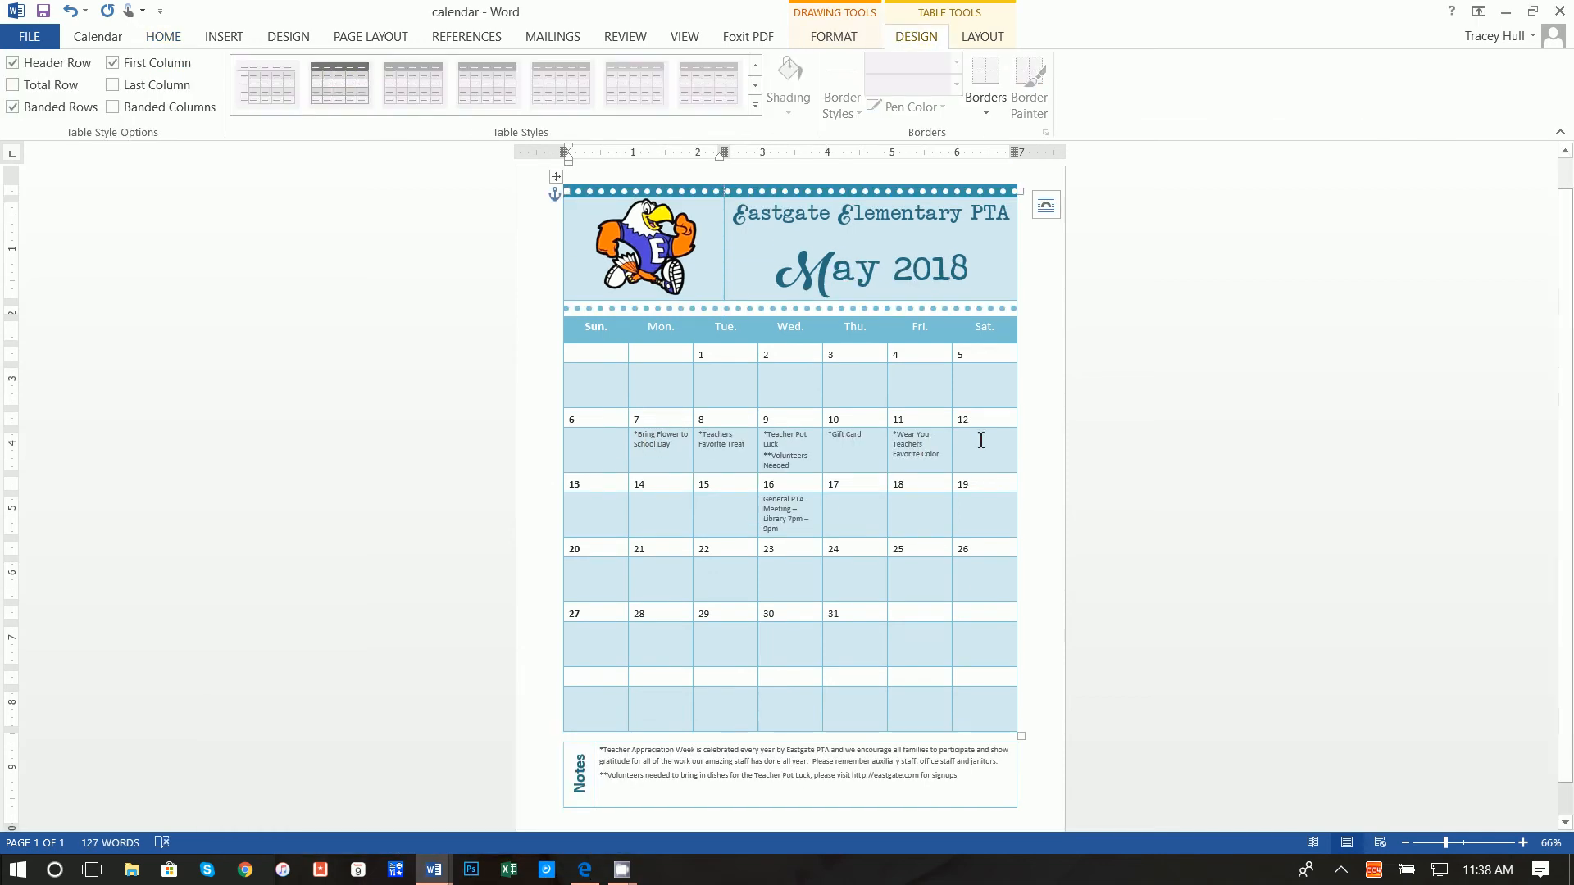
mouse_move(944, 454)
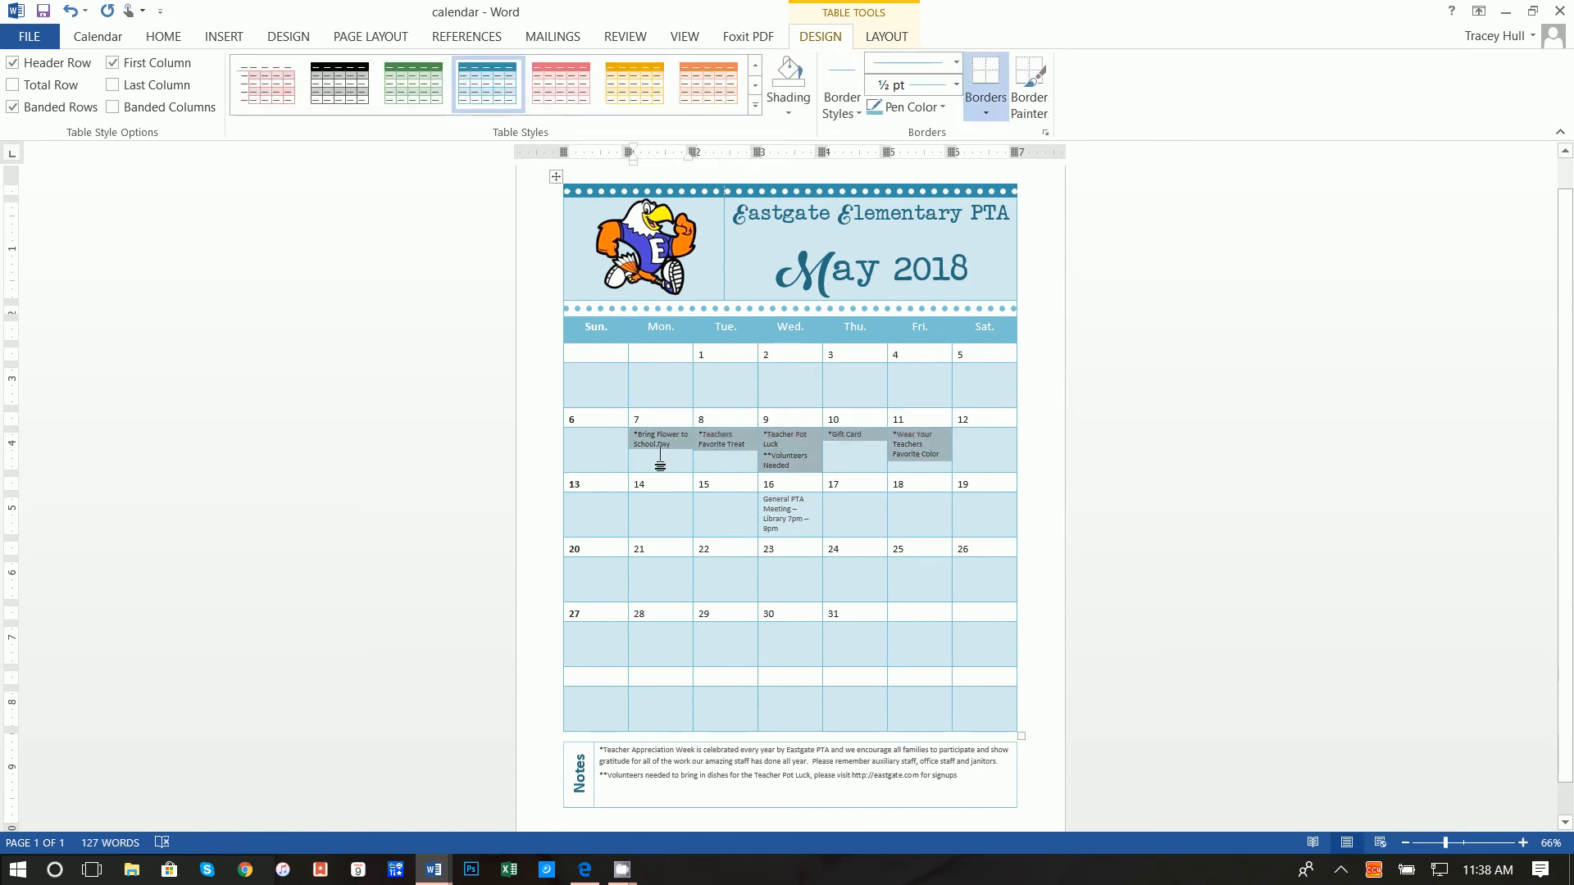
mouse_move(433, 869)
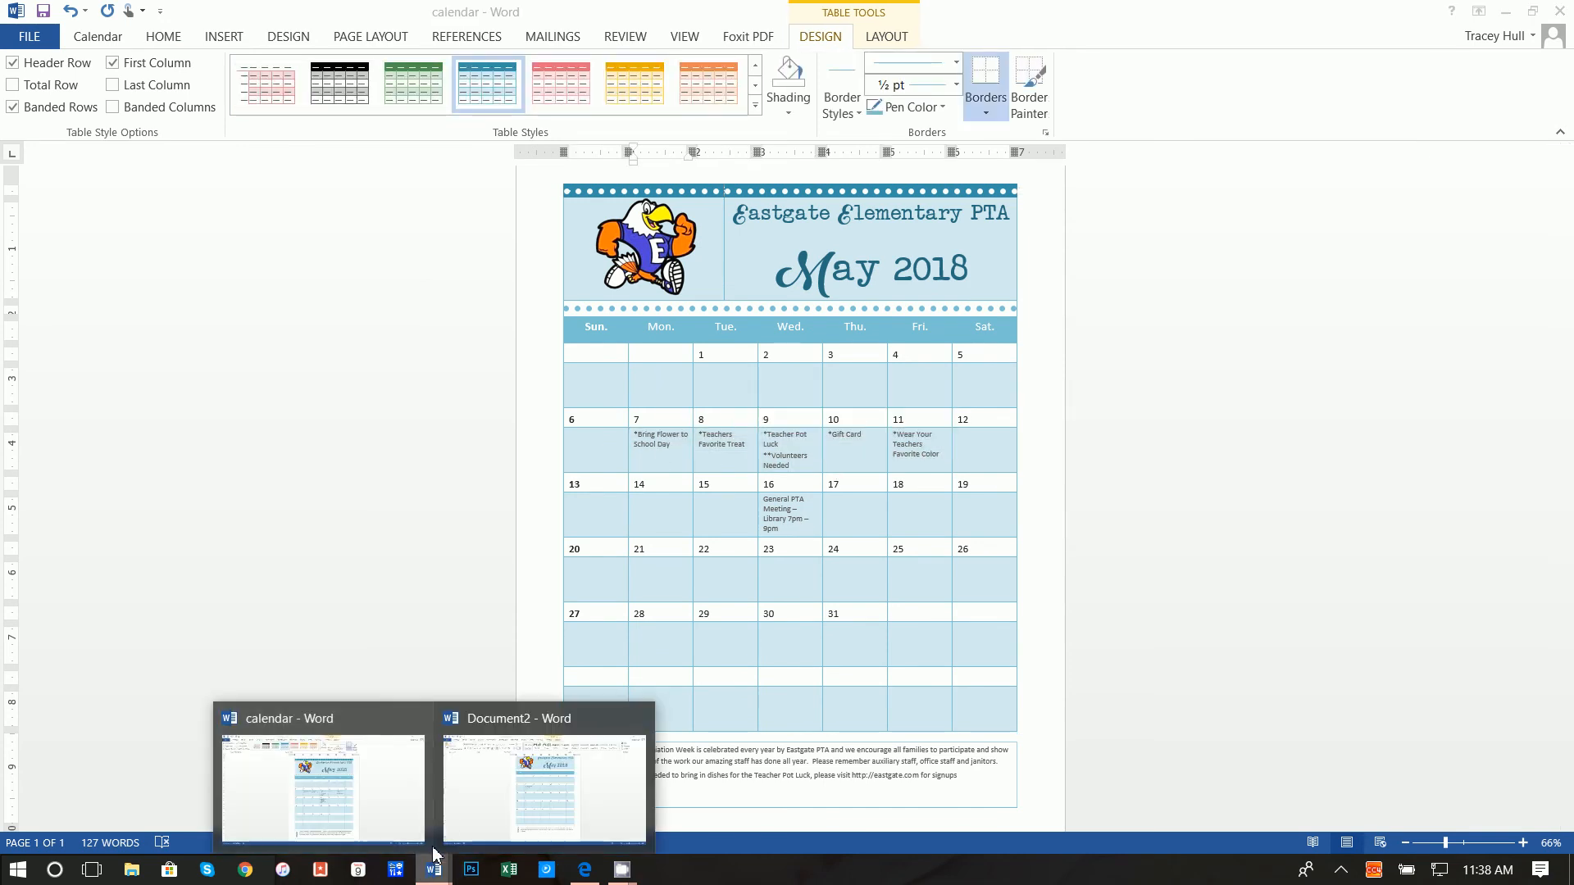
left_click(544, 783)
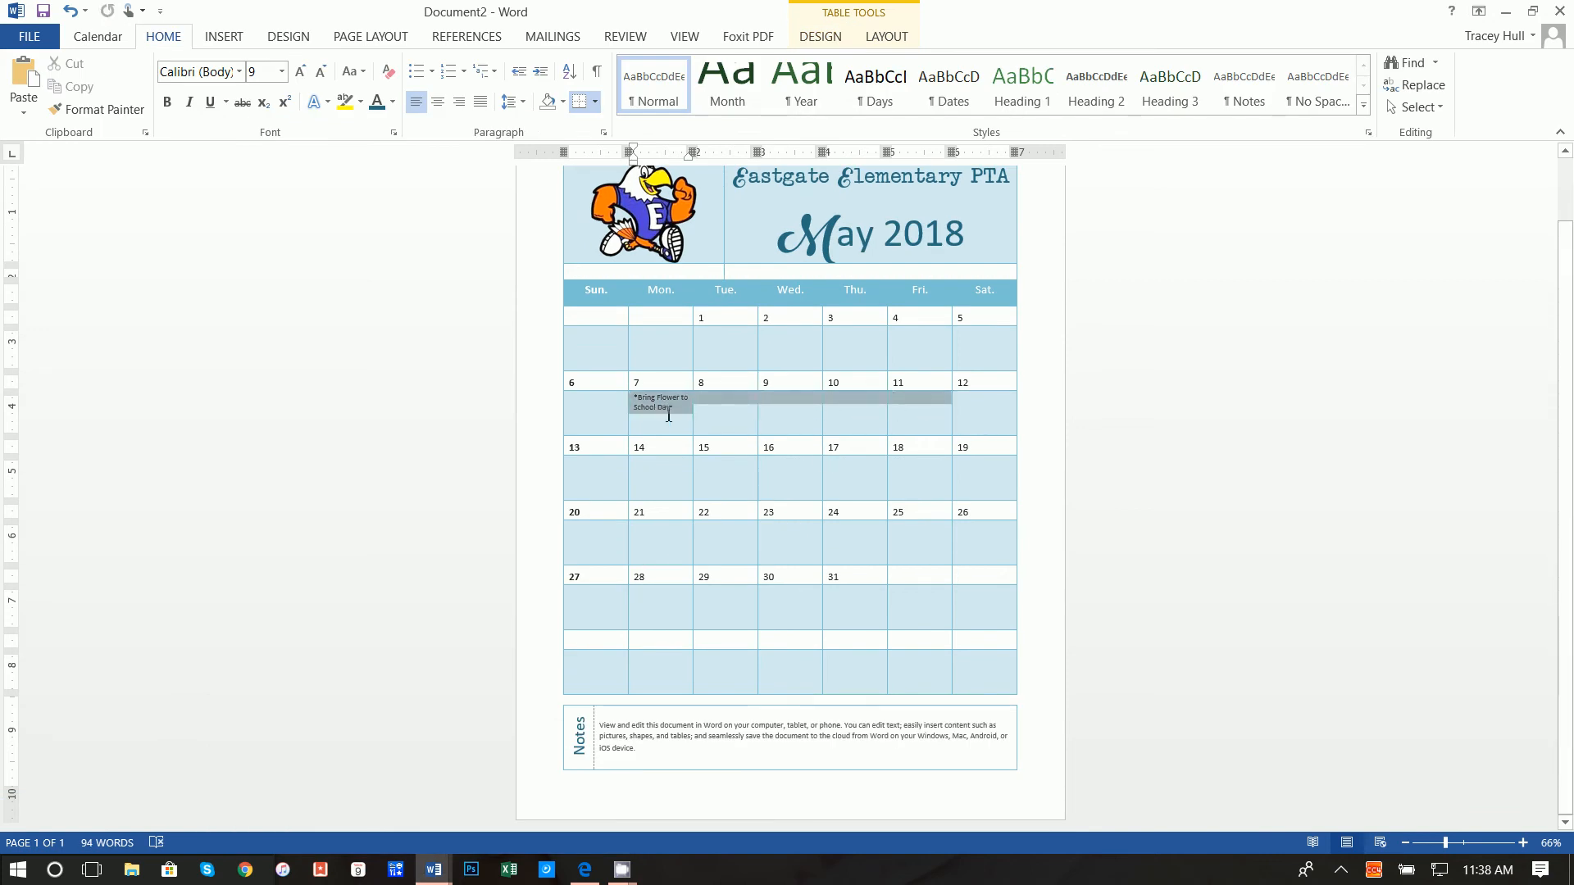
key("ctrl+v")
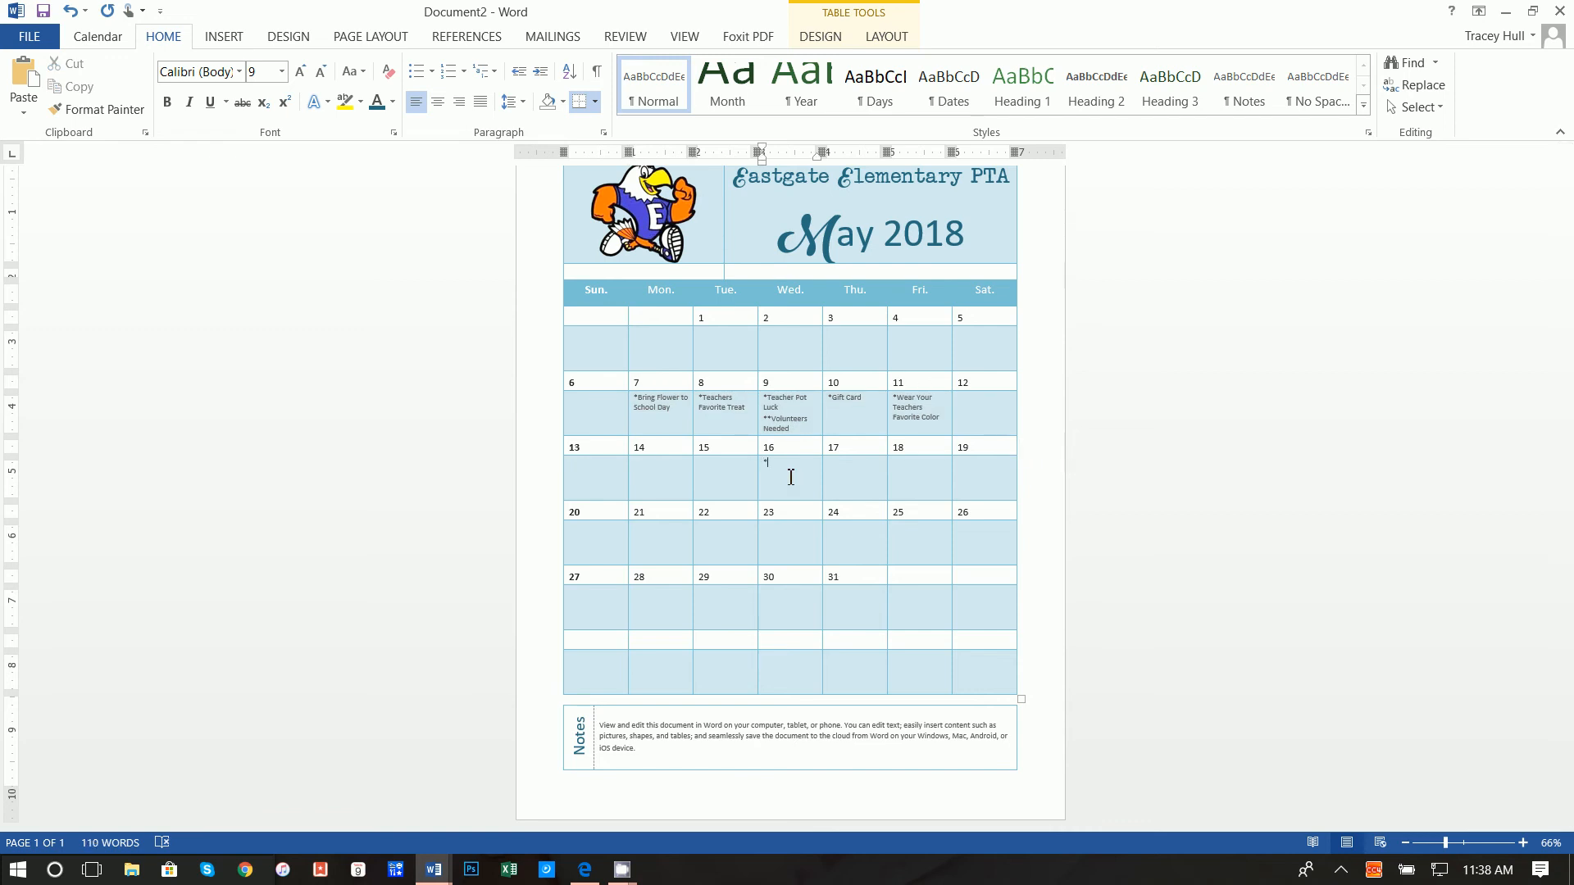
Add the '*PTA Meeting' note in the May 16 cell.
key("backspace")
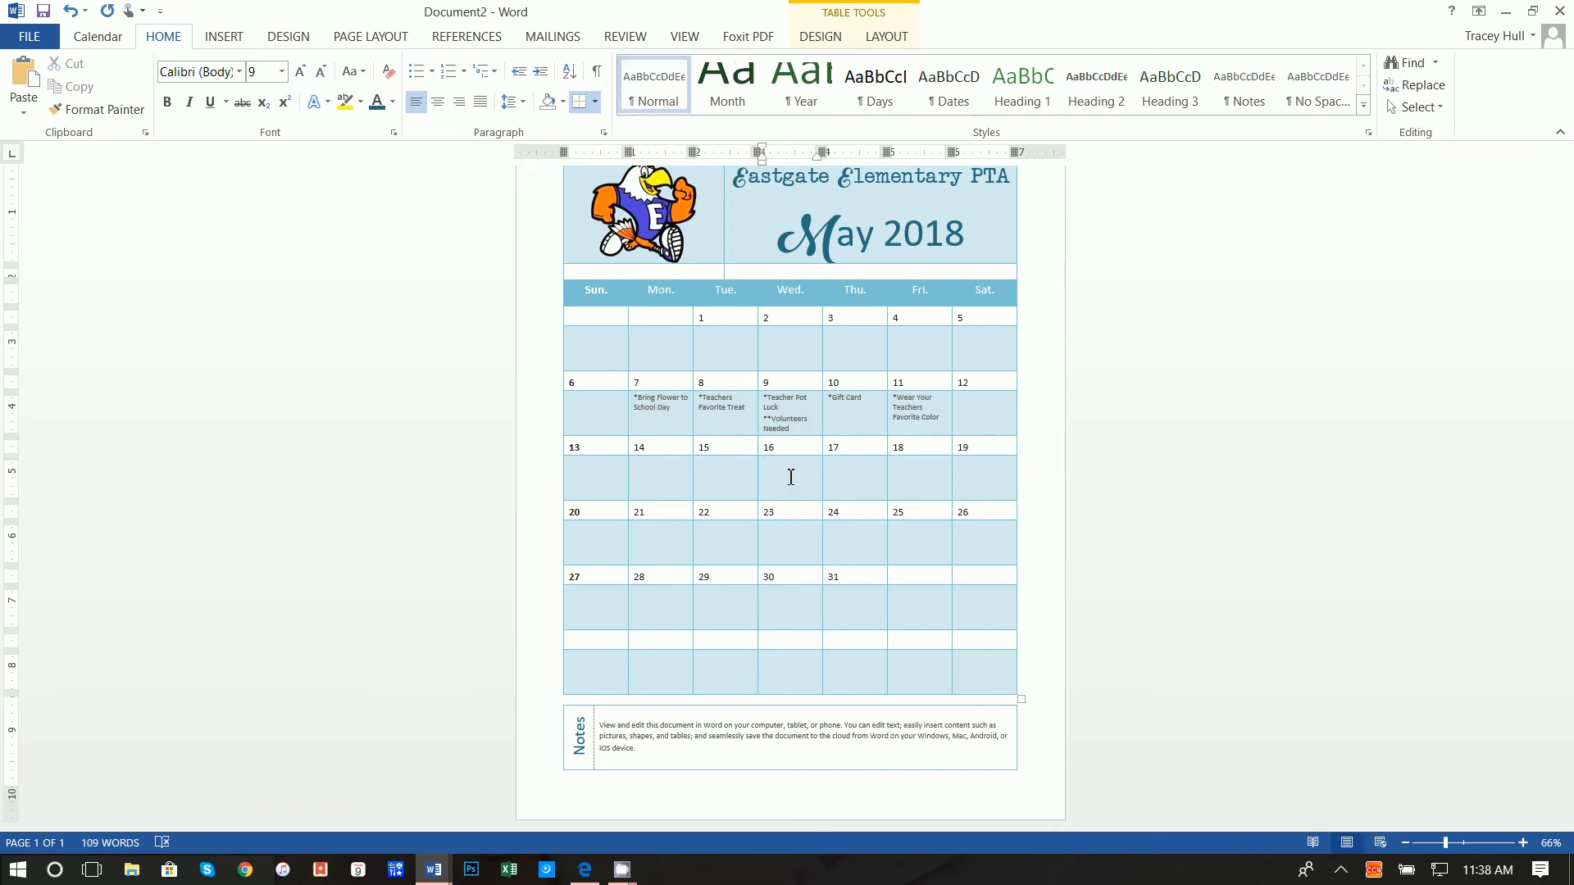
type("*PTA Me")
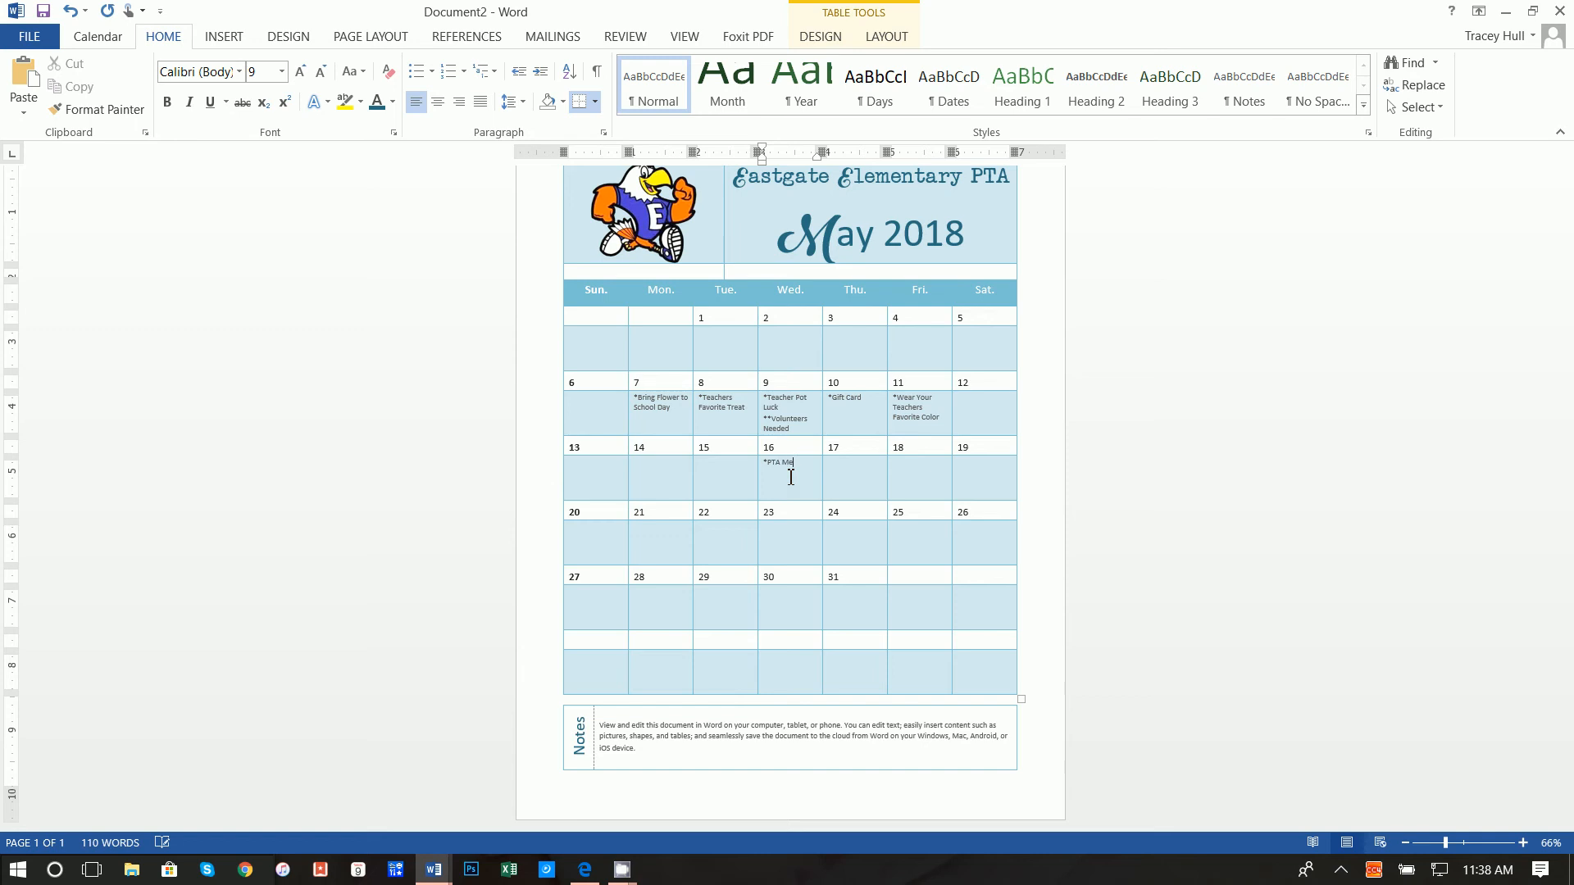
type("eting Libr")
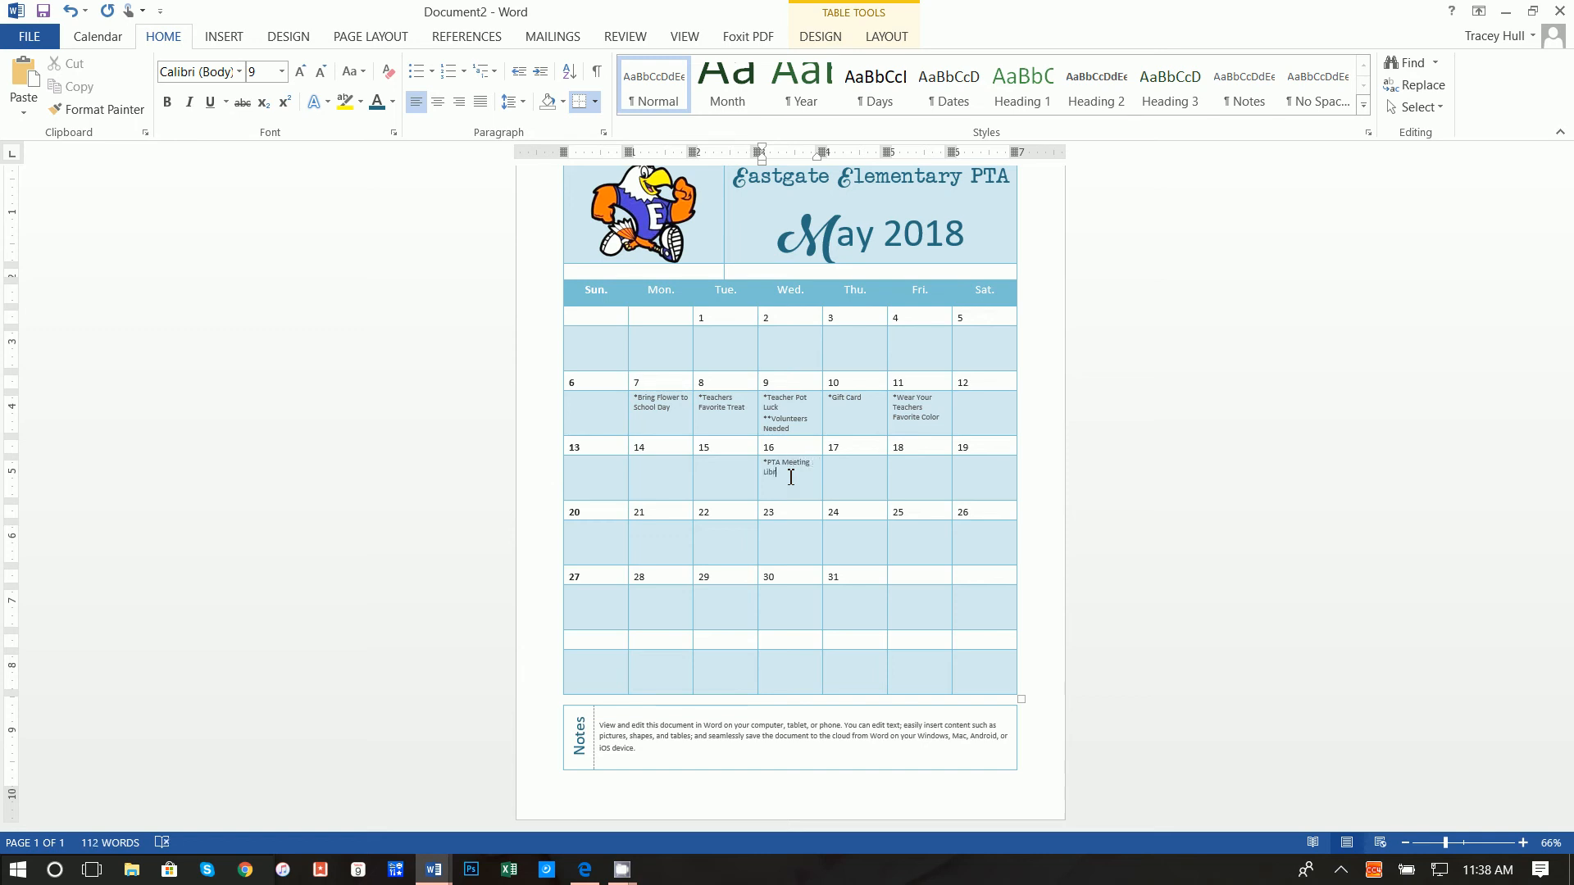
type("ary 7pm – 9pm")
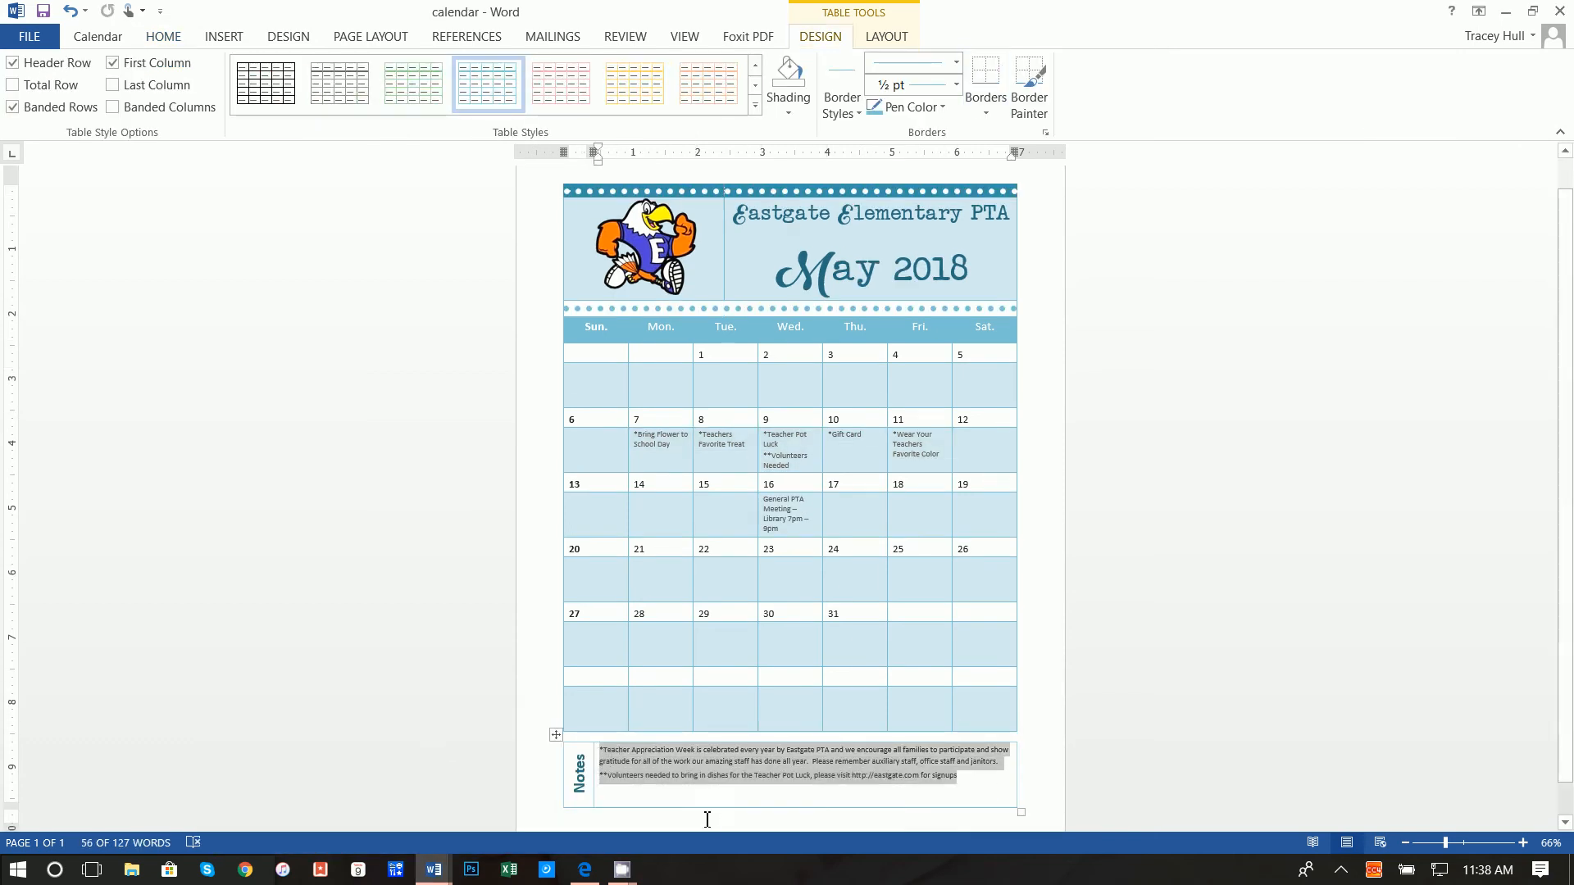
mouse_move(431, 869)
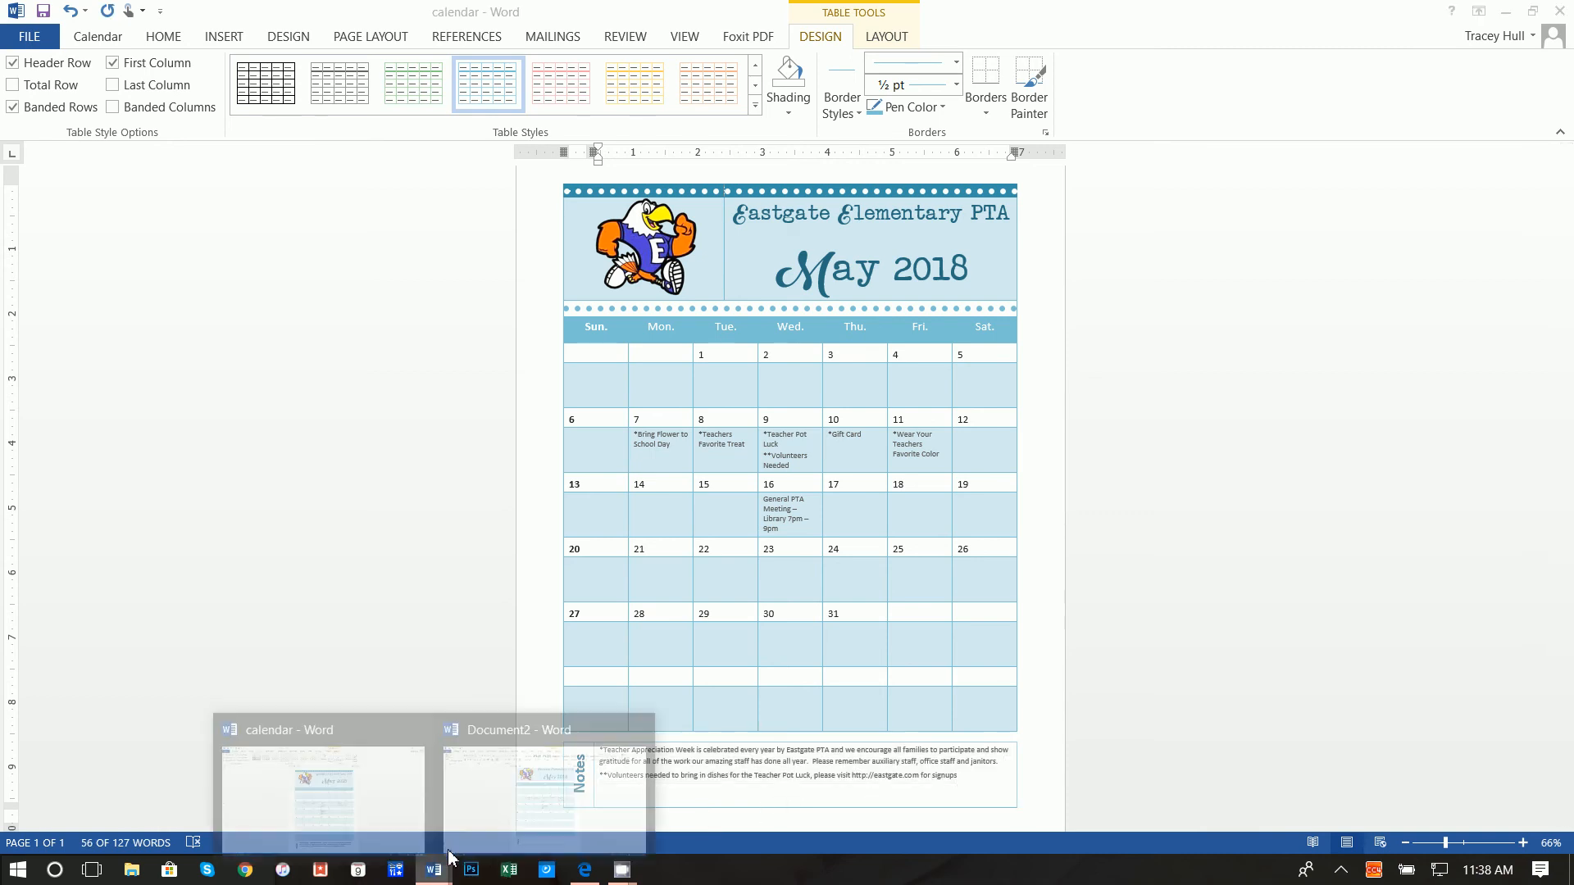
Paste the Teacher Appreciation Week and Pot Luck volunteer footnotes into the Notes box.
left_click(543, 794)
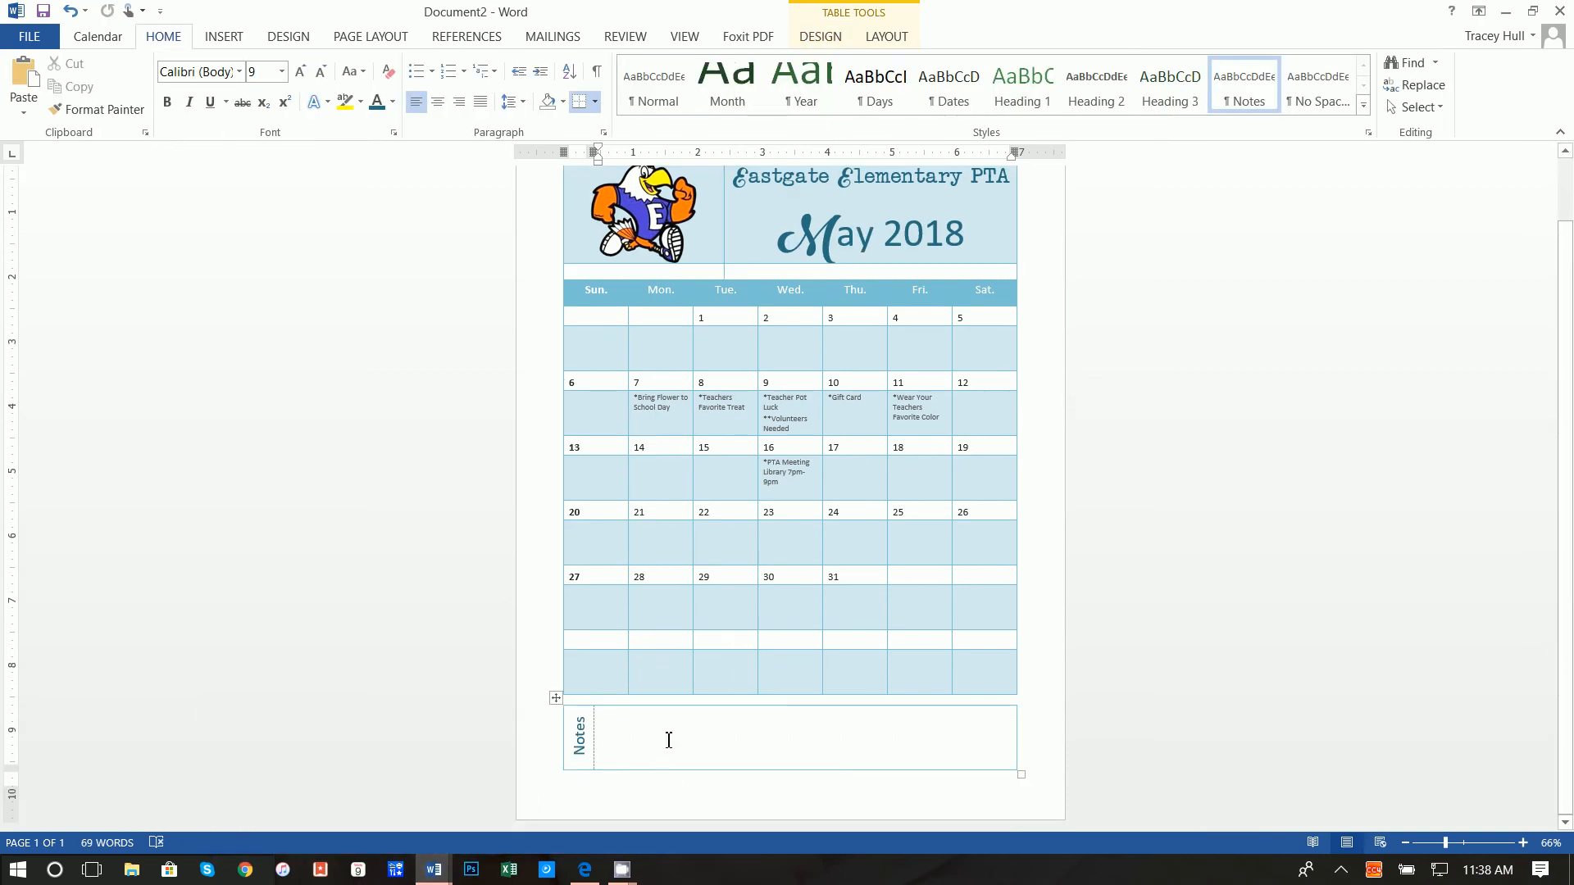
key("ctrl+v")
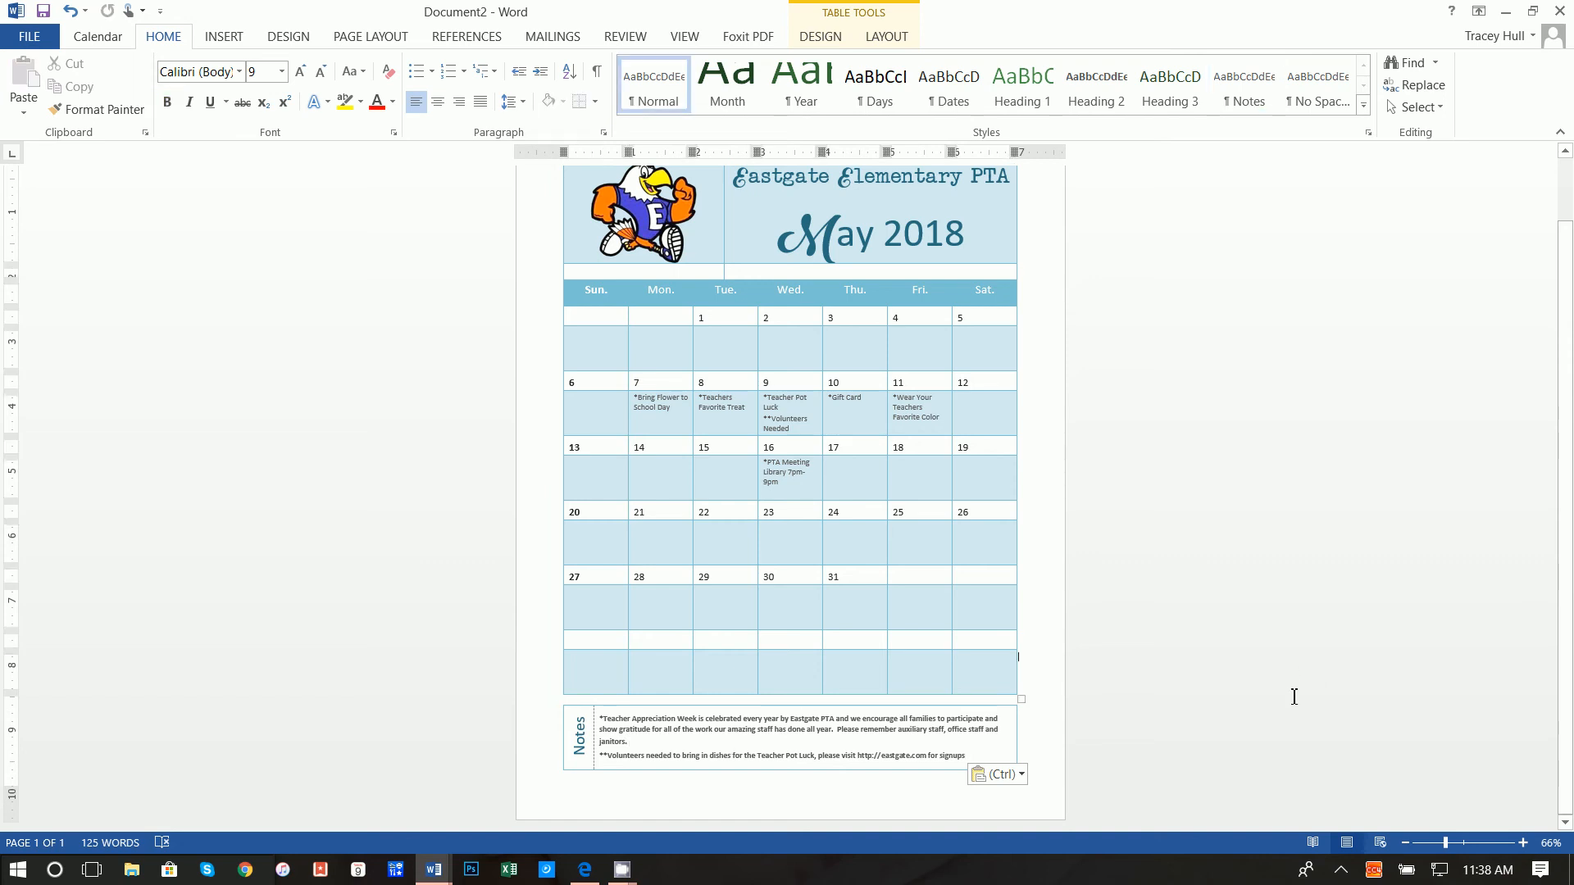
scroll("up", 3)
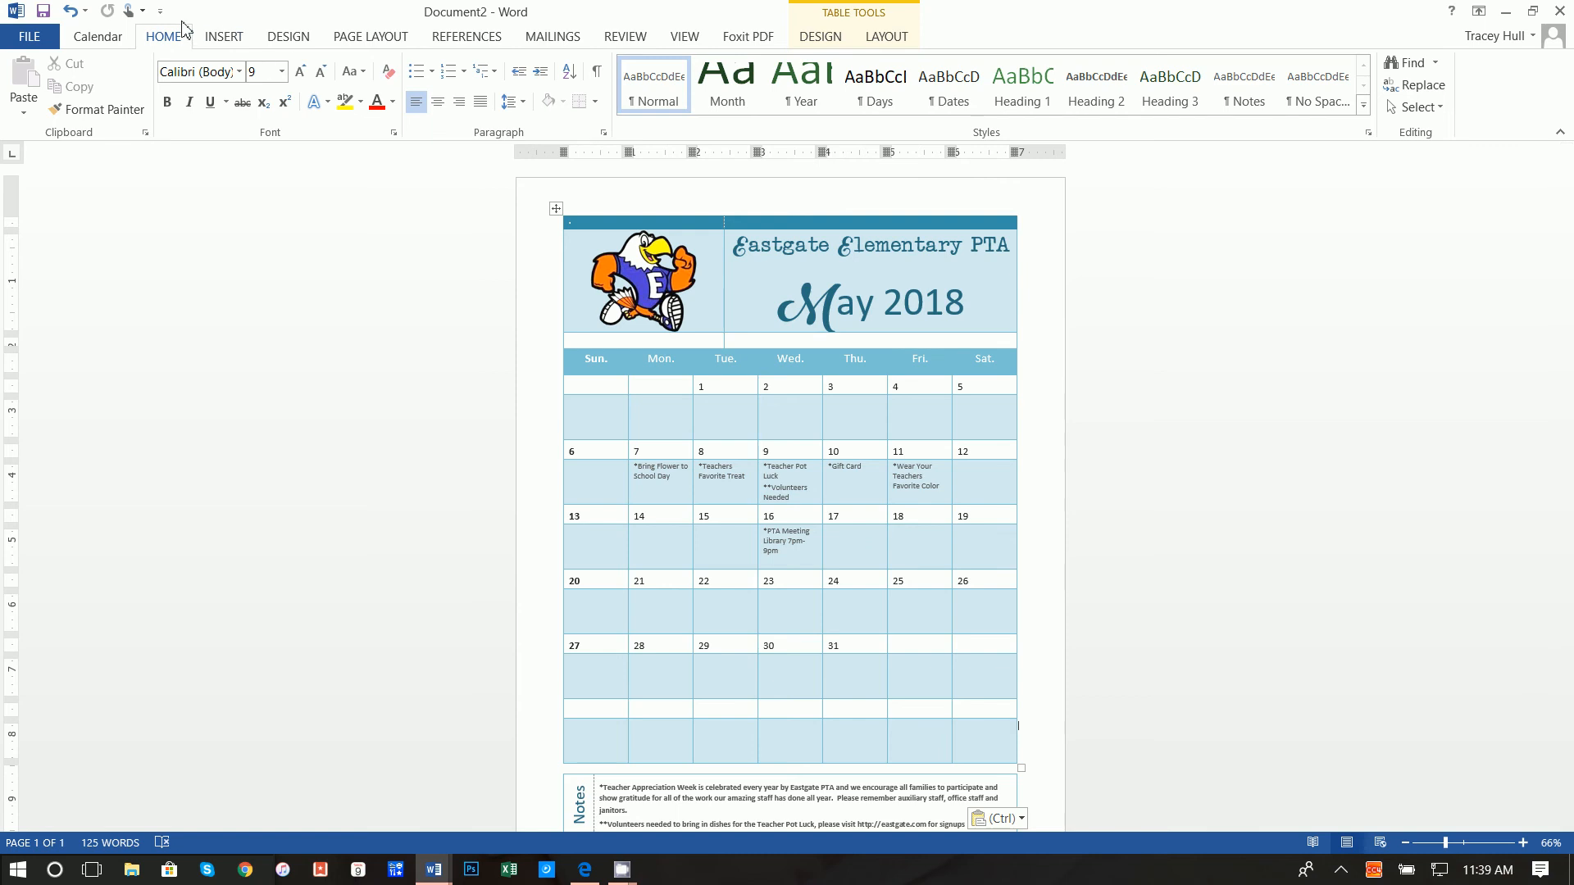
Choose the straight Line shape to draw a divider under the header.
left_click(223, 36)
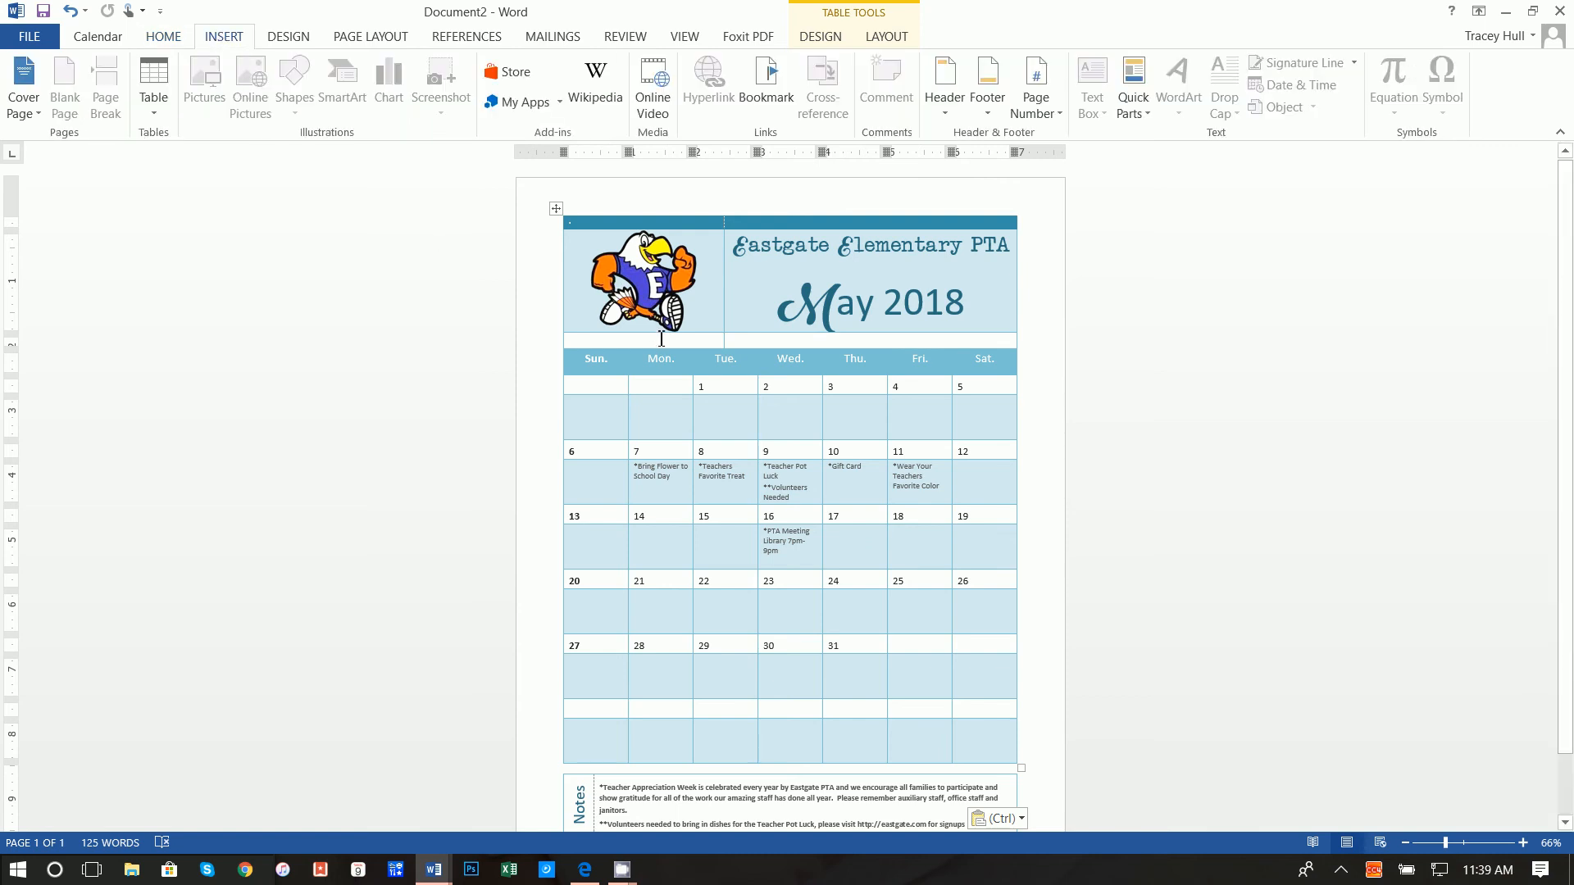
left_click(293, 82)
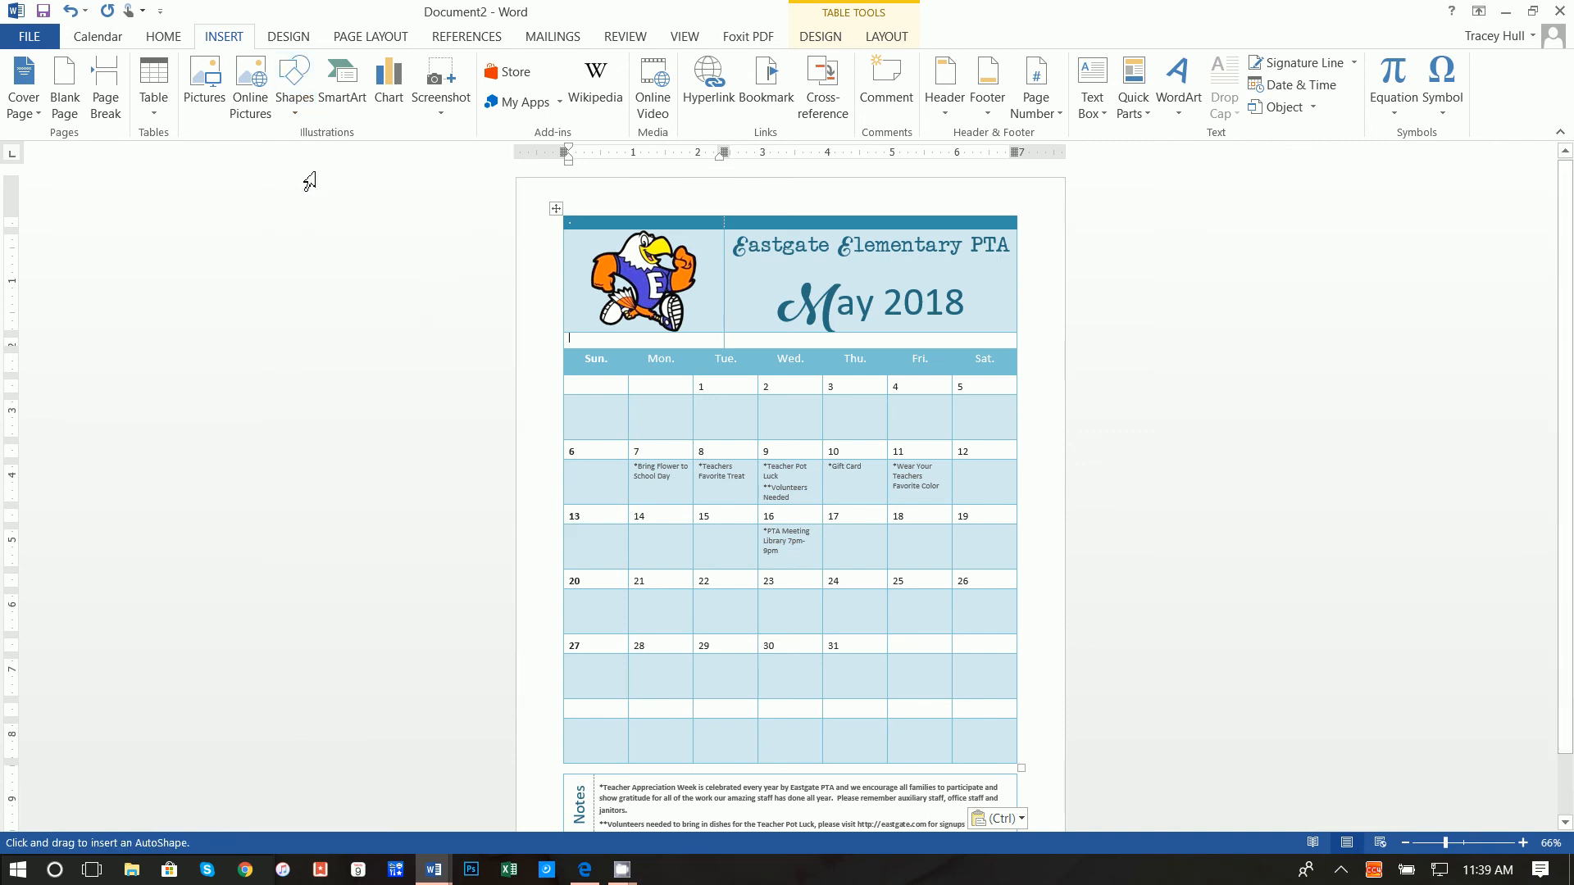
mouse_move(567, 341)
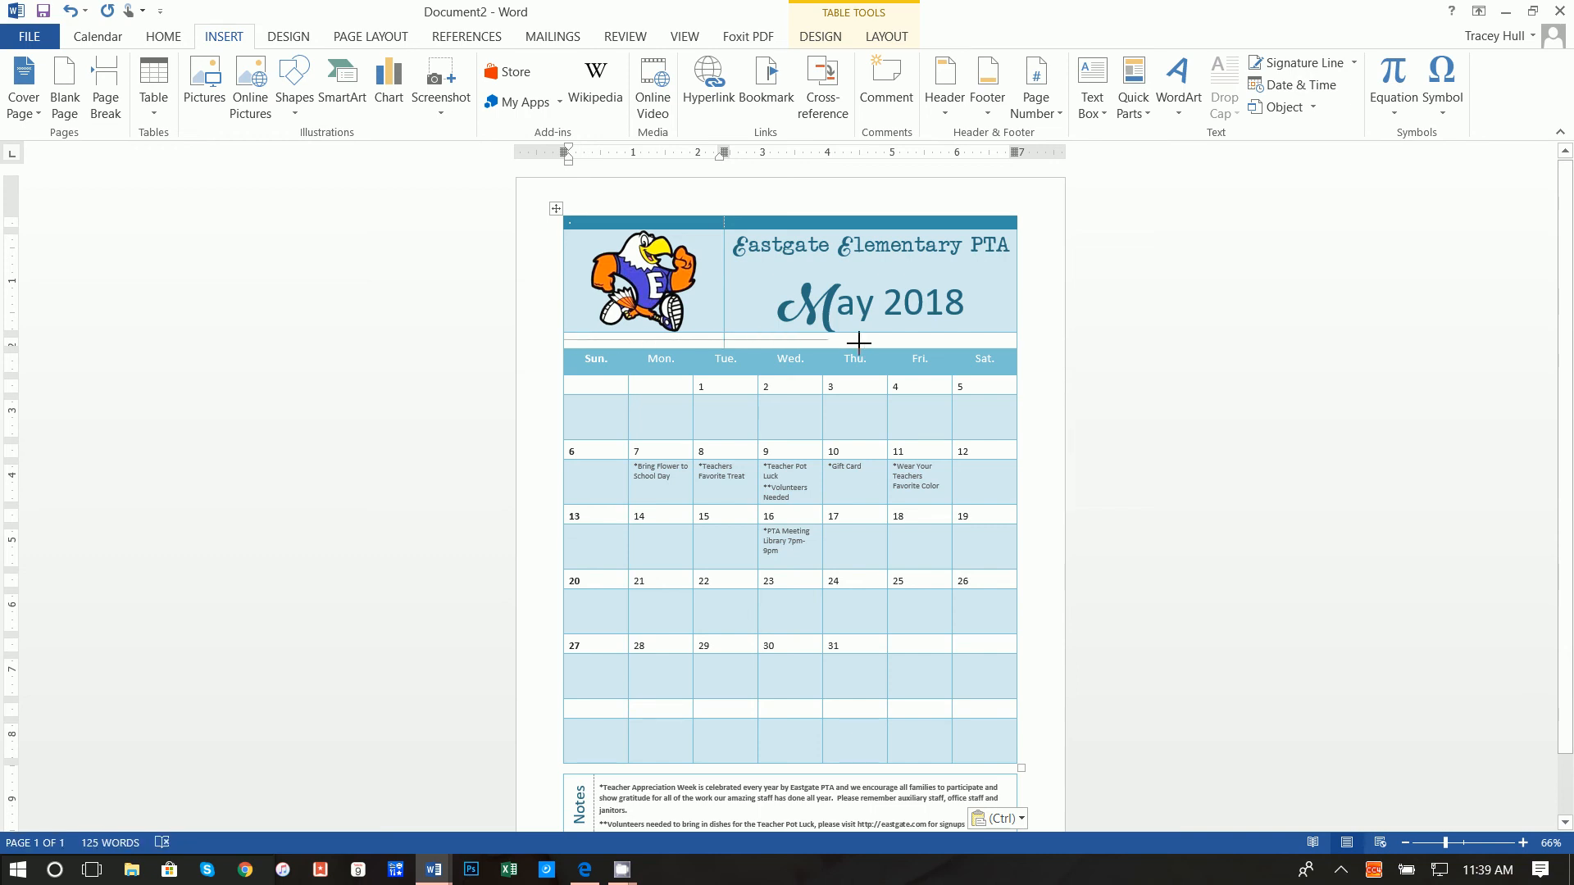
mouse_move(1022, 343)
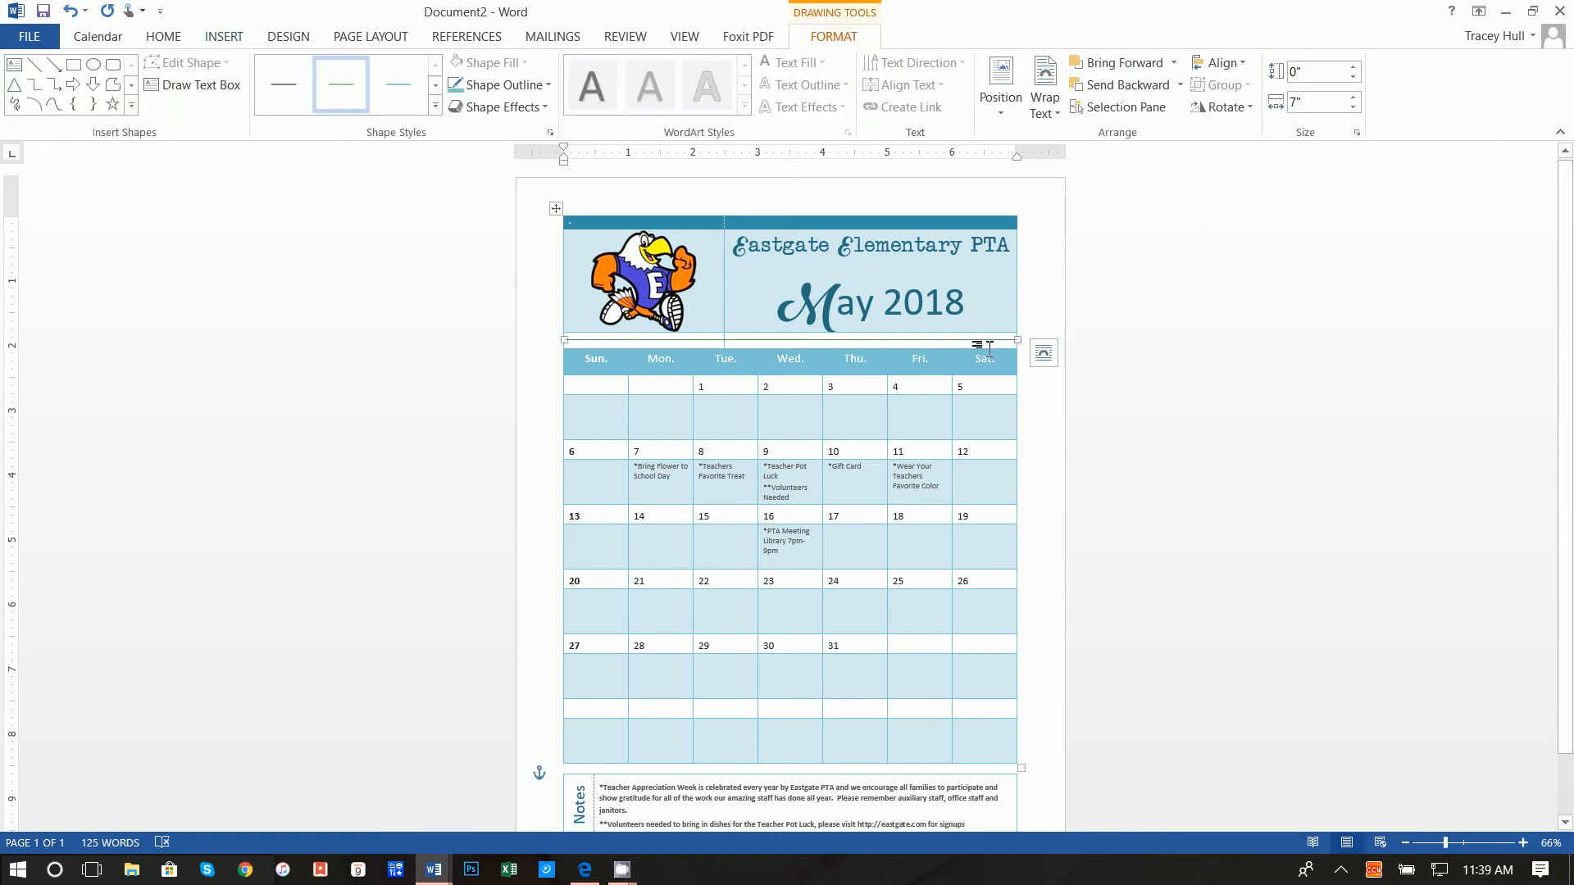
mouse_move(496, 83)
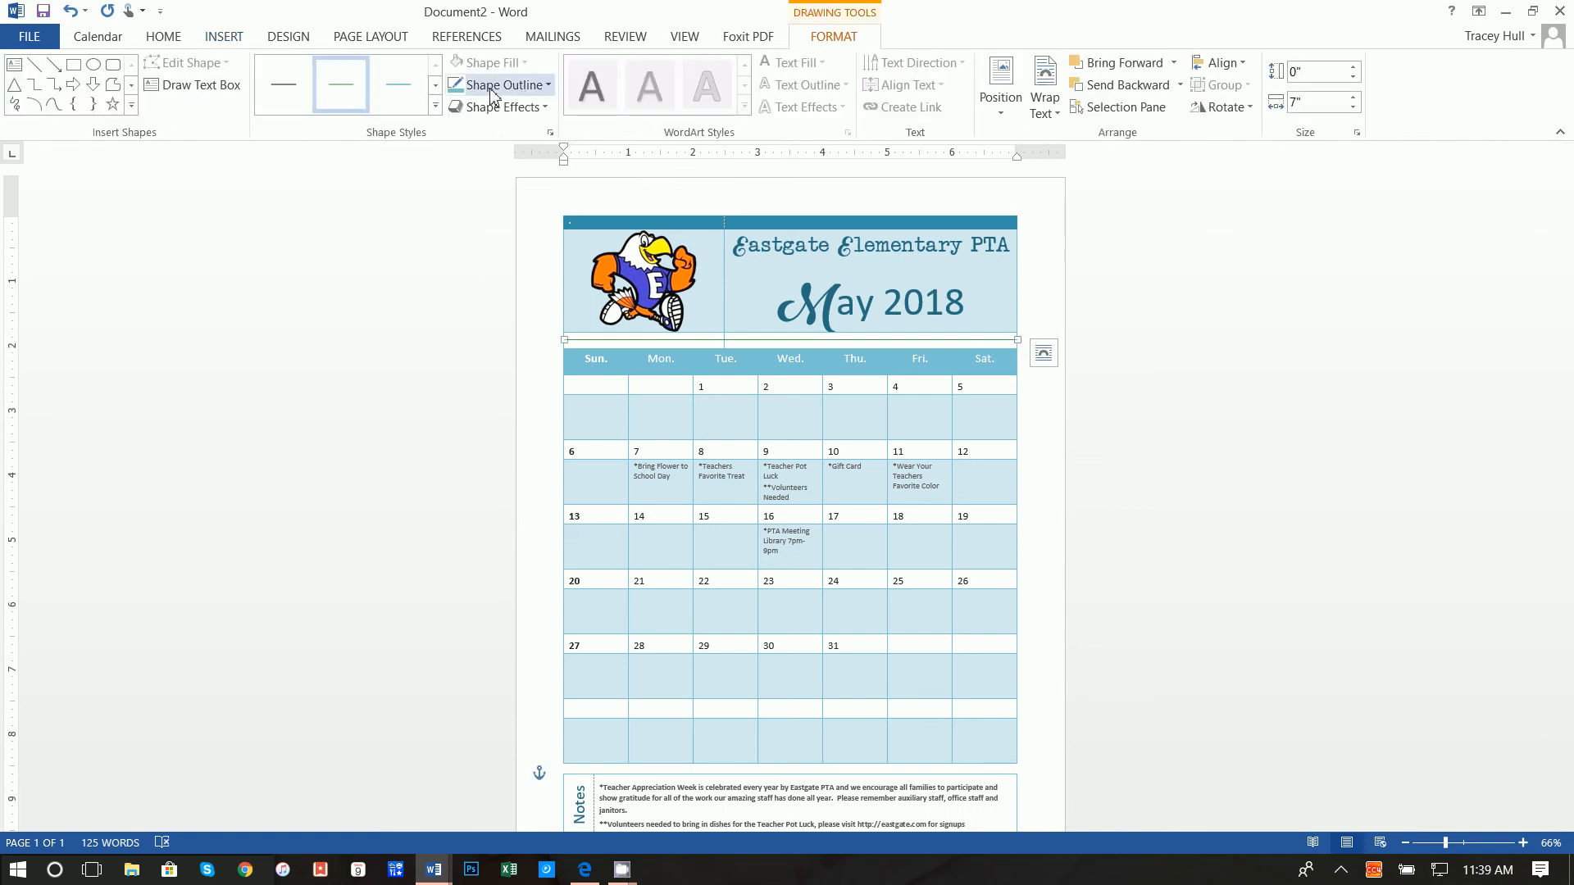
Set the divider line's outline colour and bring up its full line formatting settings.
left_click(499, 84)
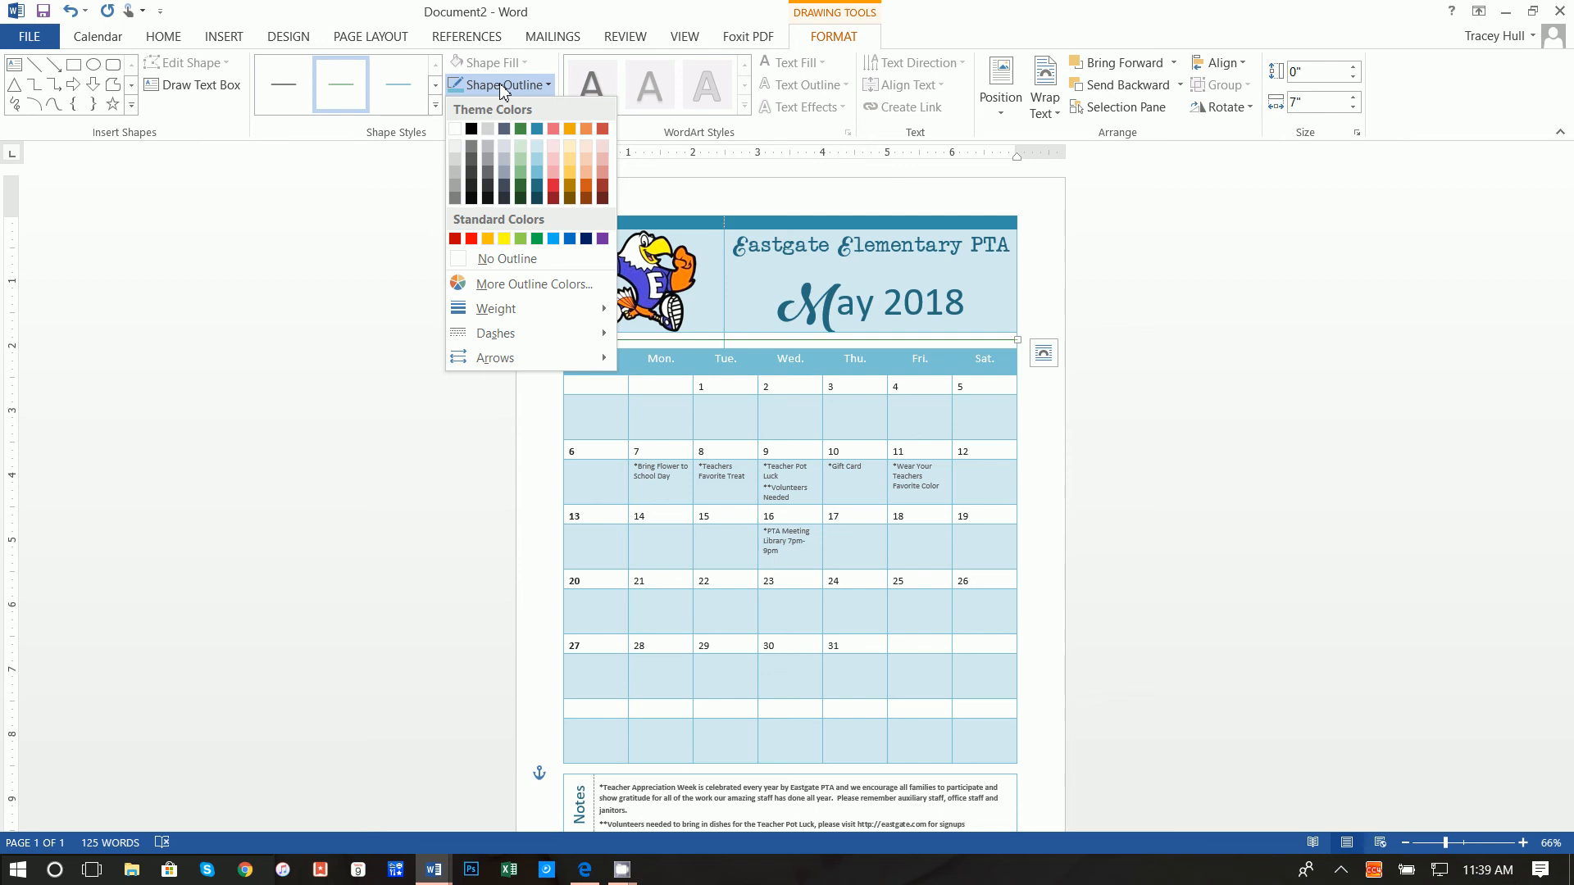
mouse_move(517, 308)
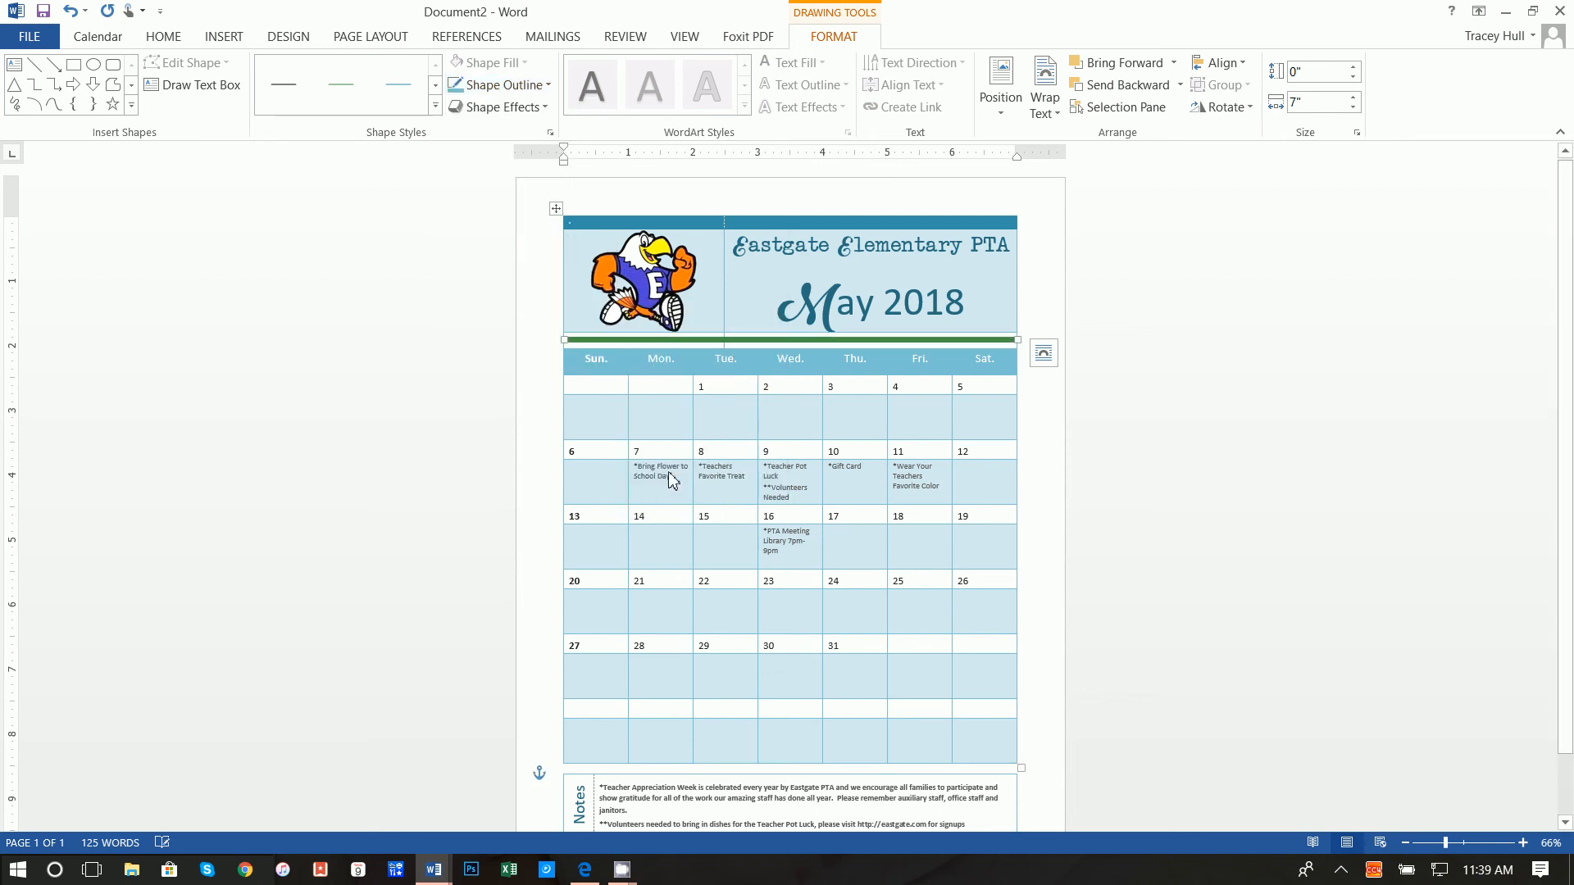
left_click(500, 84)
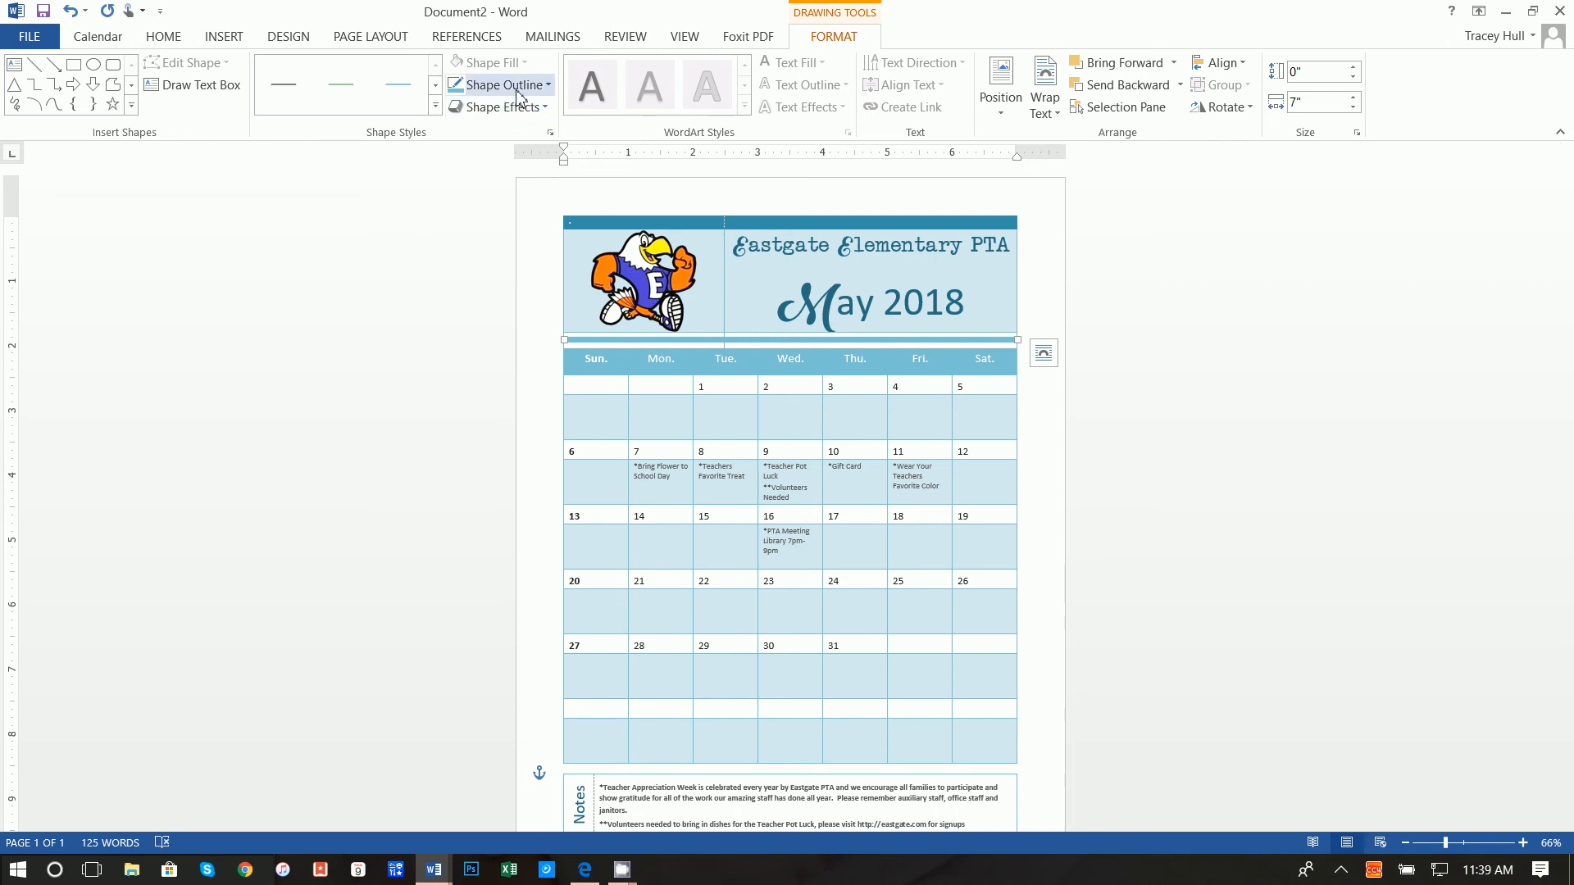
left_click(499, 84)
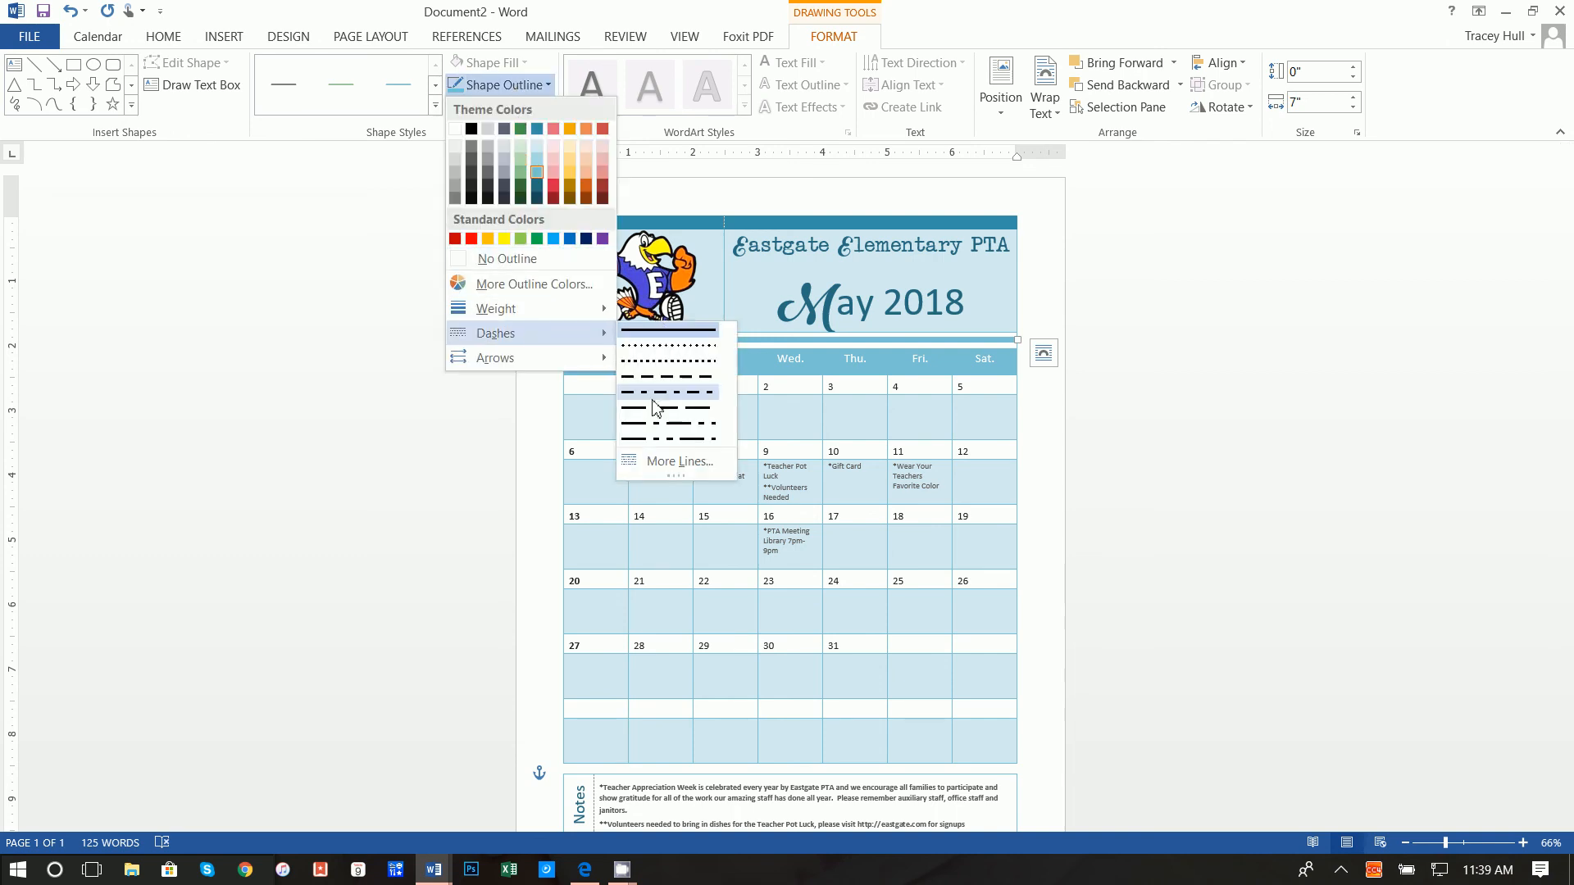
left_click(686, 461)
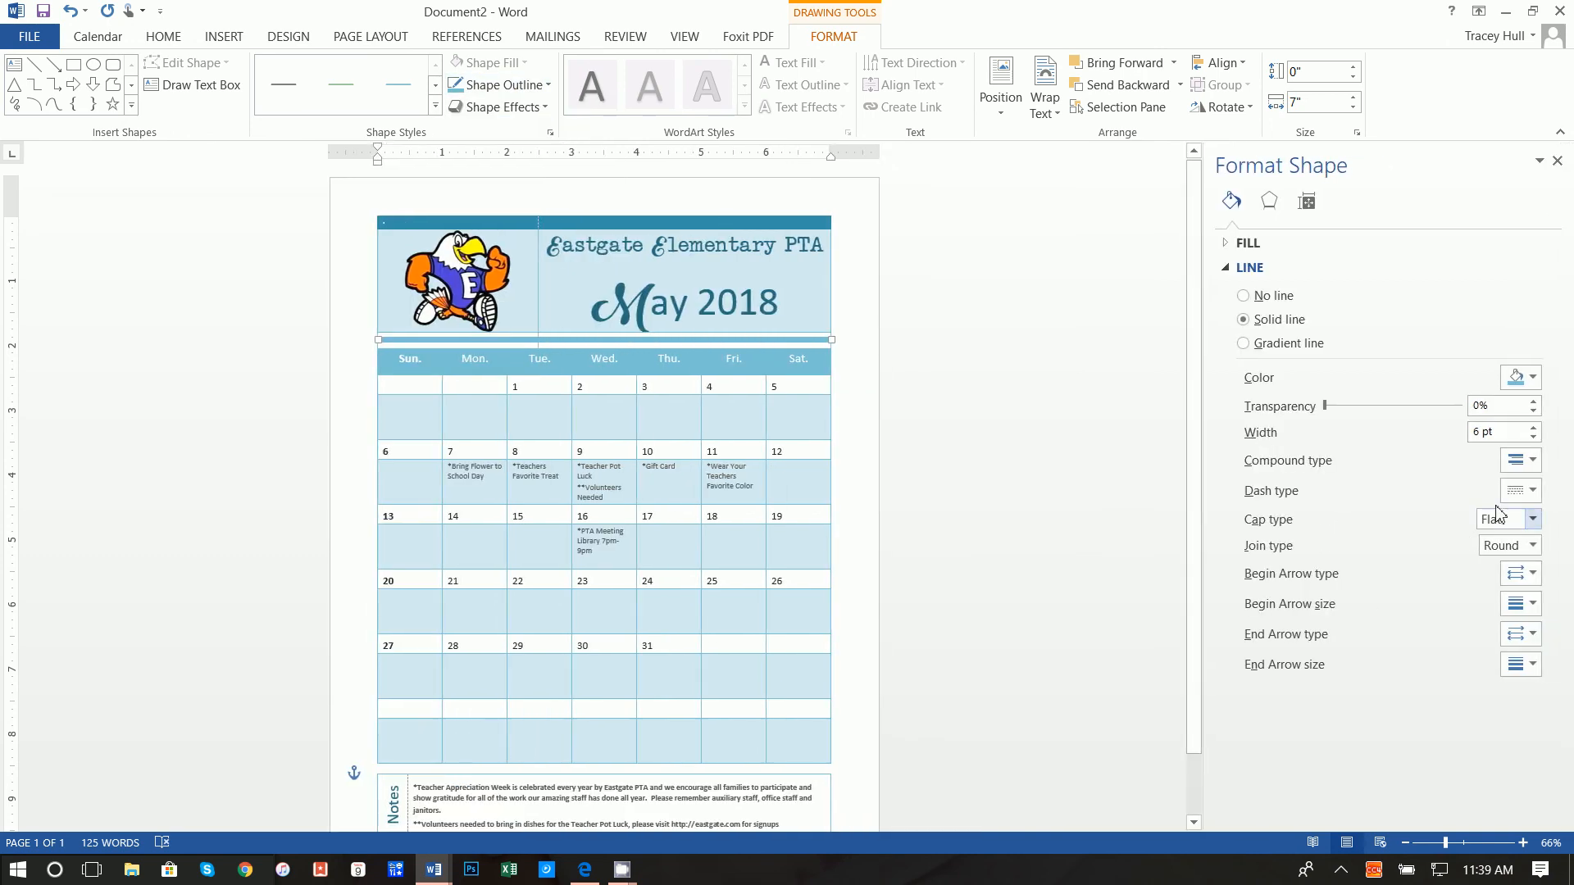
Make the divider a Square Dot dashed line with Round caps, forming a row of dots.
left_click(1530, 490)
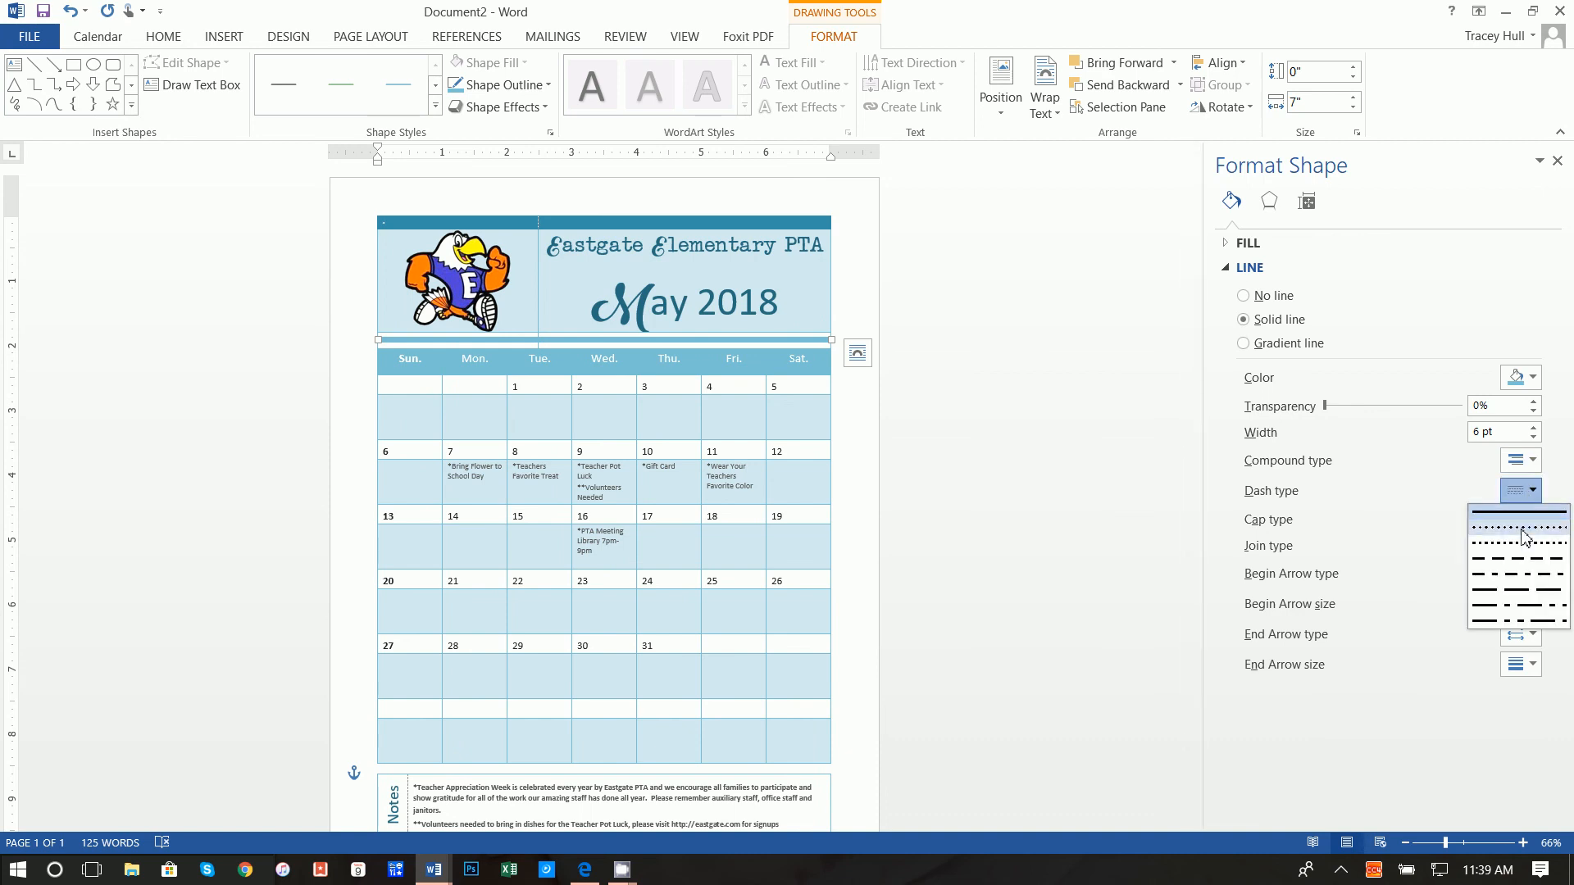
left_click(1519, 520)
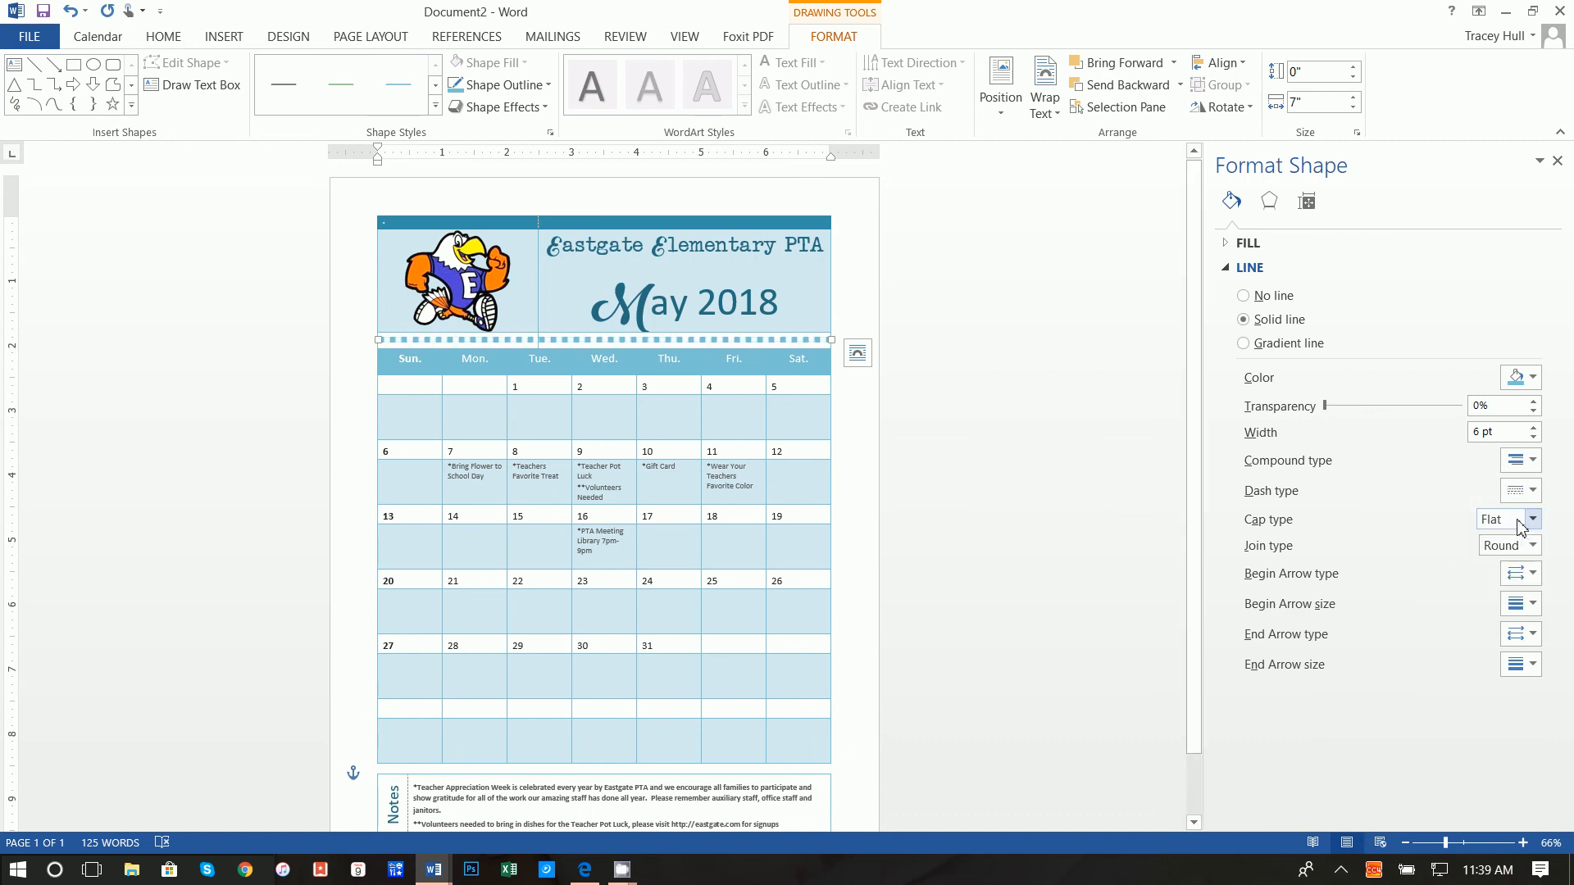
left_click(1535, 519)
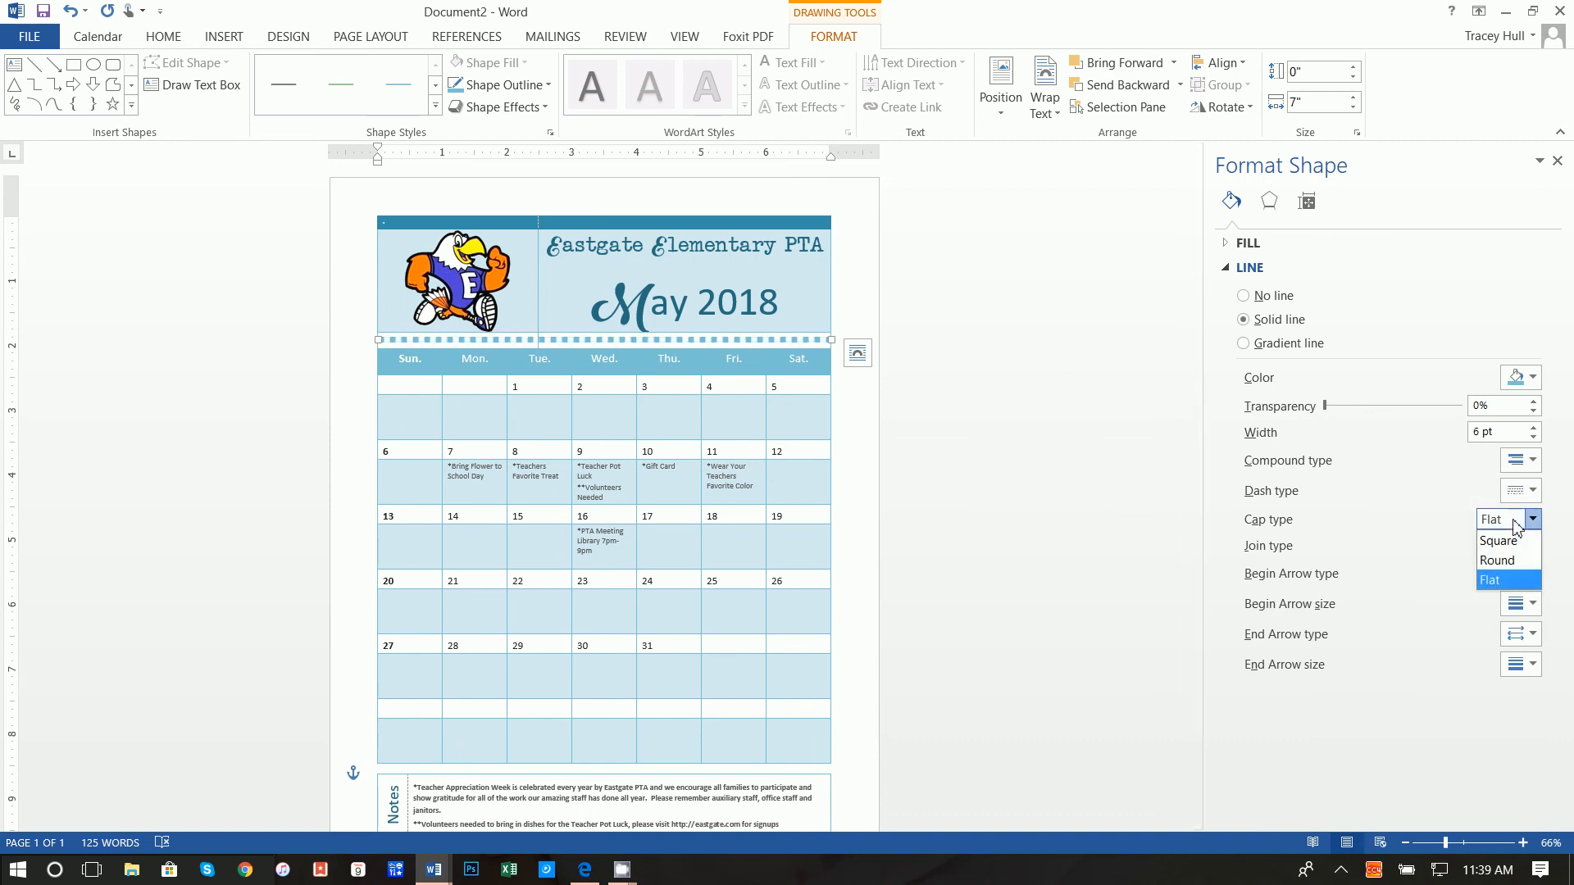
mouse_move(1497, 559)
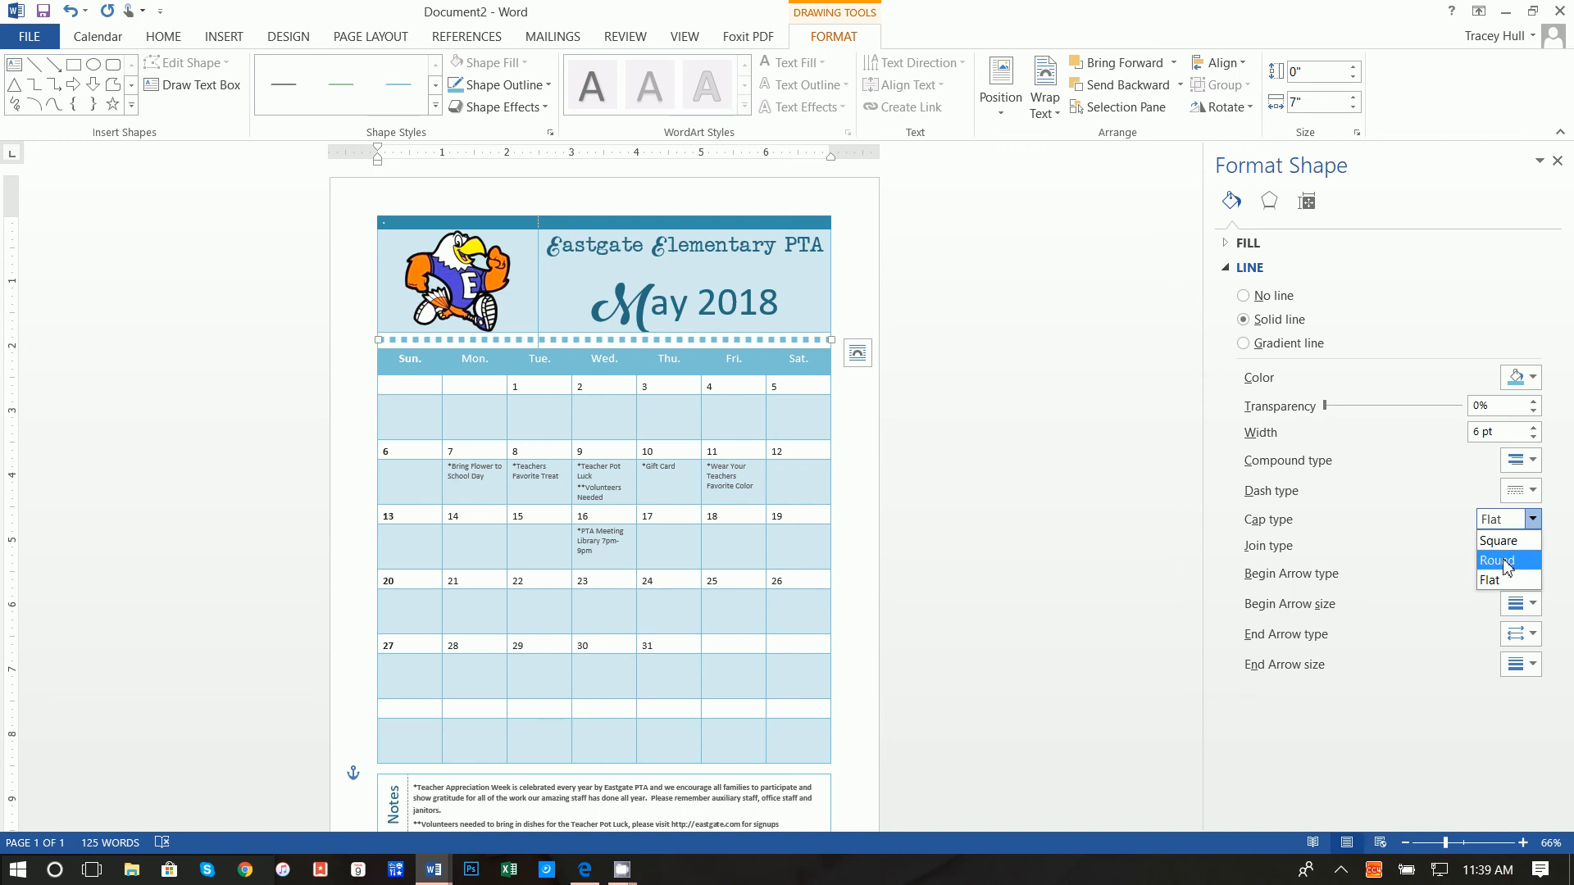
left_click(1495, 560)
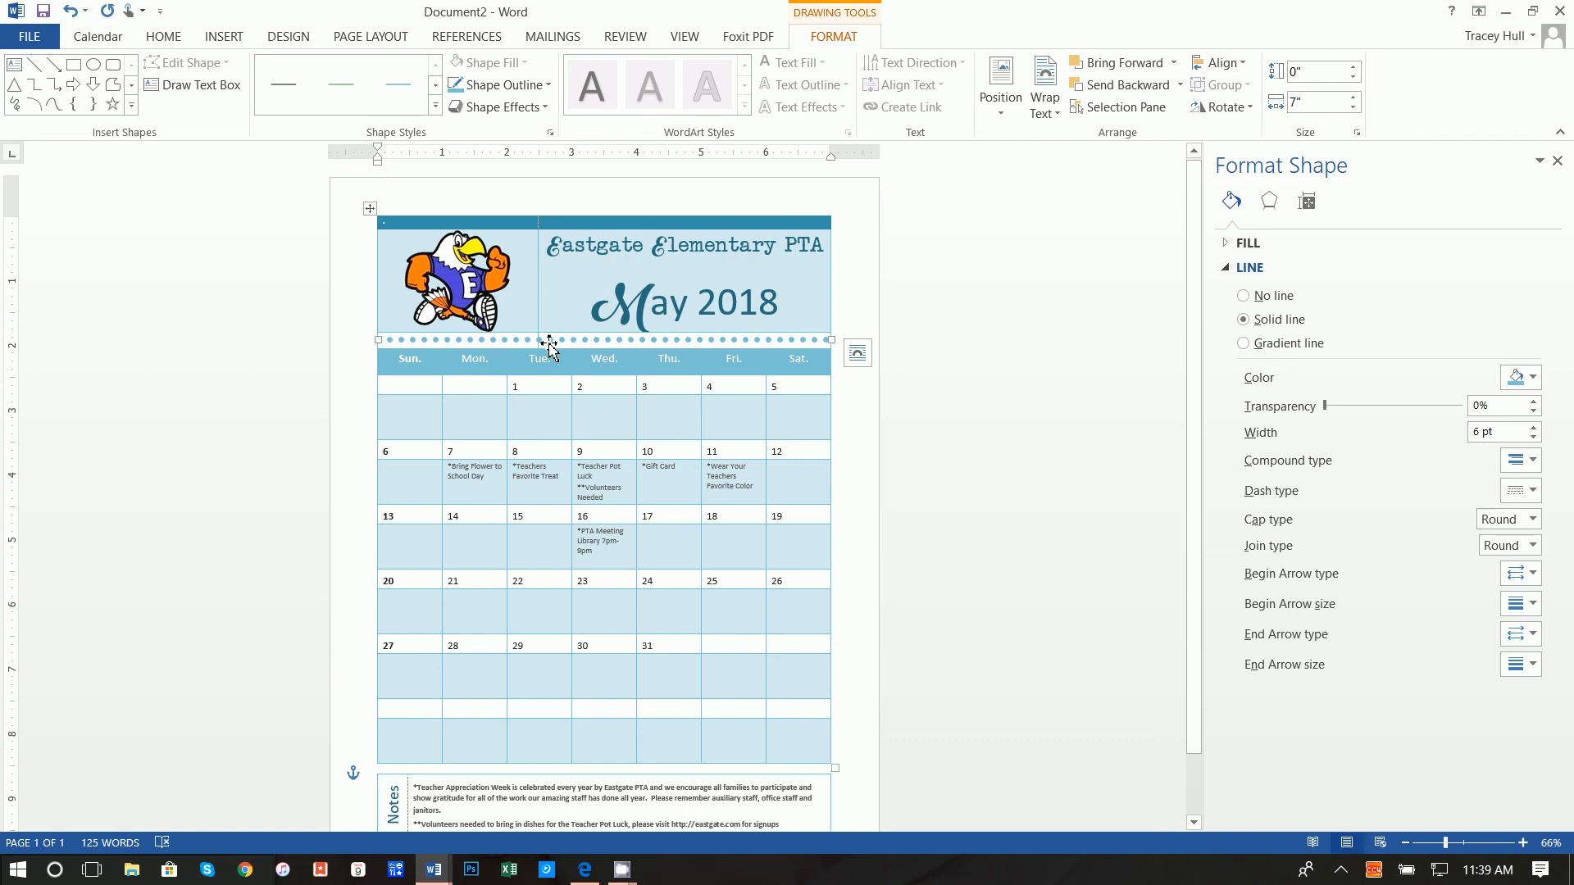
mouse_move(524, 341)
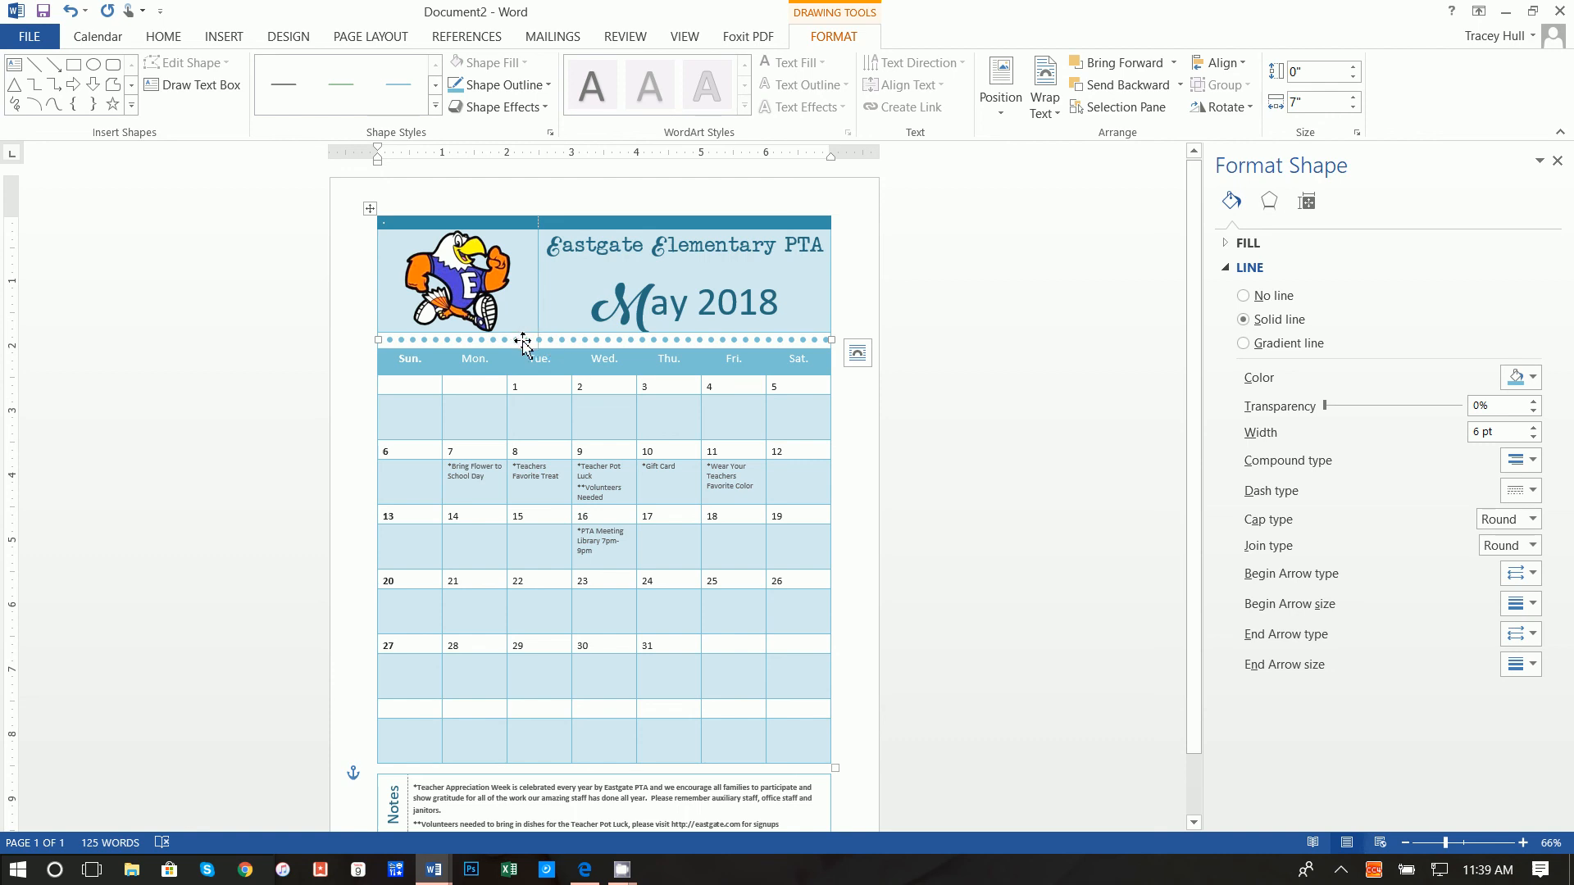
left_click(523, 341)
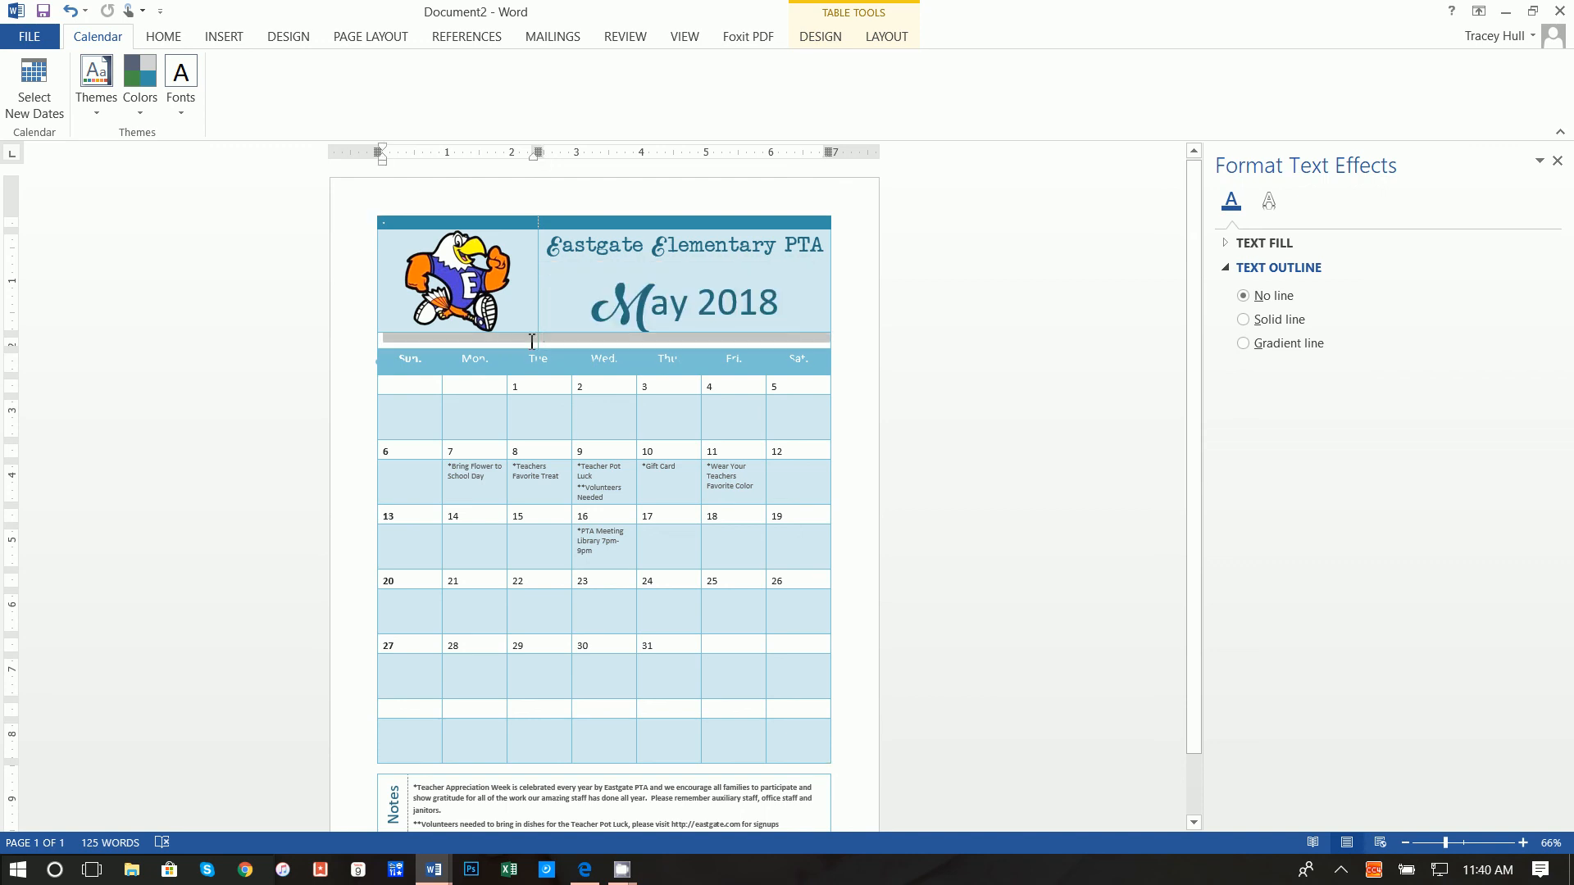
right_click(531, 341)
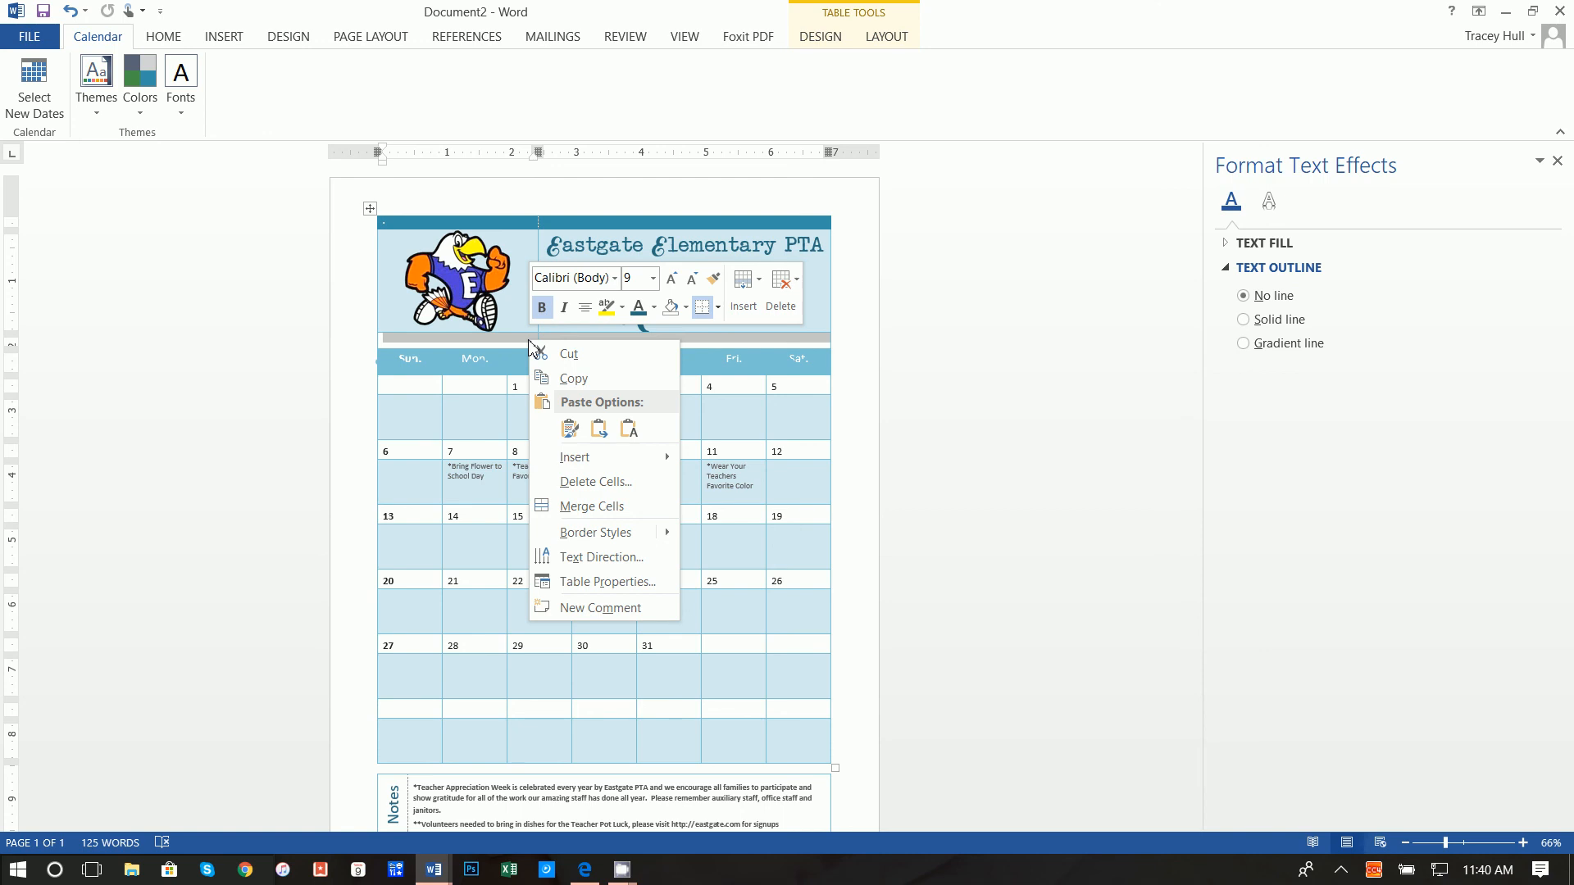
left_click(607, 580)
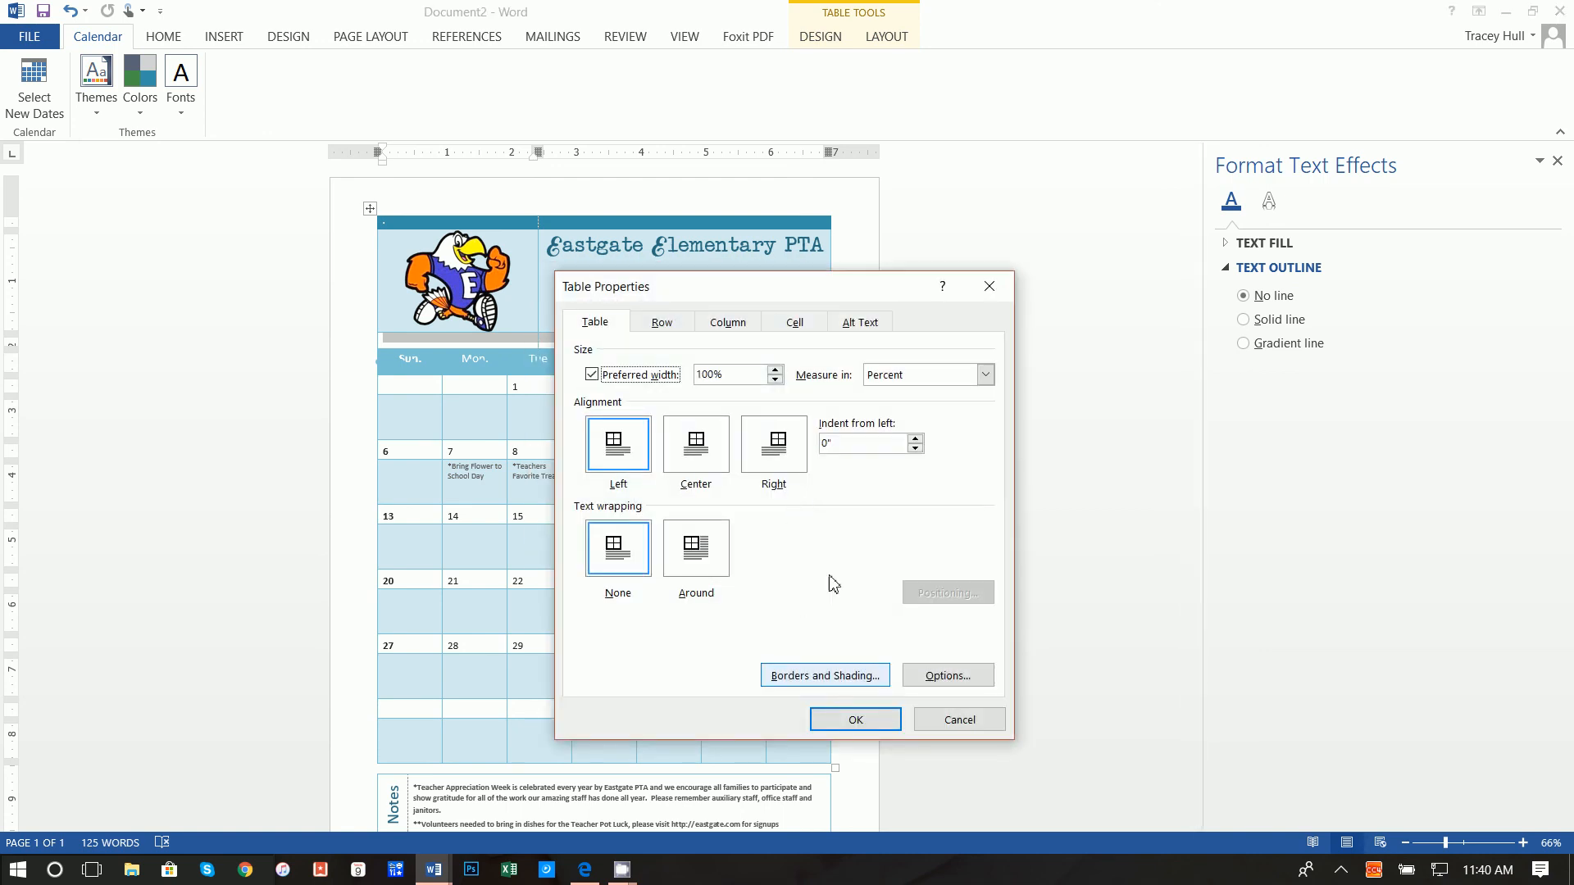
left_click(660, 322)
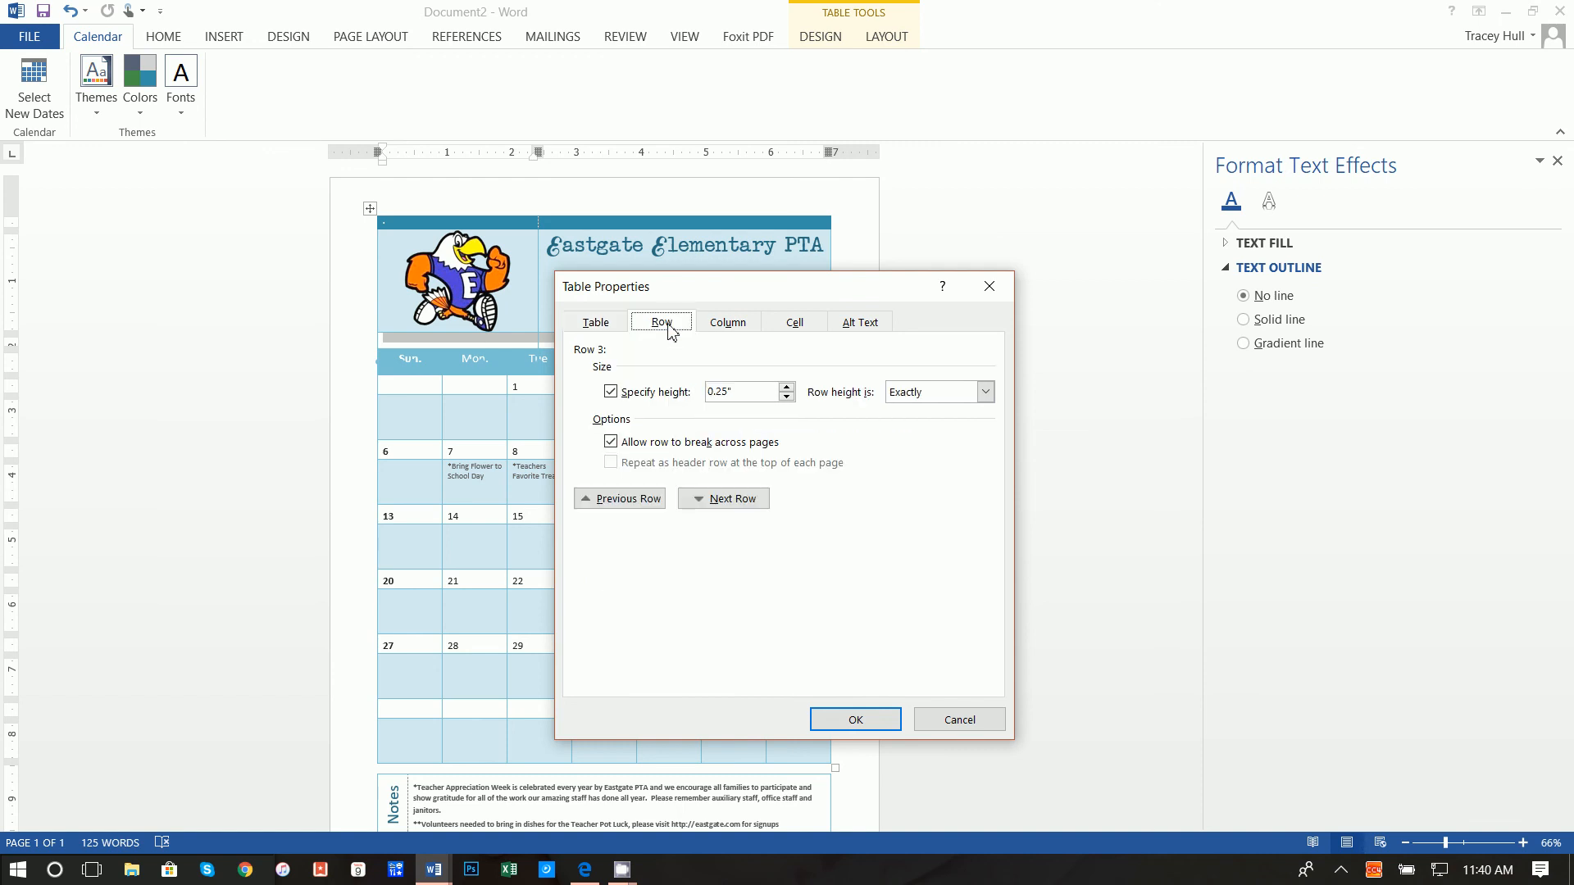
left_click(794, 321)
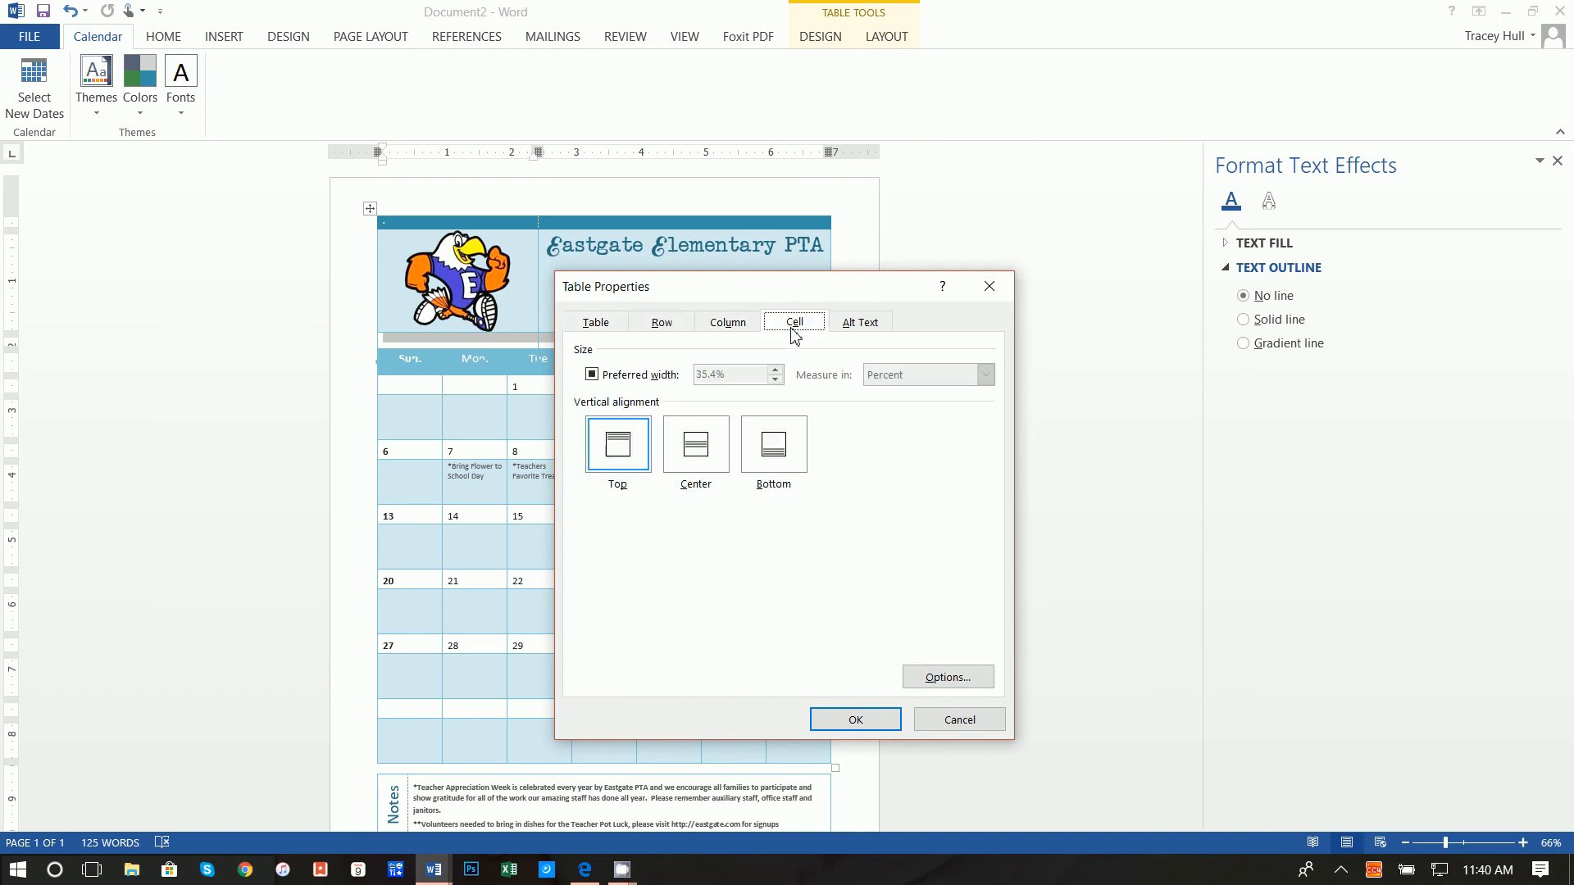
left_click(861, 322)
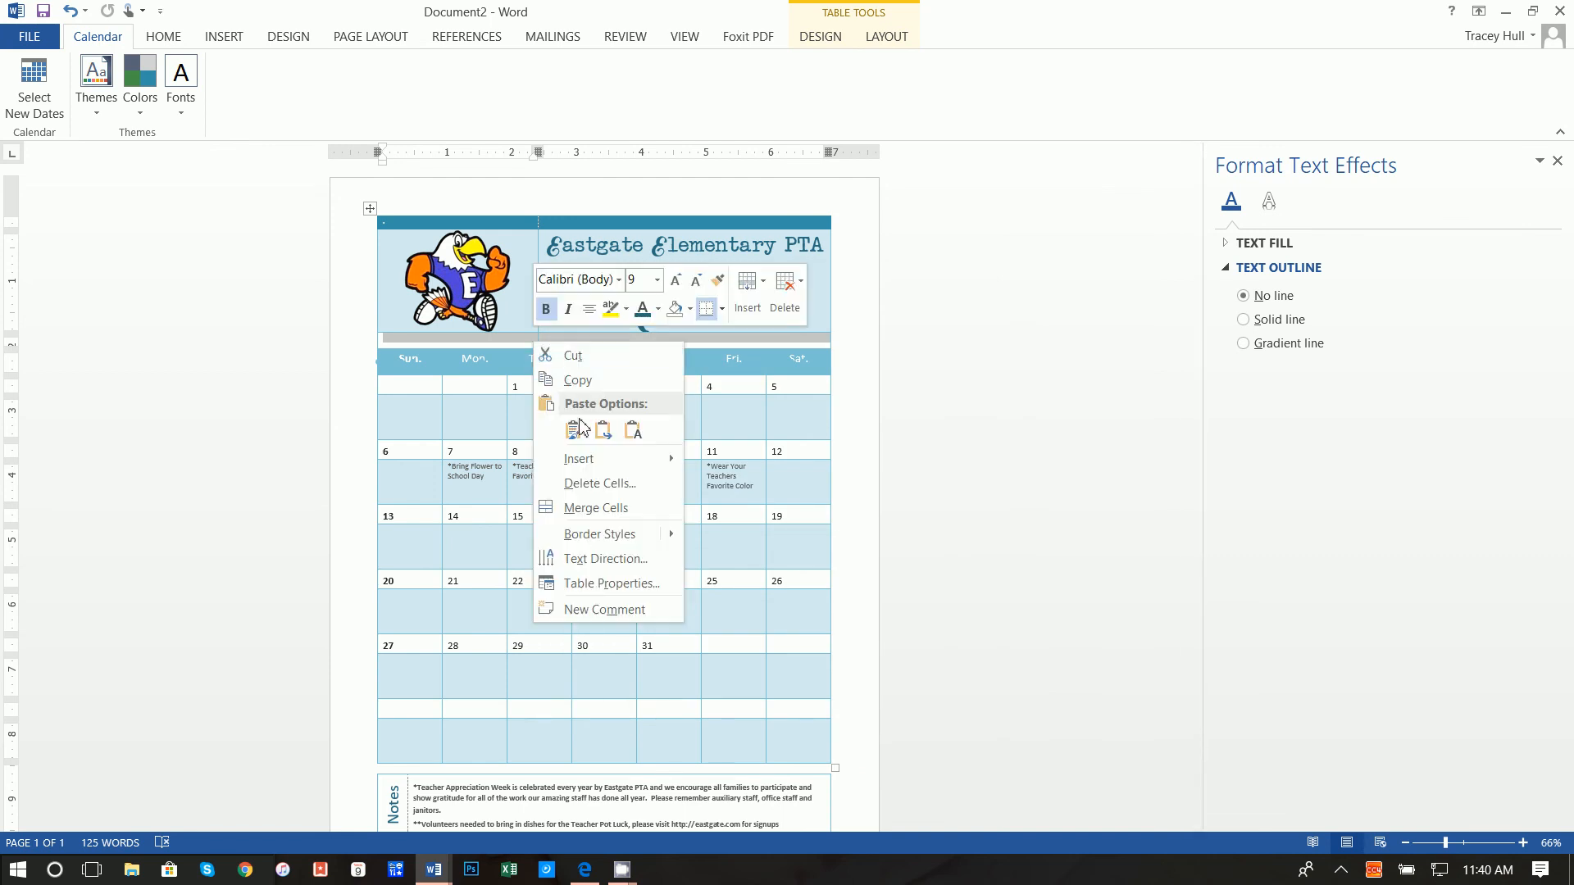
mouse_move(601, 512)
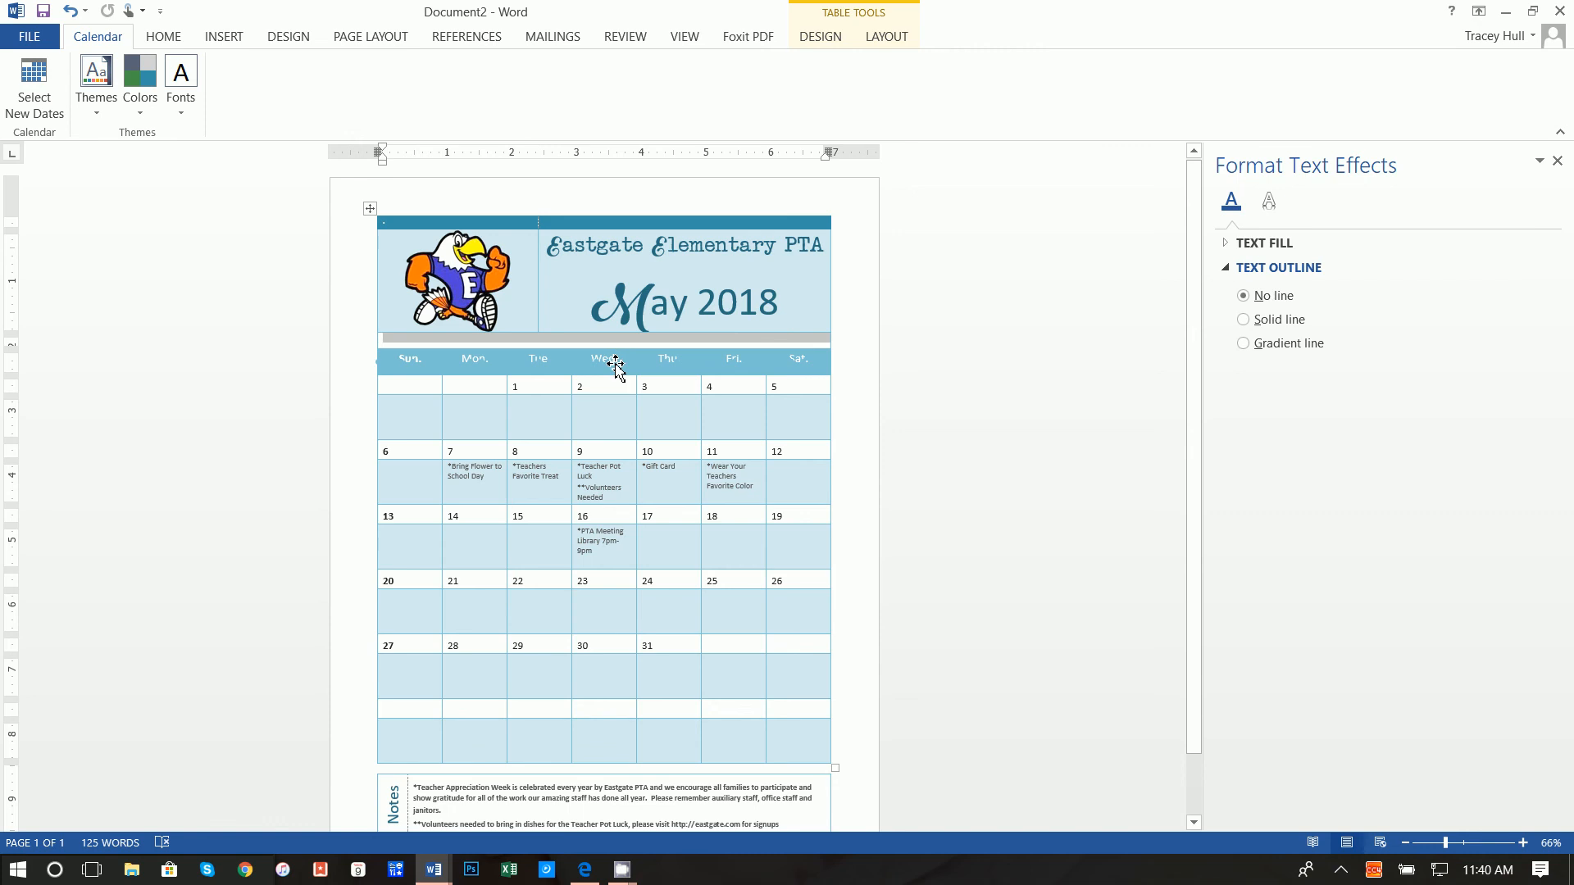
left_click(615, 364)
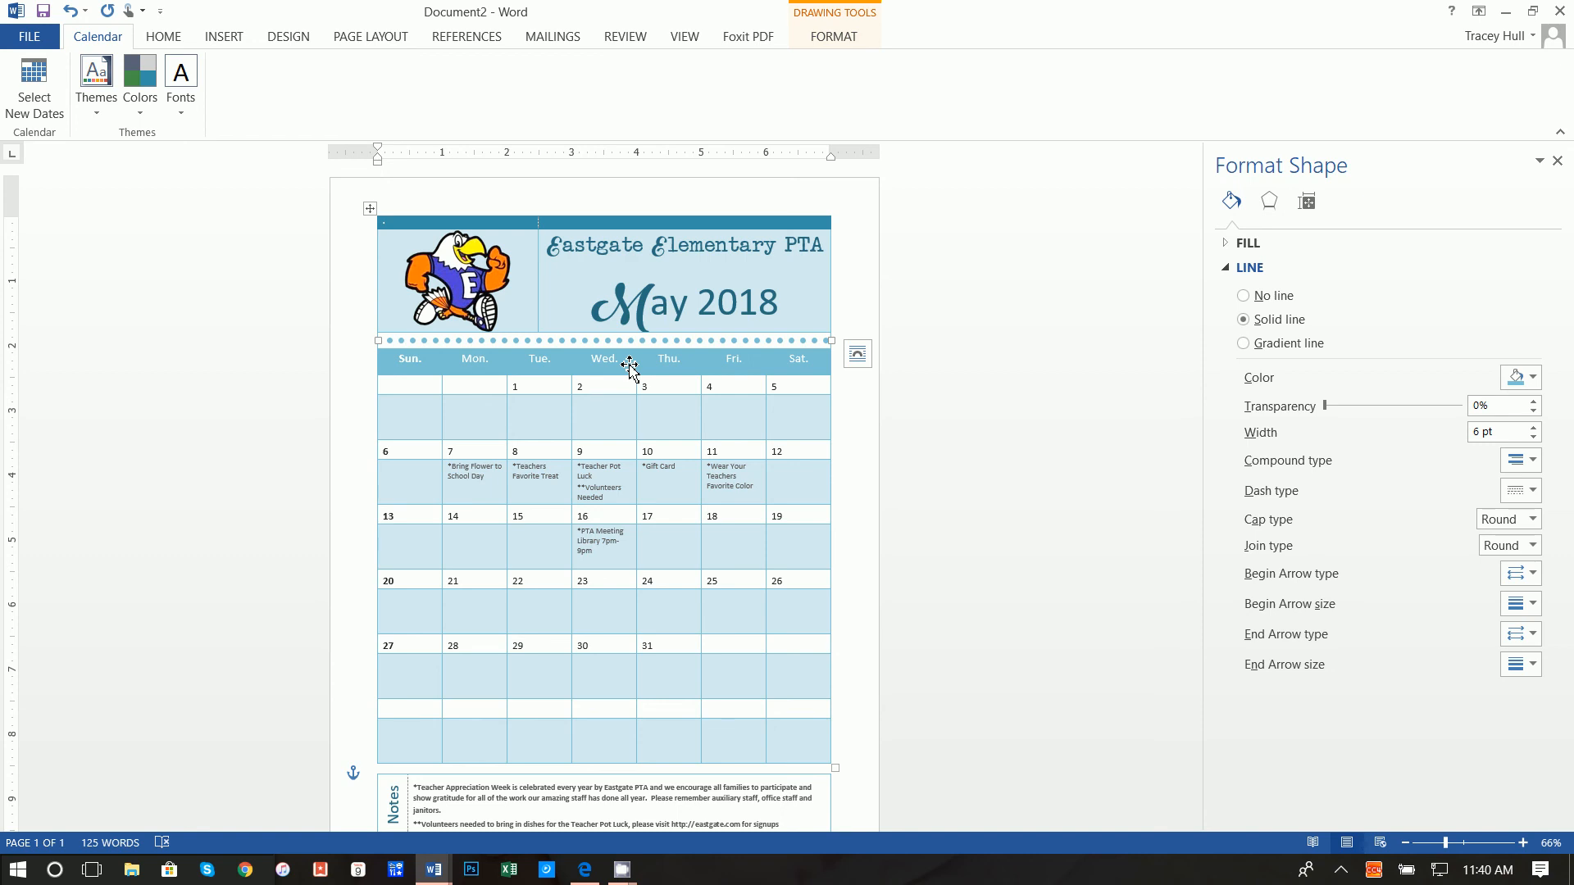
mouse_move(664, 344)
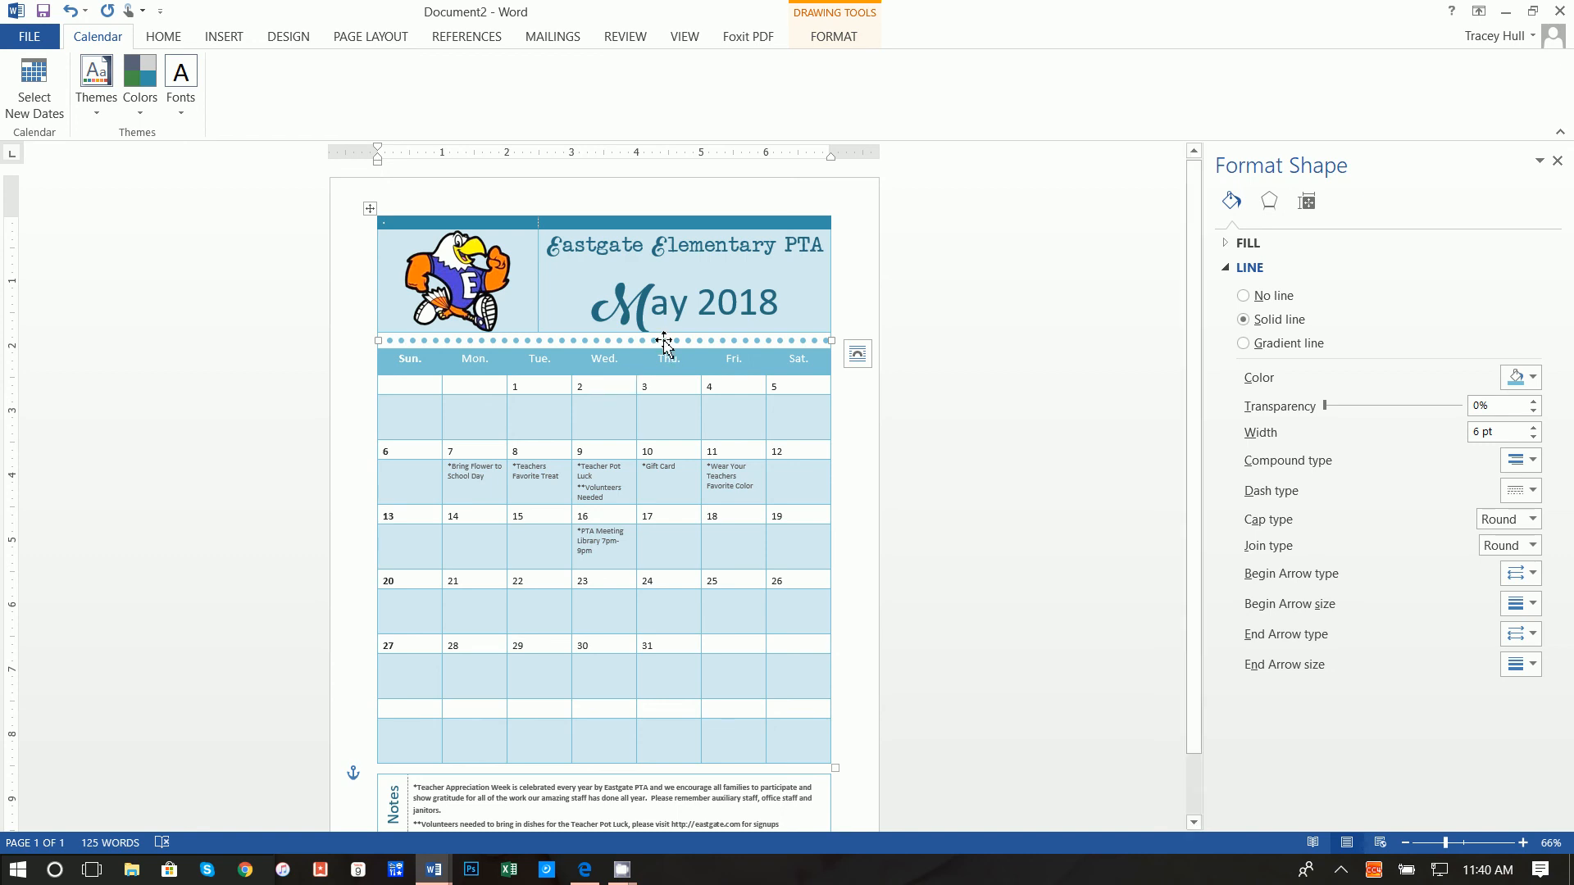
Copy the dotted divider and place the duplicate along the top edge of the header.
right_click(664, 341)
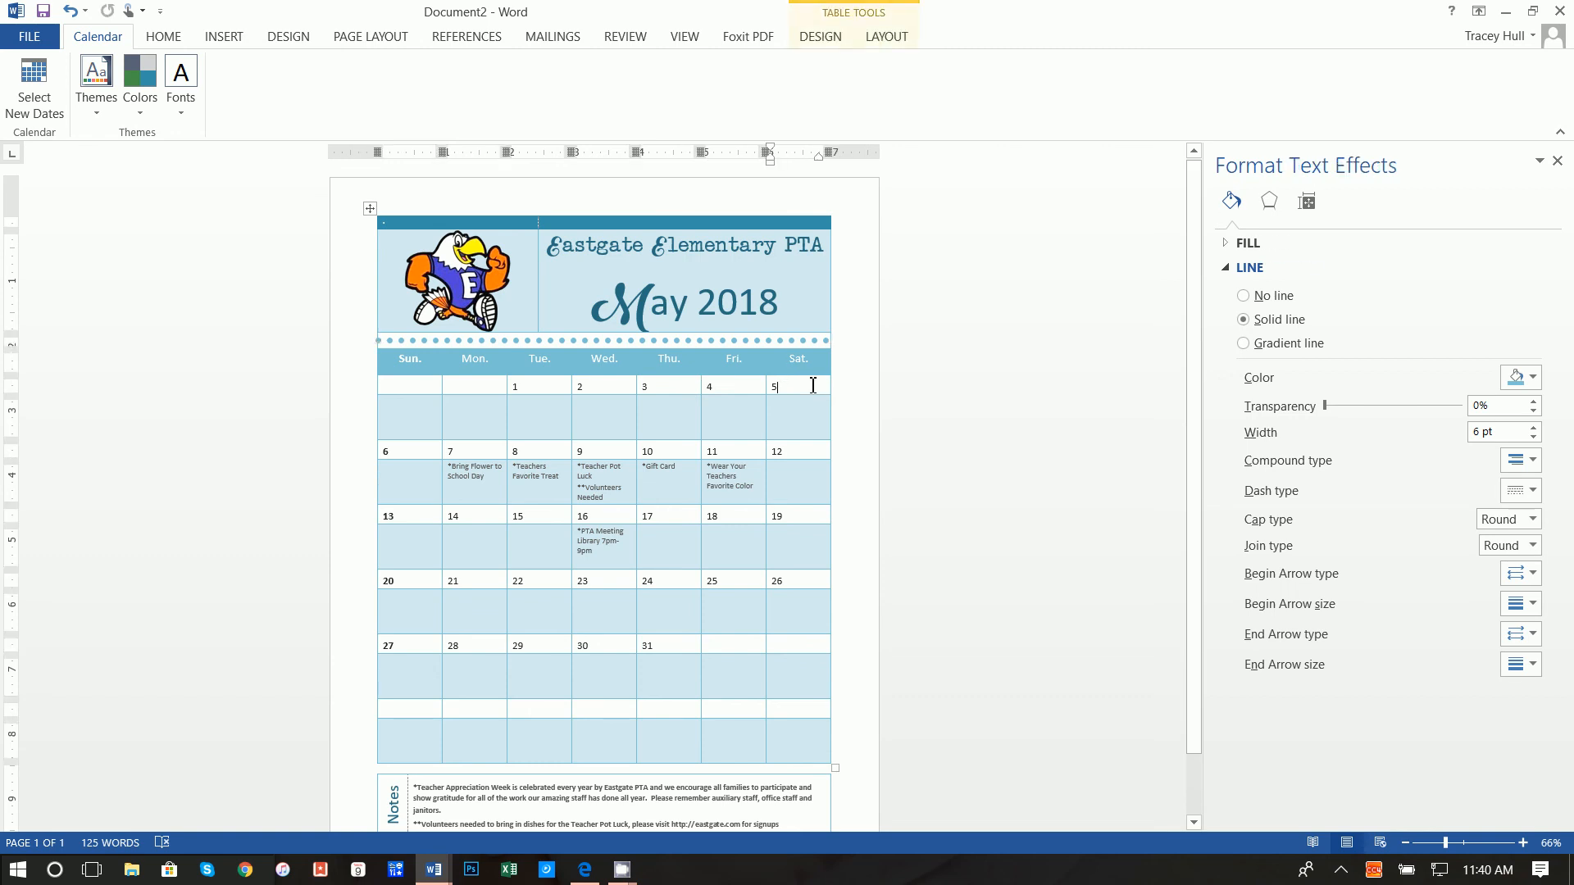
right_click(775, 387)
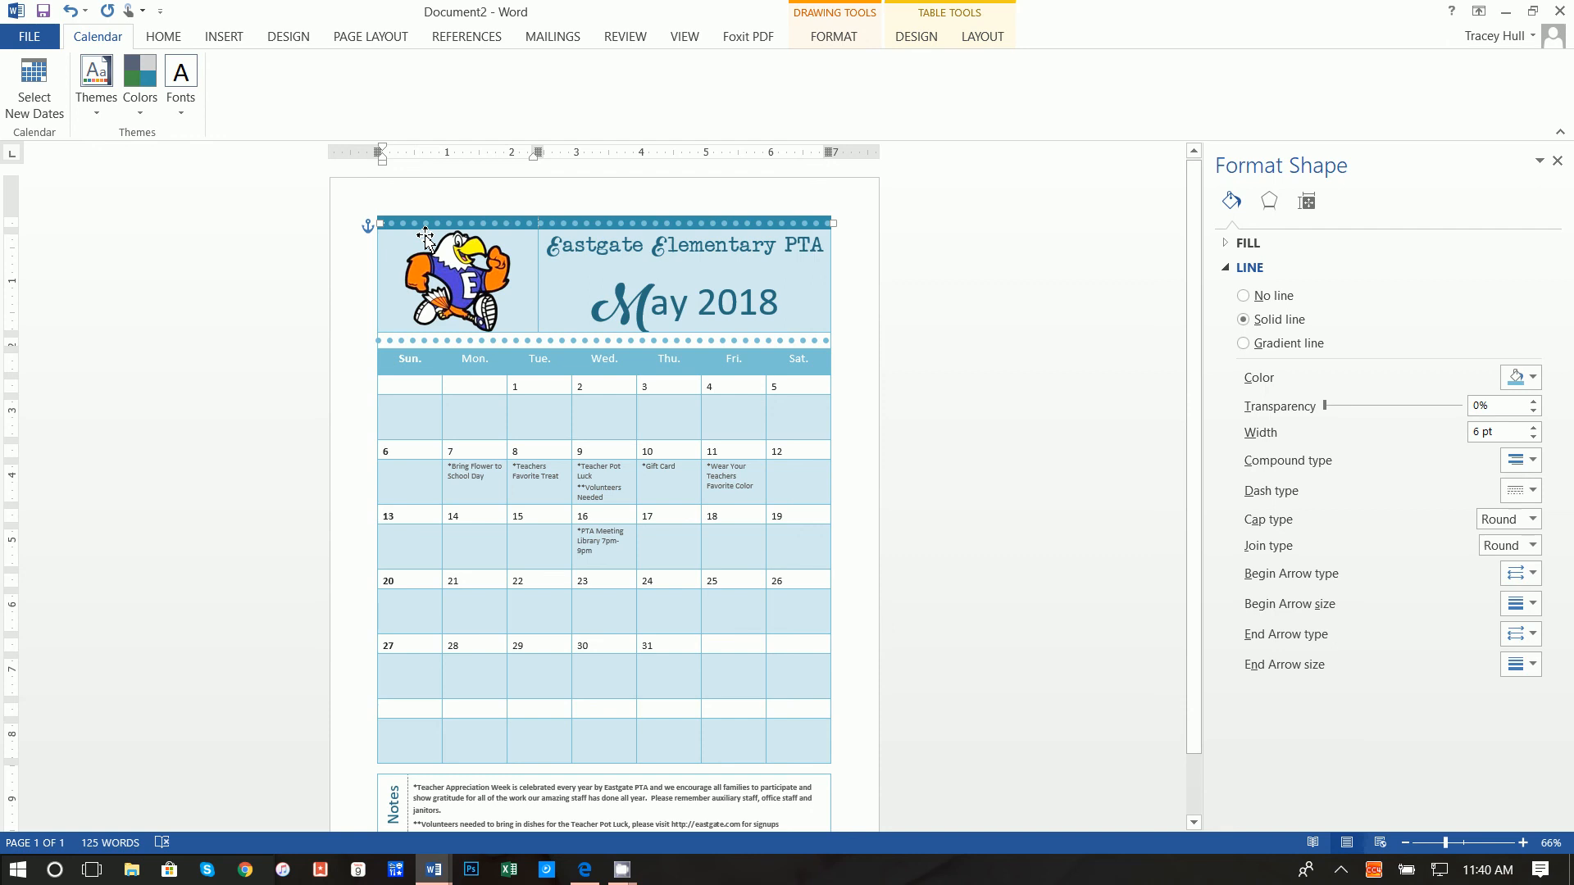
left_click(1518, 377)
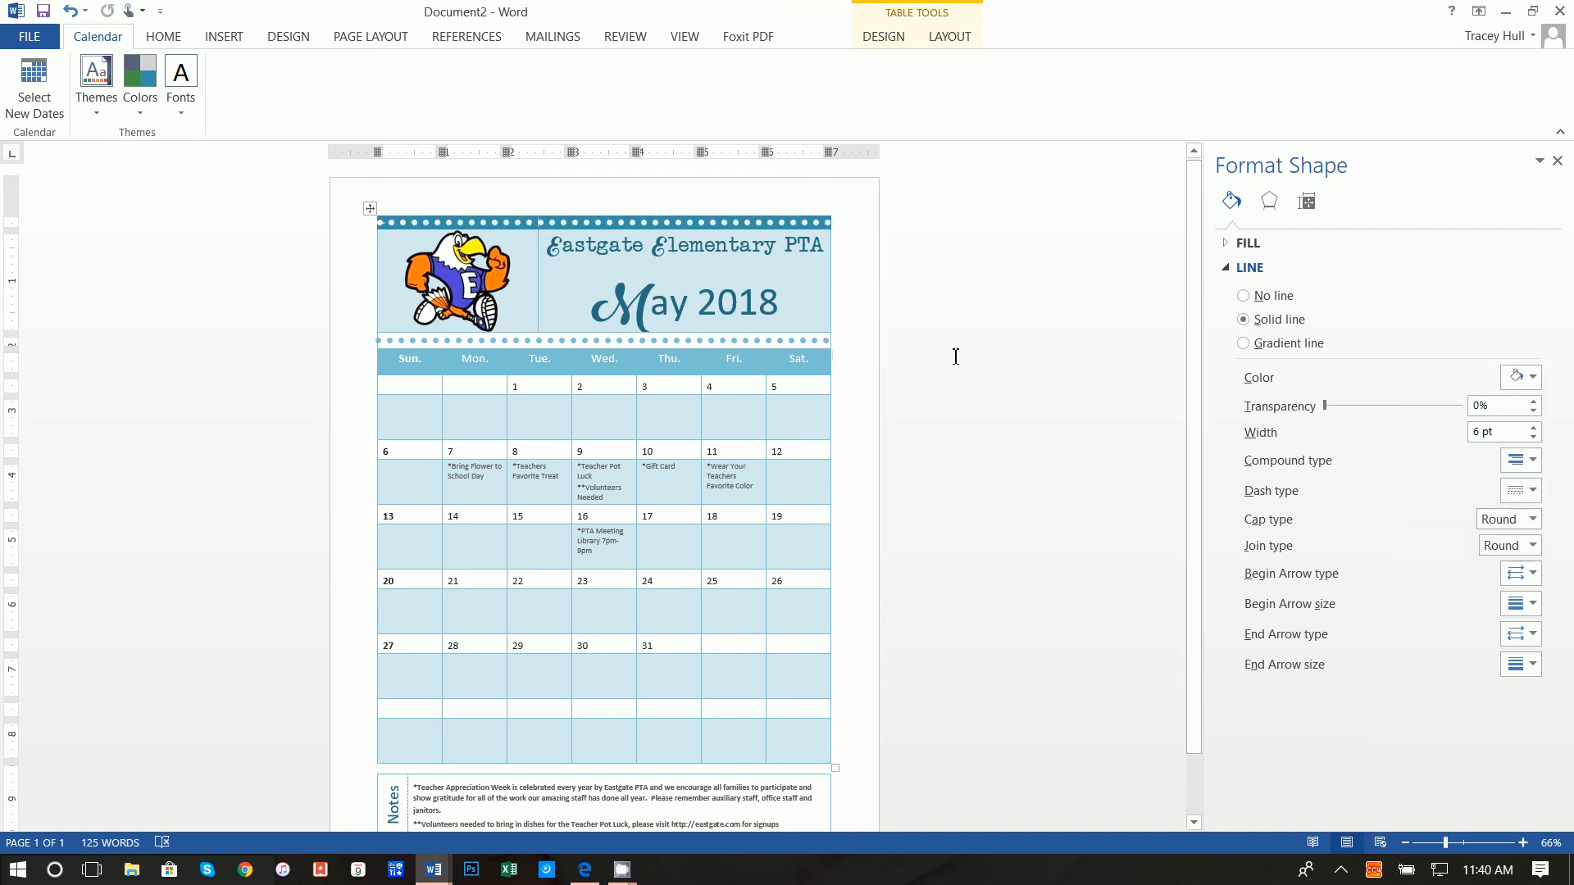
left_click(1269, 200)
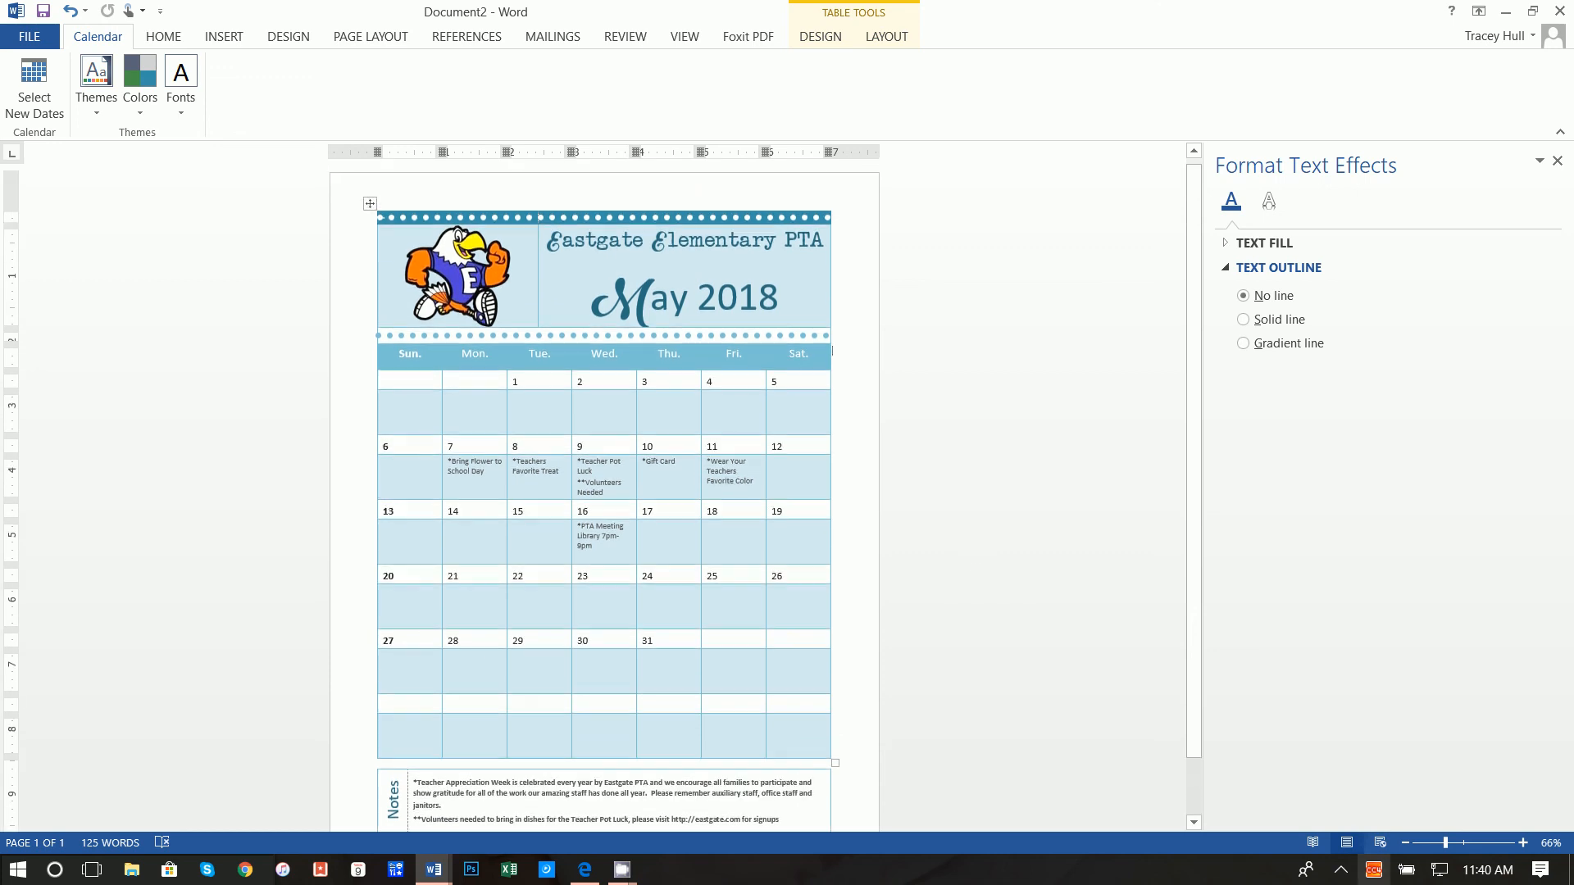
left_click(1523, 843)
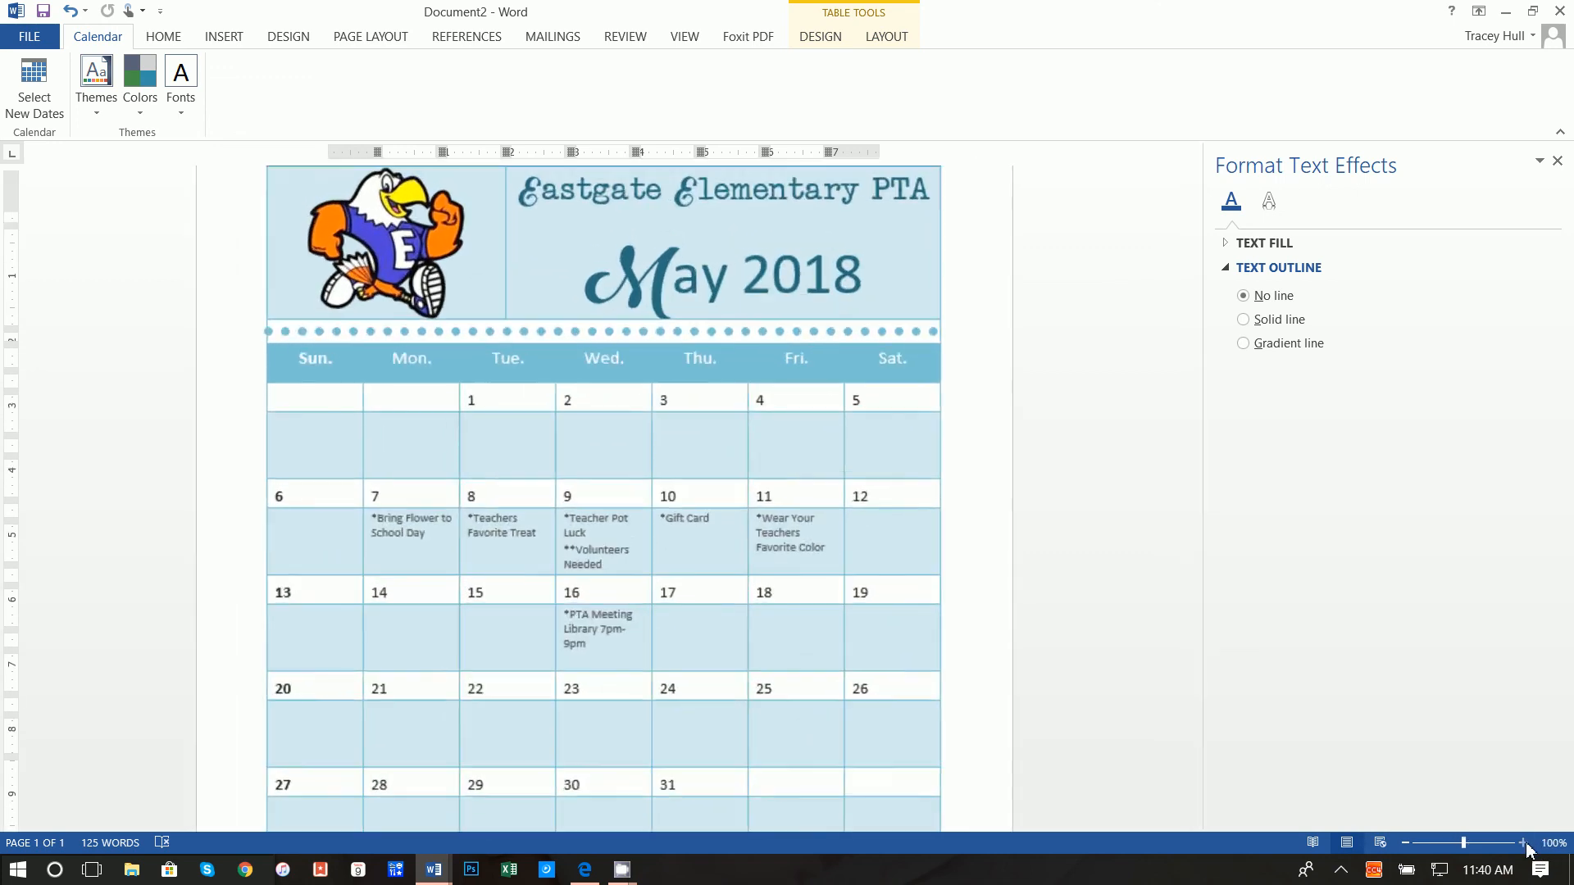
left_click(1523, 843)
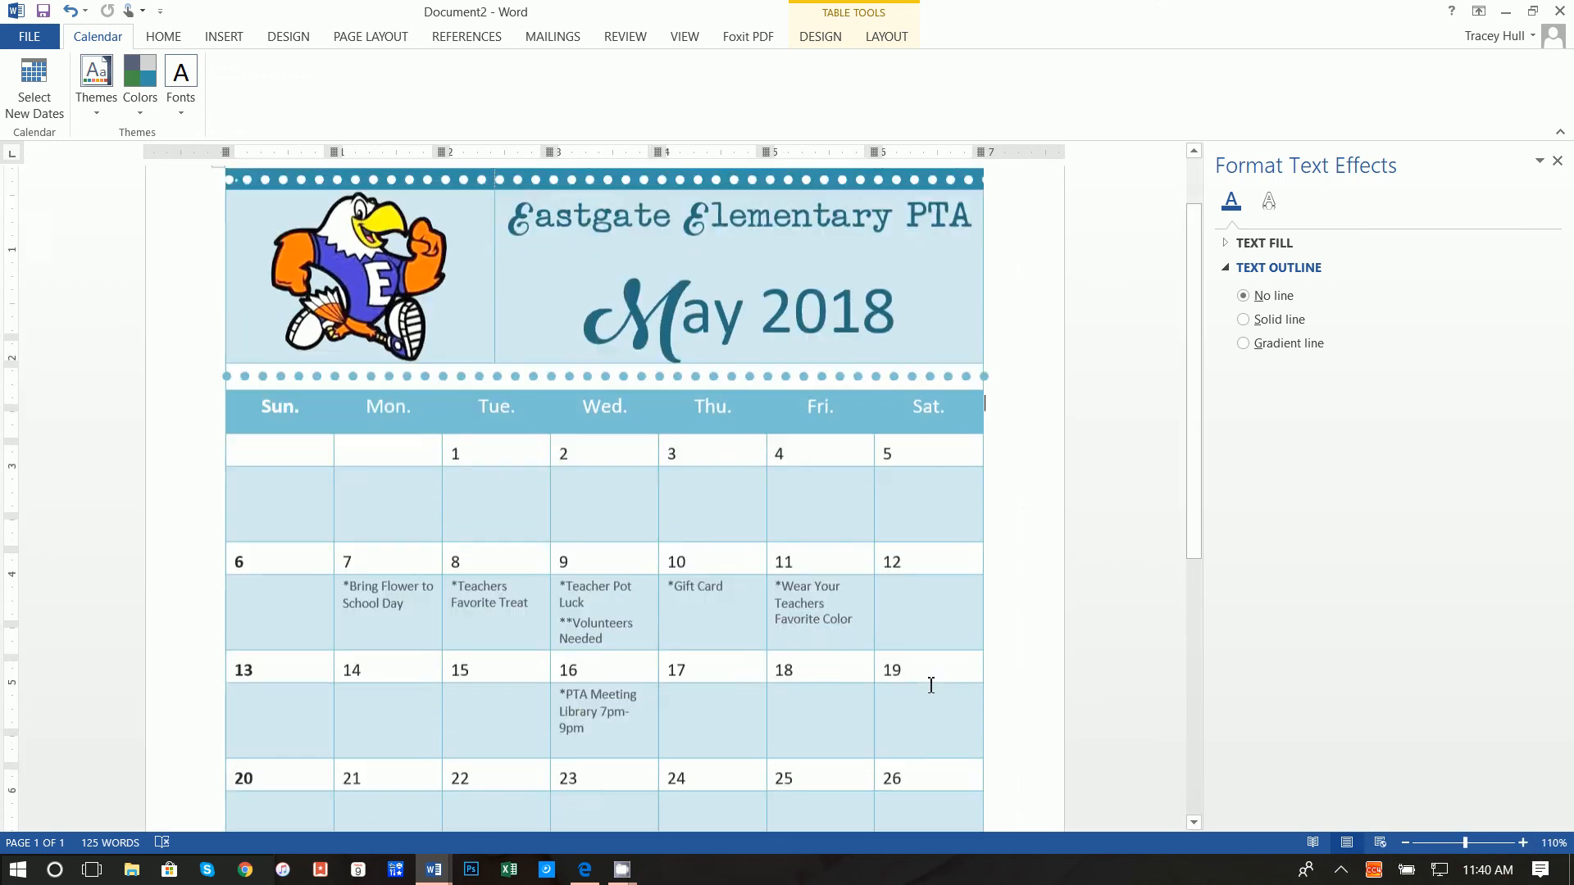
scroll("down", 3)
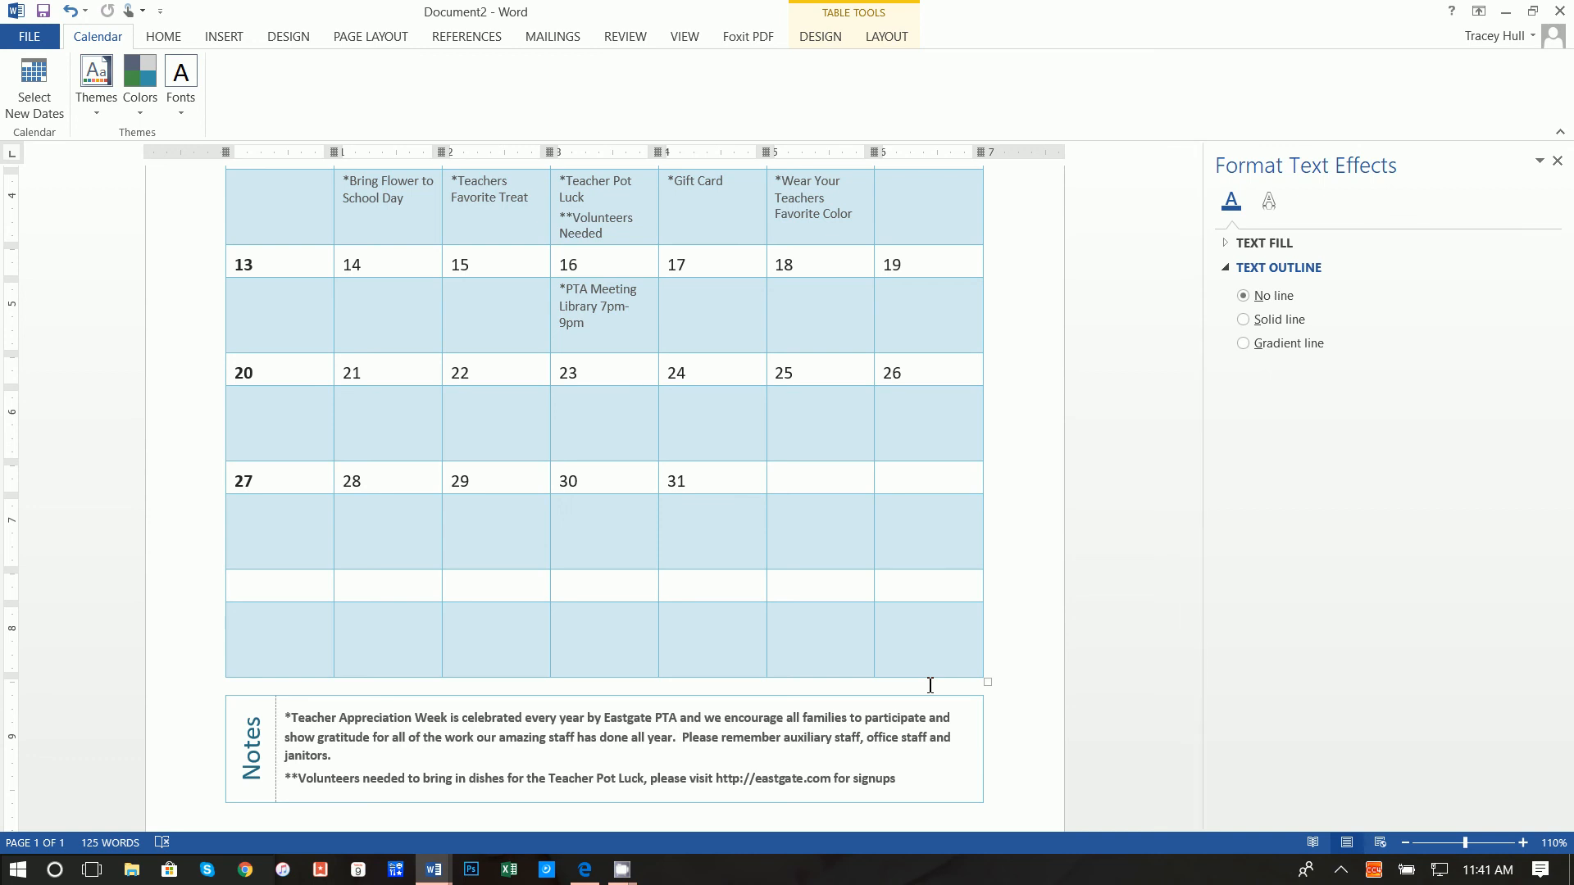
scroll("up", 3)
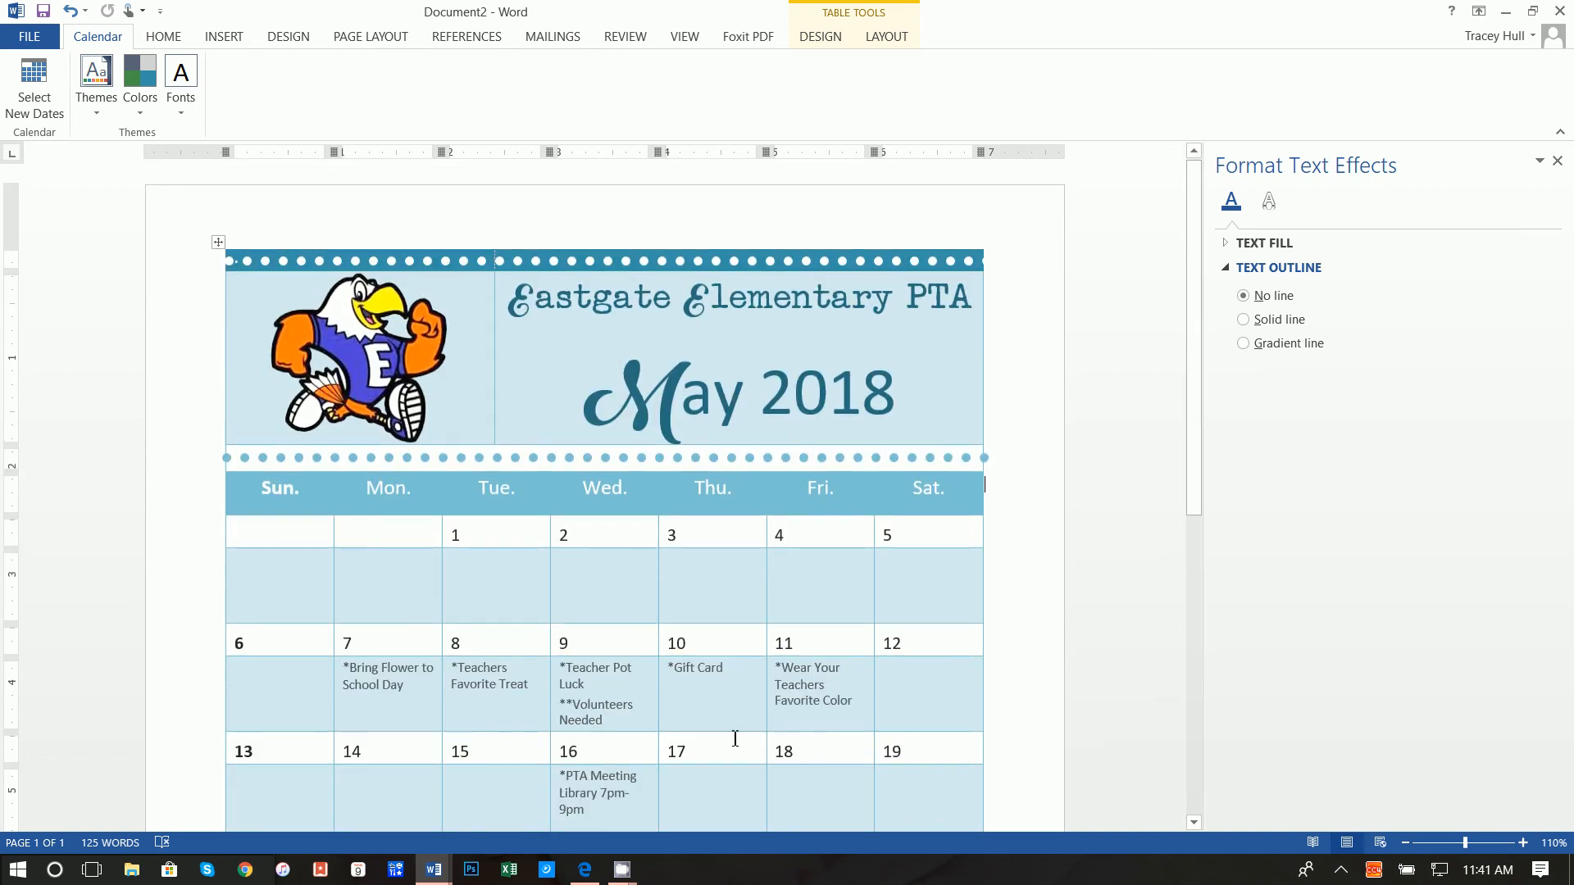
scroll("up", 3)
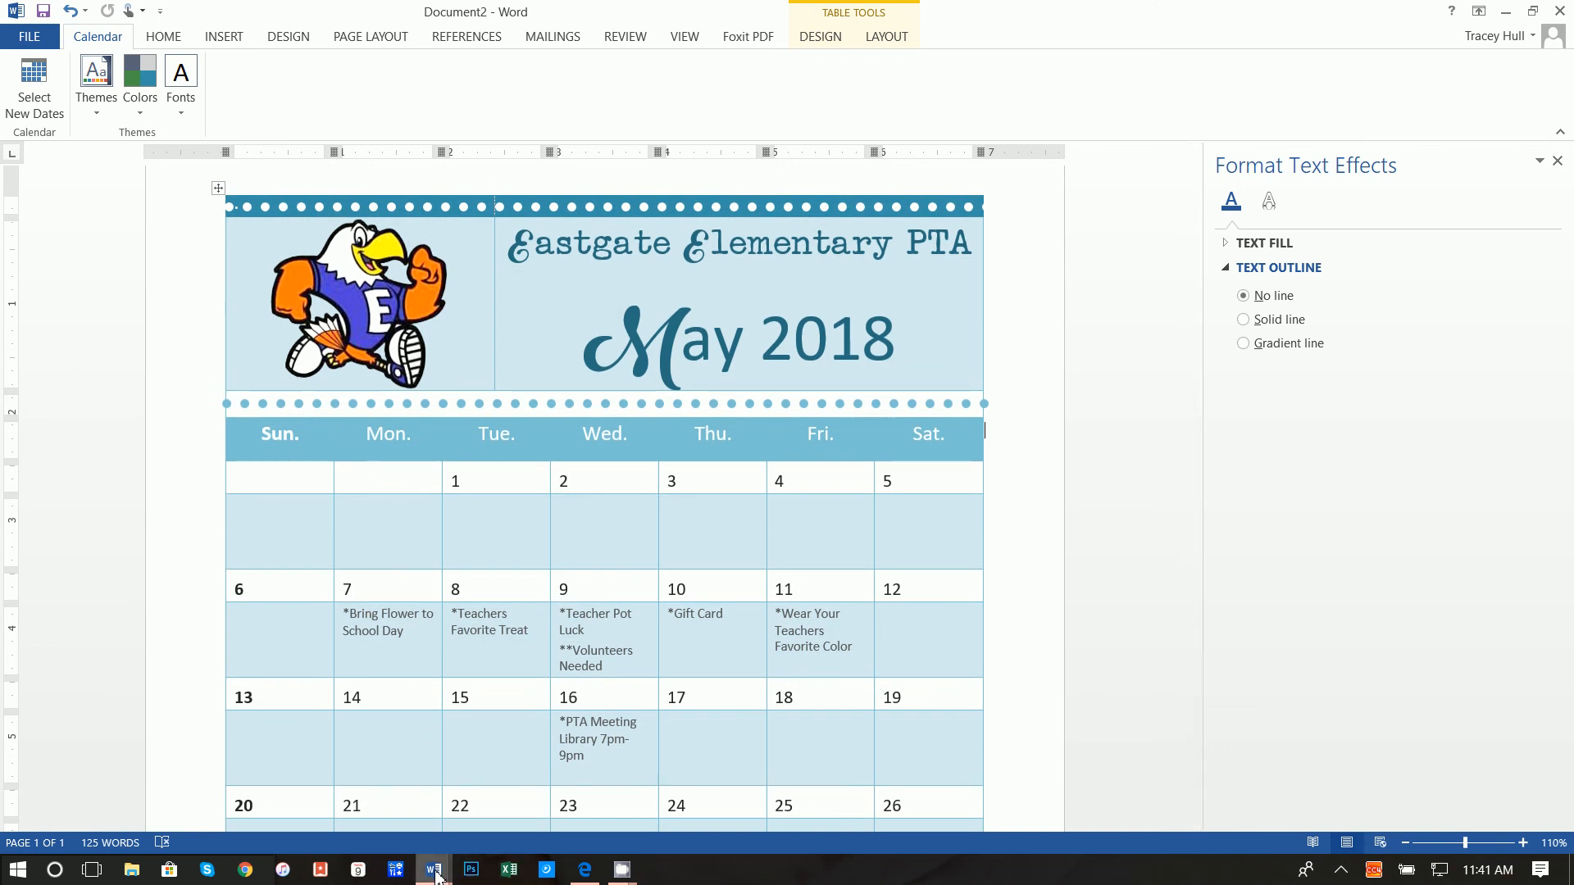
mouse_move(619, 869)
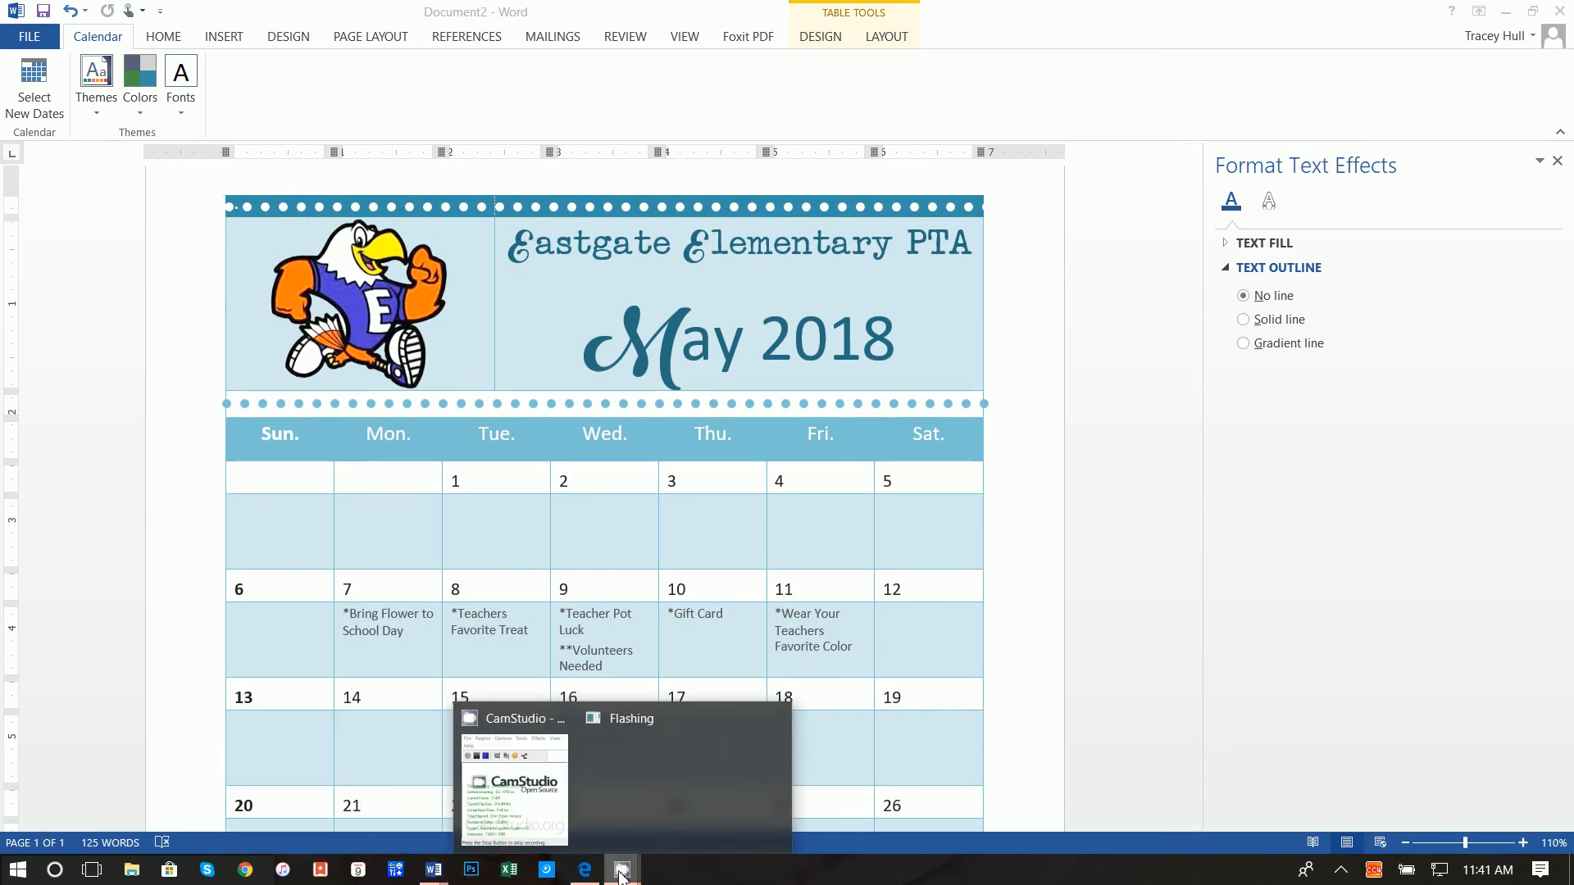